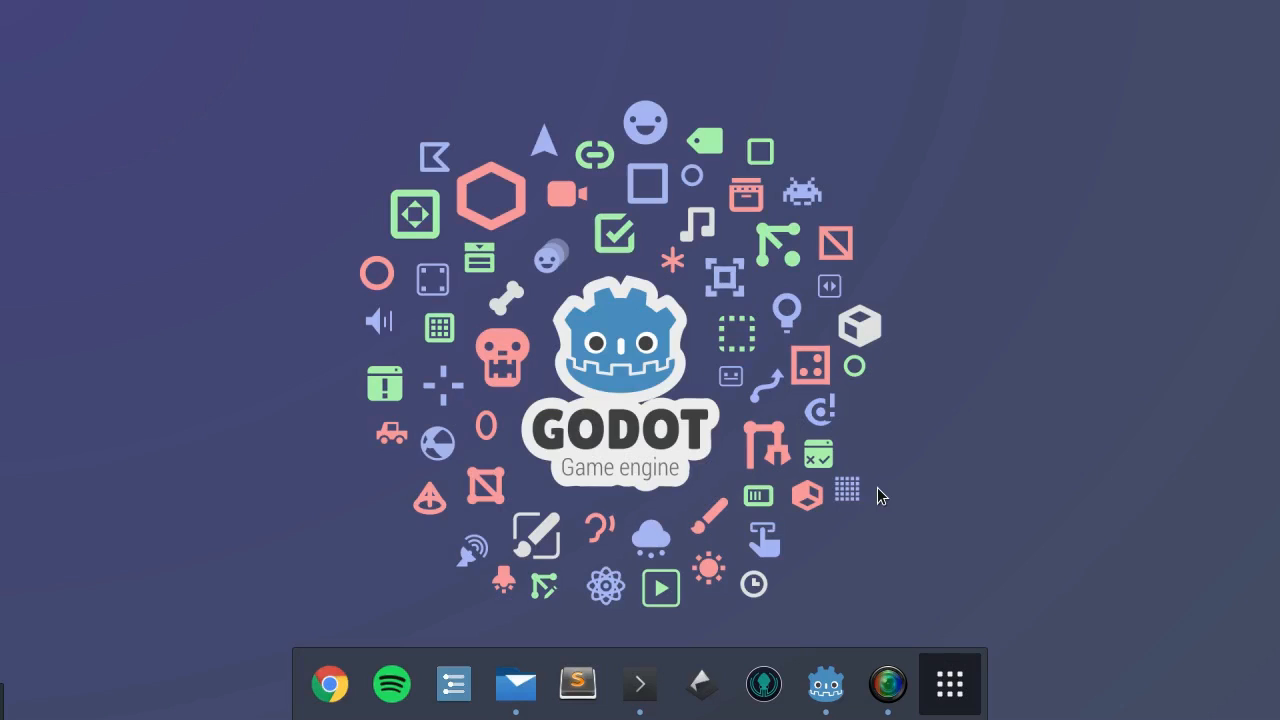
- Open the Godot project manager, run Flappy Bird, then close the game window
click(825, 684)
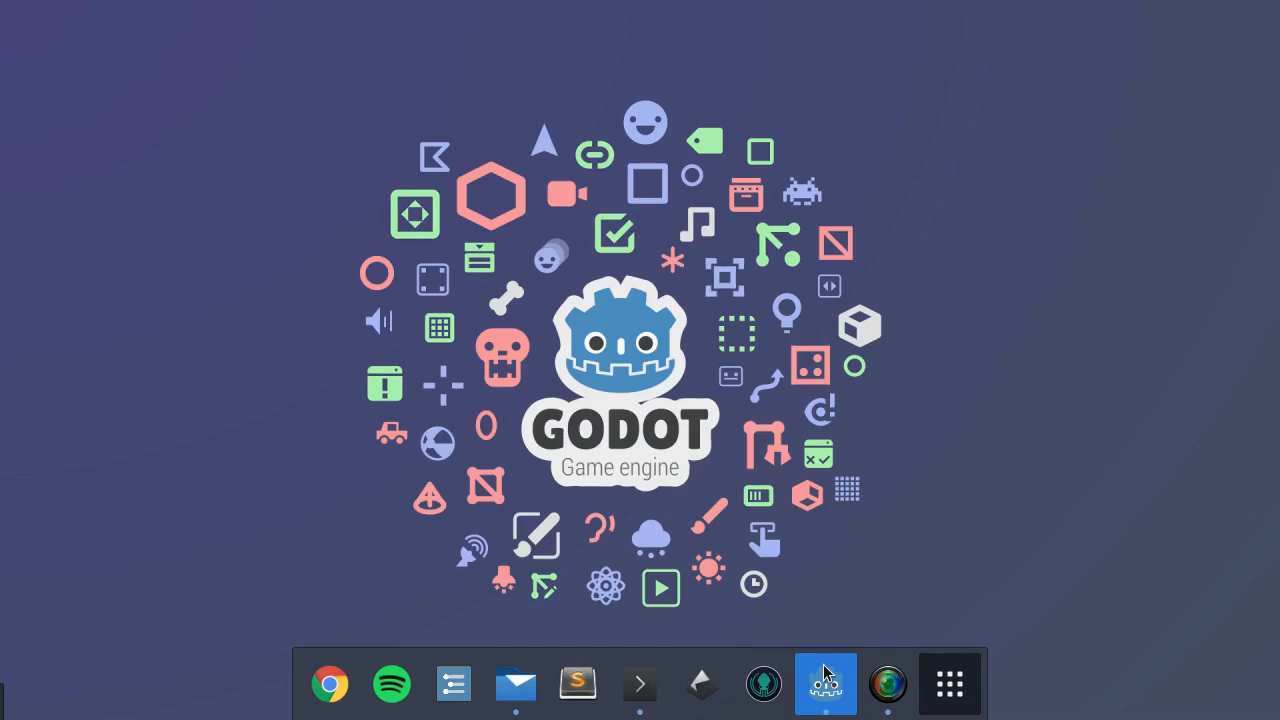
click(825, 684)
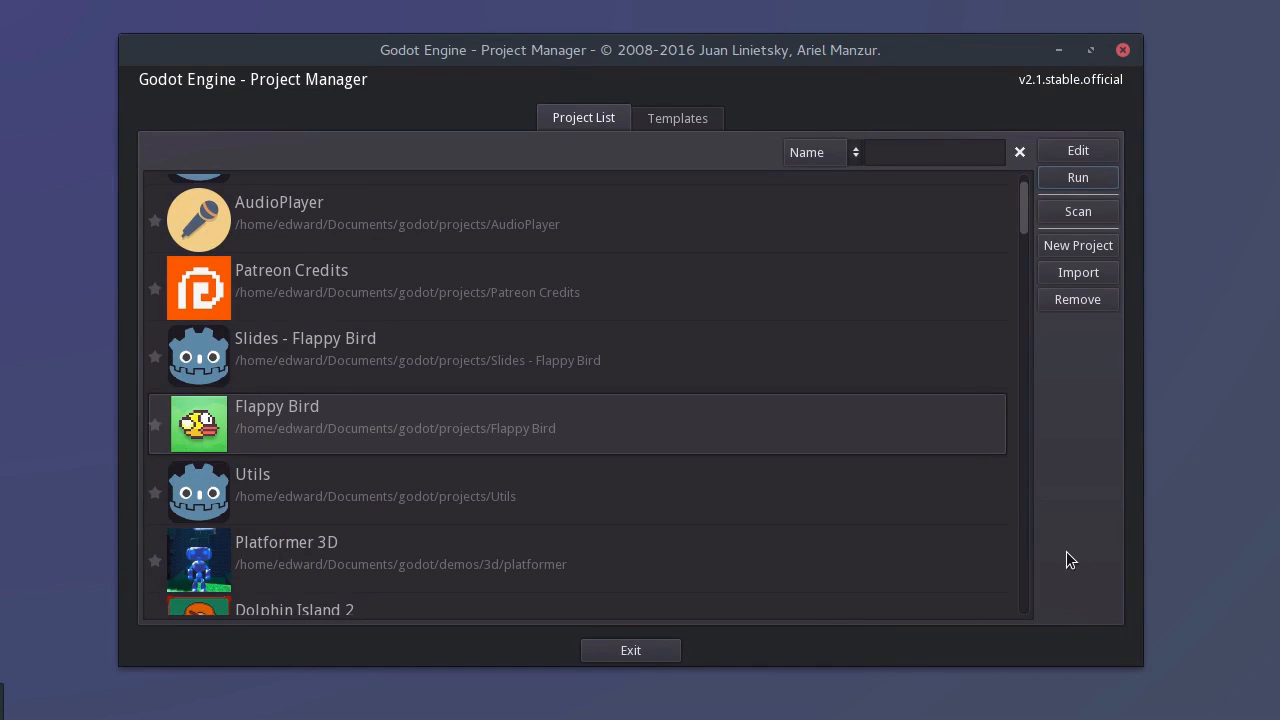
mouse_move(1100, 338)
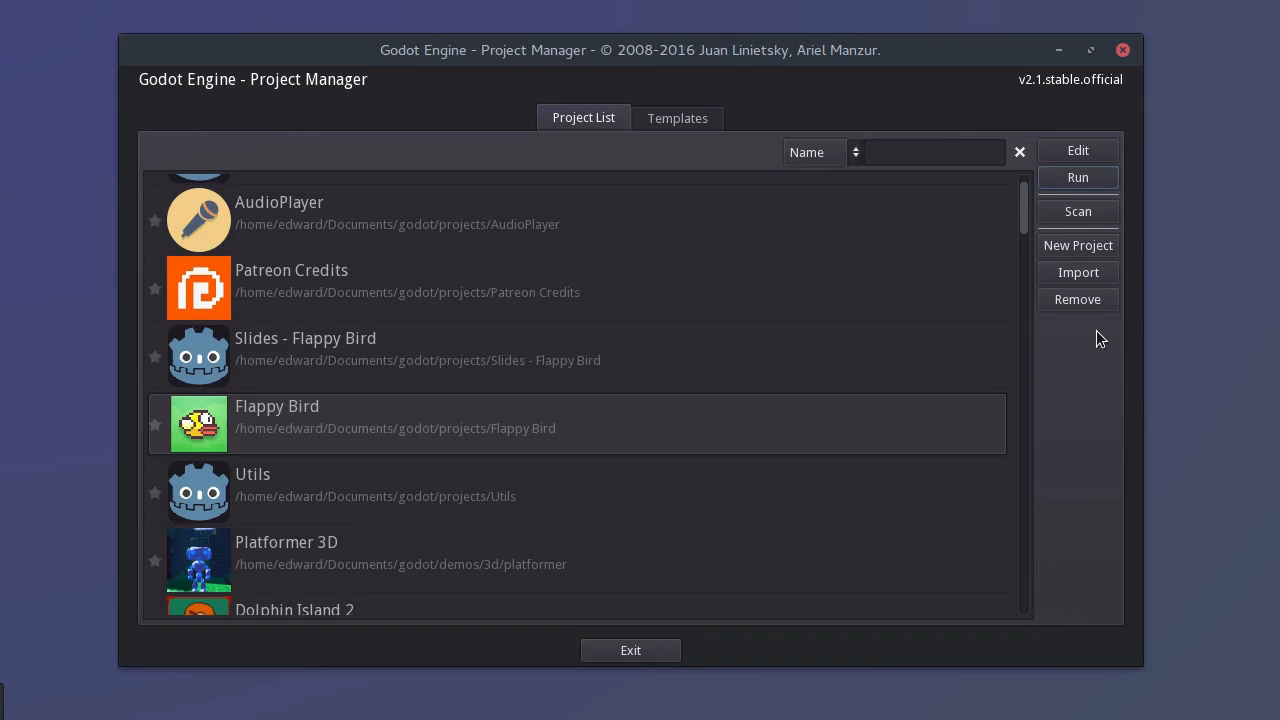
mouse_move(1078, 272)
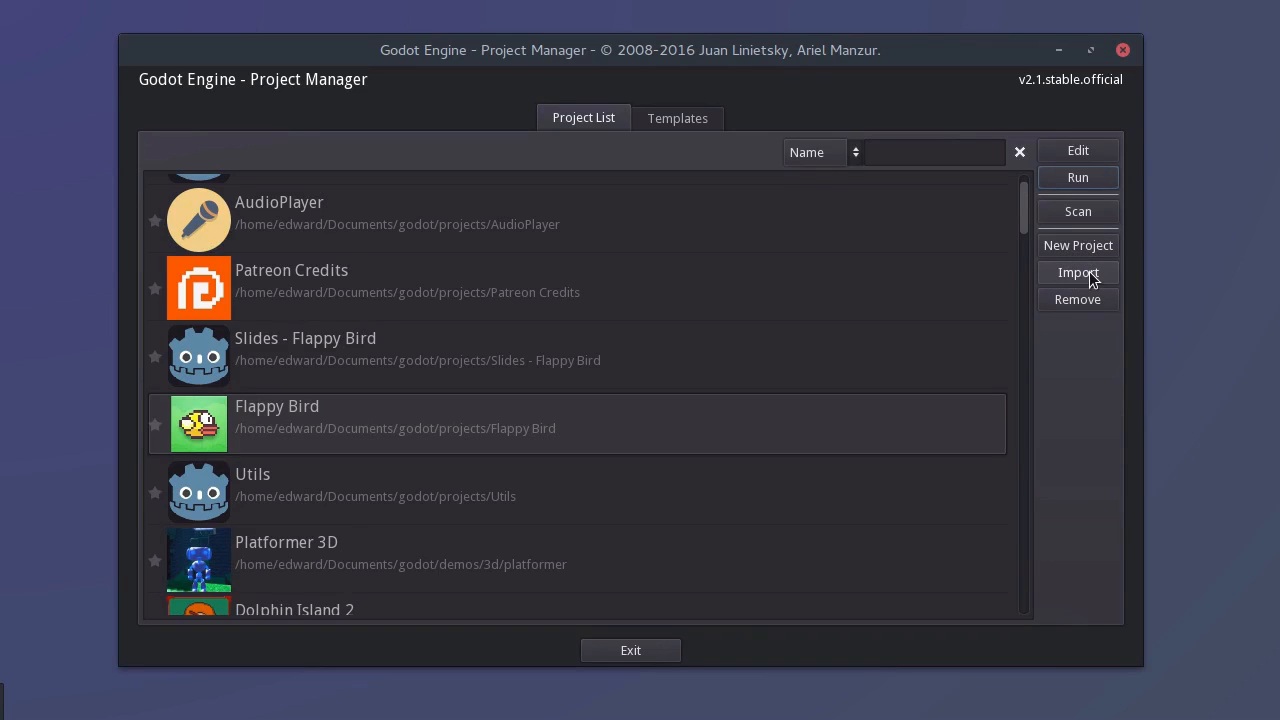
mouse_move(1080, 293)
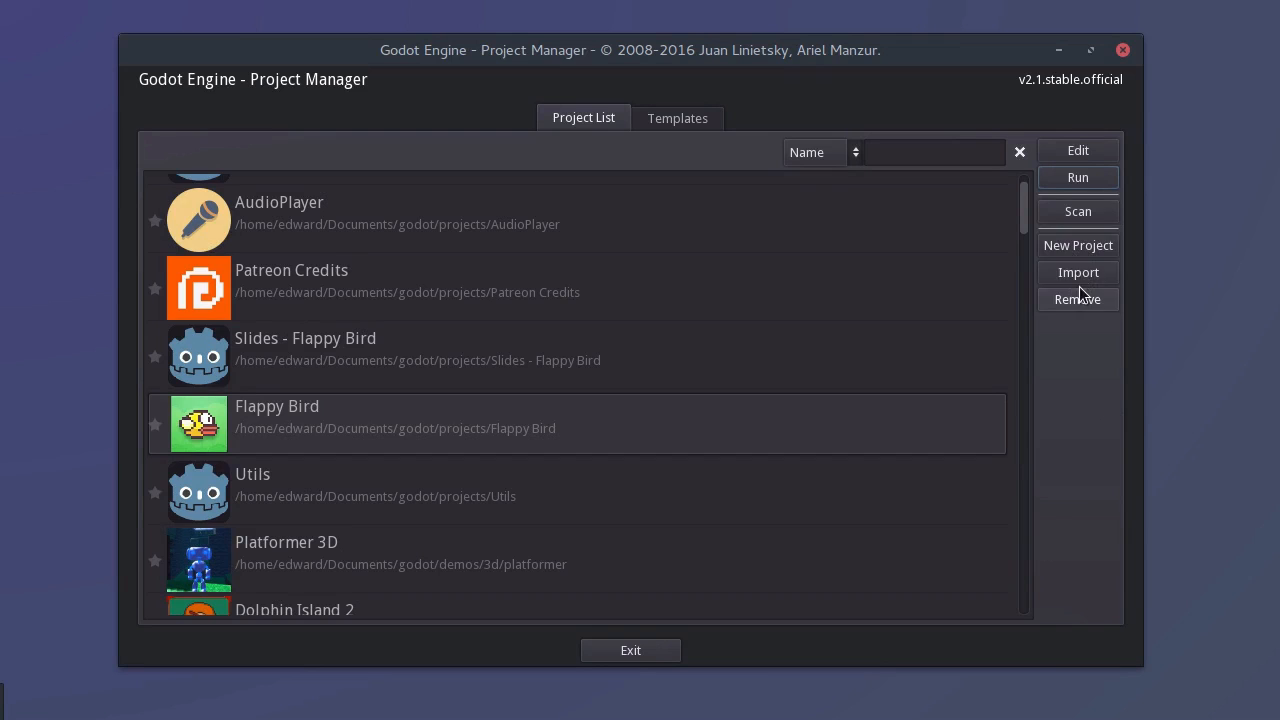
click(1078, 177)
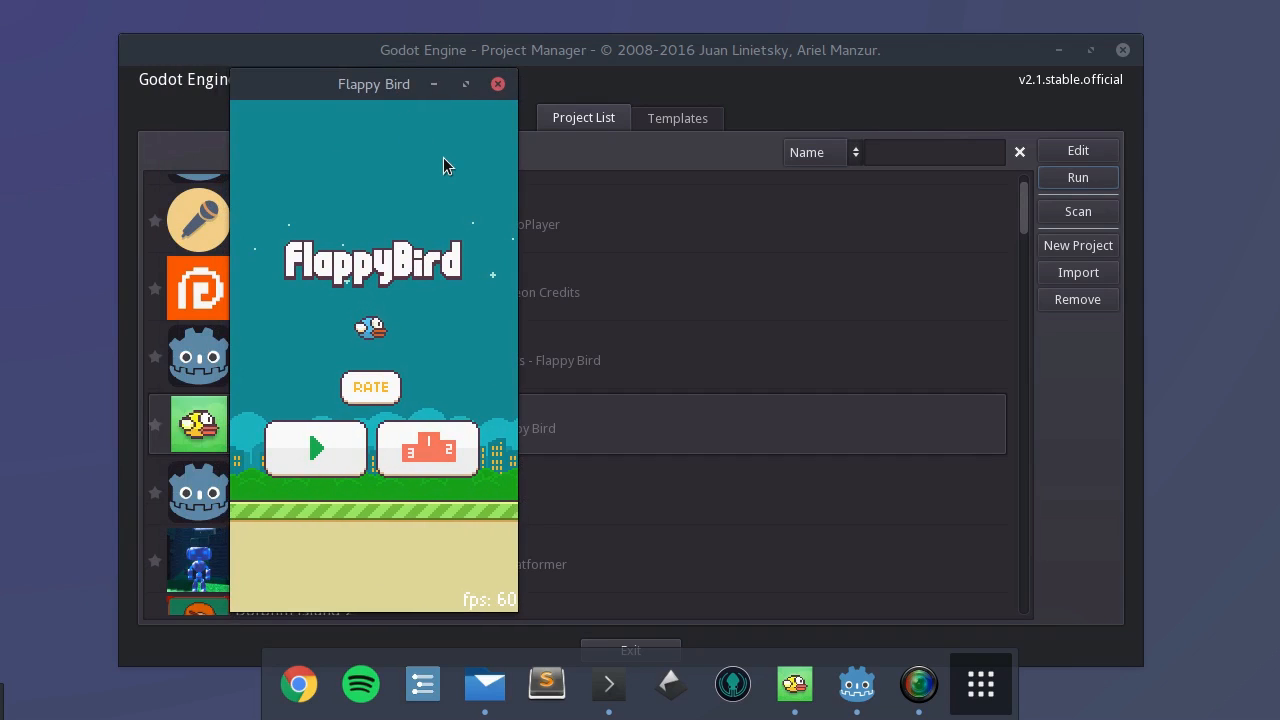
click(497, 83)
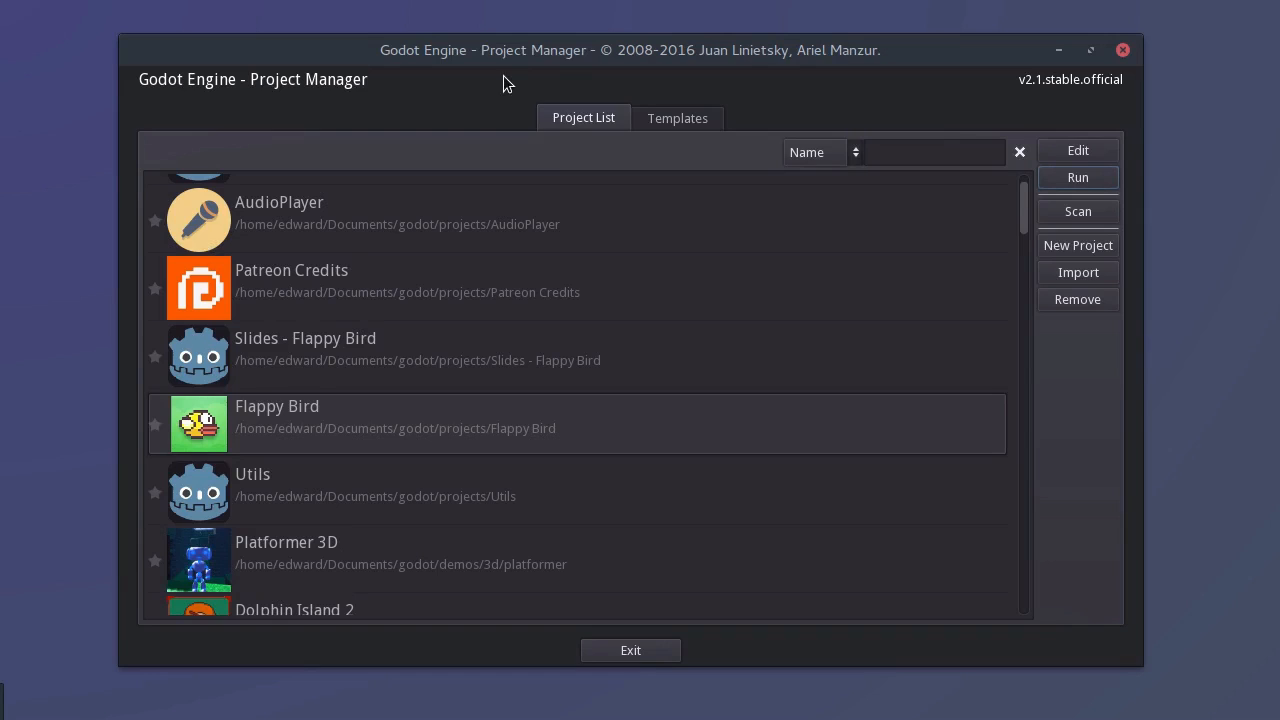
- Start a new project in a new 'Blaster Faster' folder under tmp
click(1078, 245)
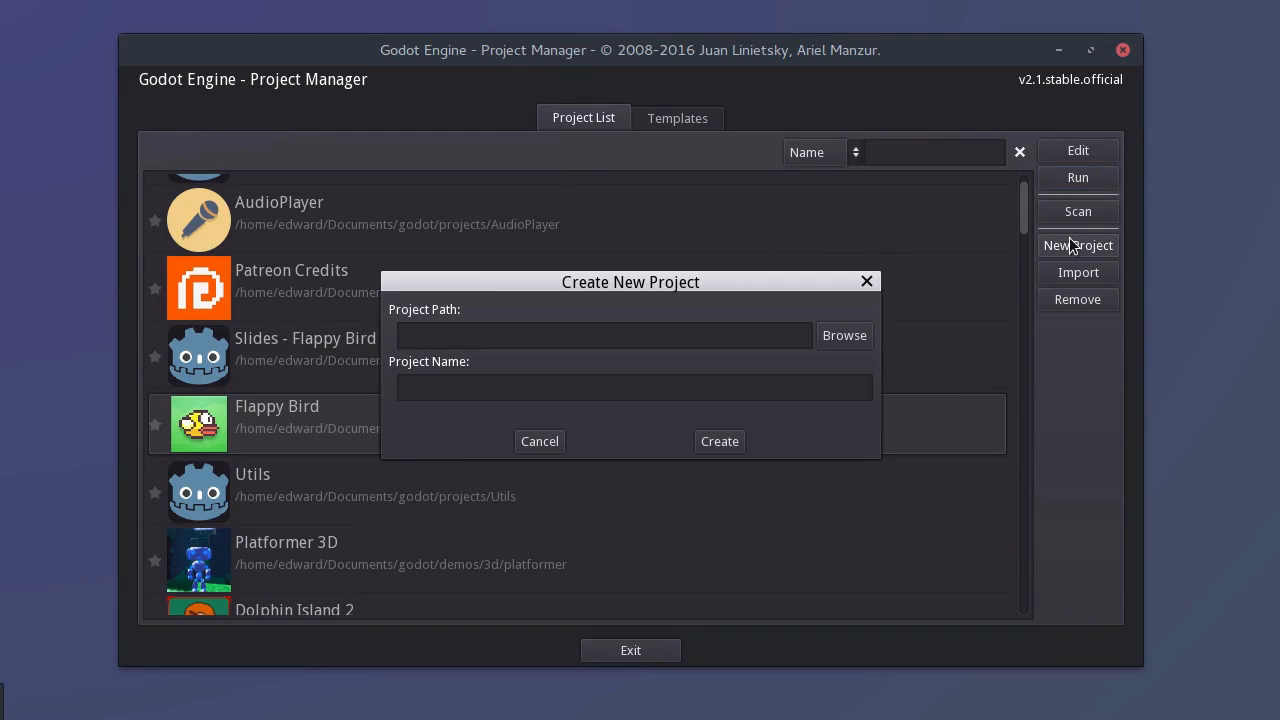
mouse_move(844, 335)
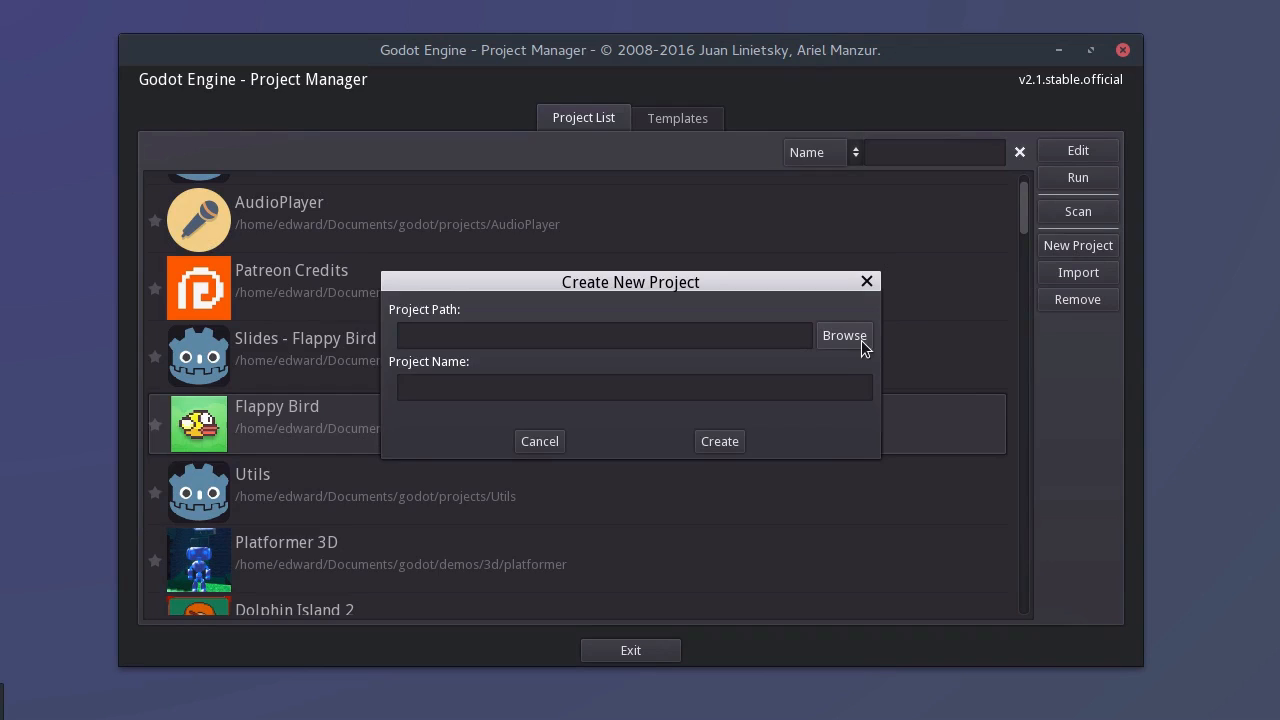
click(843, 335)
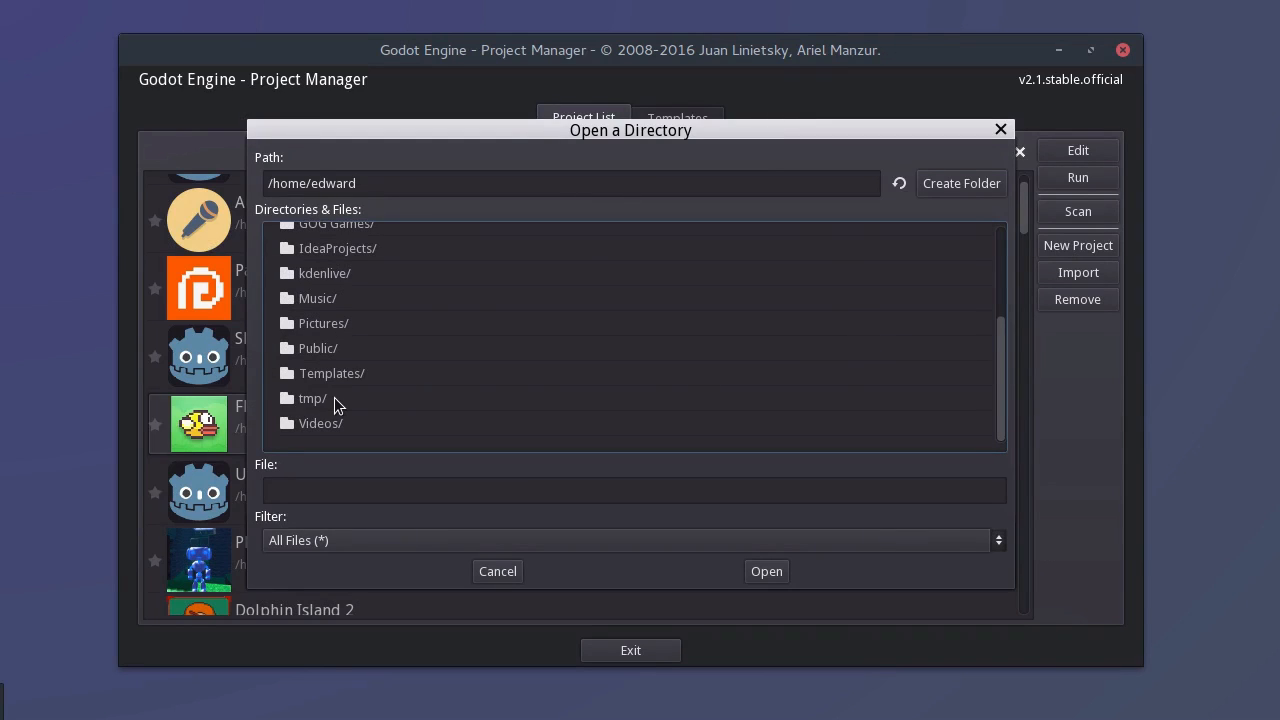
double_click(311, 398)
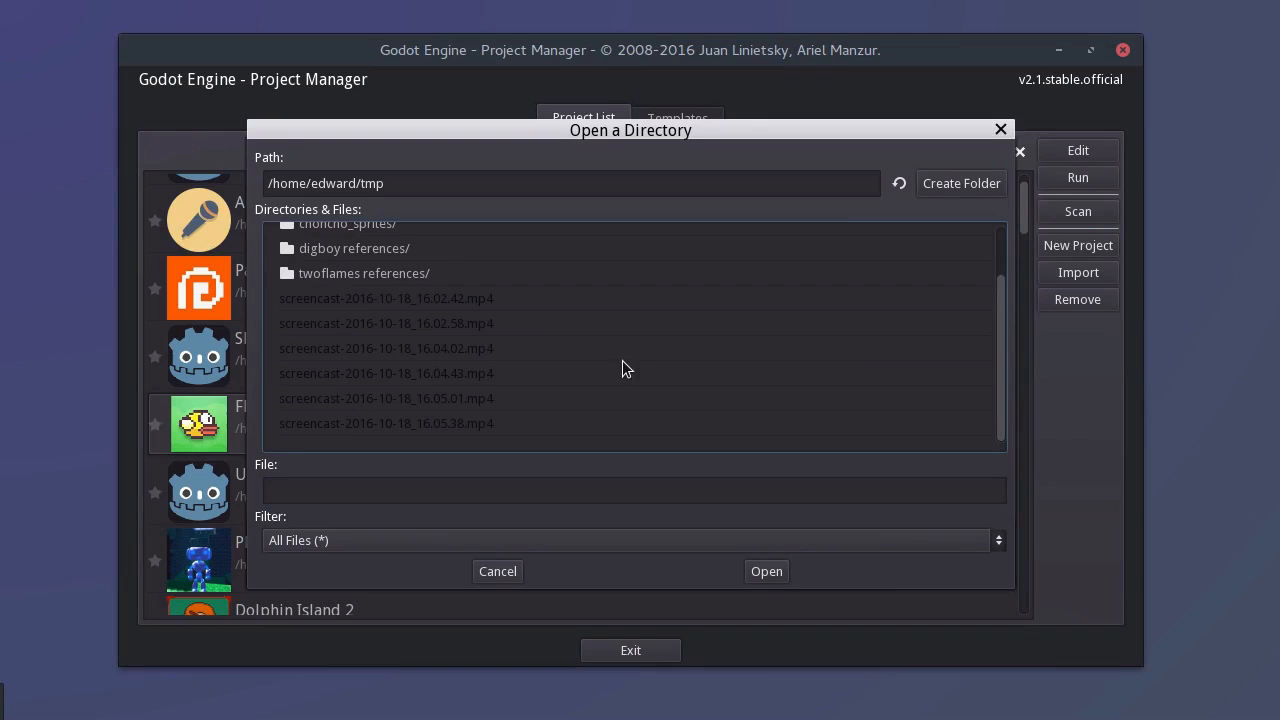
click(960, 183)
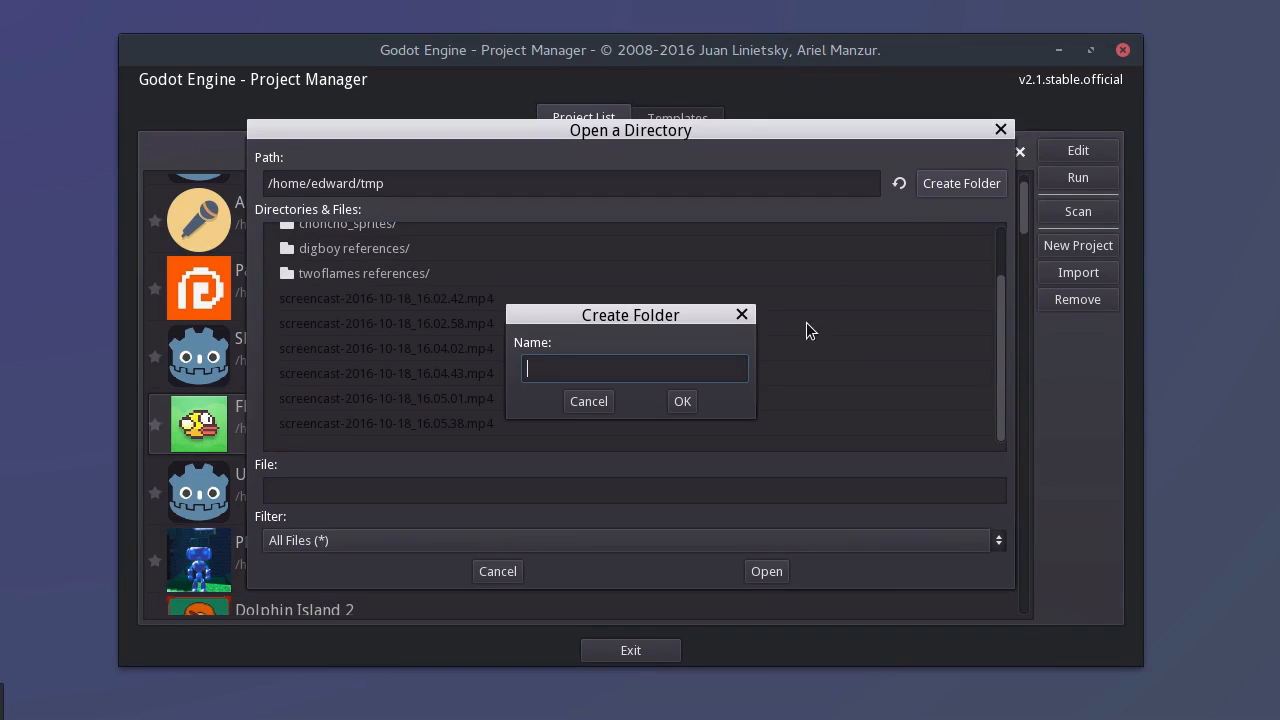
text(Blaster)
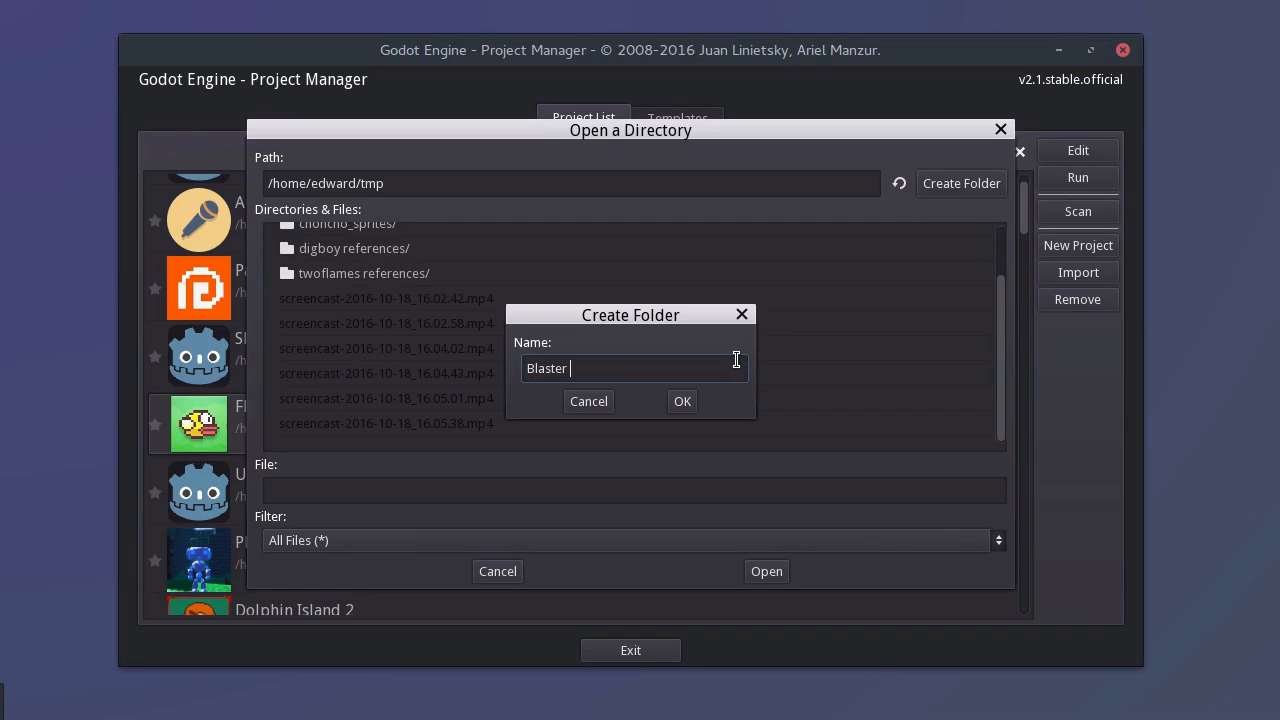
click(682, 401)
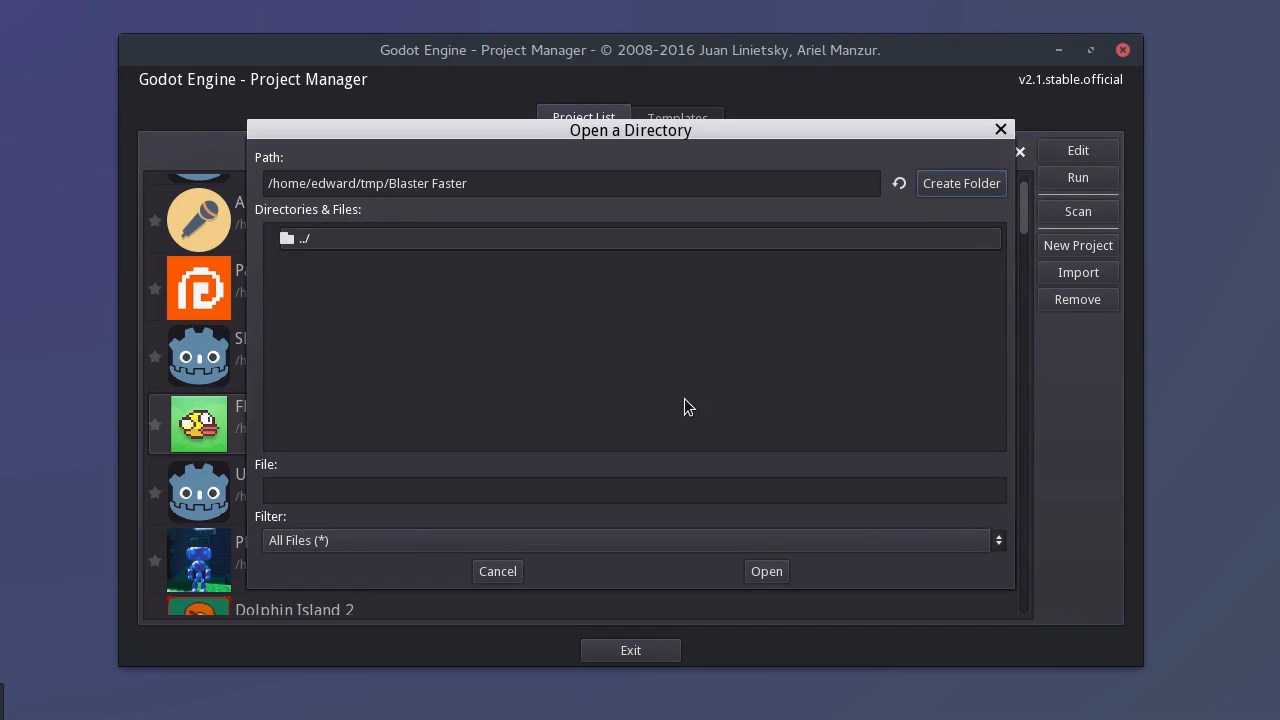
click(766, 571)
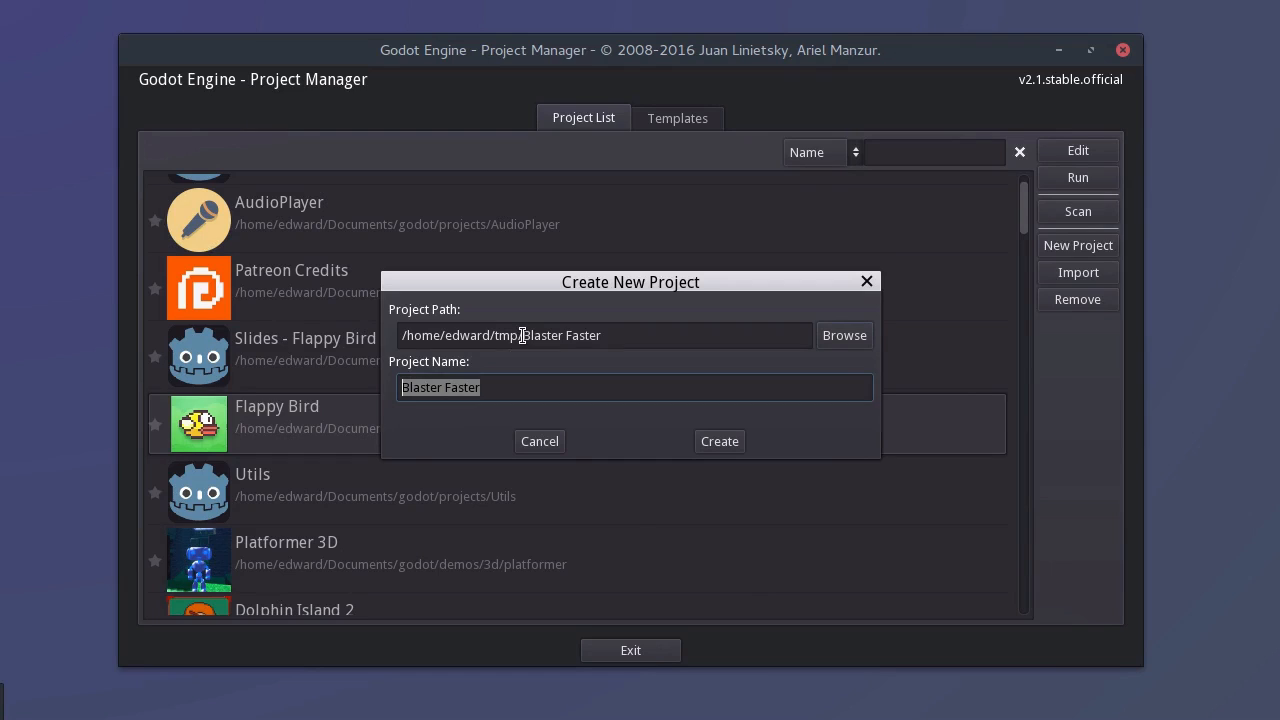
- Create the Blaster Faster project and open it in the editor
click(603, 335)
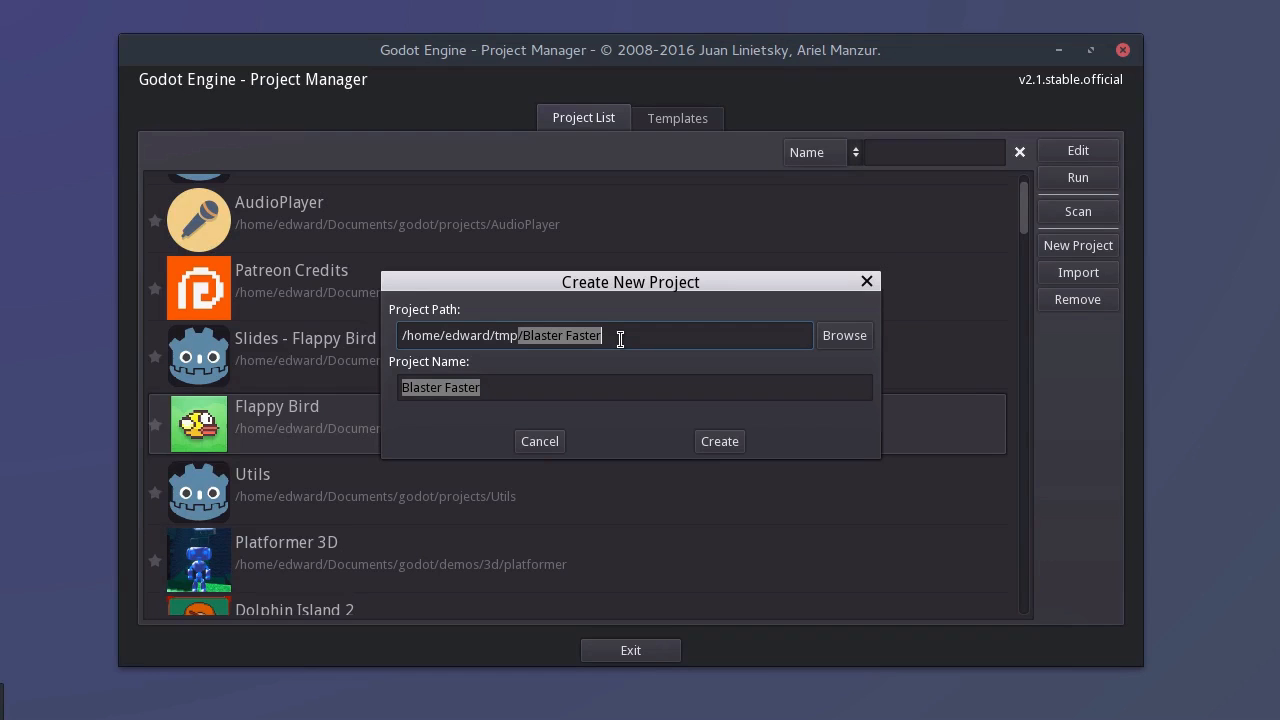
mouse_move(640, 430)
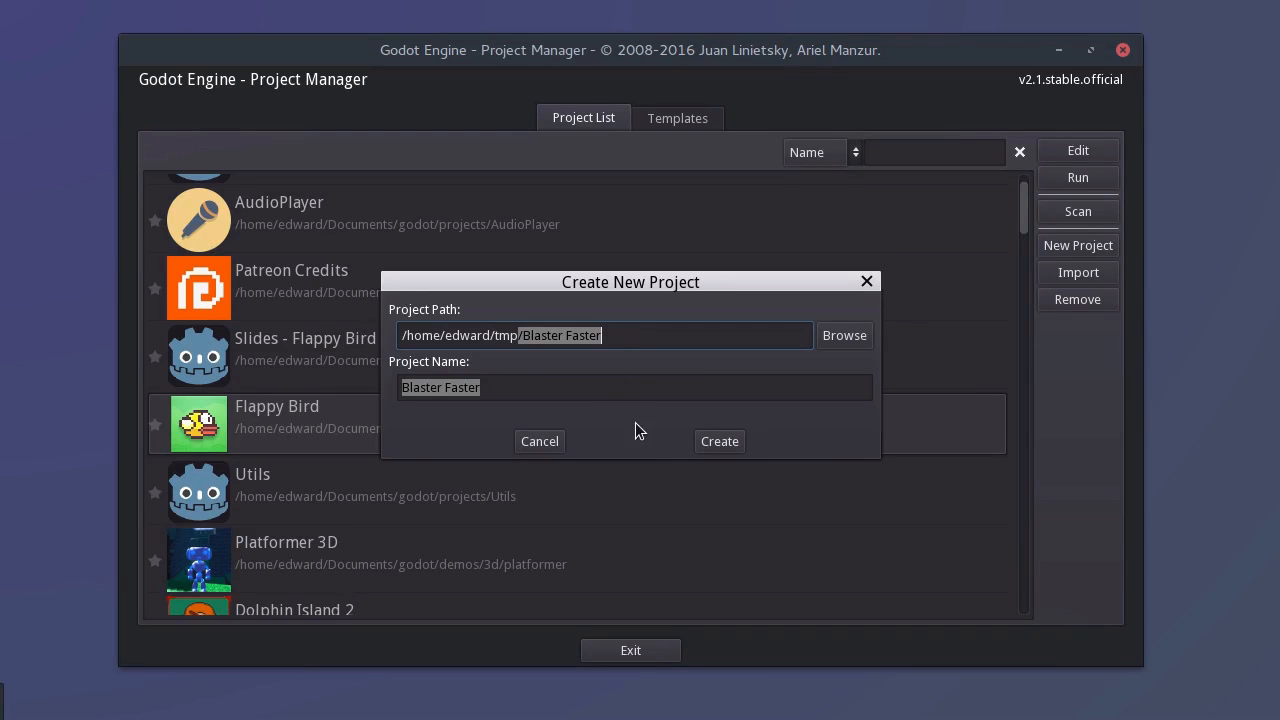
click(719, 441)
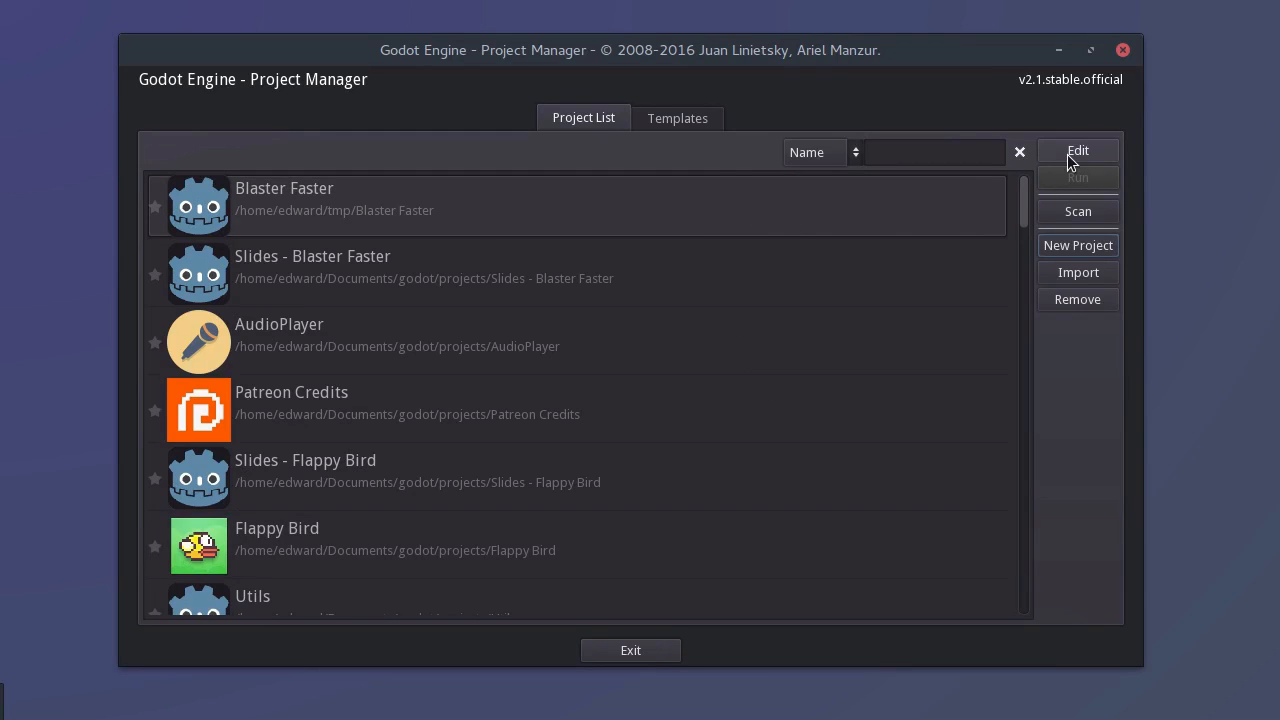
click(1078, 150)
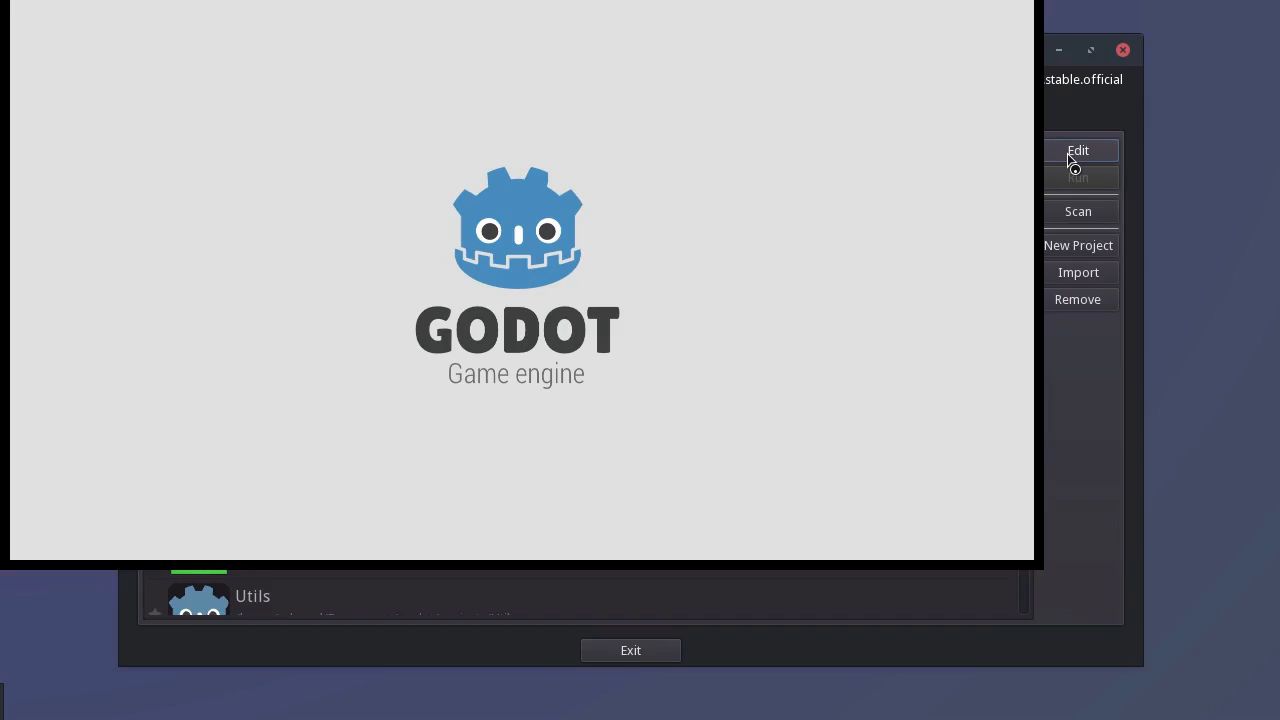
- Group FileSystem with the Node dock and move Scene beside the Inspector
click(1078, 150)
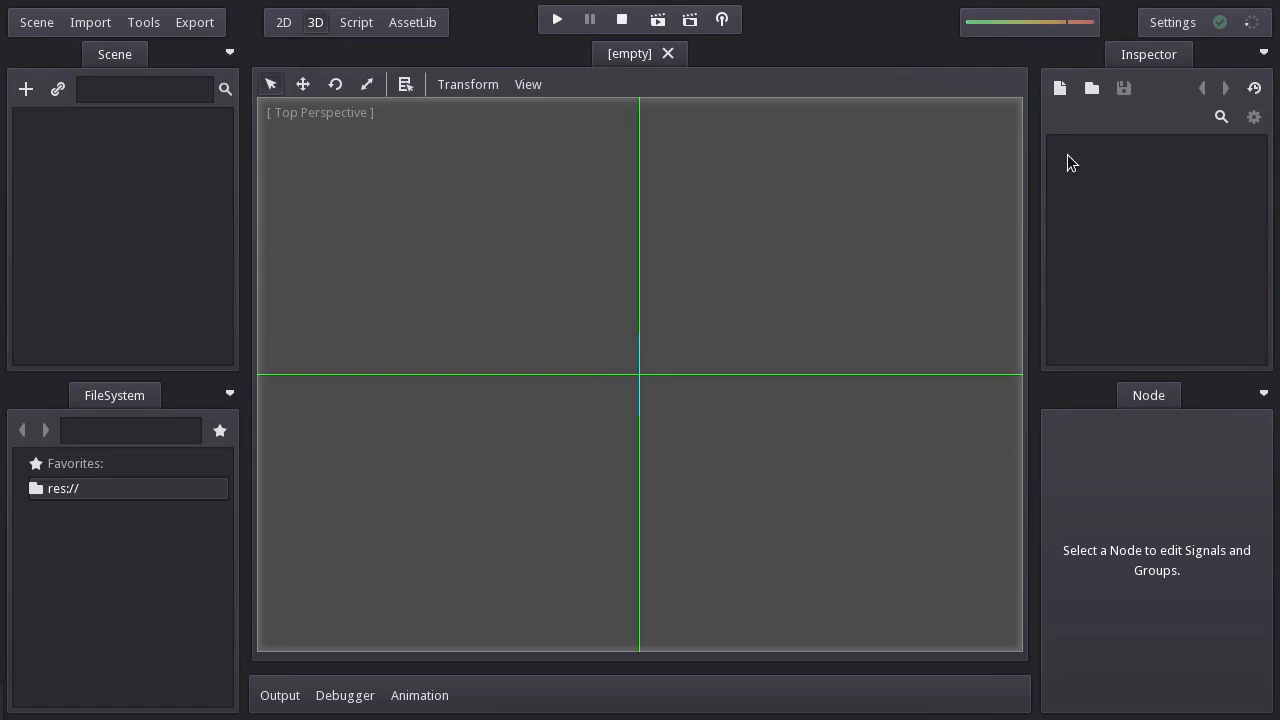
mouse_move(977, 308)
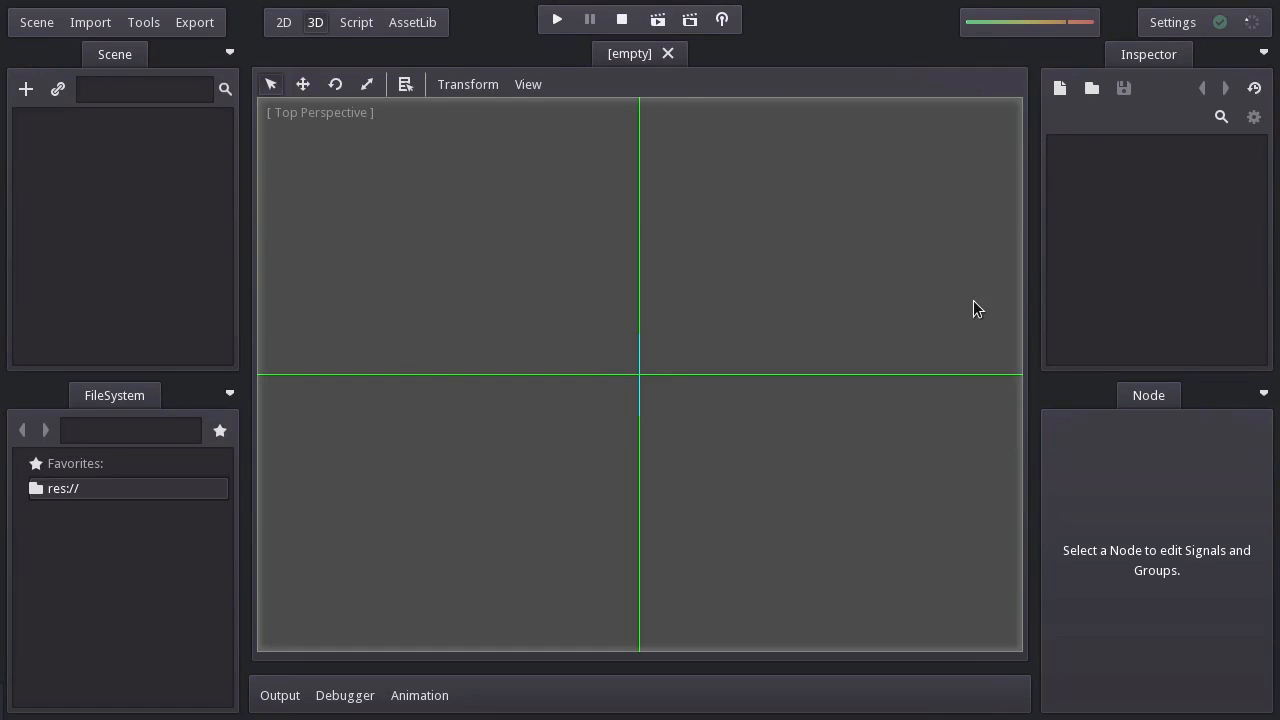
mouse_move(715, 436)
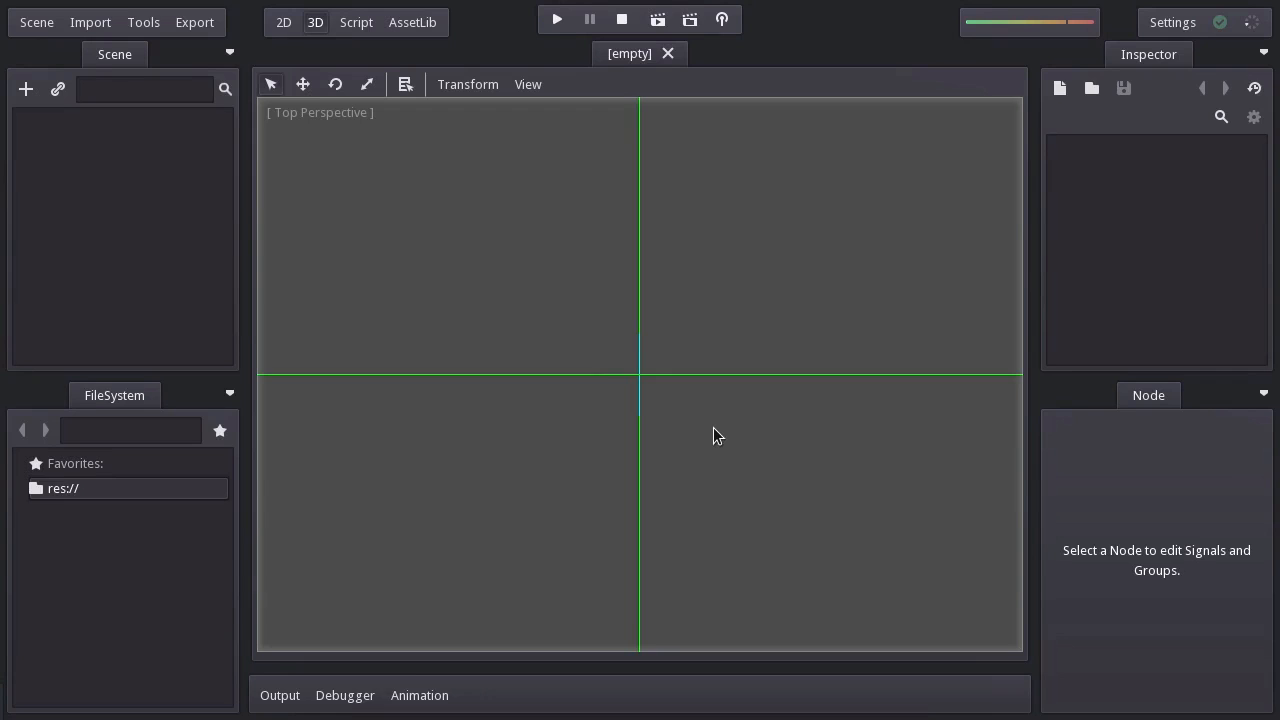
mouse_move(663, 259)
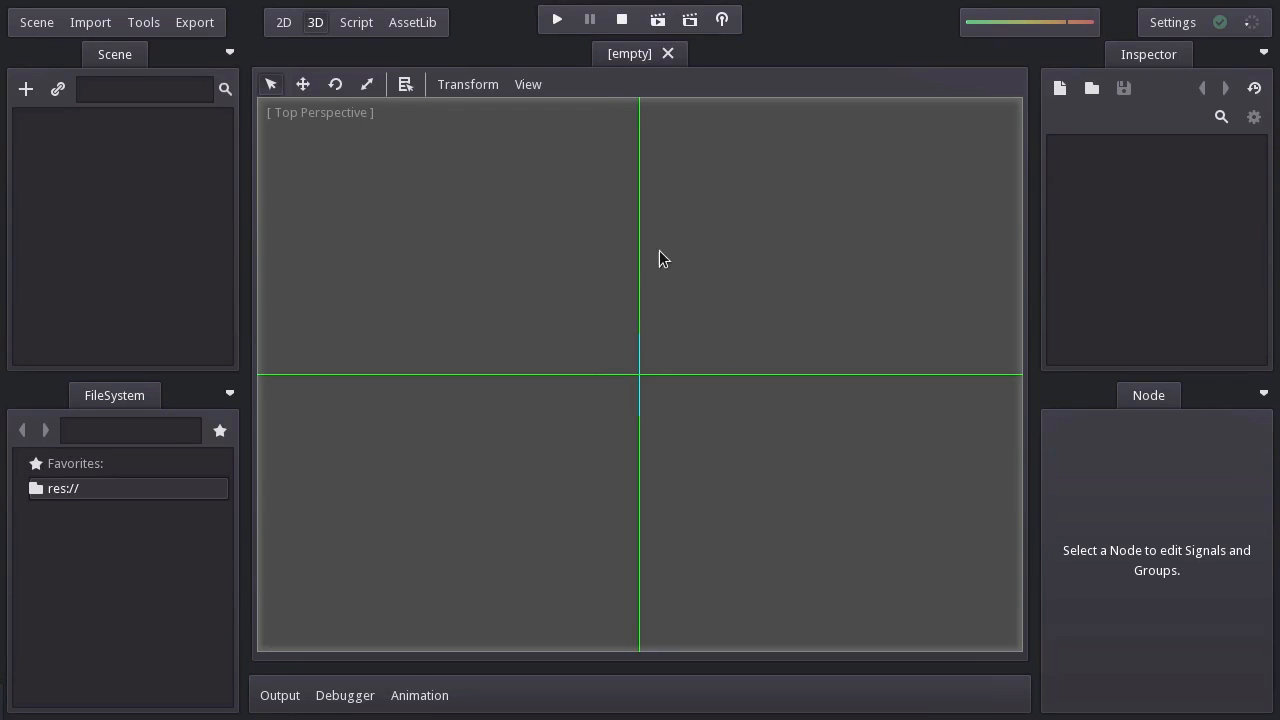
mouse_move(168, 216)
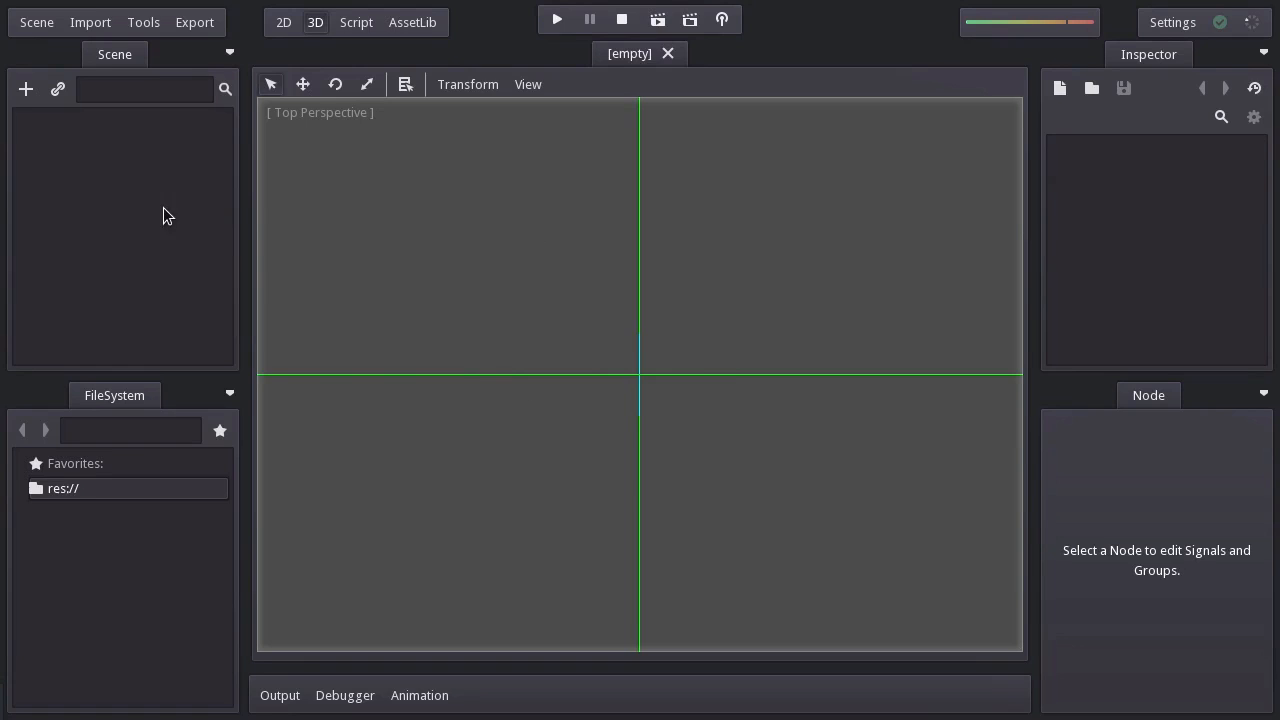
mouse_move(988, 295)
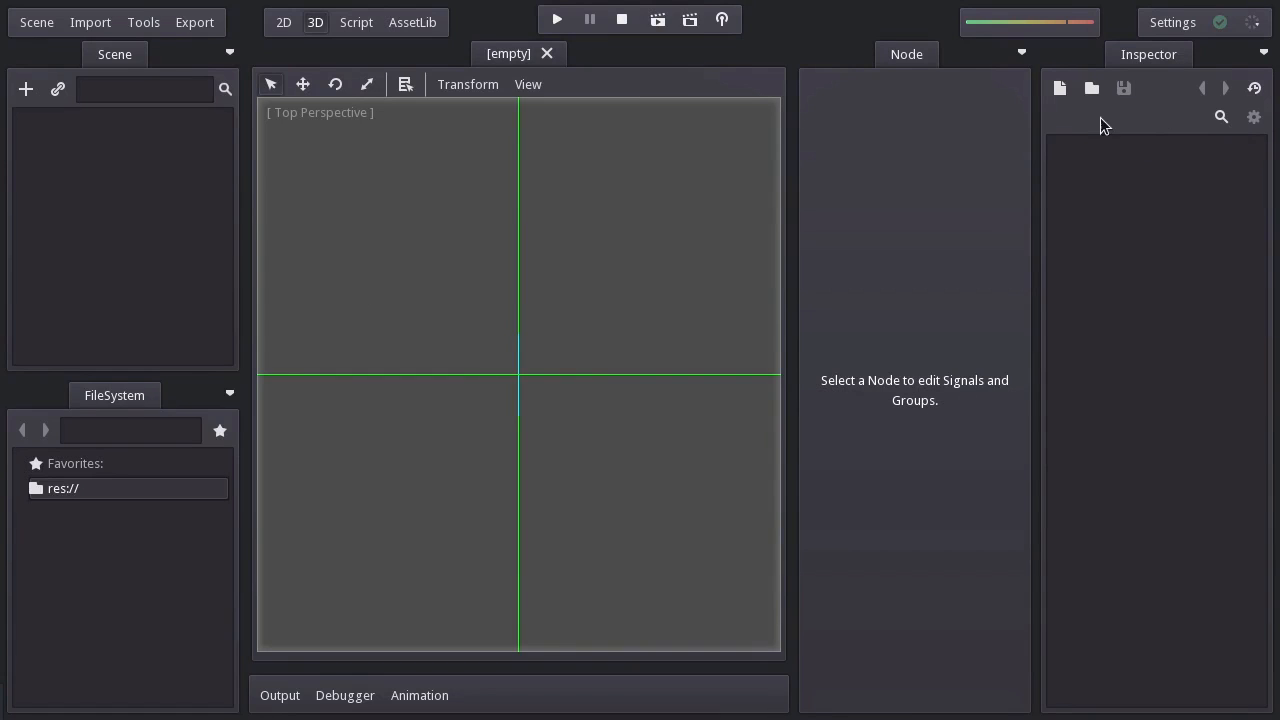
click(229, 394)
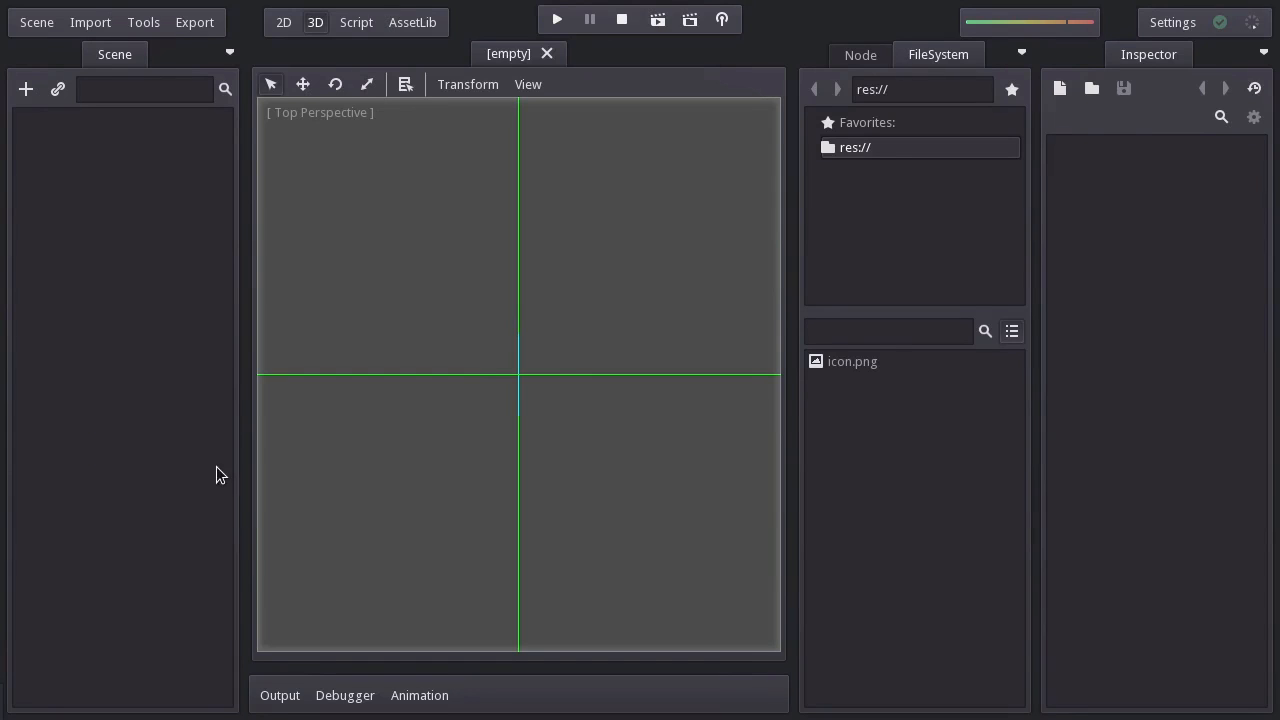
click(230, 54)
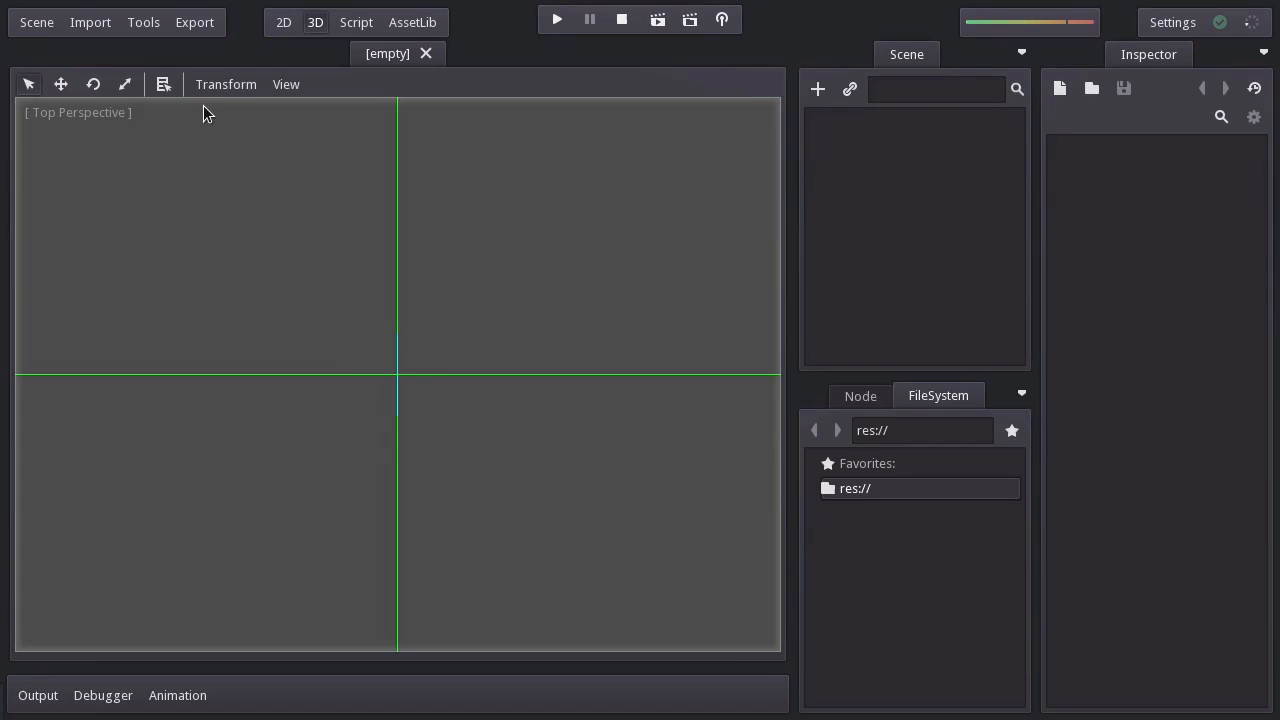
click(1172, 22)
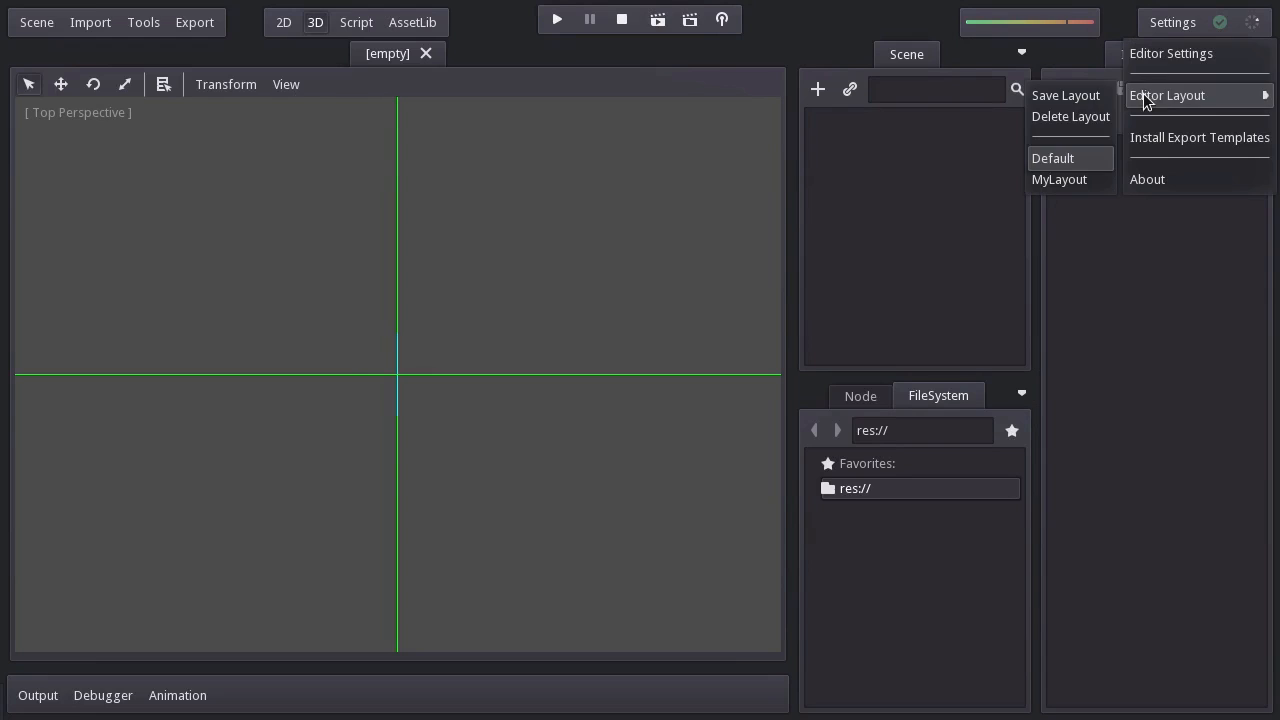
- Save the current dock arrangement as the layout 'MyLayout'
click(1065, 95)
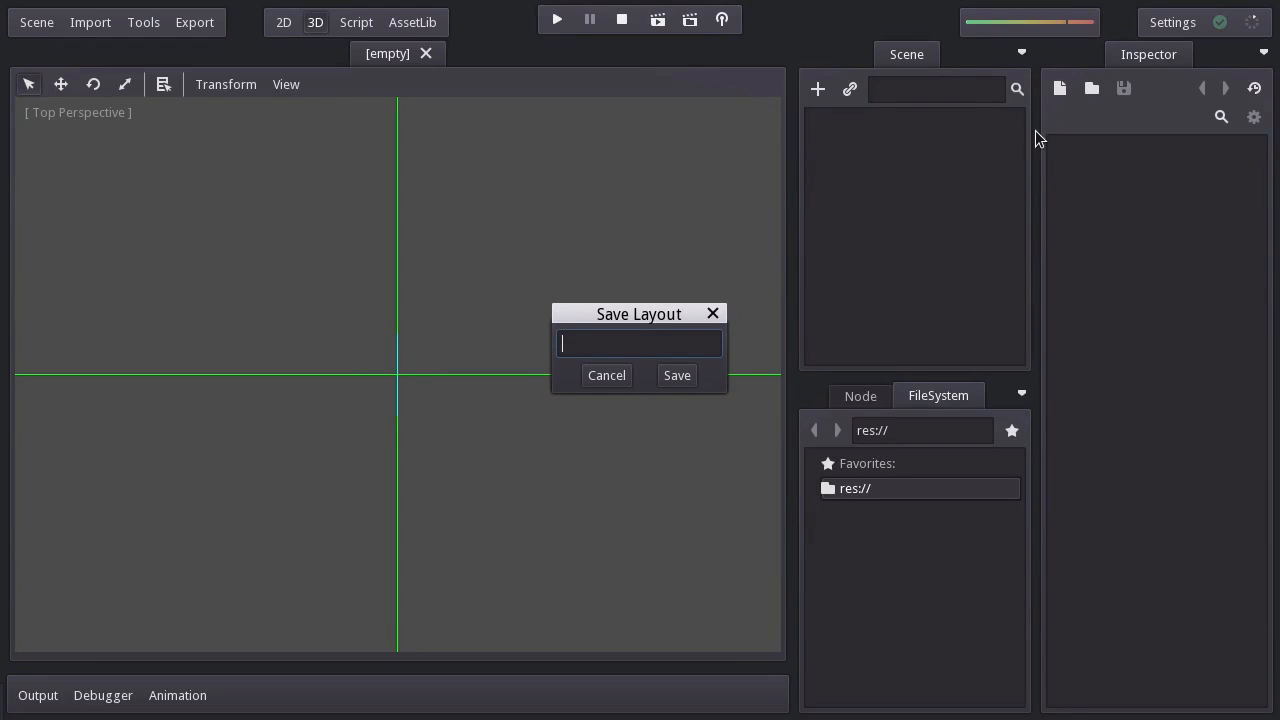
text(My)
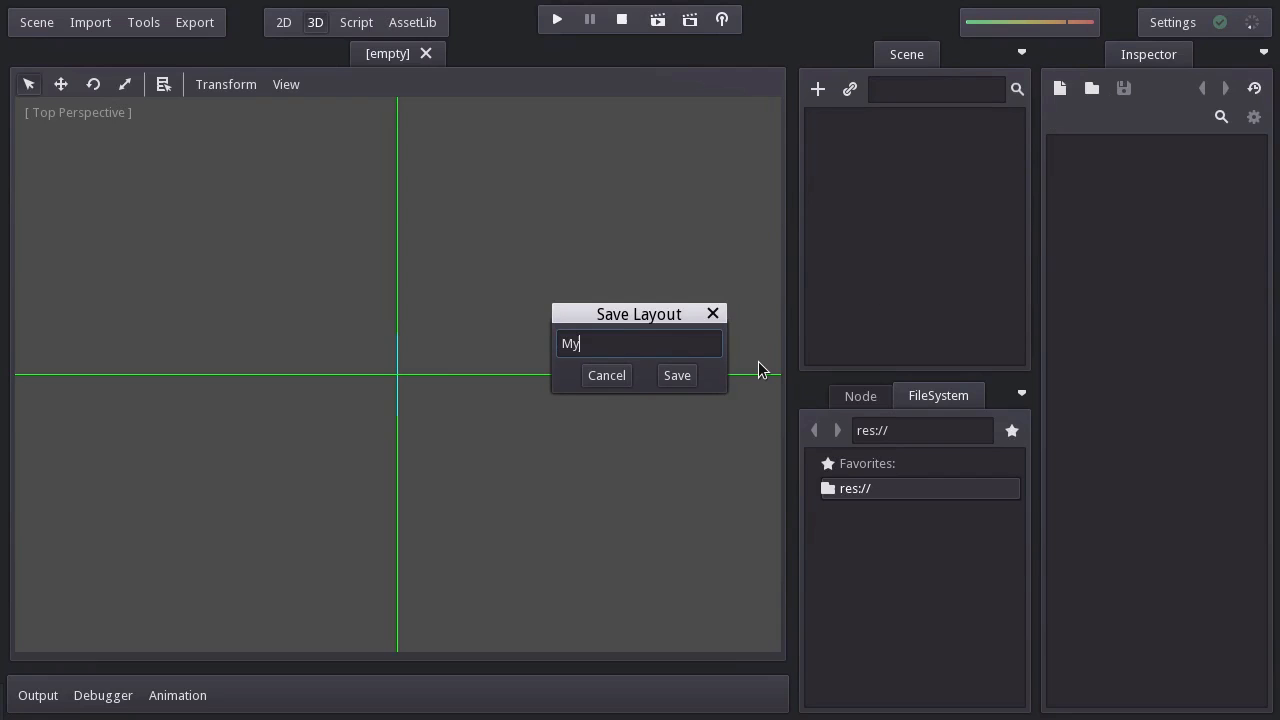
text(Layout)
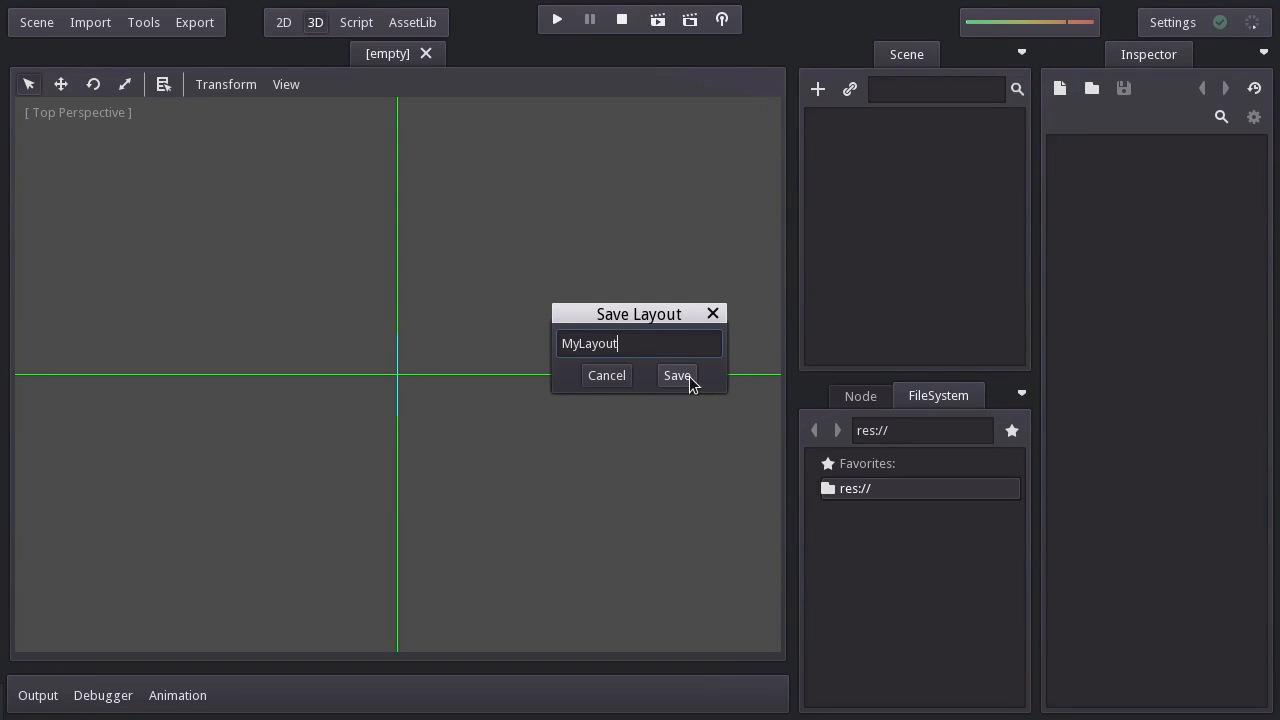
click(1172, 22)
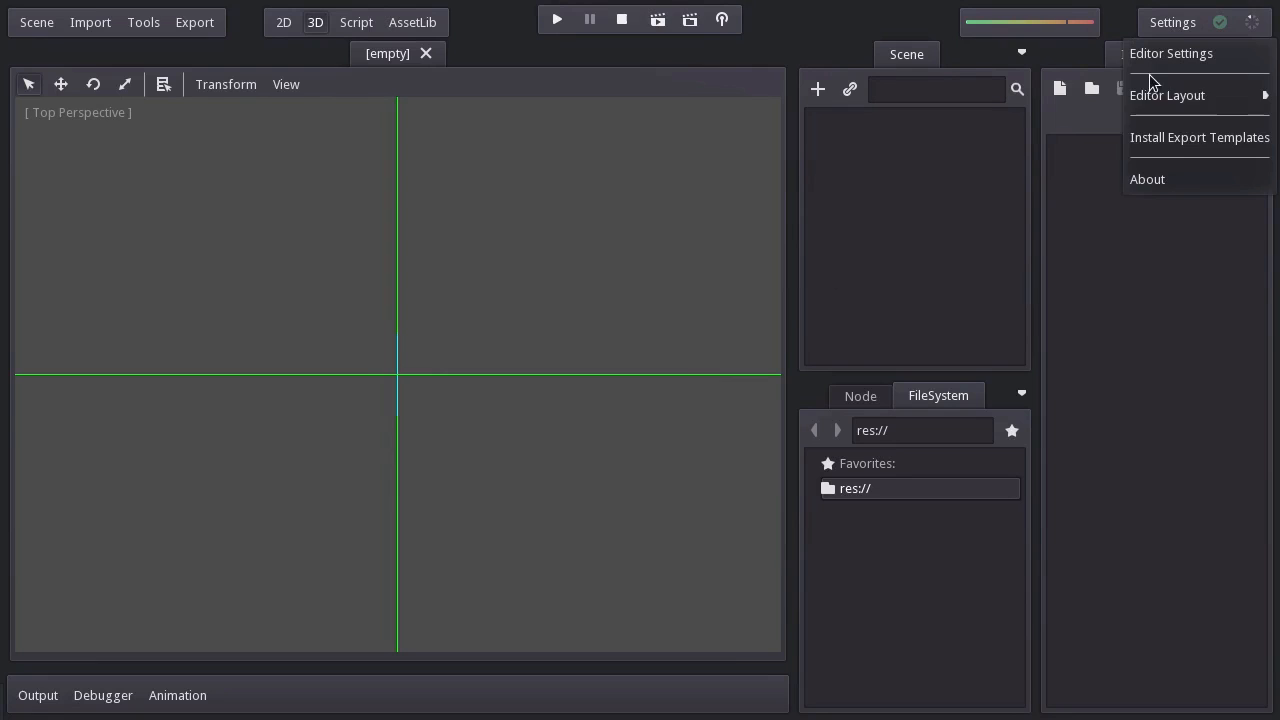
mouse_move(1138, 189)
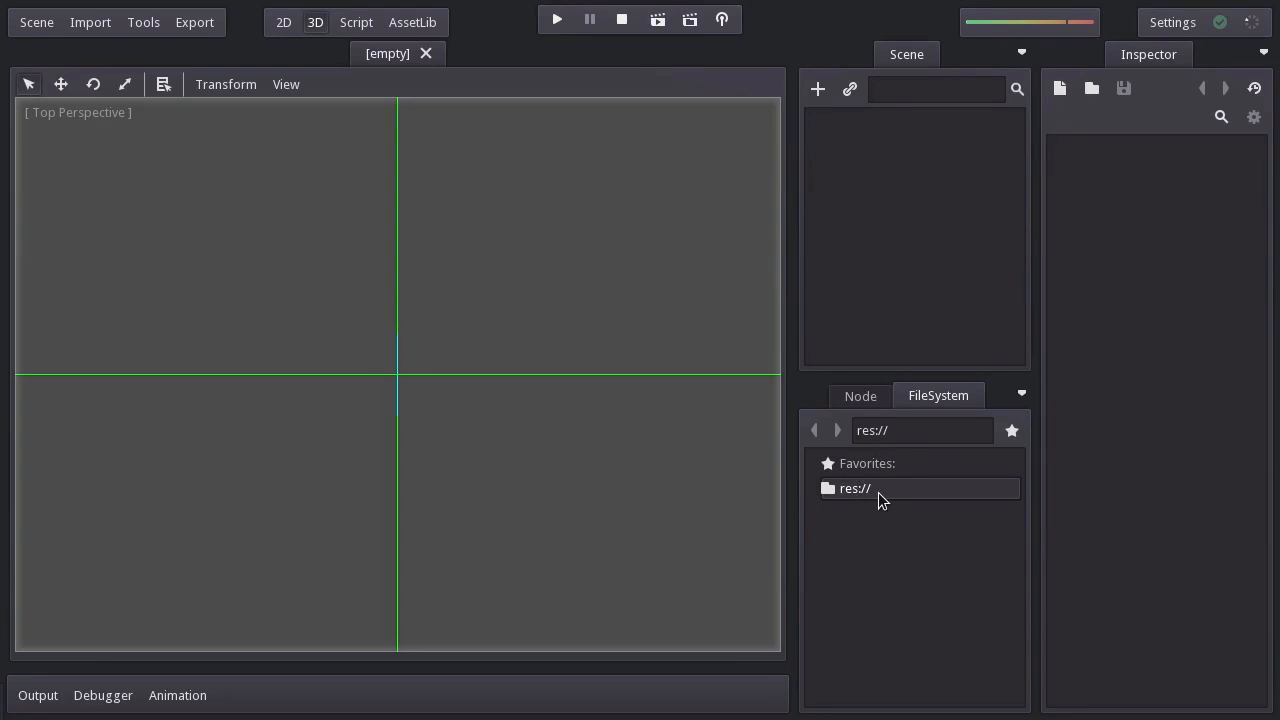
mouse_move(854, 488)
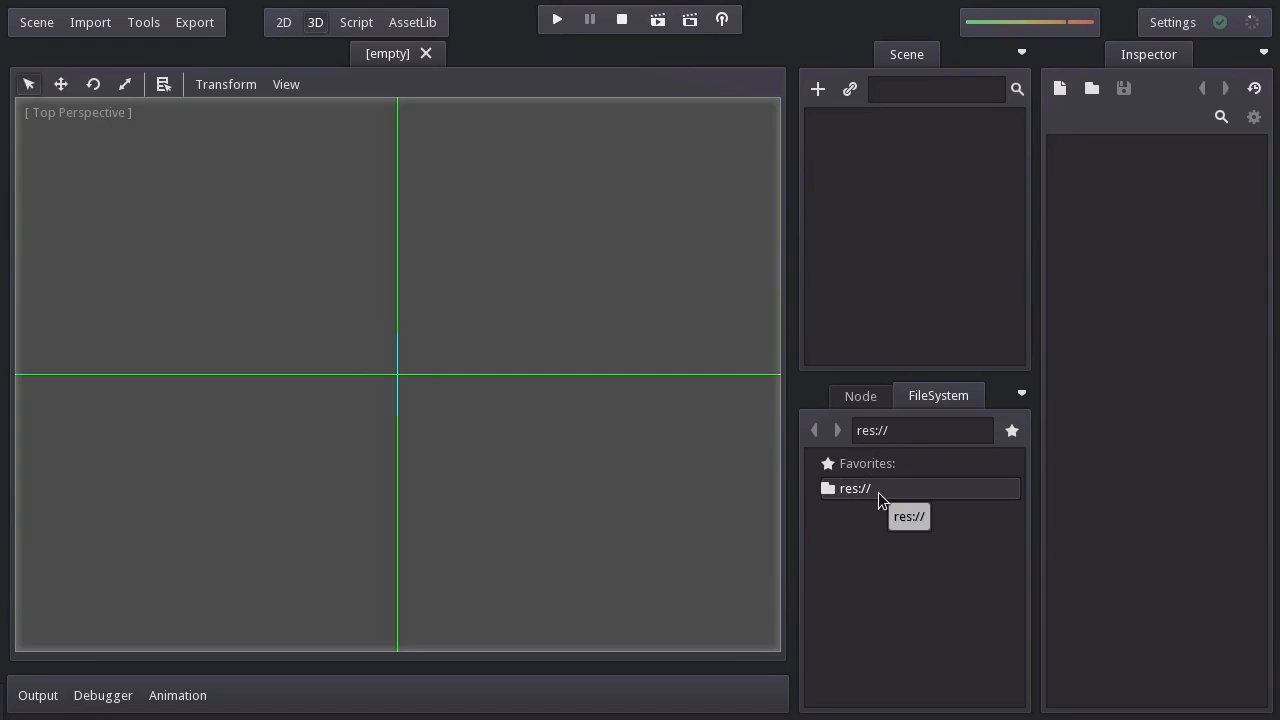
- Open res:// in FileSystem, select icon.png, and toggle list view back to thumbnails
double_click(854, 488)
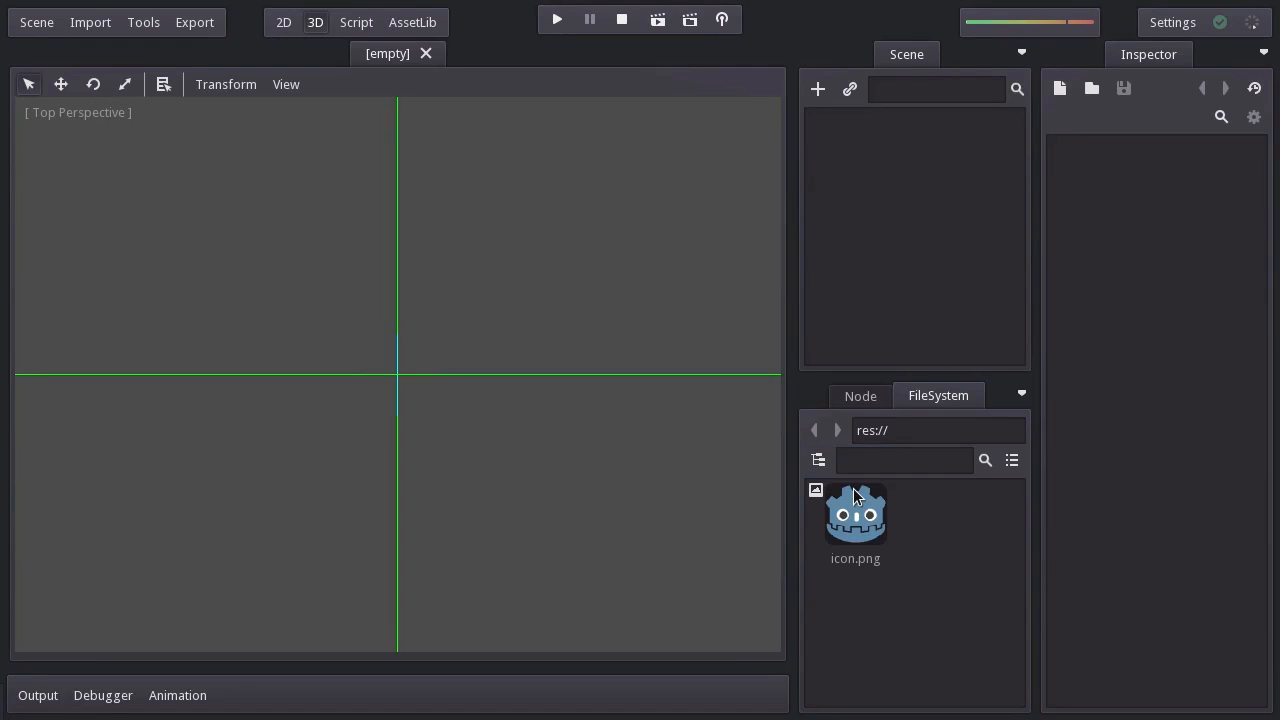
click(855, 515)
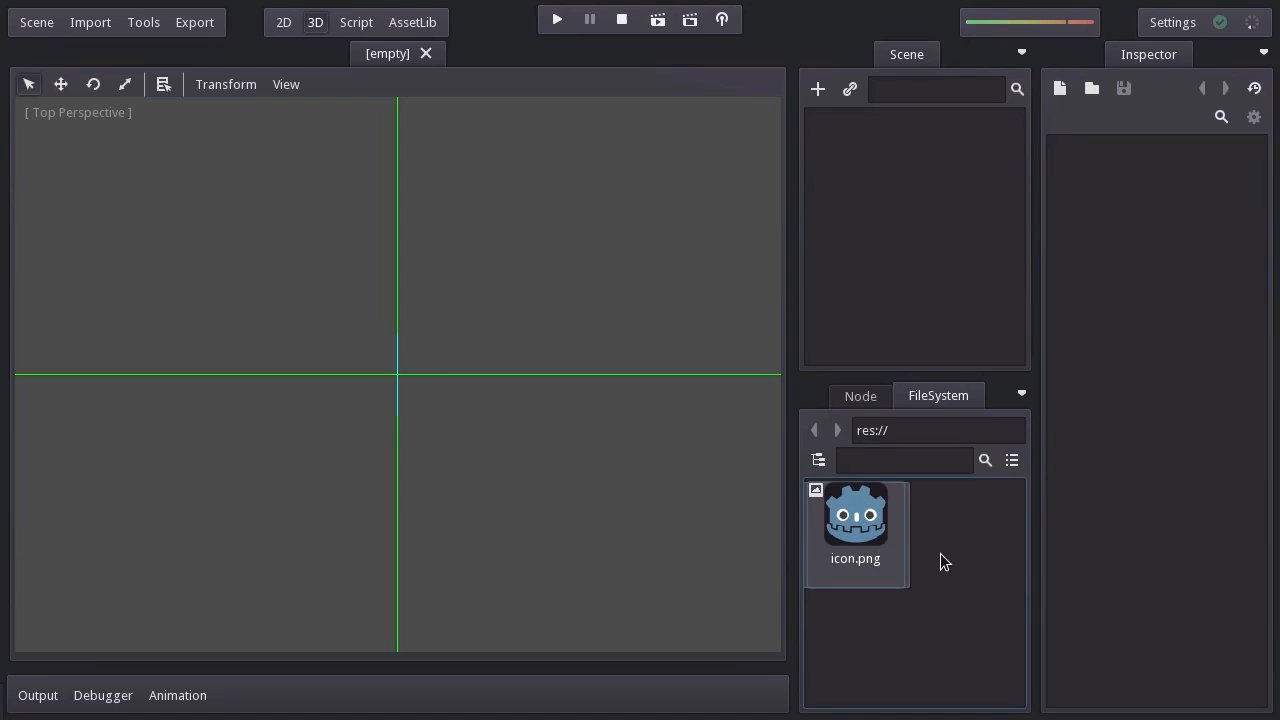
mouse_move(945, 560)
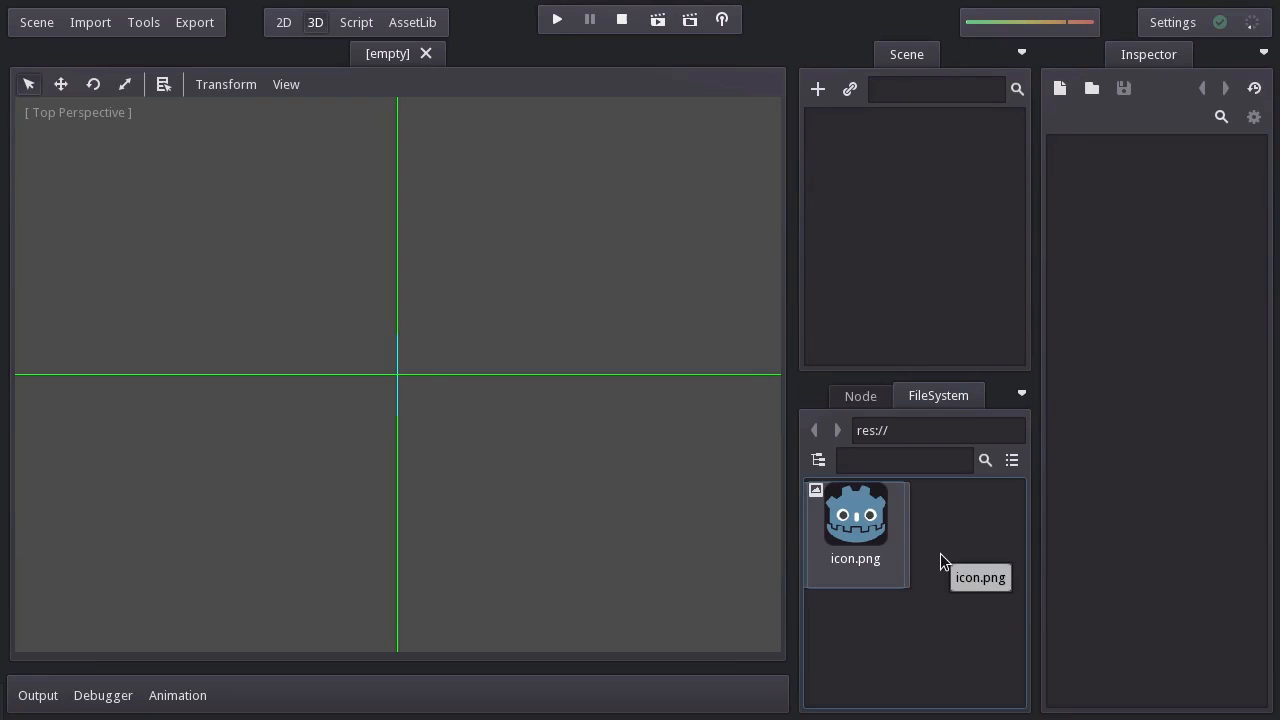
mouse_move(1012, 460)
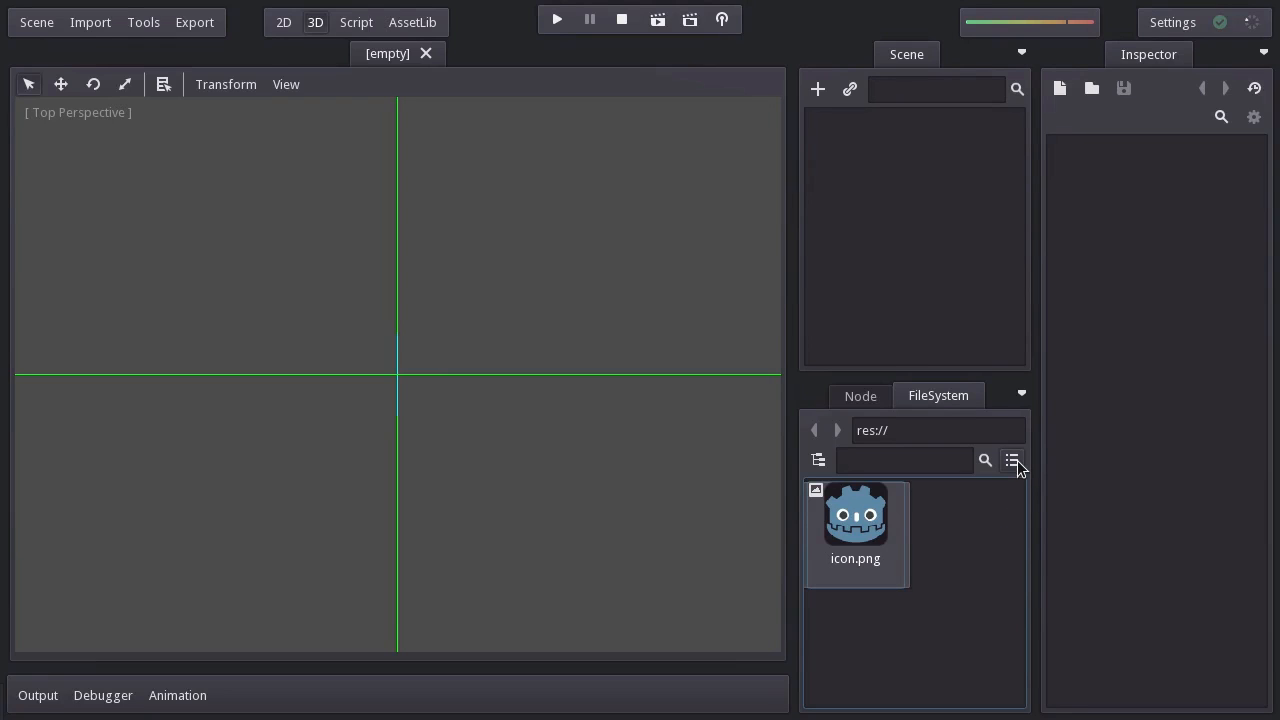
click(1011, 460)
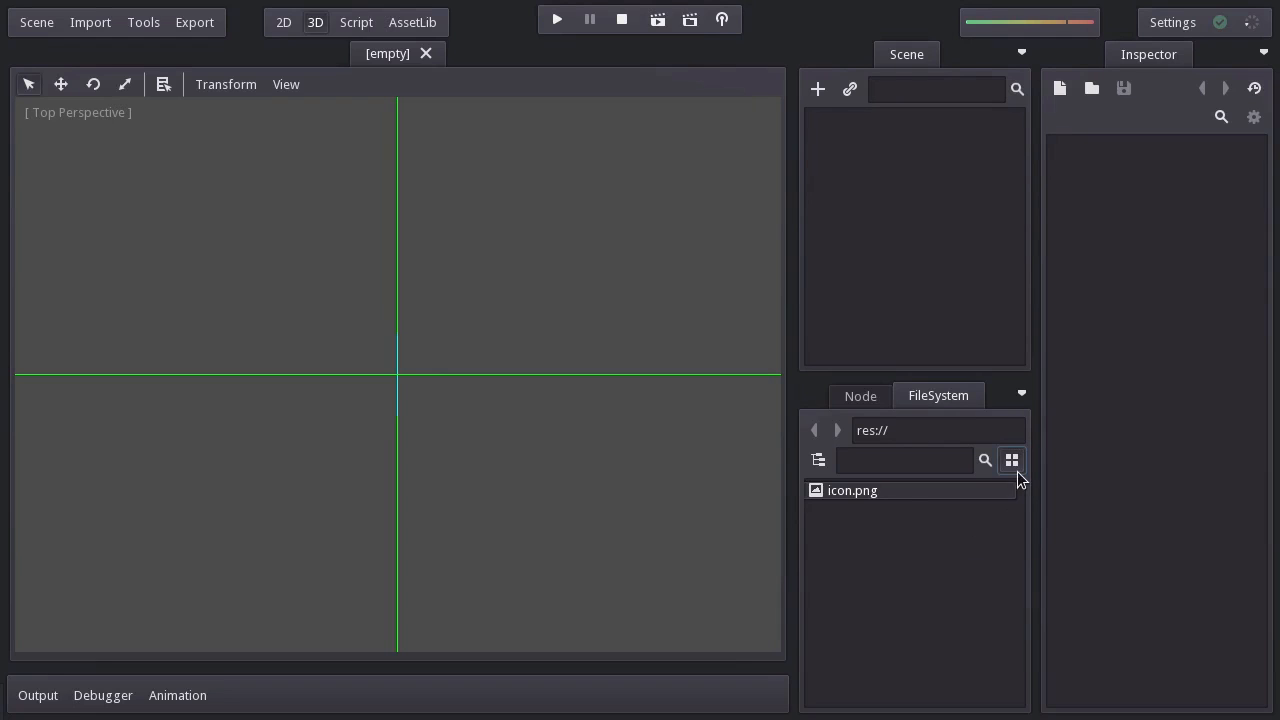
click(1011, 460)
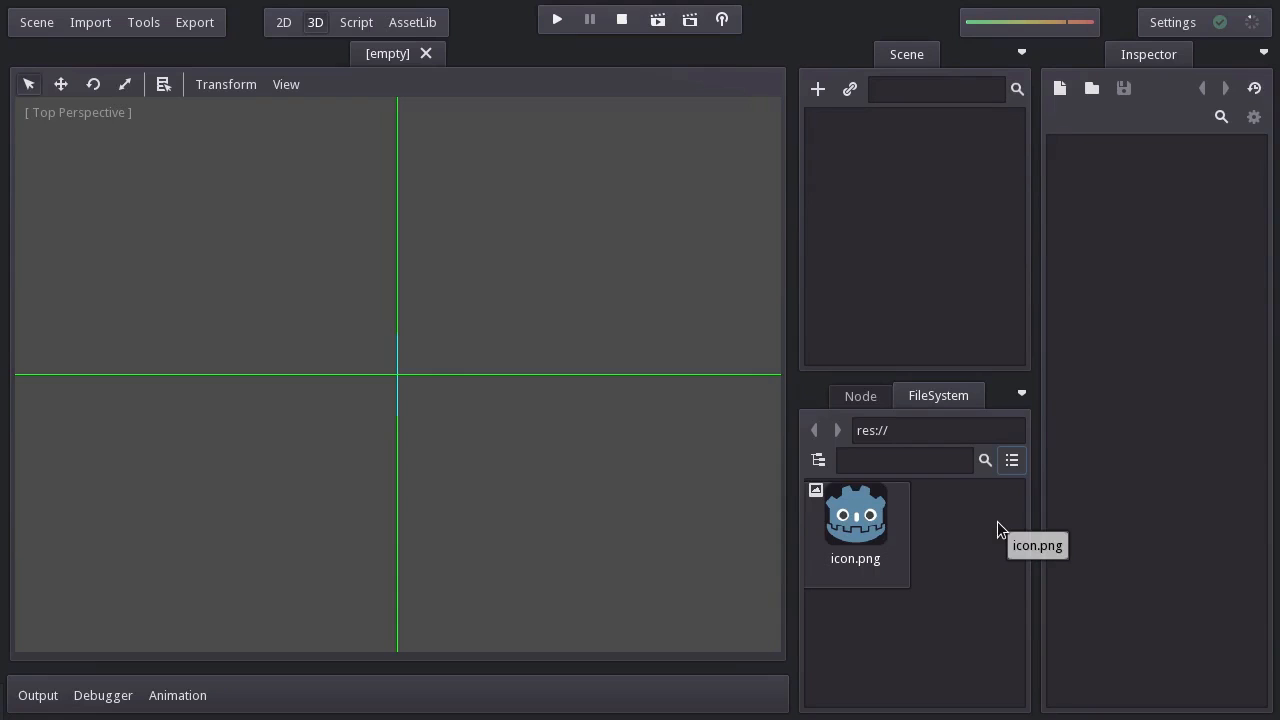
mouse_move(1157, 82)
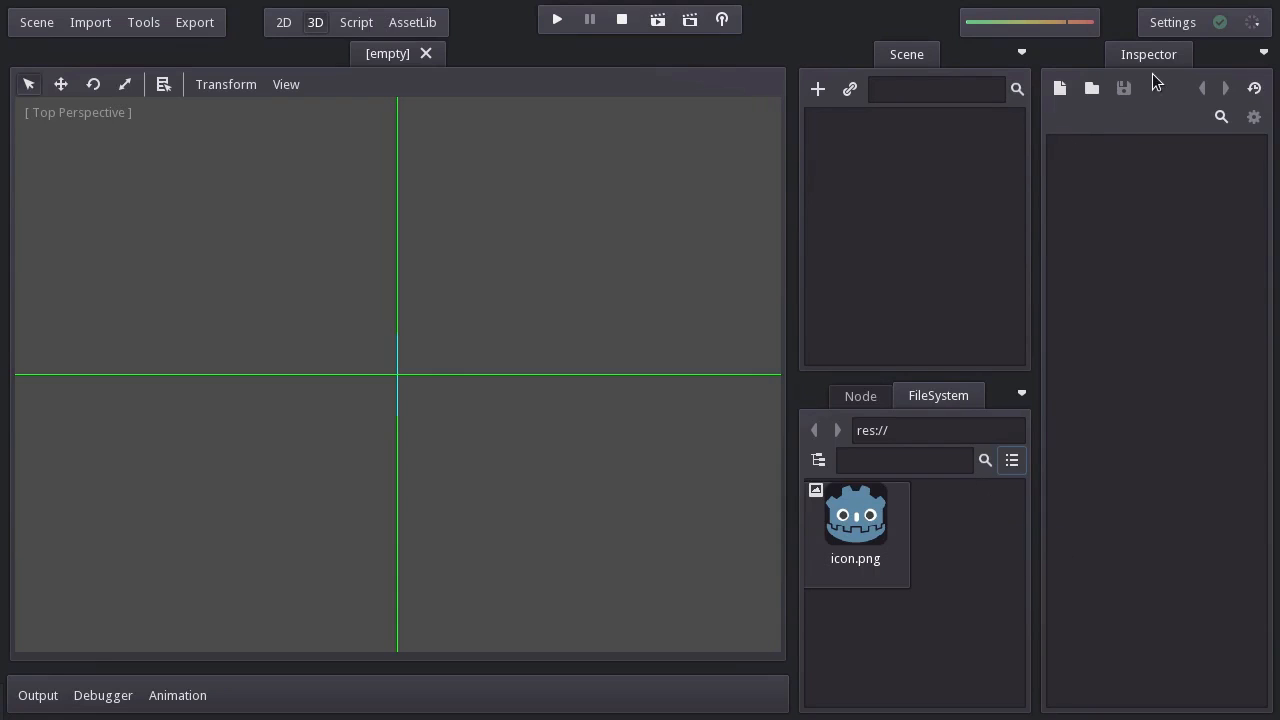
- In Editor Settings, set File Dialog display mode to List and game window placement to Centered
click(1172, 22)
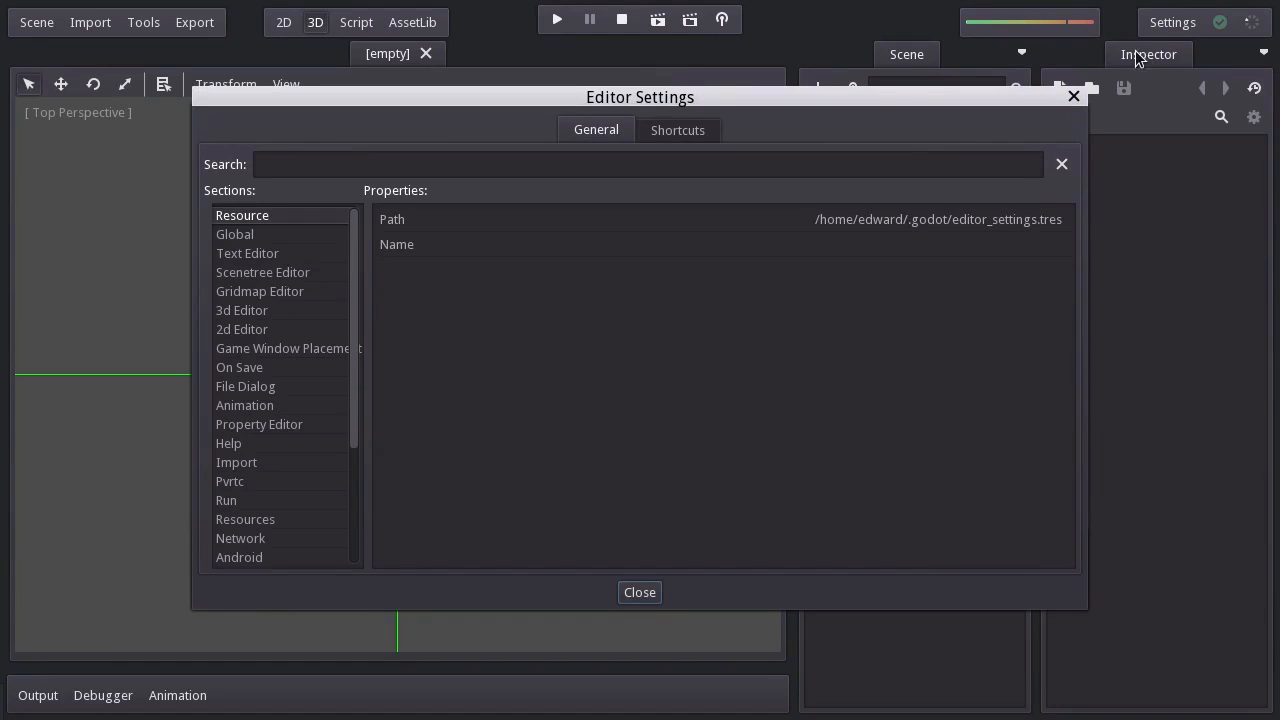
click(245, 386)
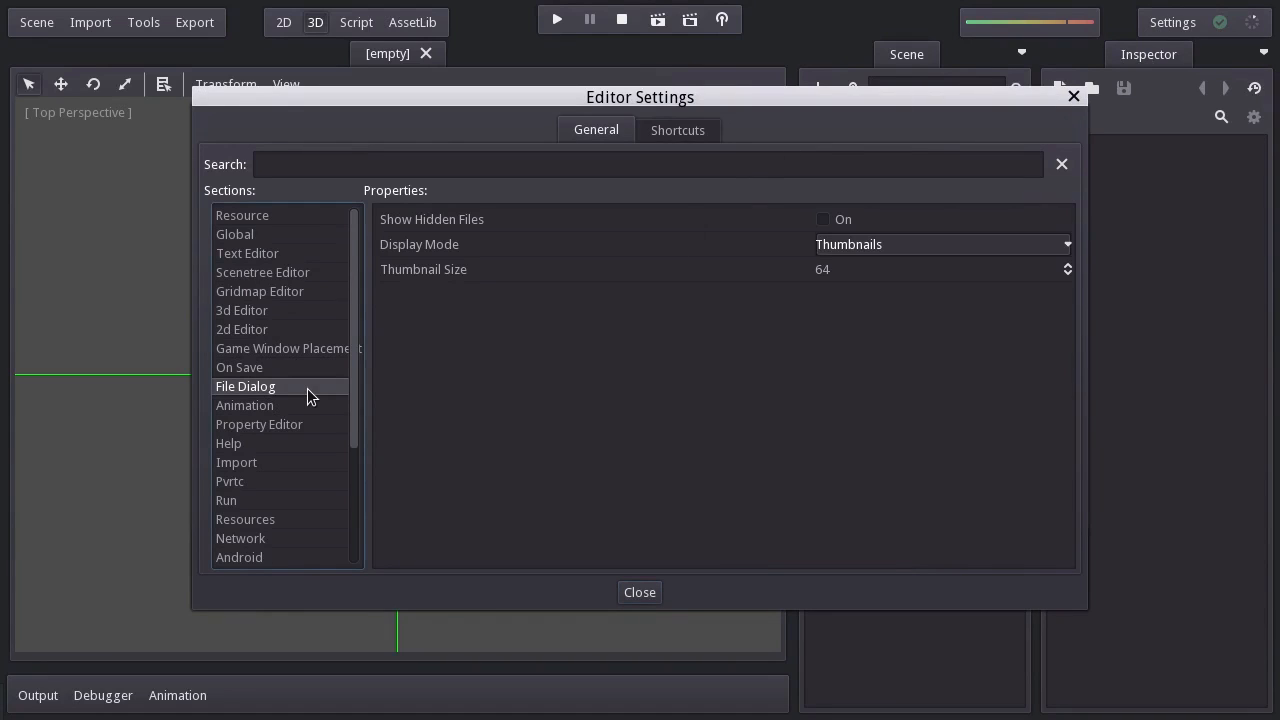
mouse_move(800, 255)
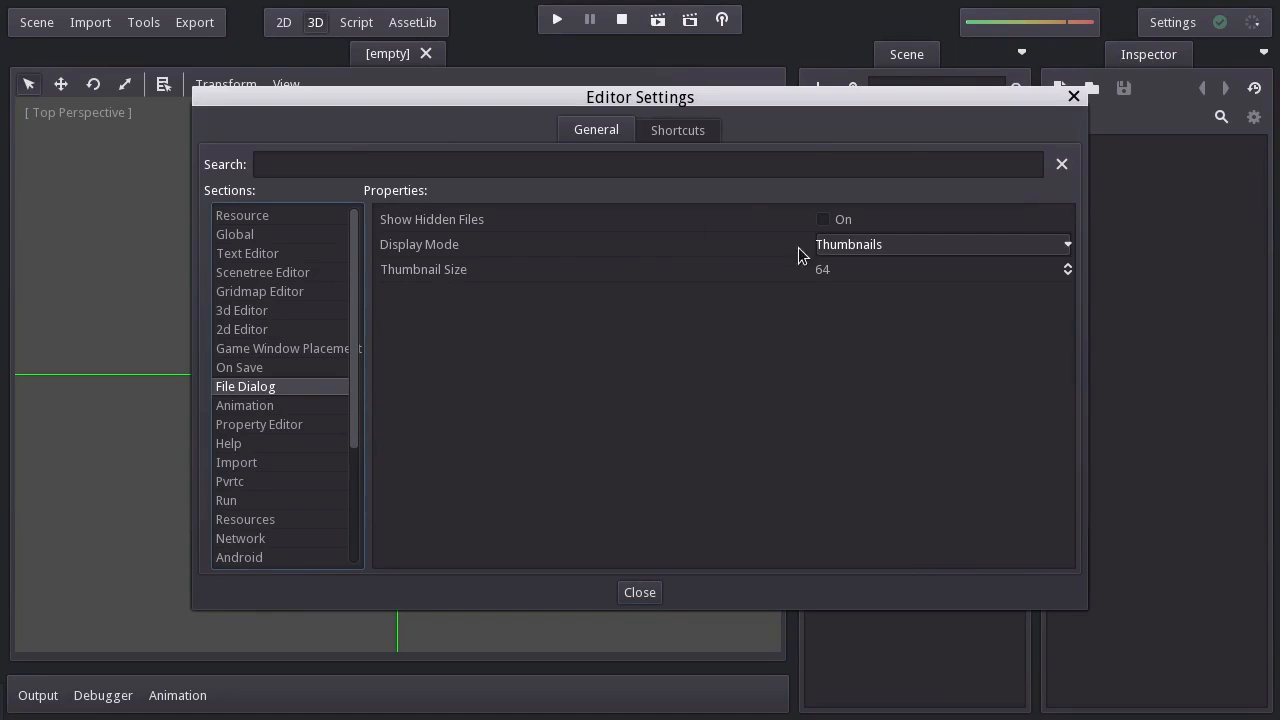
click(940, 244)
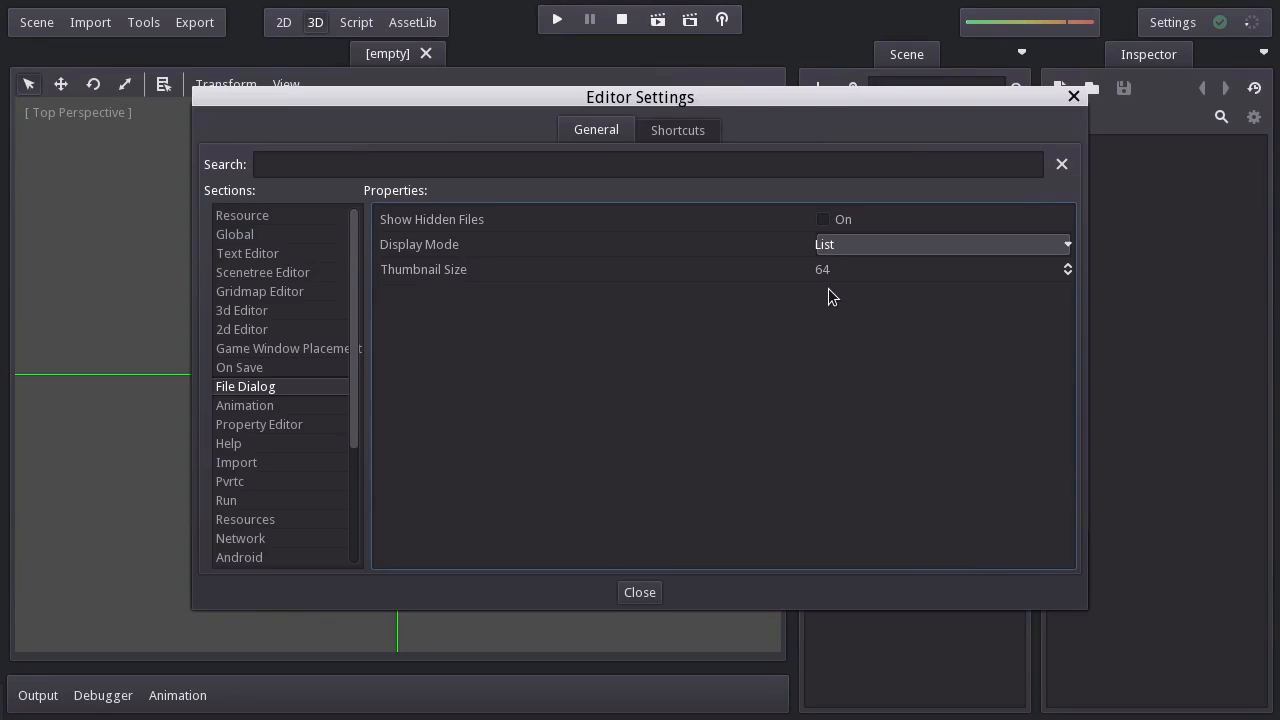
mouse_move(322, 354)
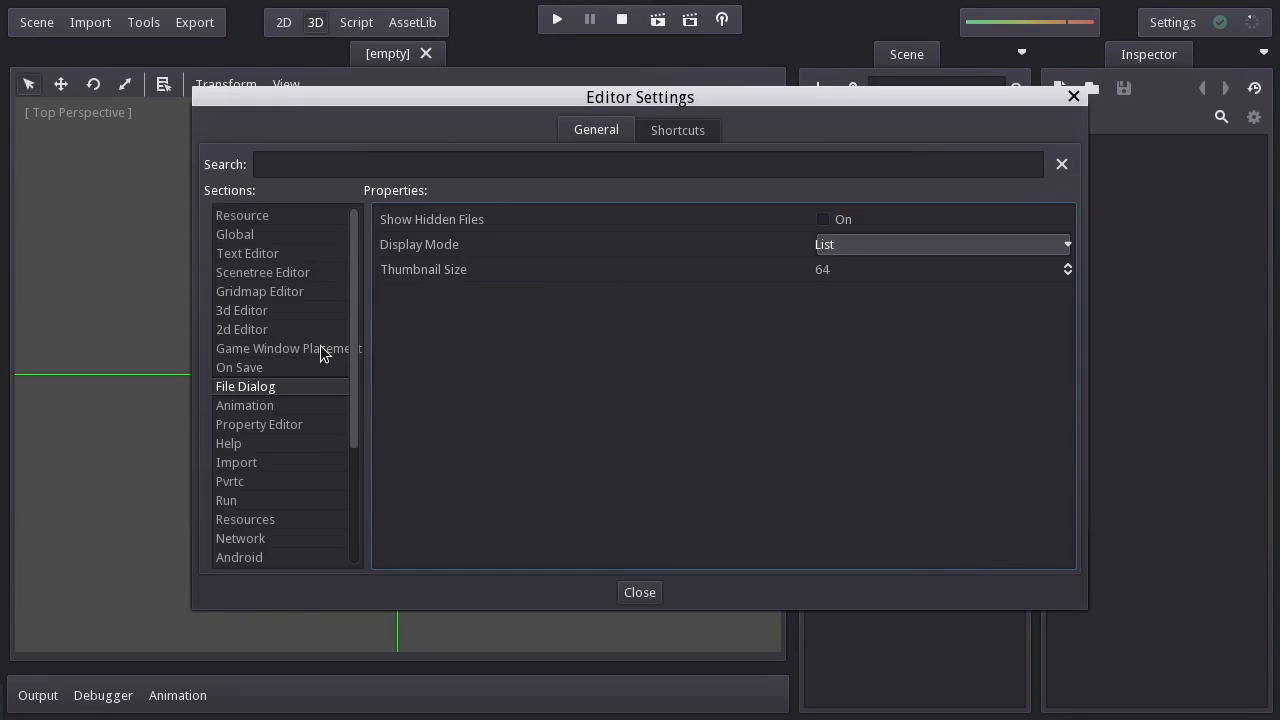
click(282, 348)
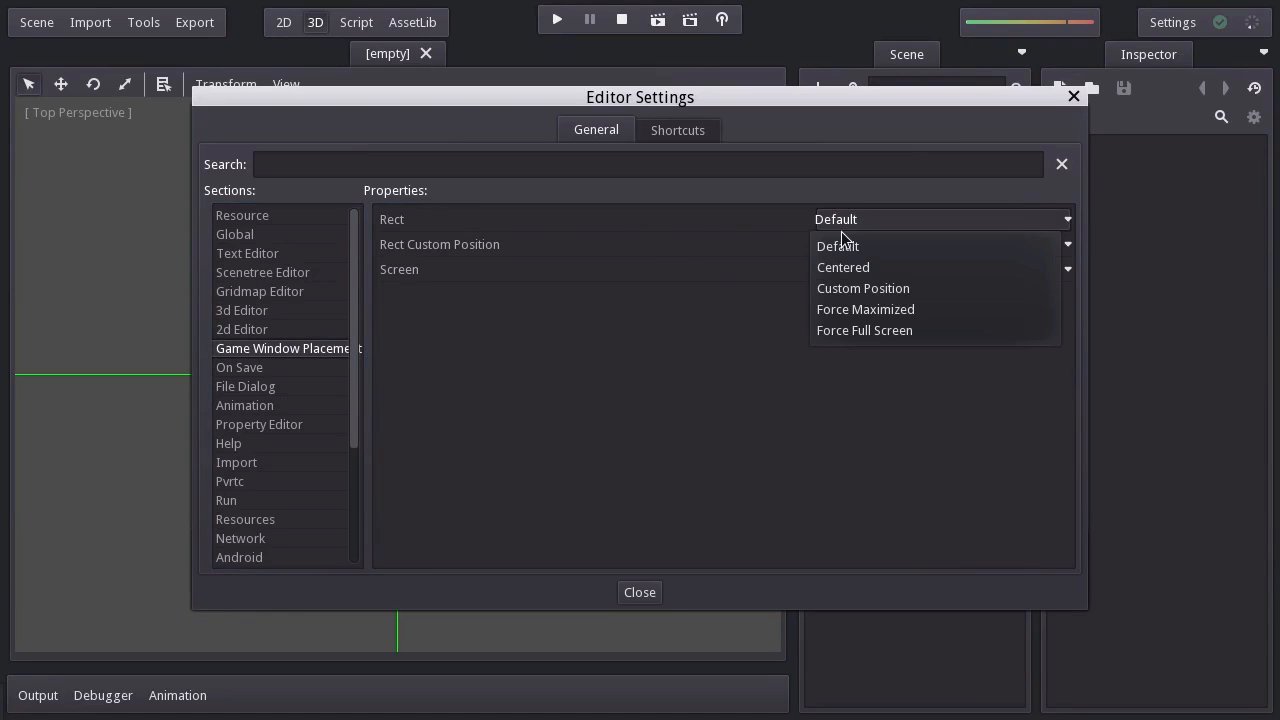
click(843, 267)
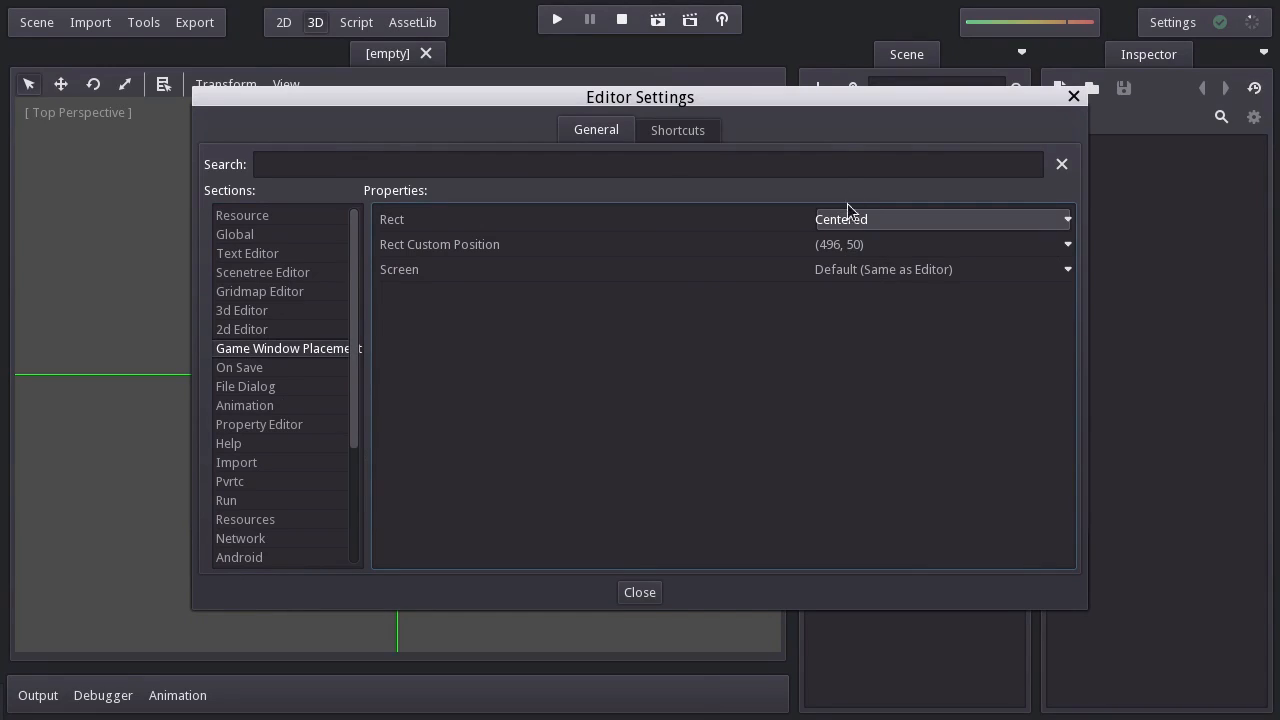
mouse_move(834, 575)
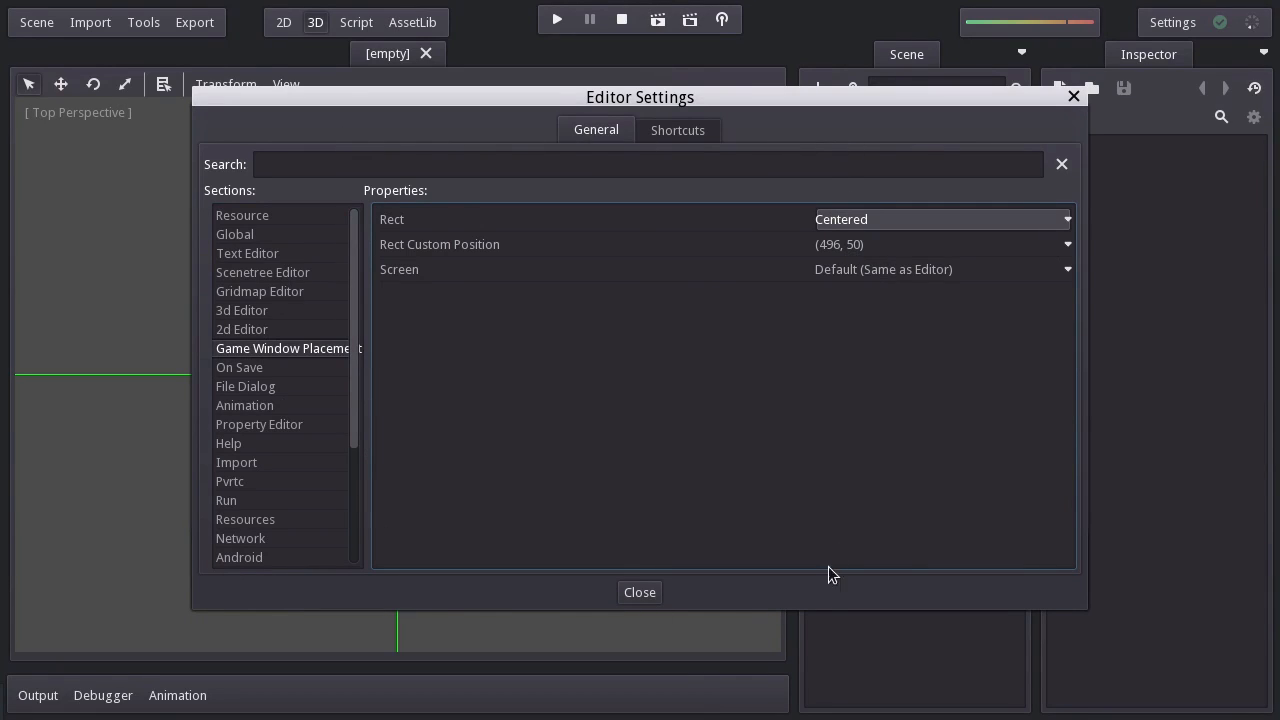
mouse_move(639, 592)
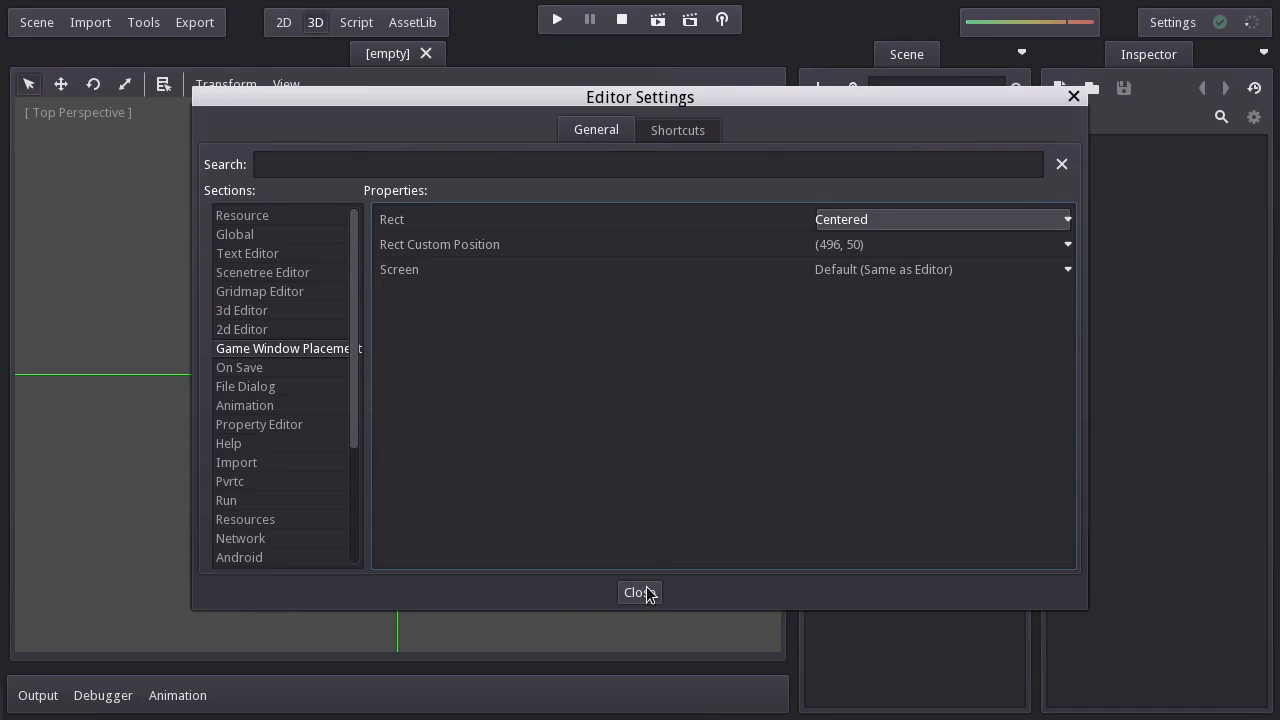
click(639, 592)
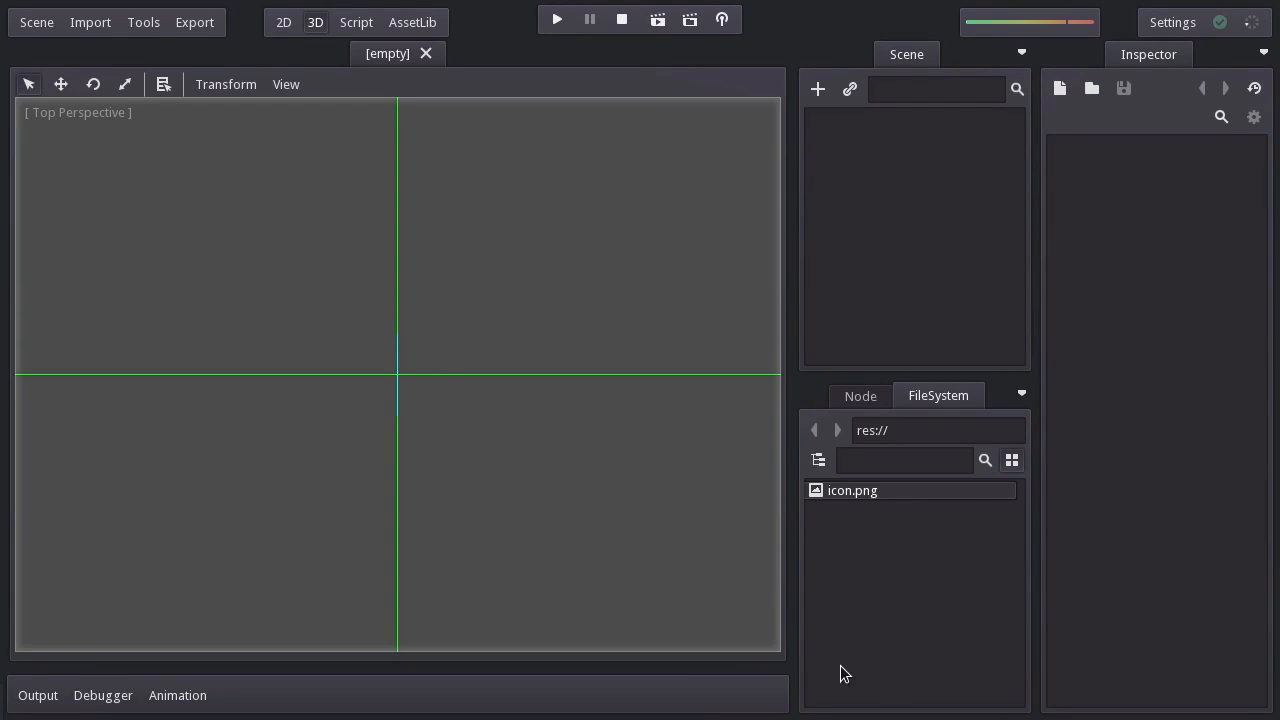
mouse_move(977, 622)
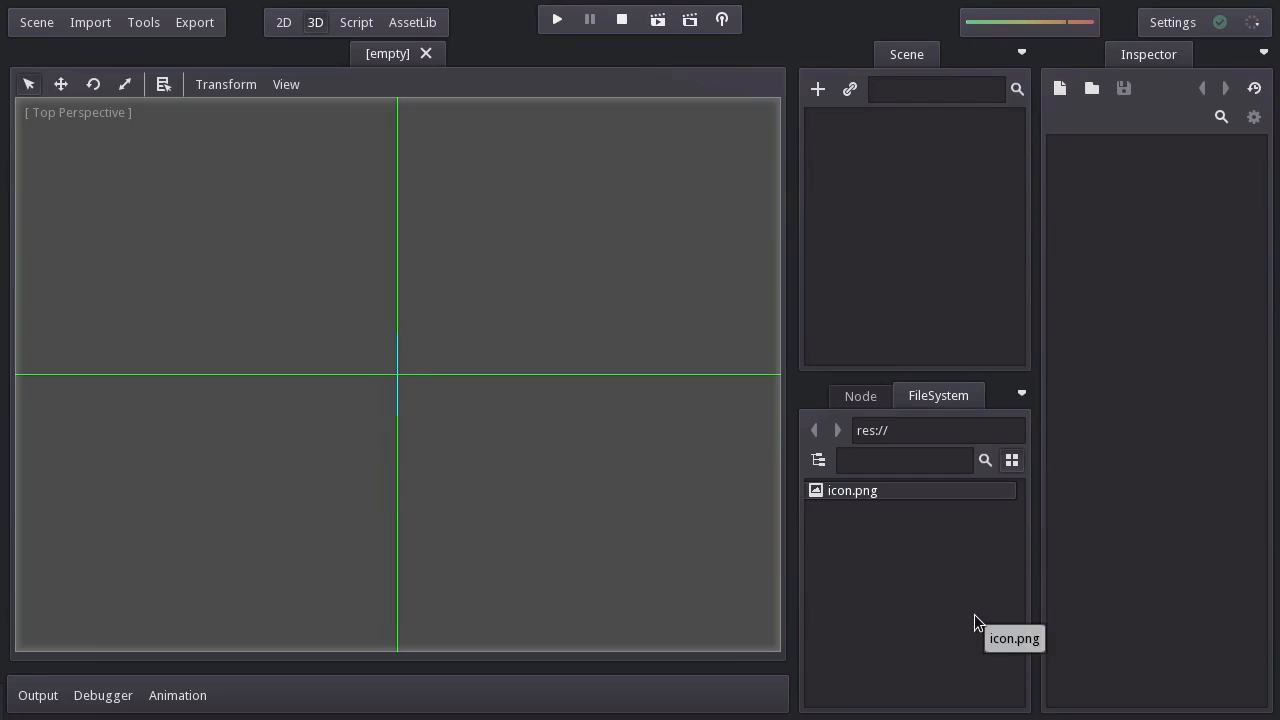
mouse_move(862, 517)
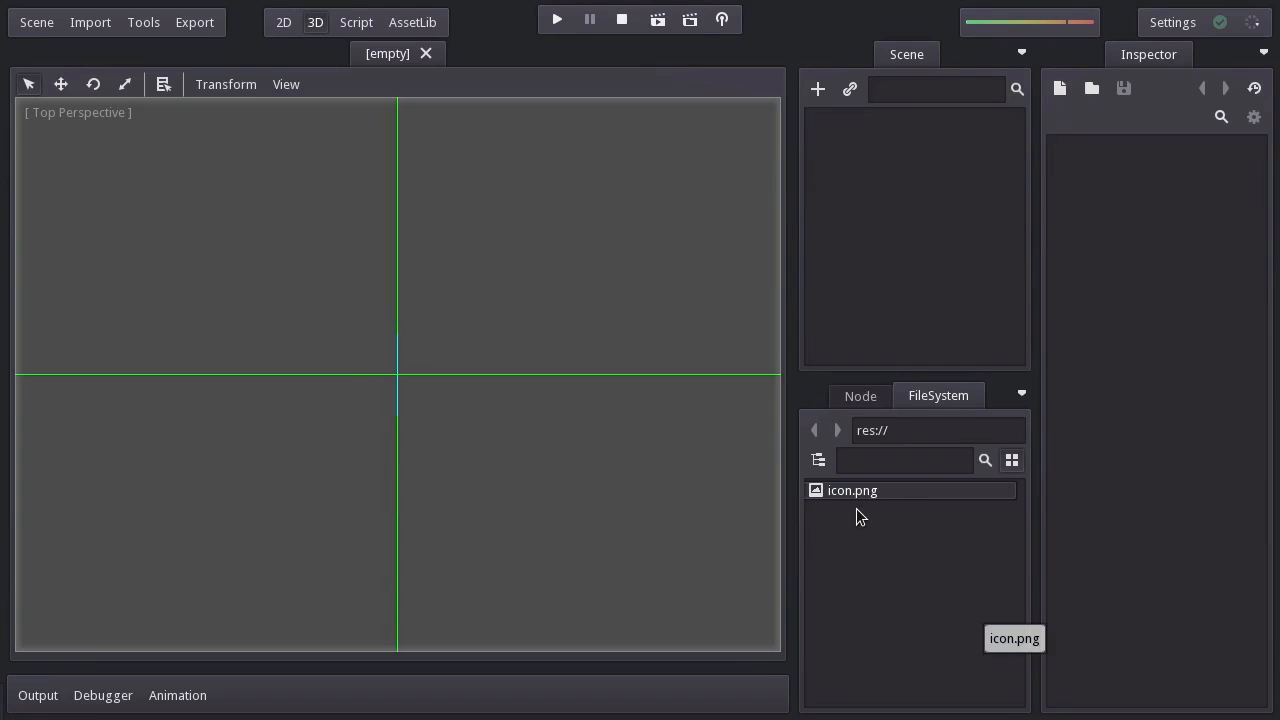
- Show the res:// folder in the system file manager
right_click(852, 490)
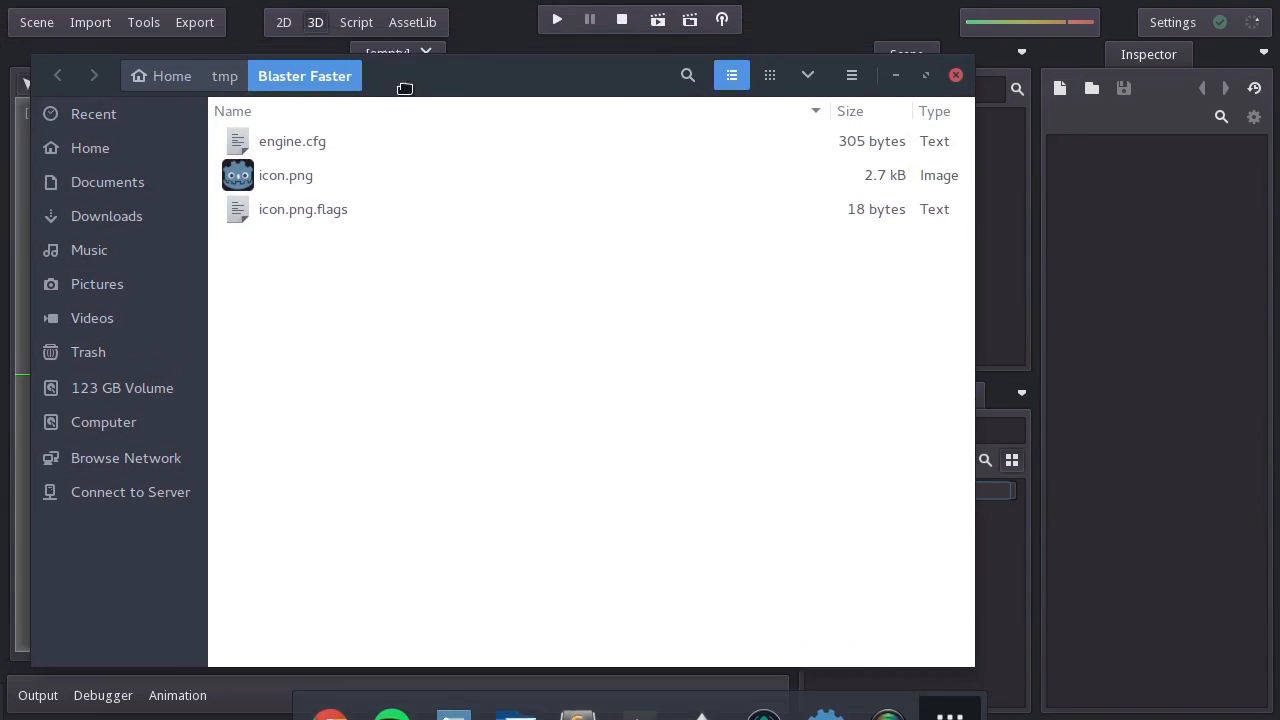
- Create a new folder in the project folder and browse into sprites
right_click(577, 400)
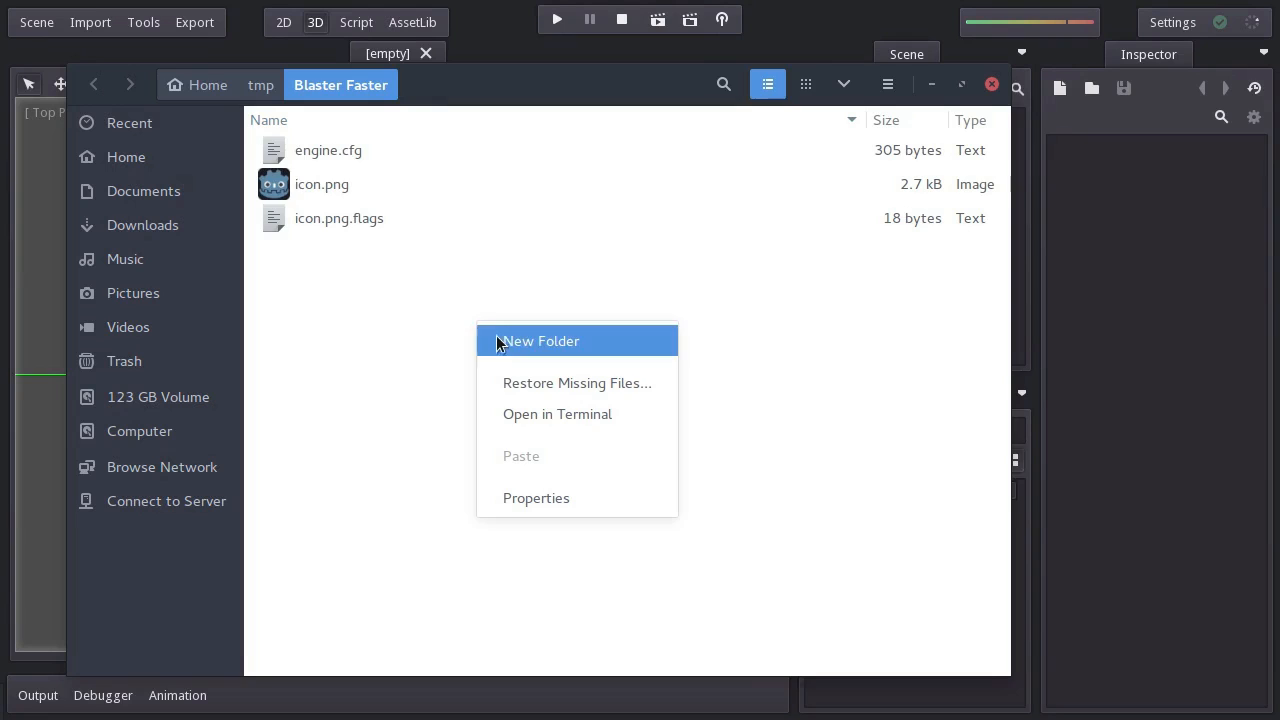
click(540, 341)
text(sprites)
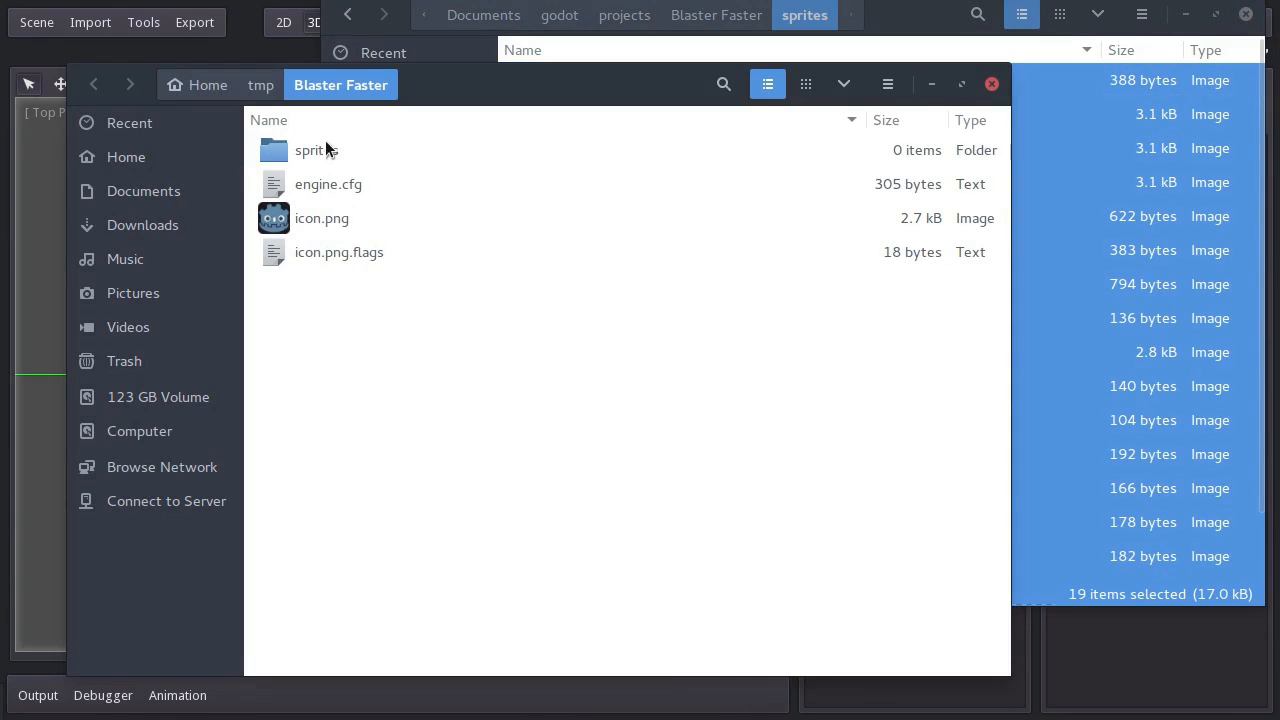
double_click(316, 150)
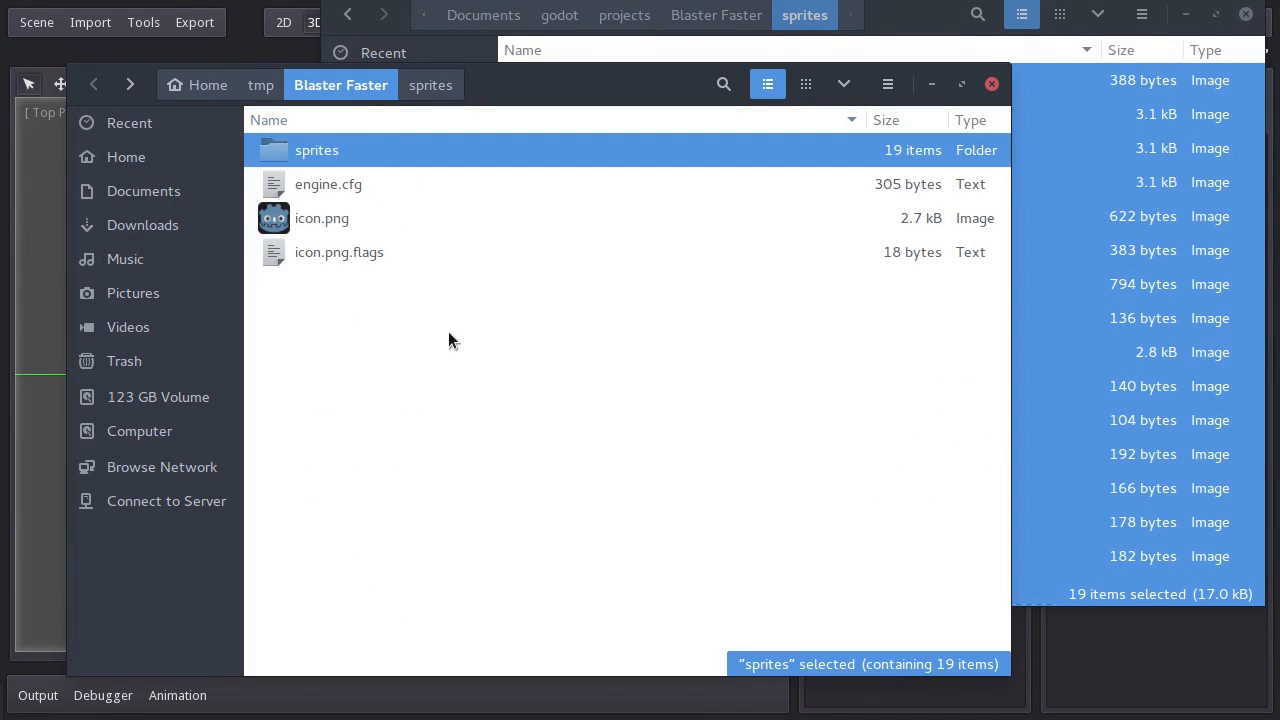
text(scripts)
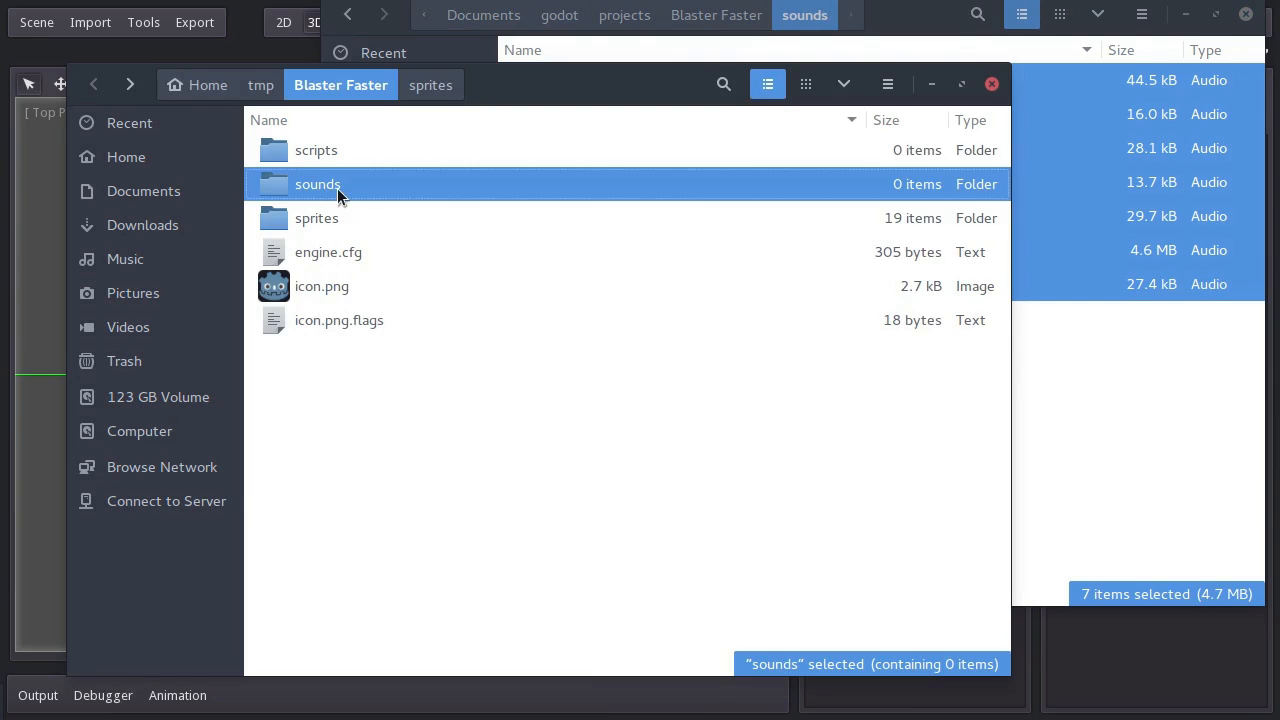
- Check the sounds folder's files, then add a 'fonts' folder to Blaster Faster
double_click(317, 184)
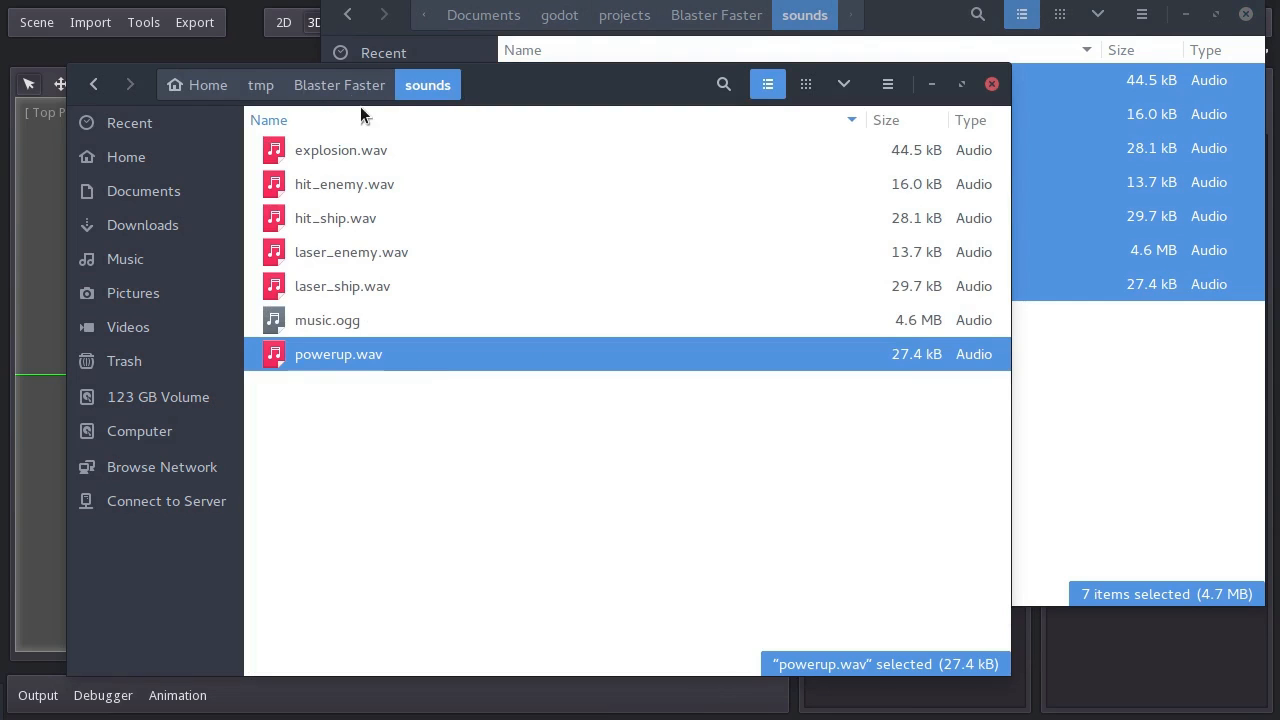
right_click(570, 445)
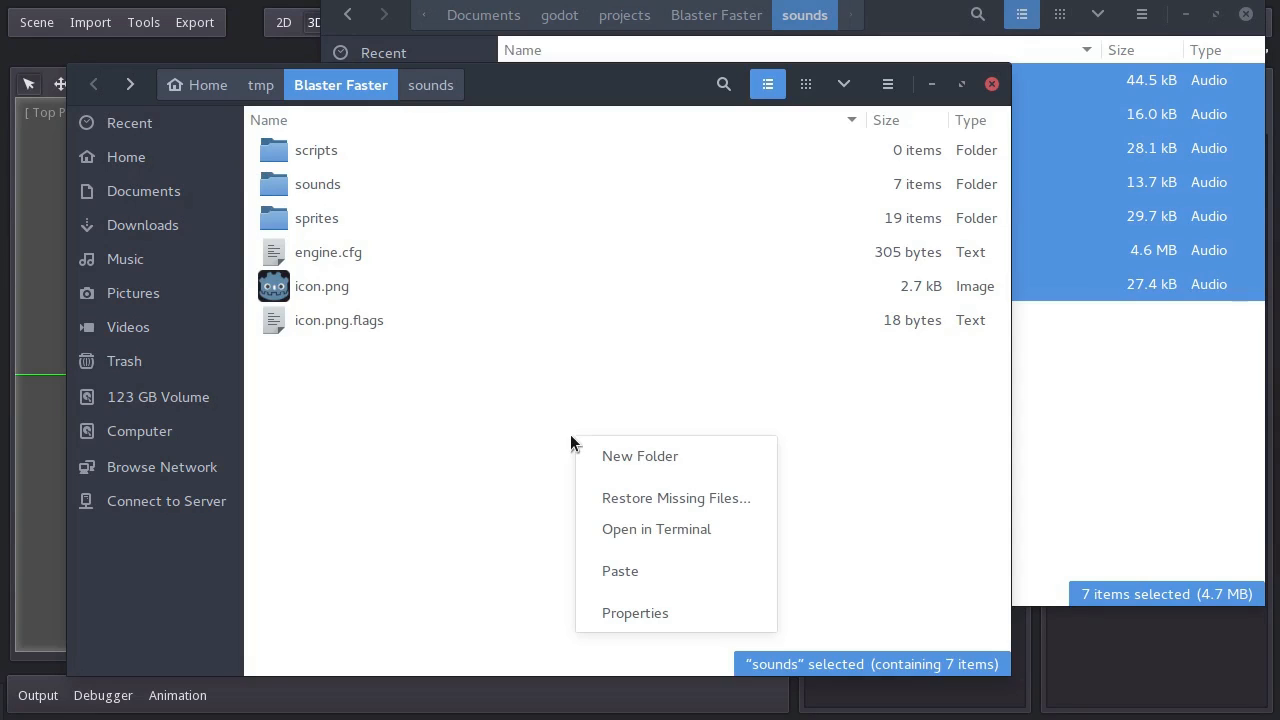
click(640, 456)
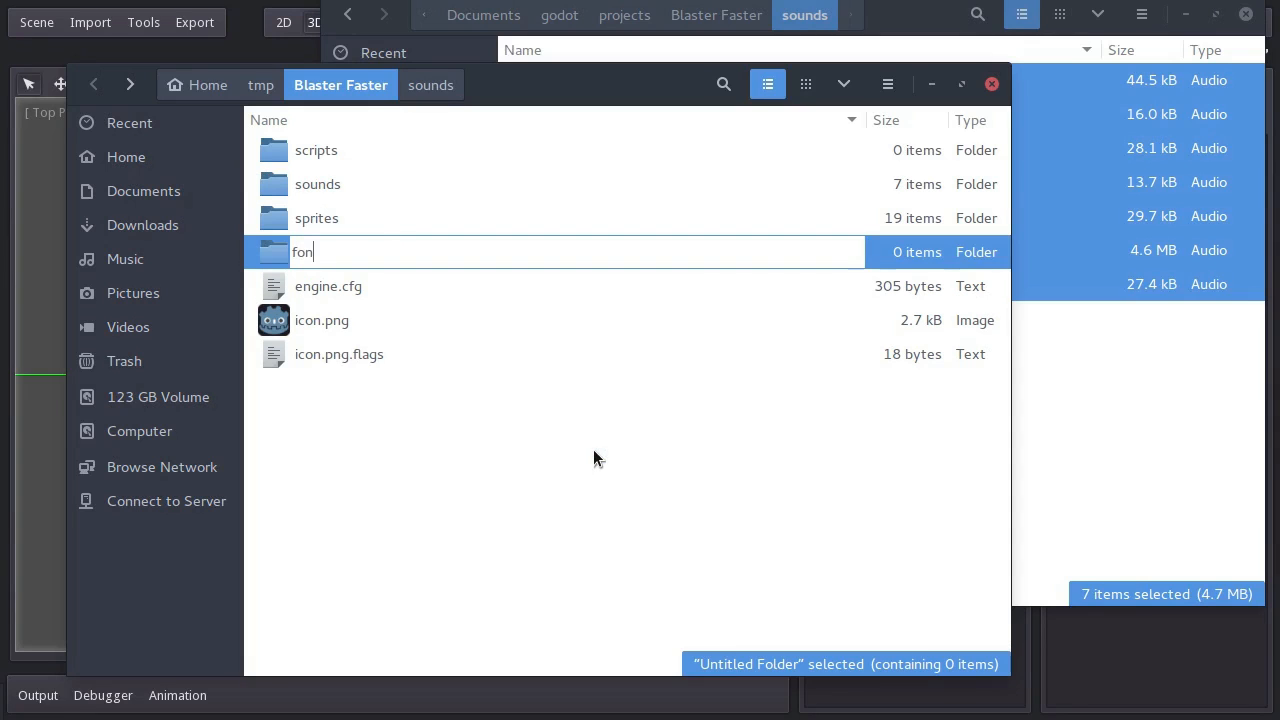
key(Return)
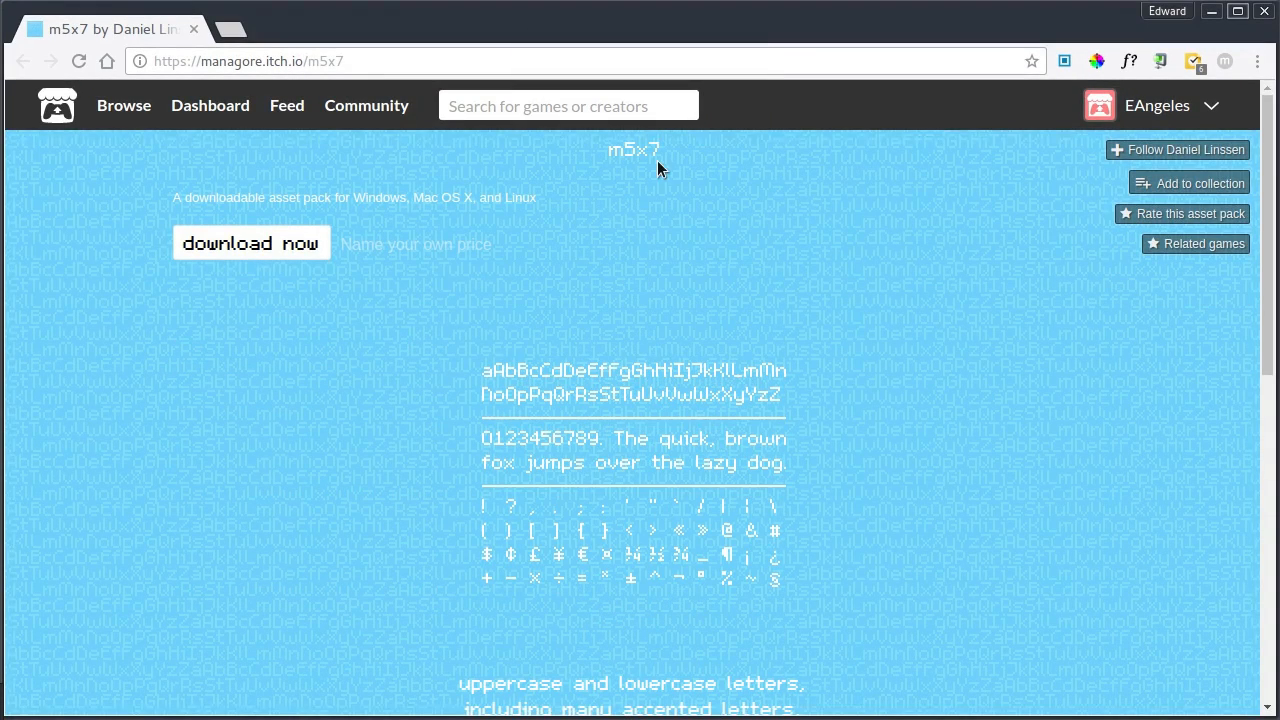
- Scroll through the m5x7 font preview on its itch.io page
scroll(down, 3)
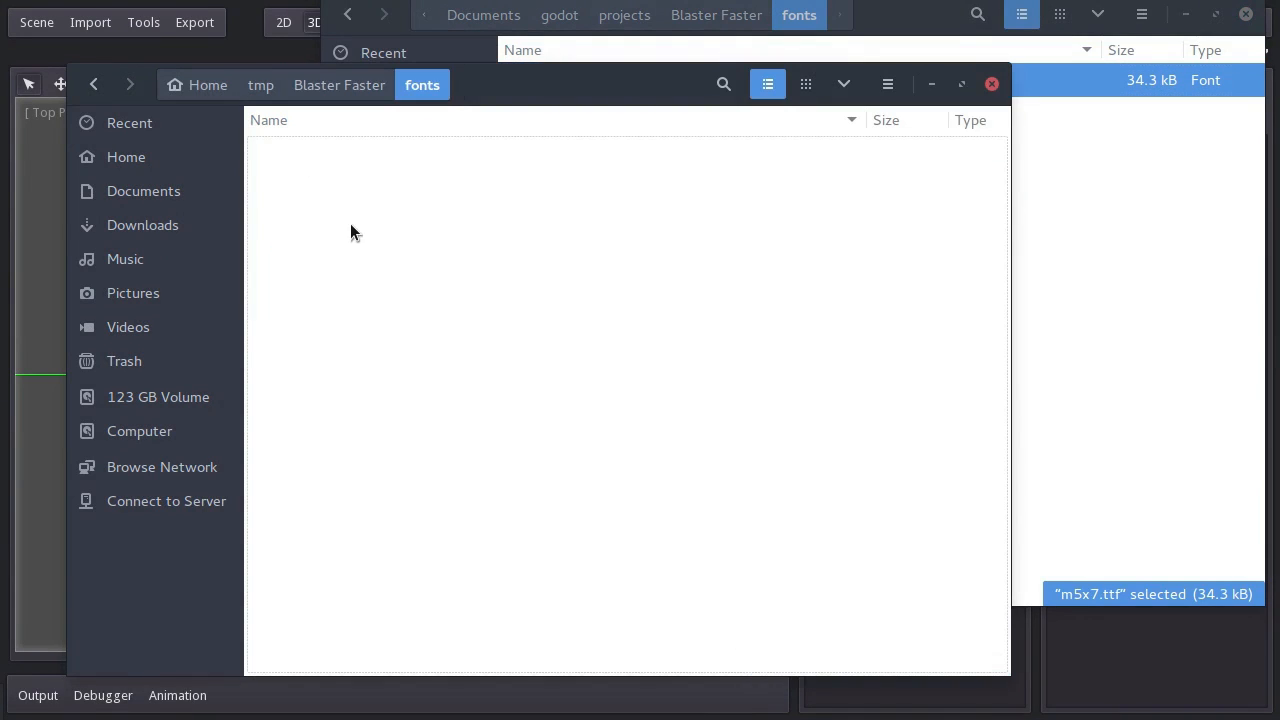
- Return to the Blaster Faster folder and create a new 'scenes' folder
click(340, 85)
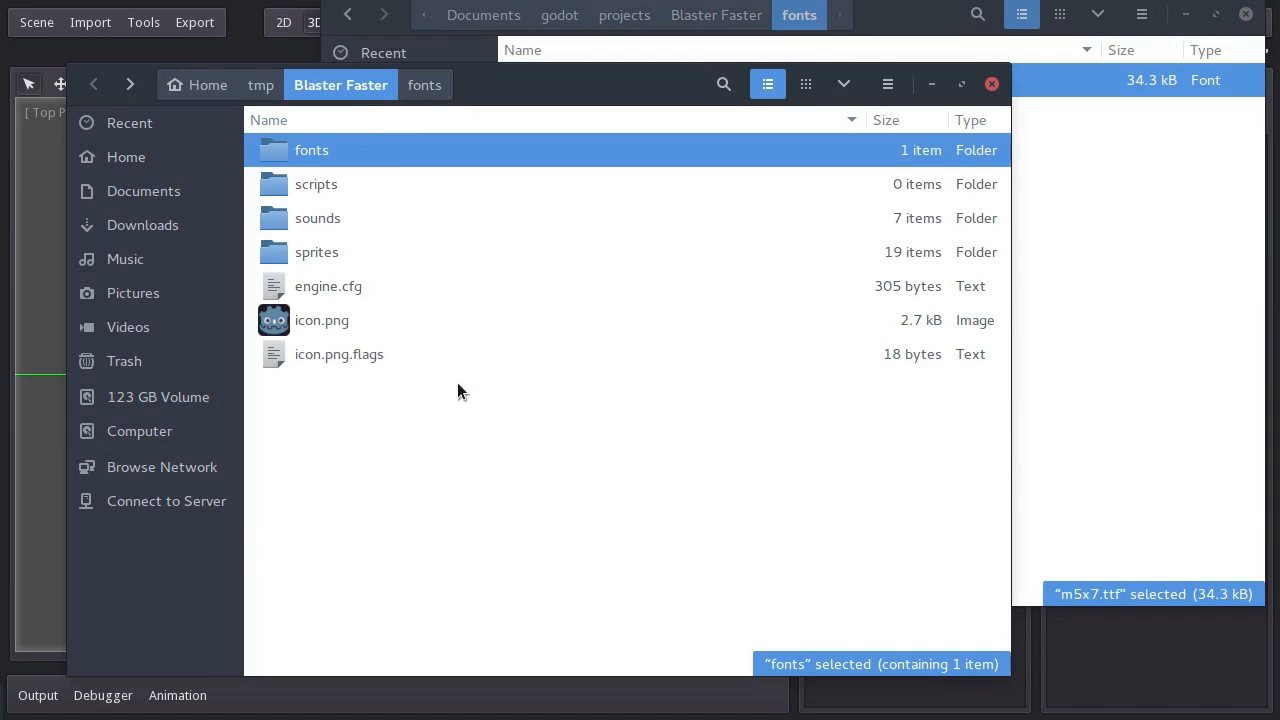
mouse_move(518, 445)
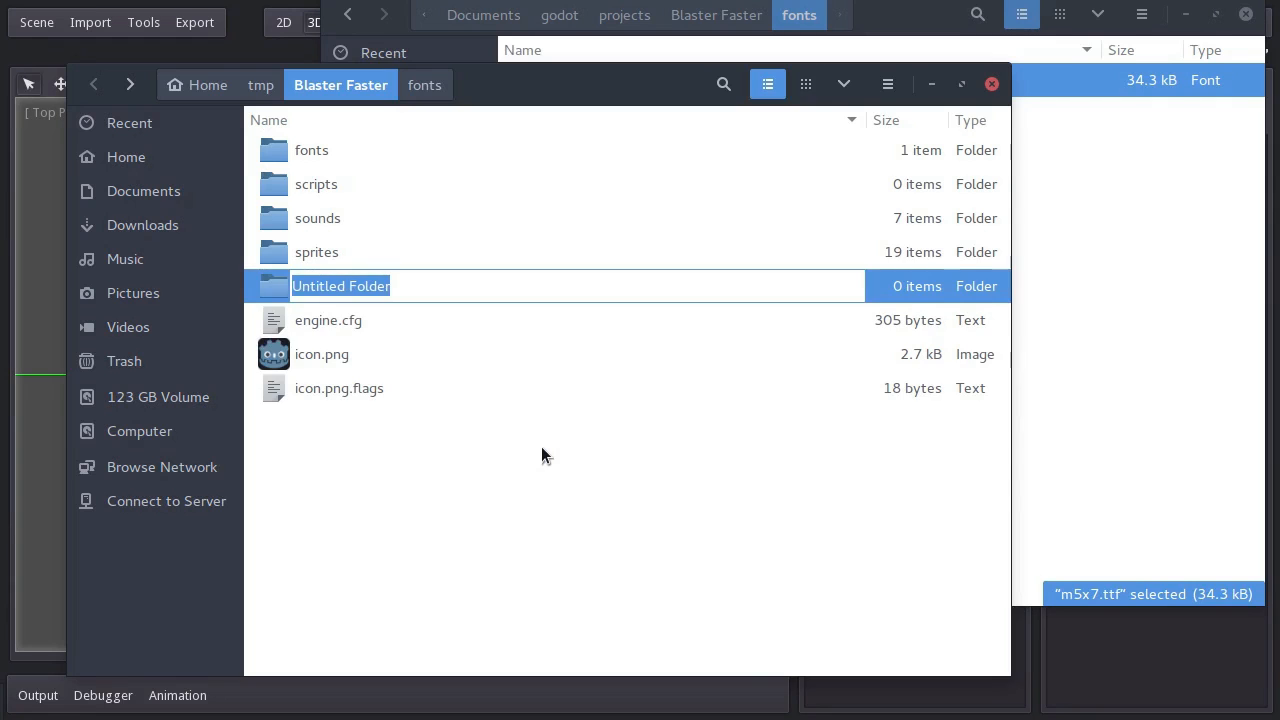
right_click(548, 455)
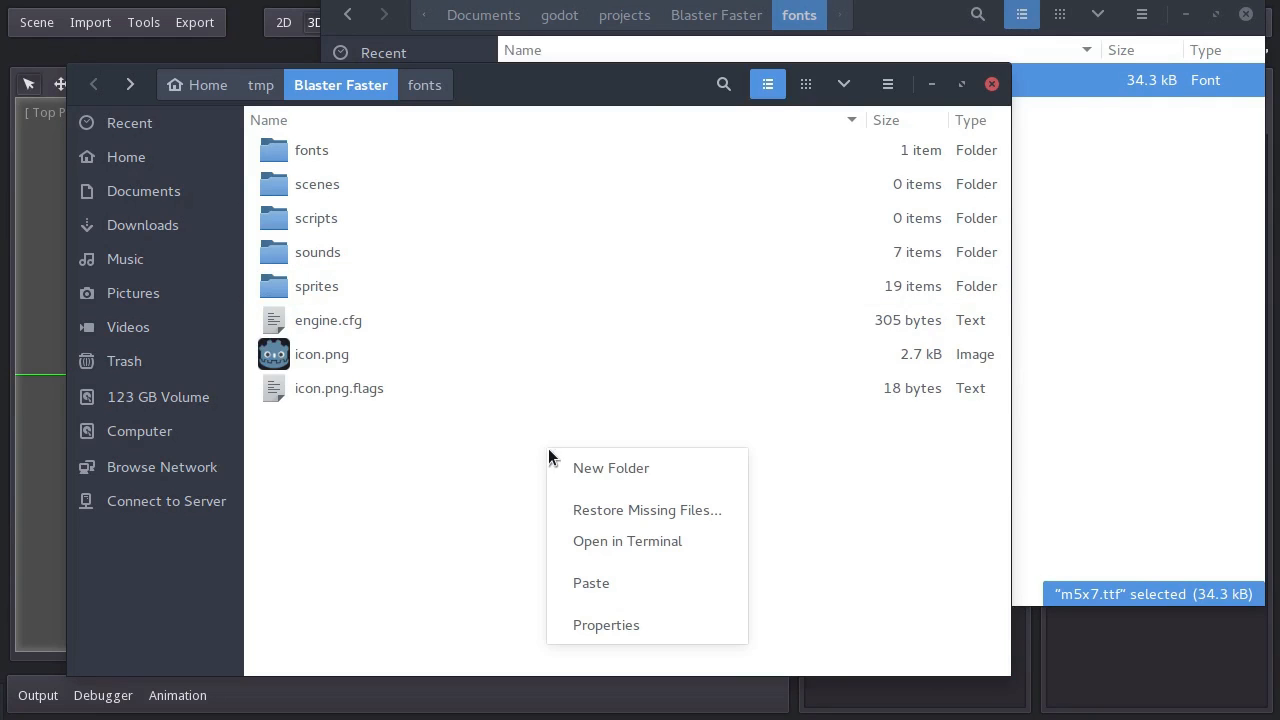
click(611, 467)
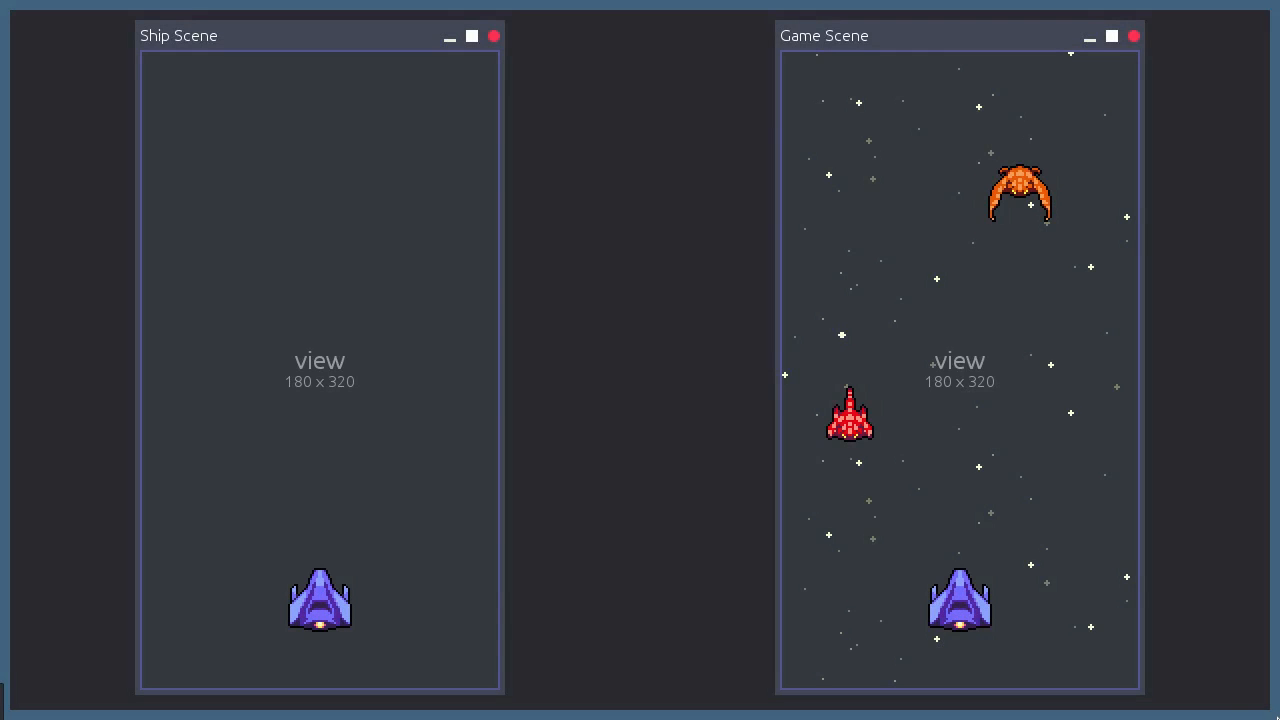
mouse_move(1015, 545)
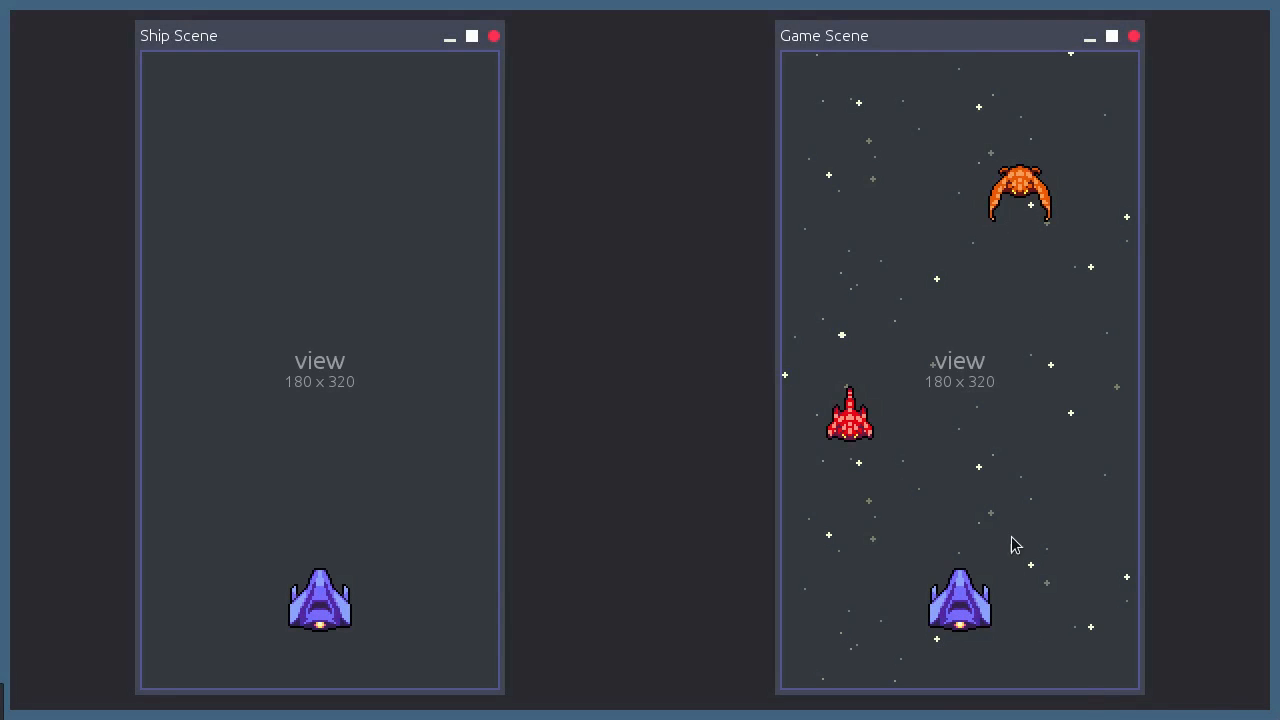
mouse_move(1063, 467)
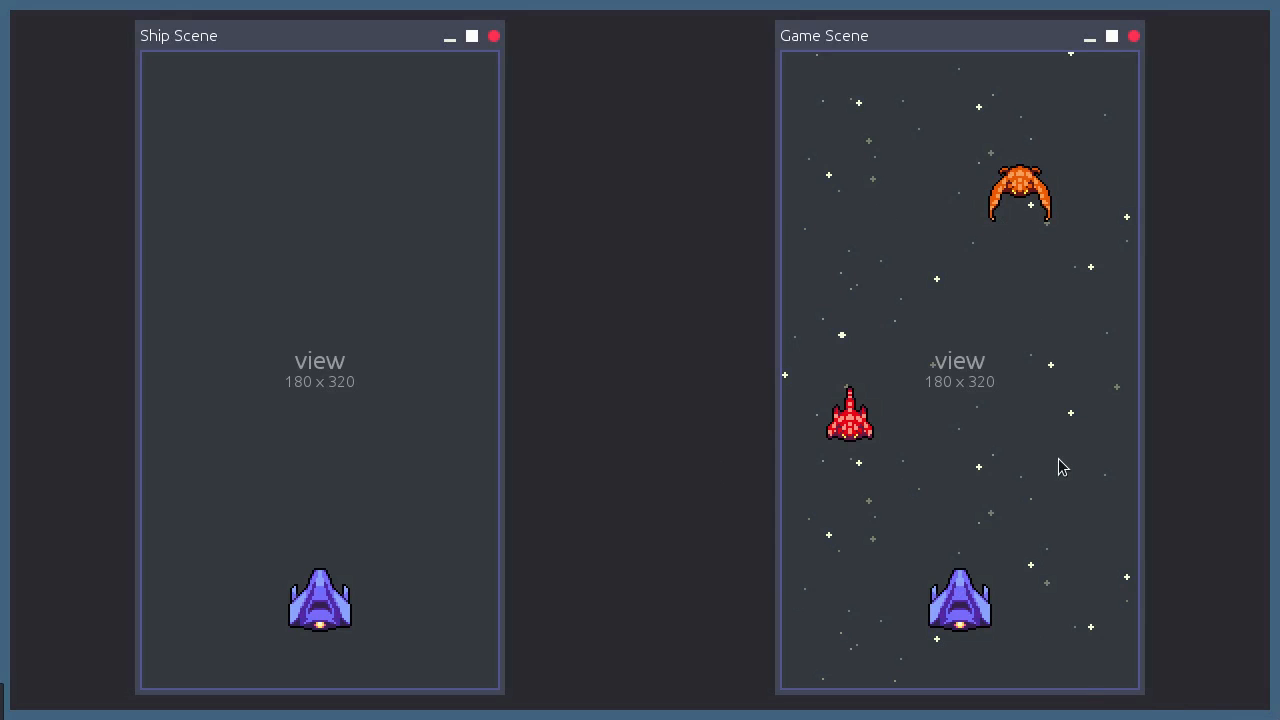
mouse_move(320, 519)
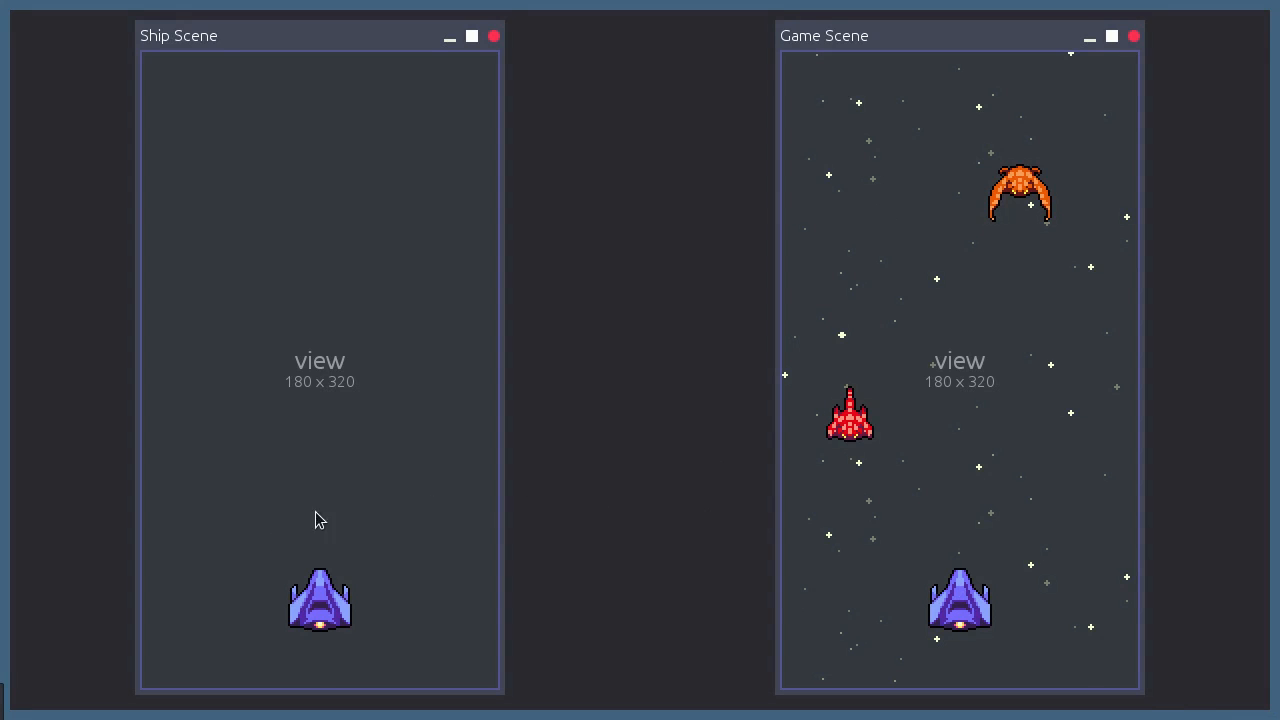
mouse_move(620, 622)
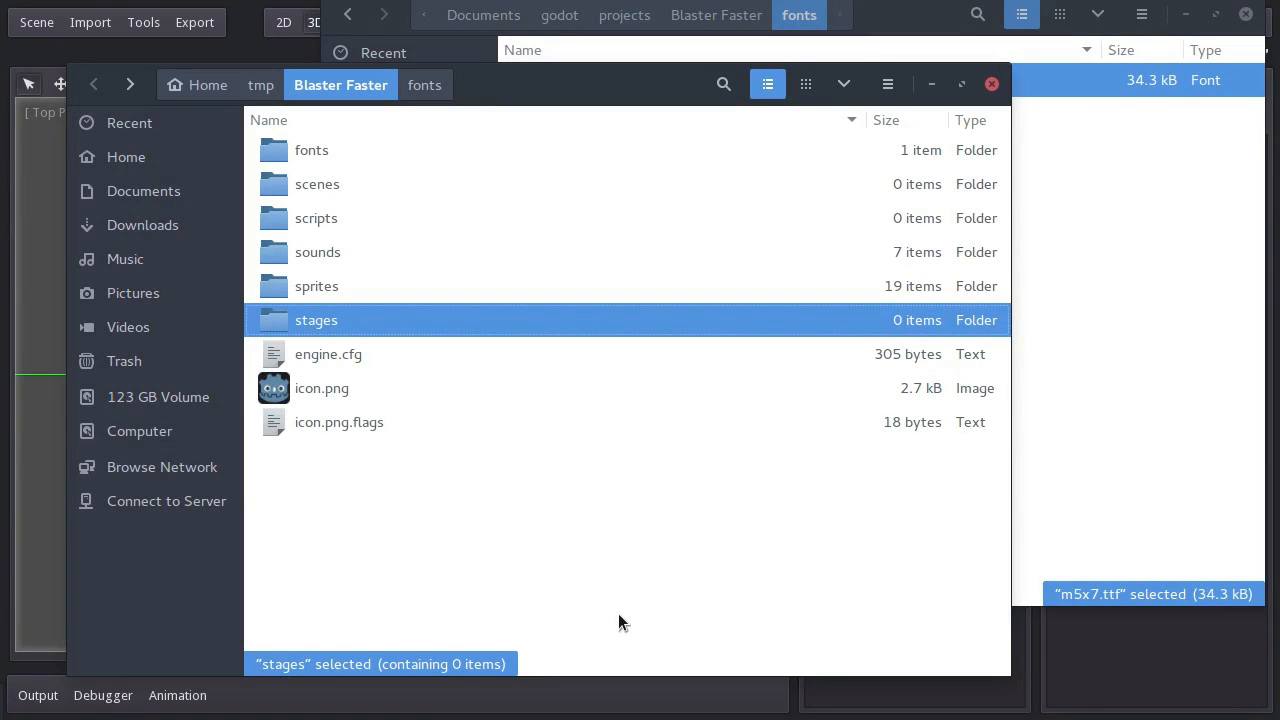
- Name the new Nautilus folder stages and paste the copied items into the Blaster Faster folder
click(317, 184)
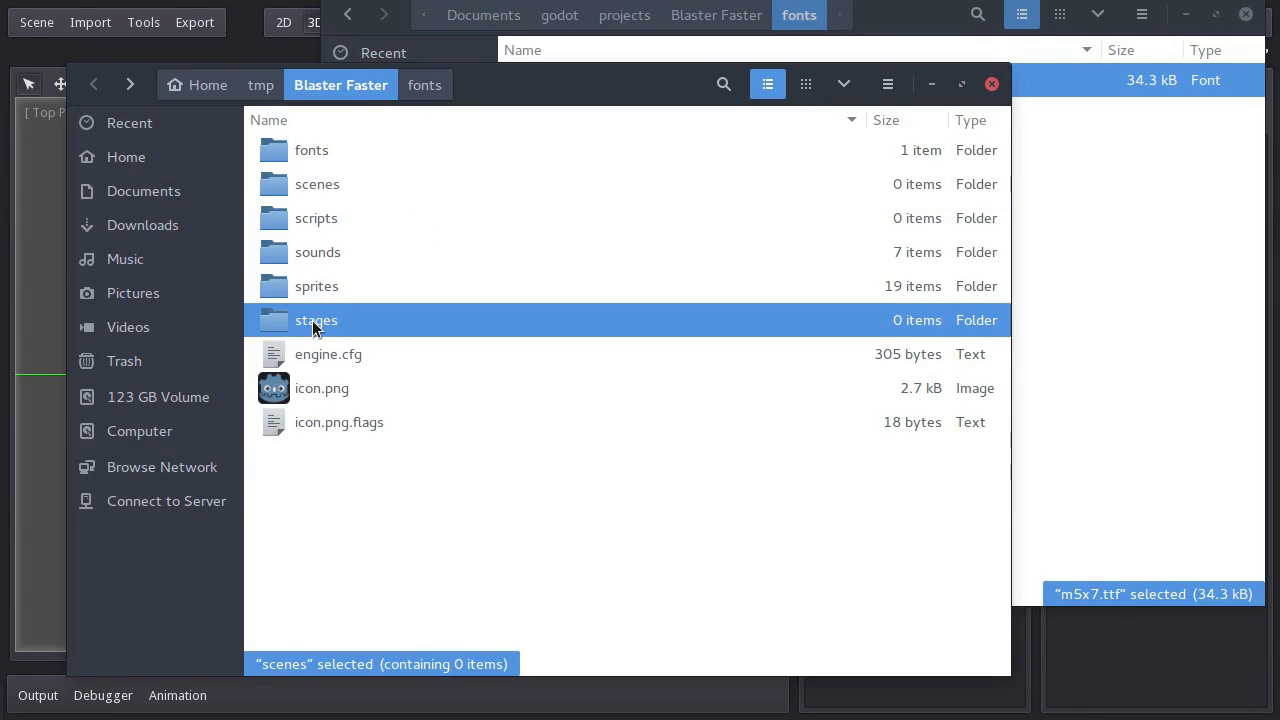
click(316, 320)
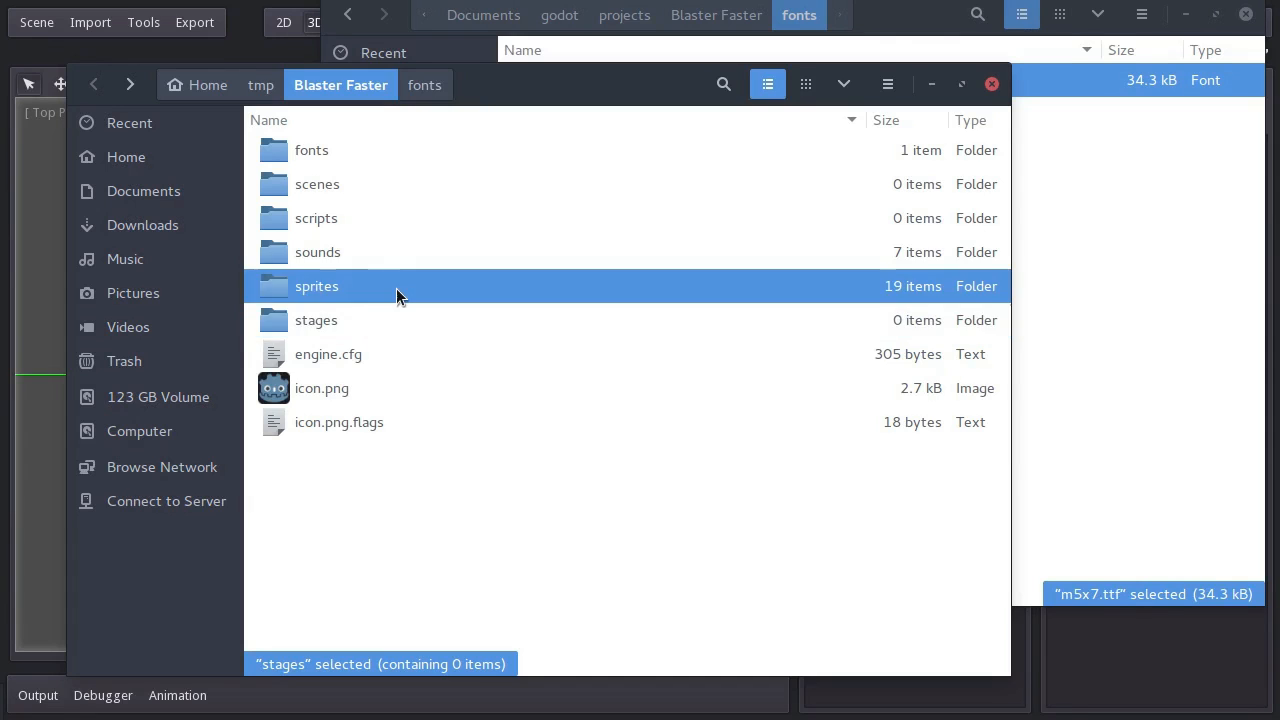
right_click(322, 421)
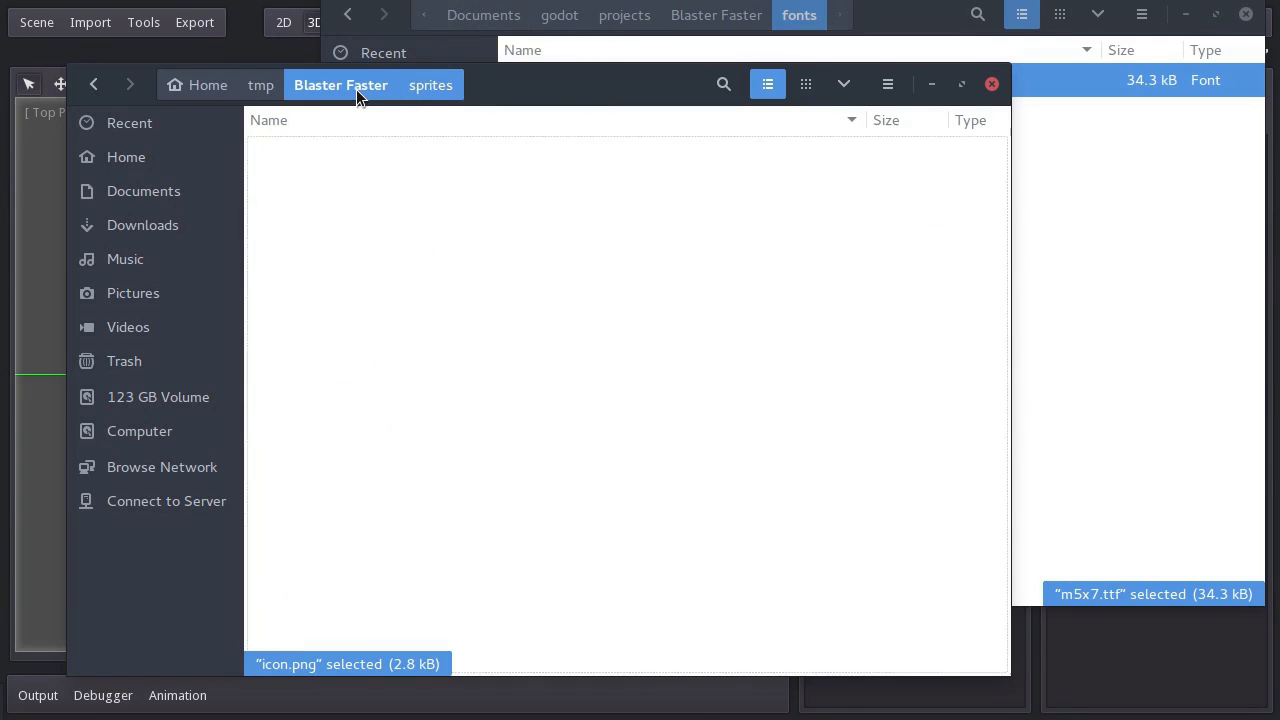
right_click(625, 480)
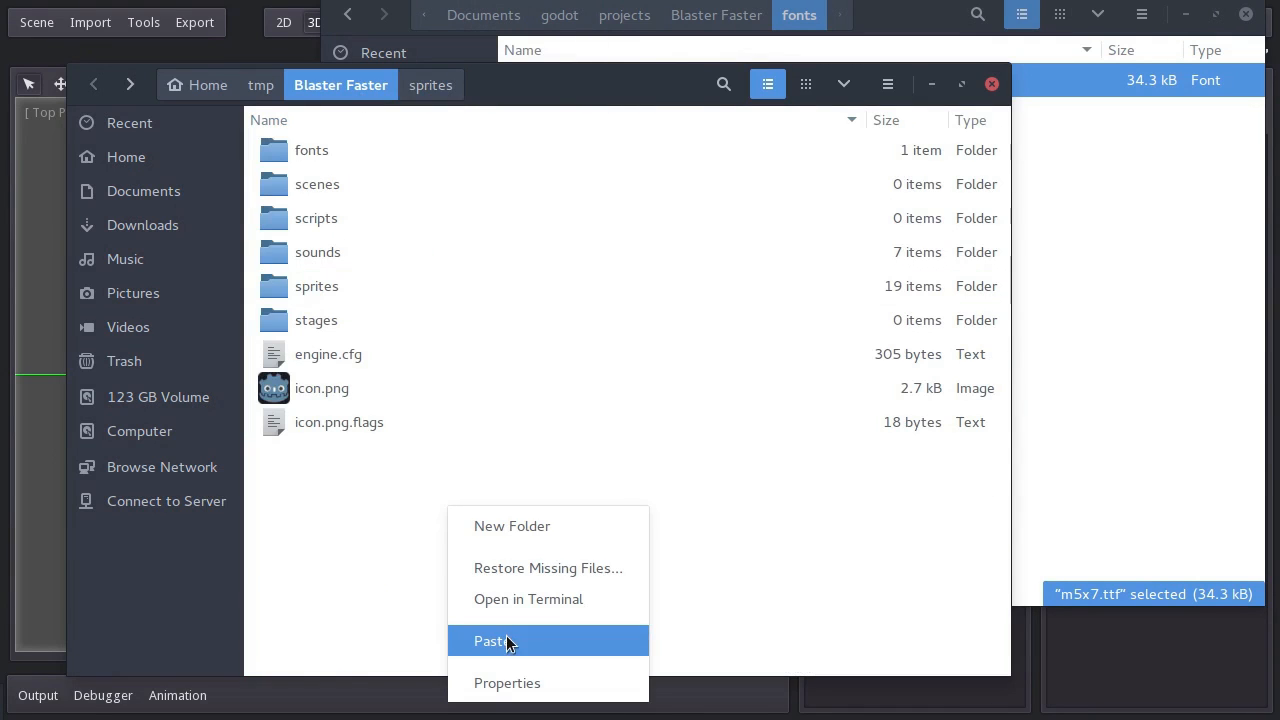
click(491, 641)
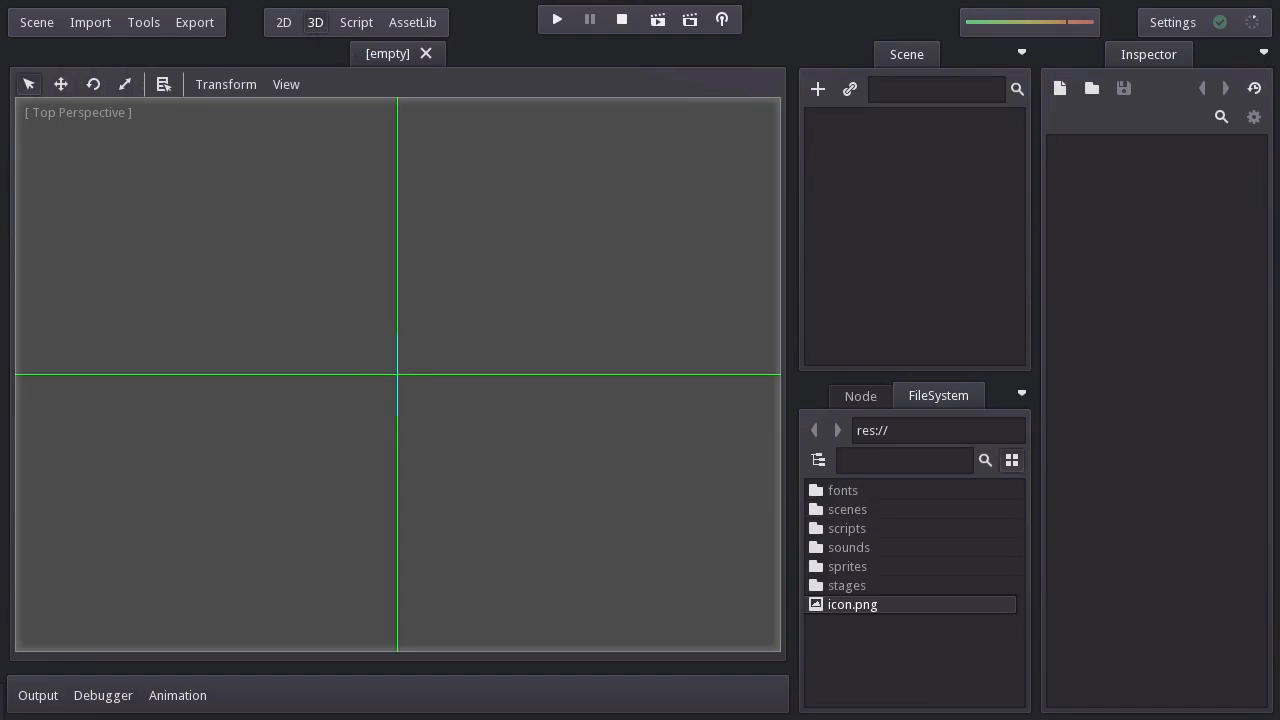
mouse_move(918, 645)
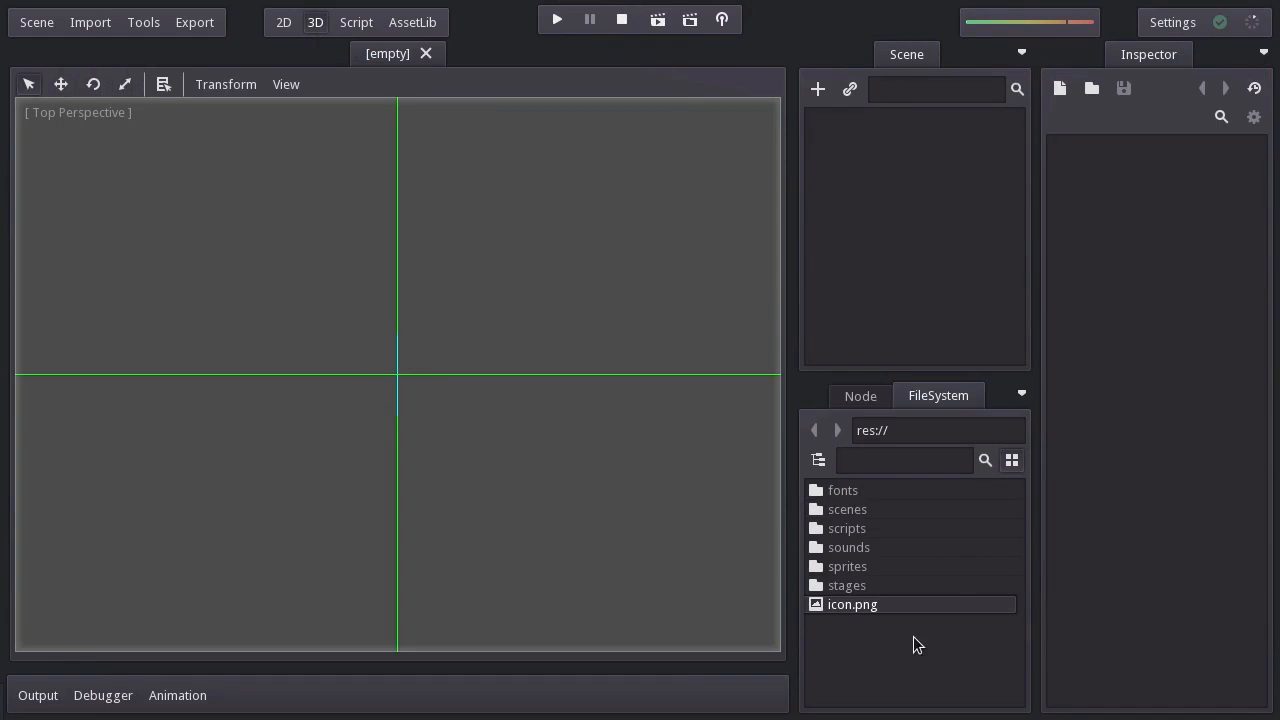
- Toggle the FileSystem dock view mode, then cancel Quit to Project List
click(1011, 460)
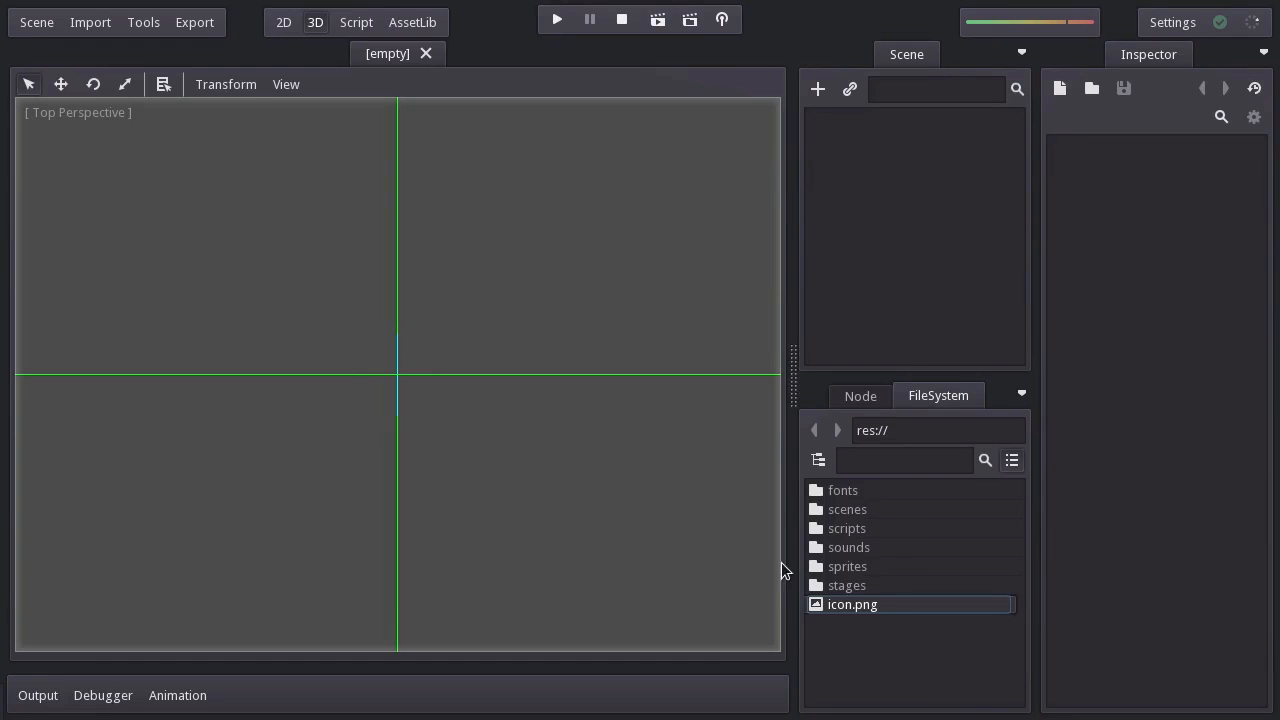
mouse_move(36, 22)
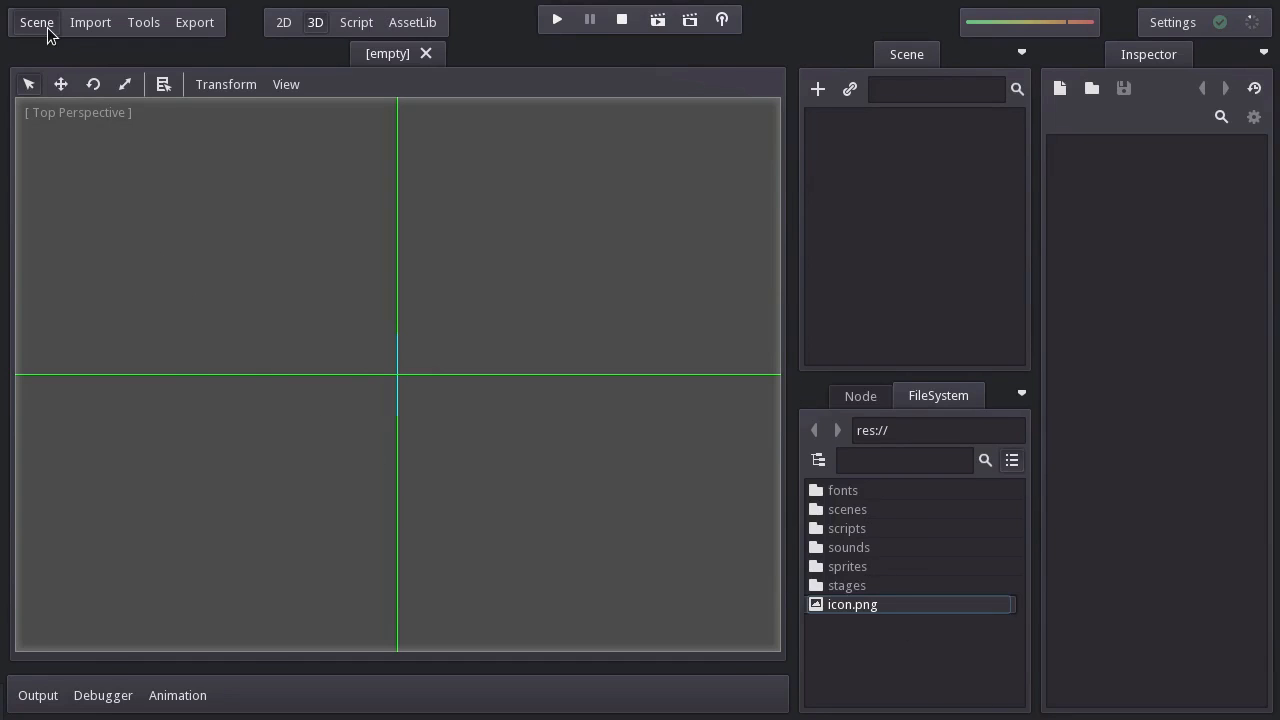
click(36, 22)
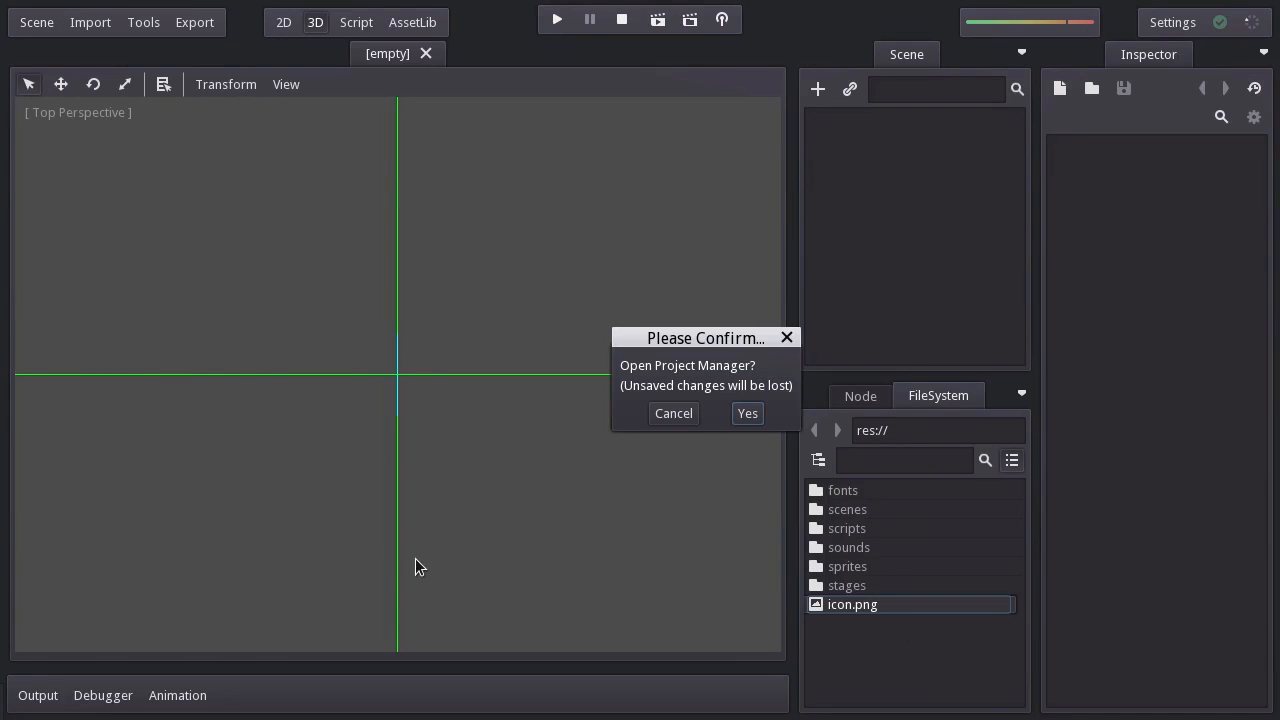
click(747, 413)
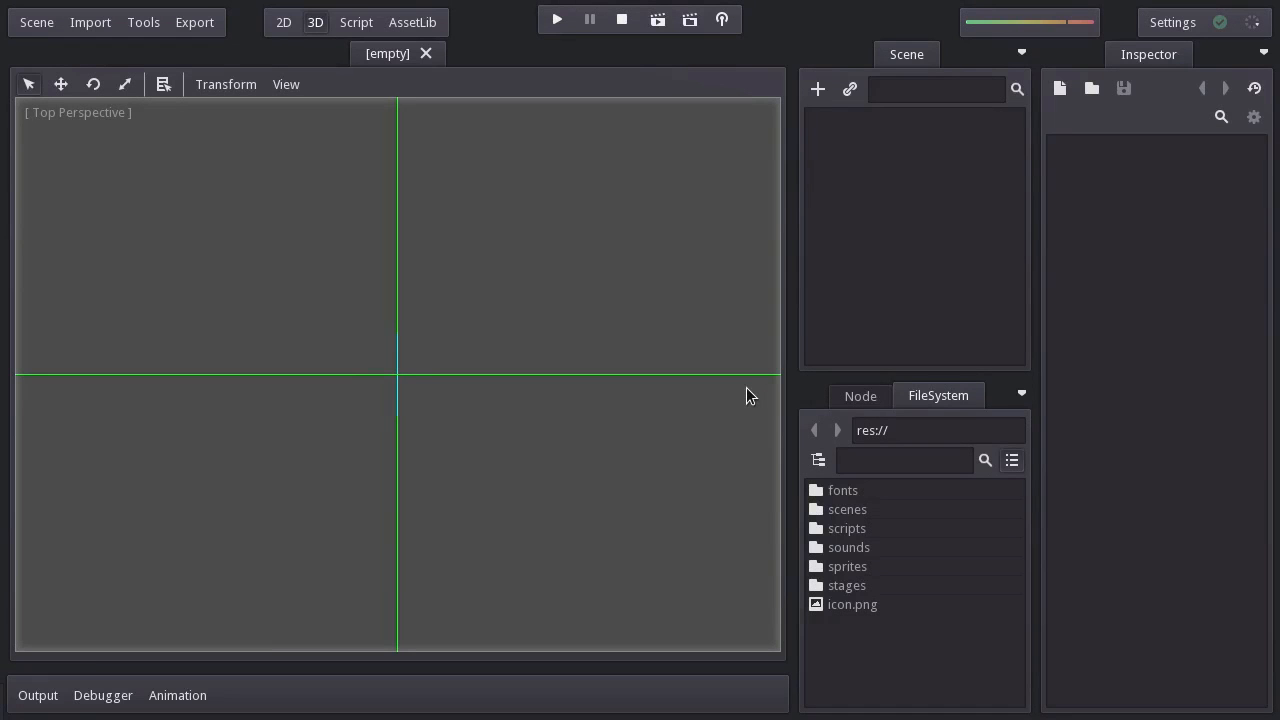
mouse_move(570, 50)
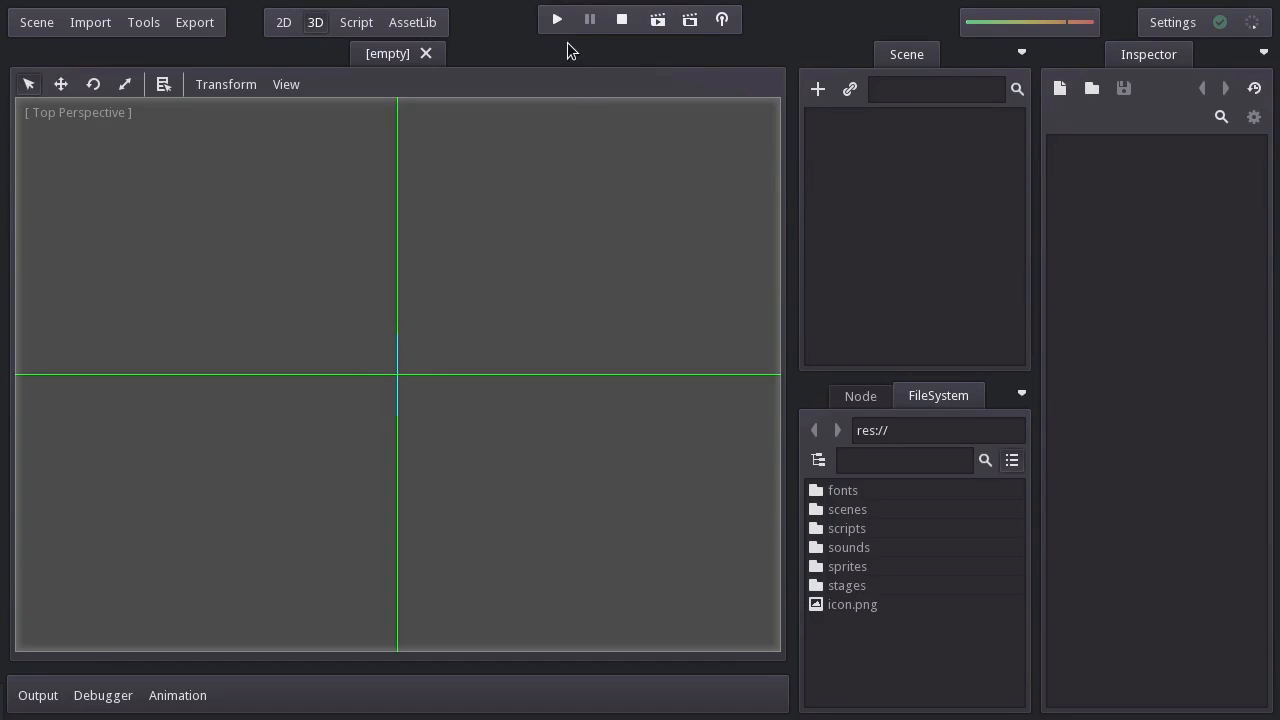
click(556, 19)
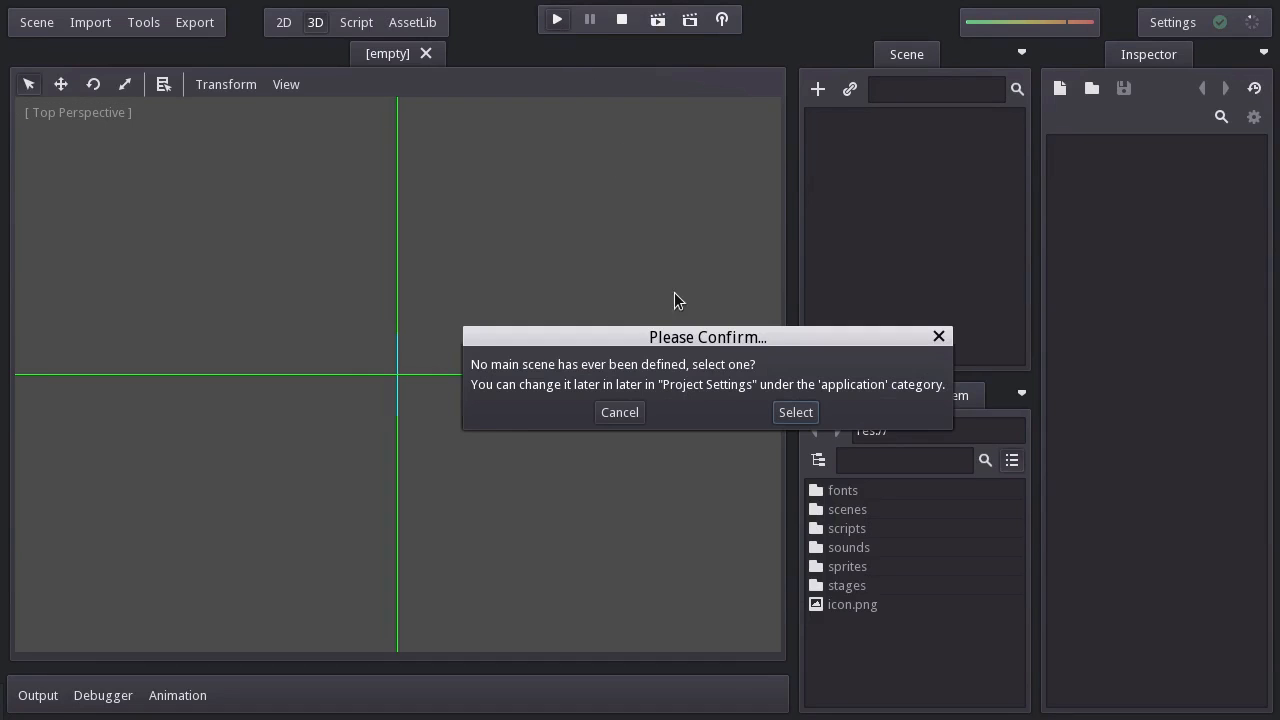
mouse_move(818, 456)
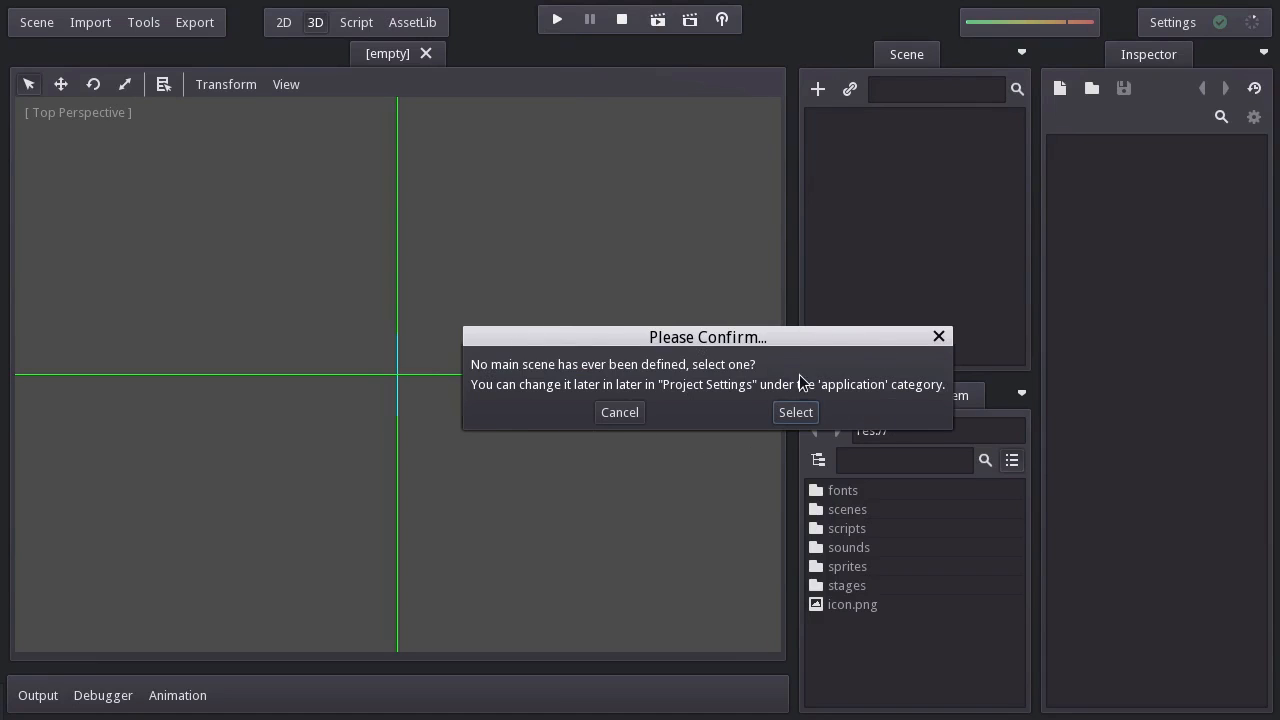
mouse_move(688, 400)
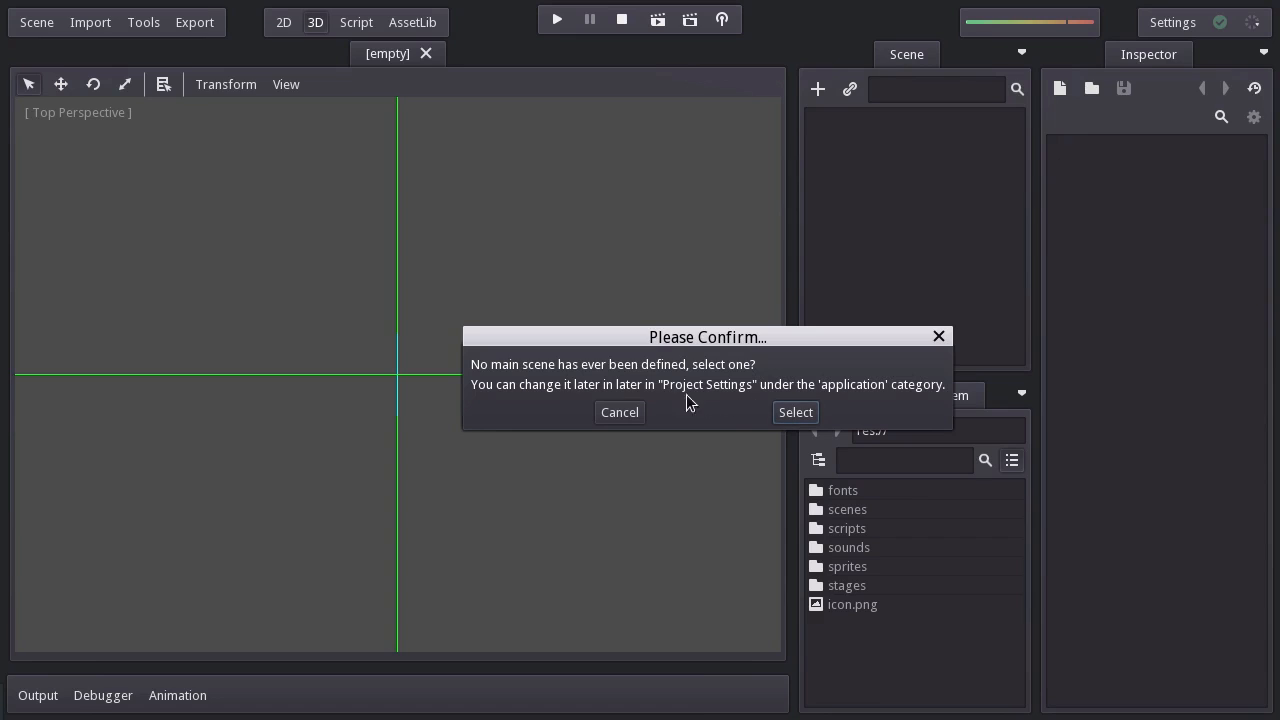
click(618, 412)
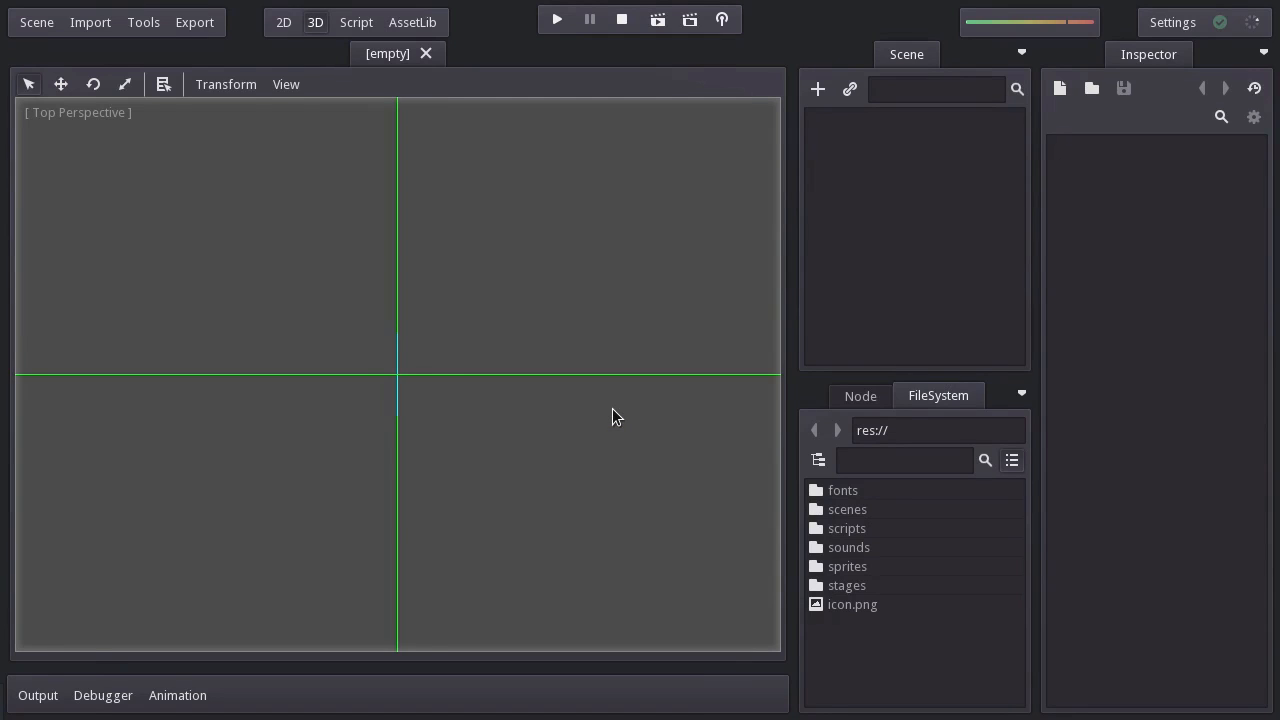
mouse_move(295, 197)
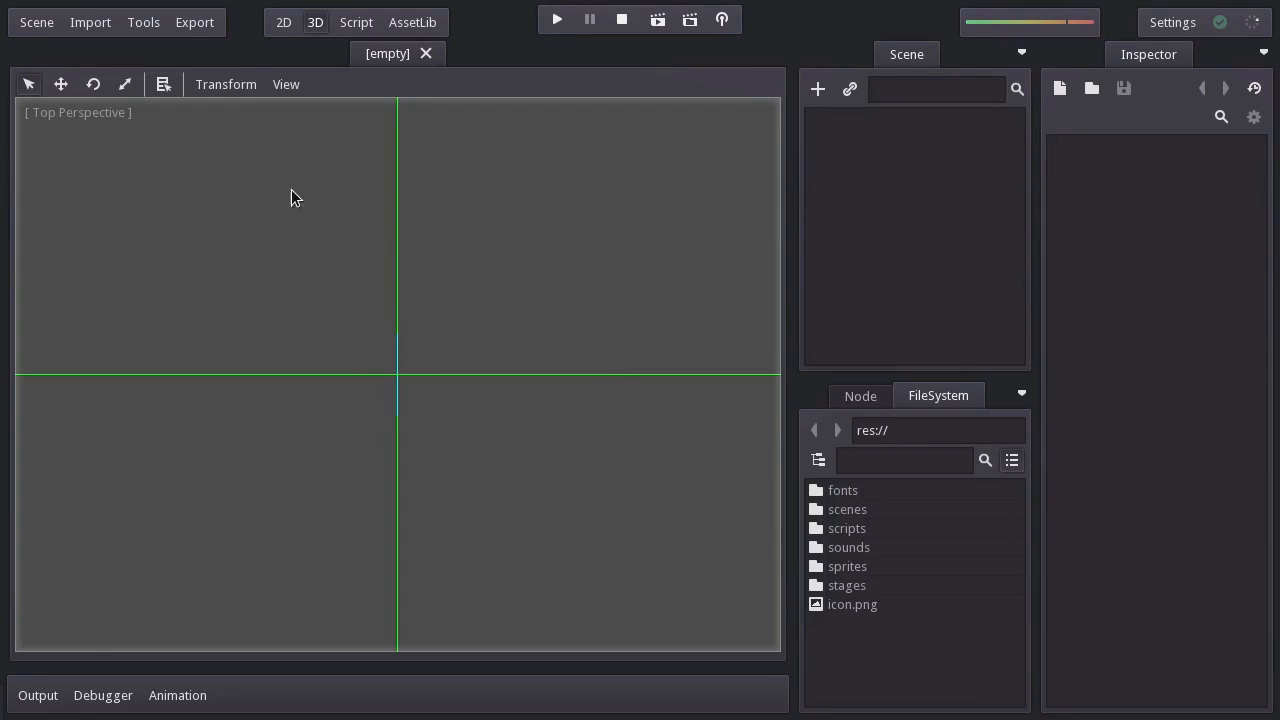
- Switch to the 2D workspace and dismiss the missing tree root alert
click(283, 22)
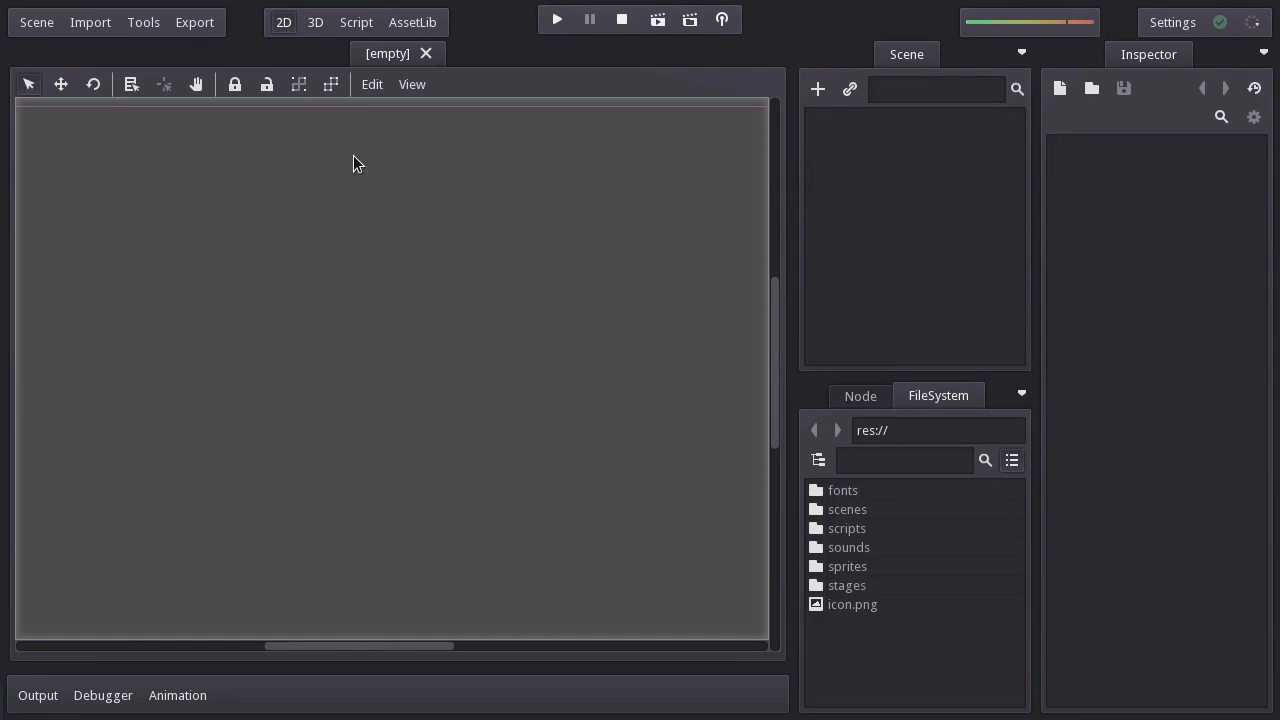
mouse_move(366, 176)
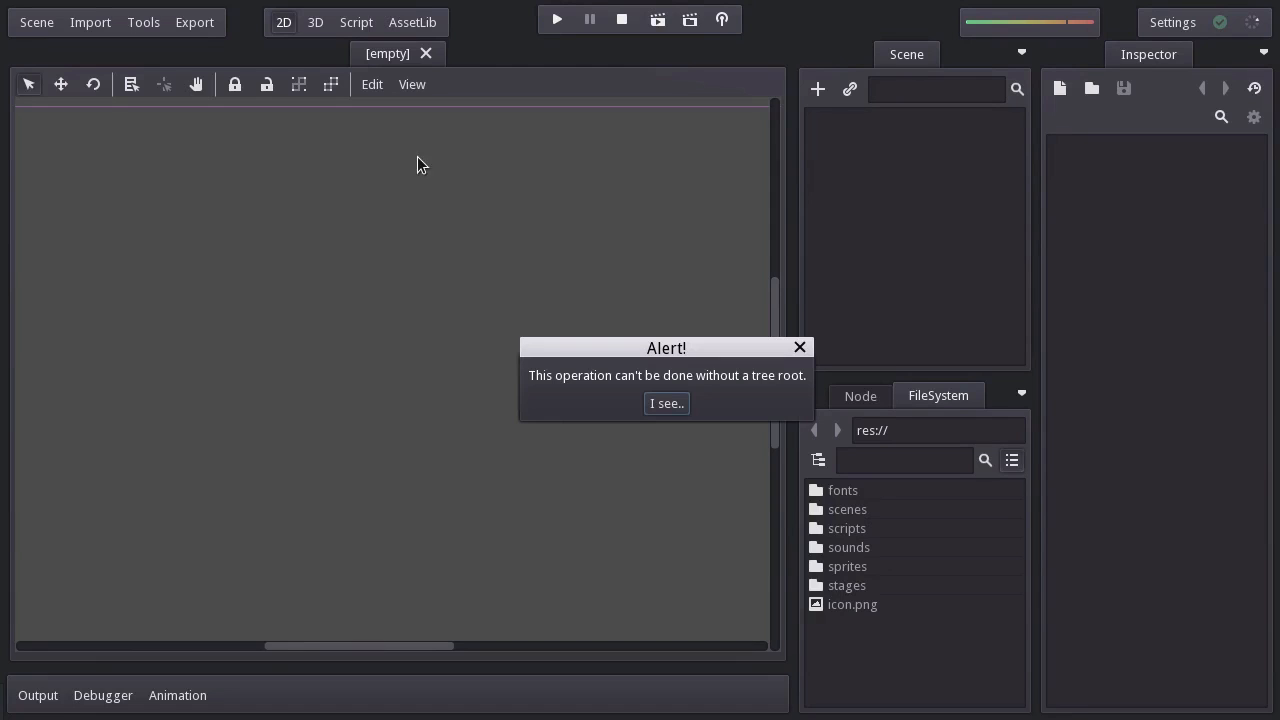
mouse_move(665, 471)
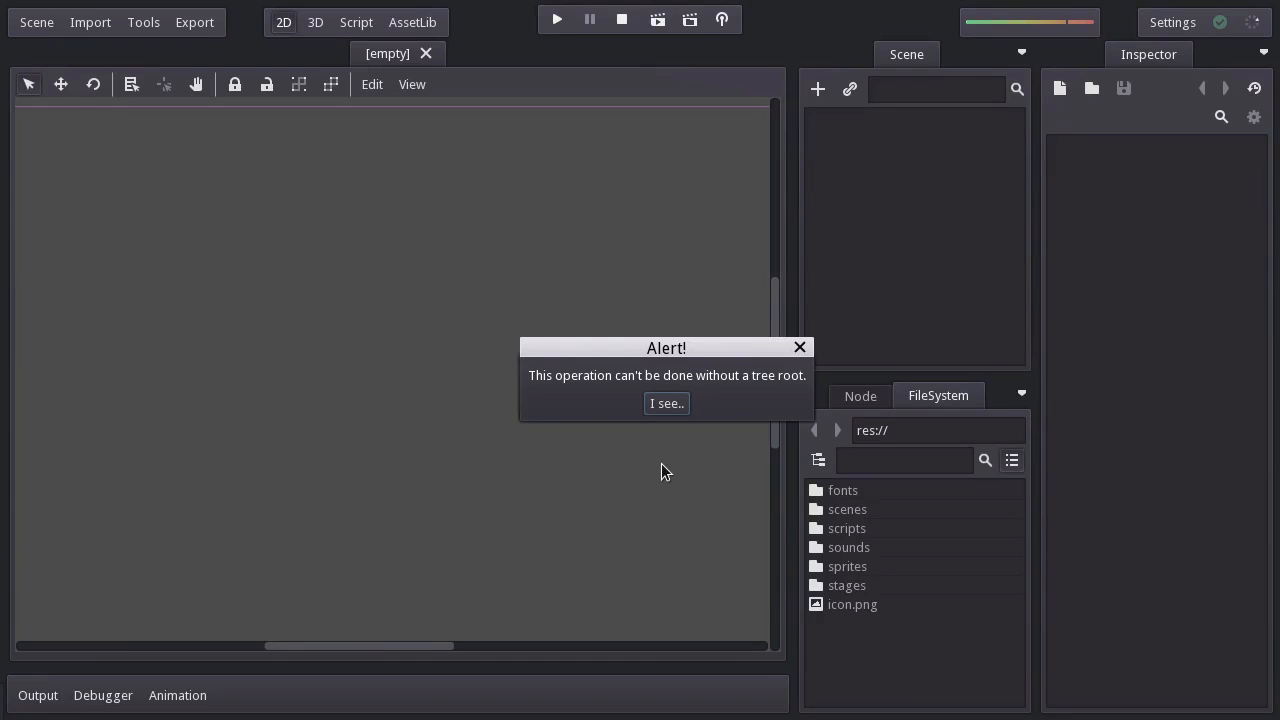
click(666, 403)
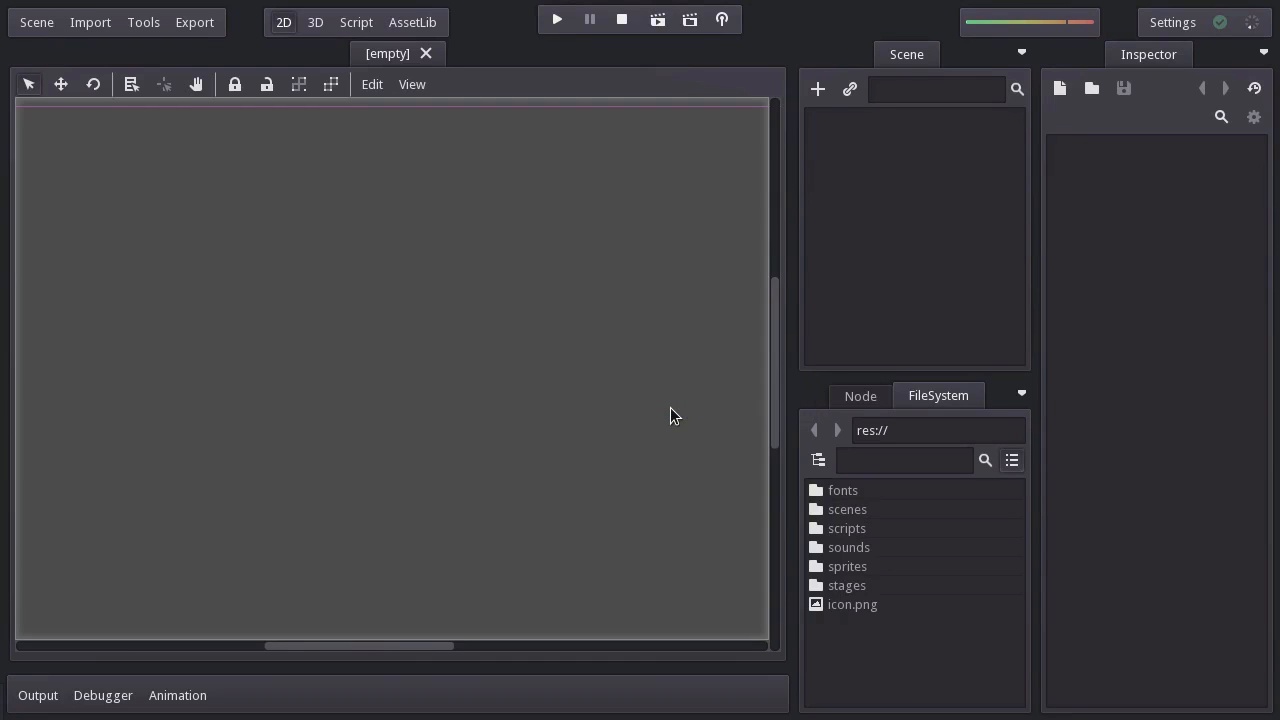
mouse_move(817, 90)
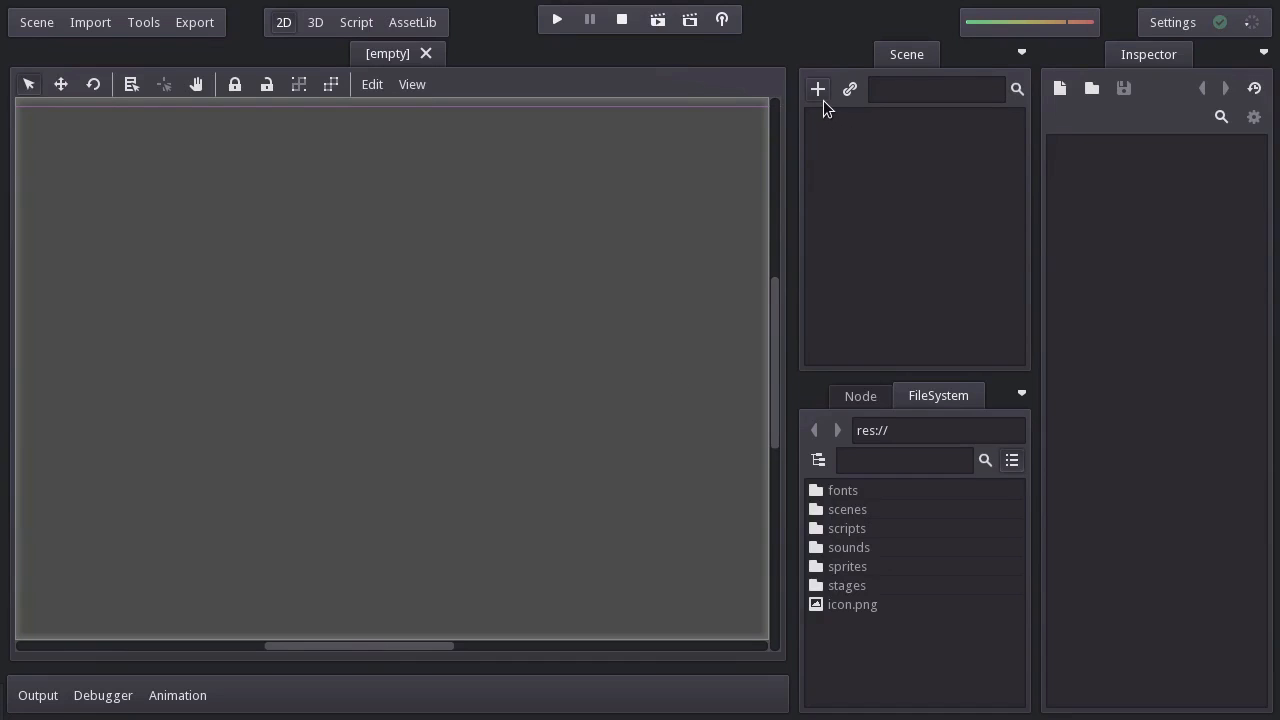
- Create a plain Node as the scene root and rename it world
click(817, 89)
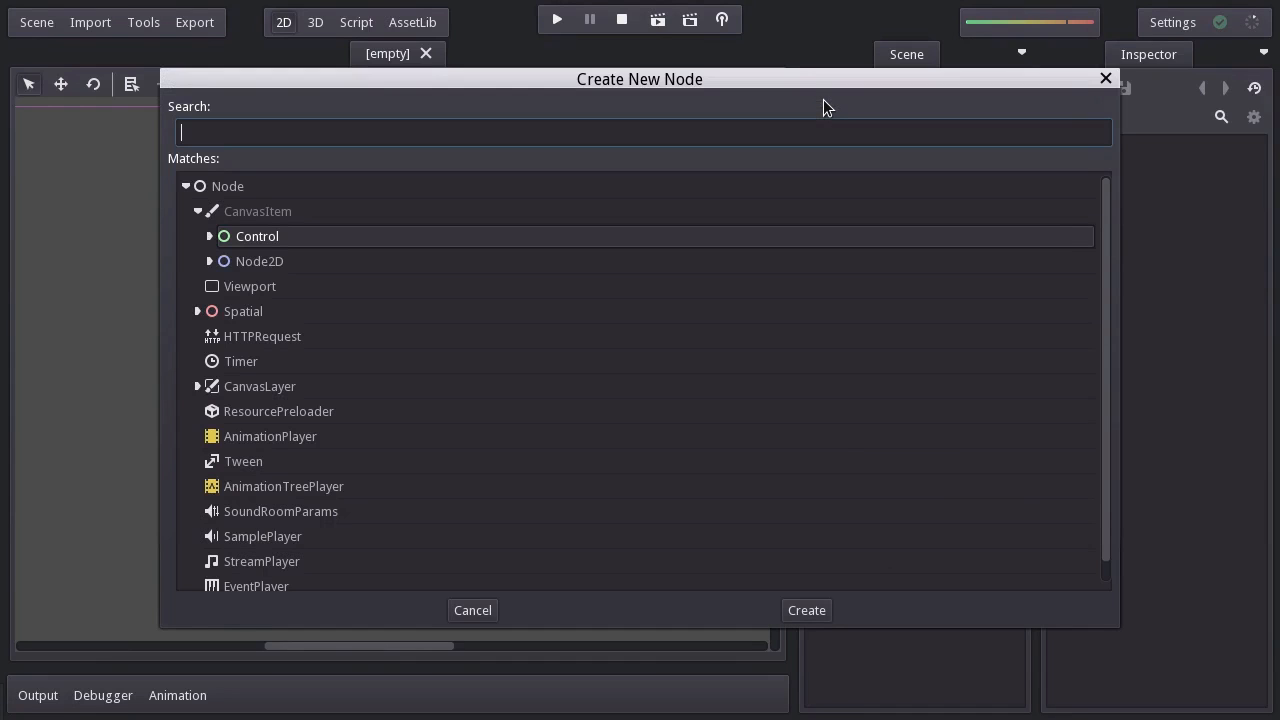
click(227, 186)
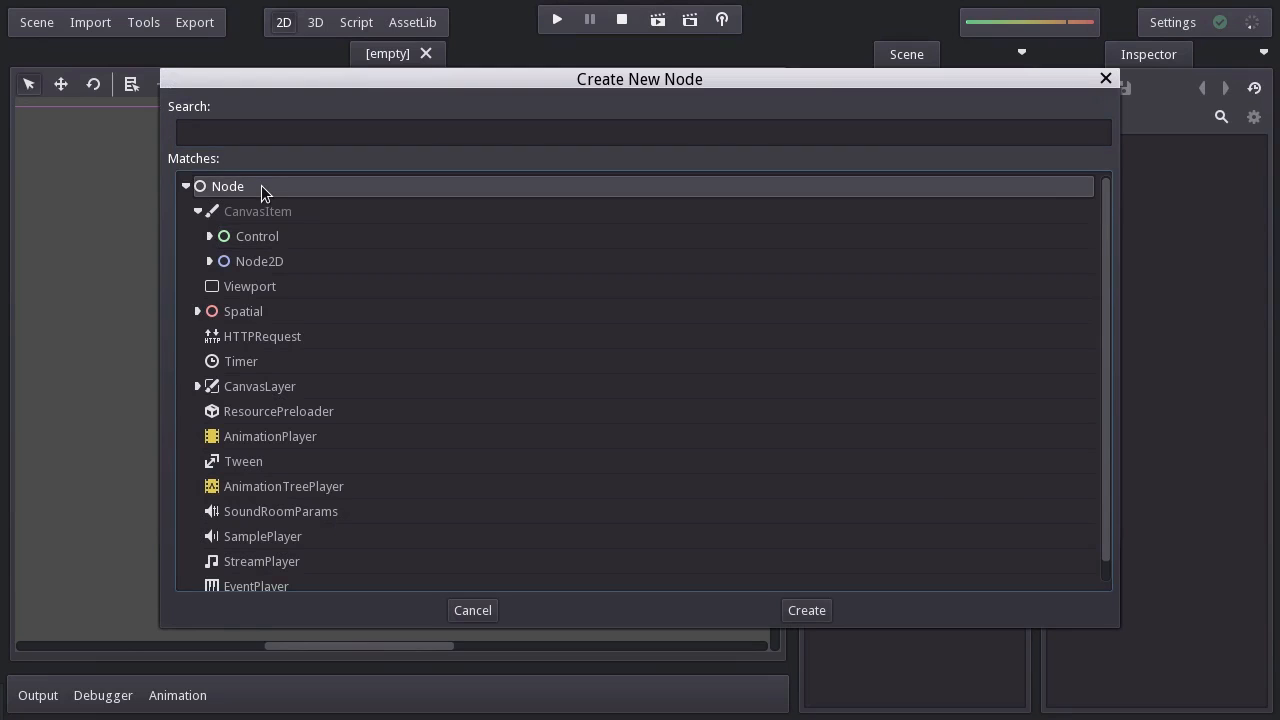
click(806, 610)
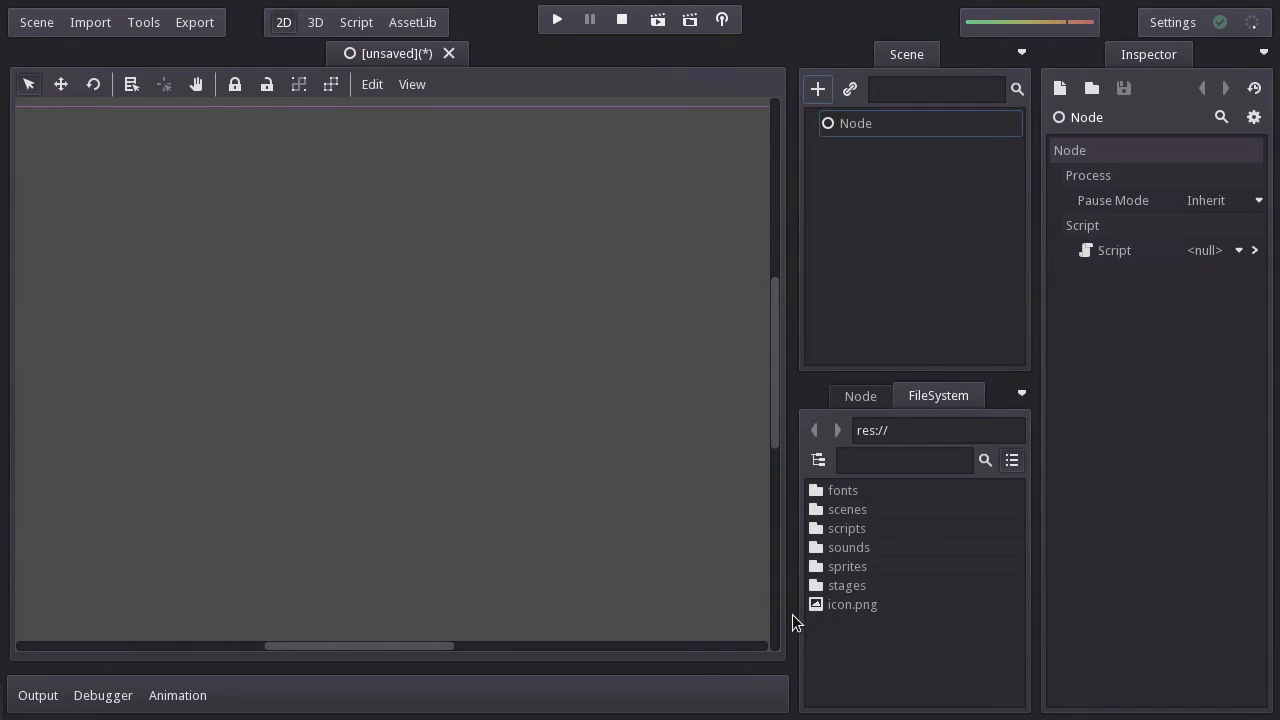
click(856, 123)
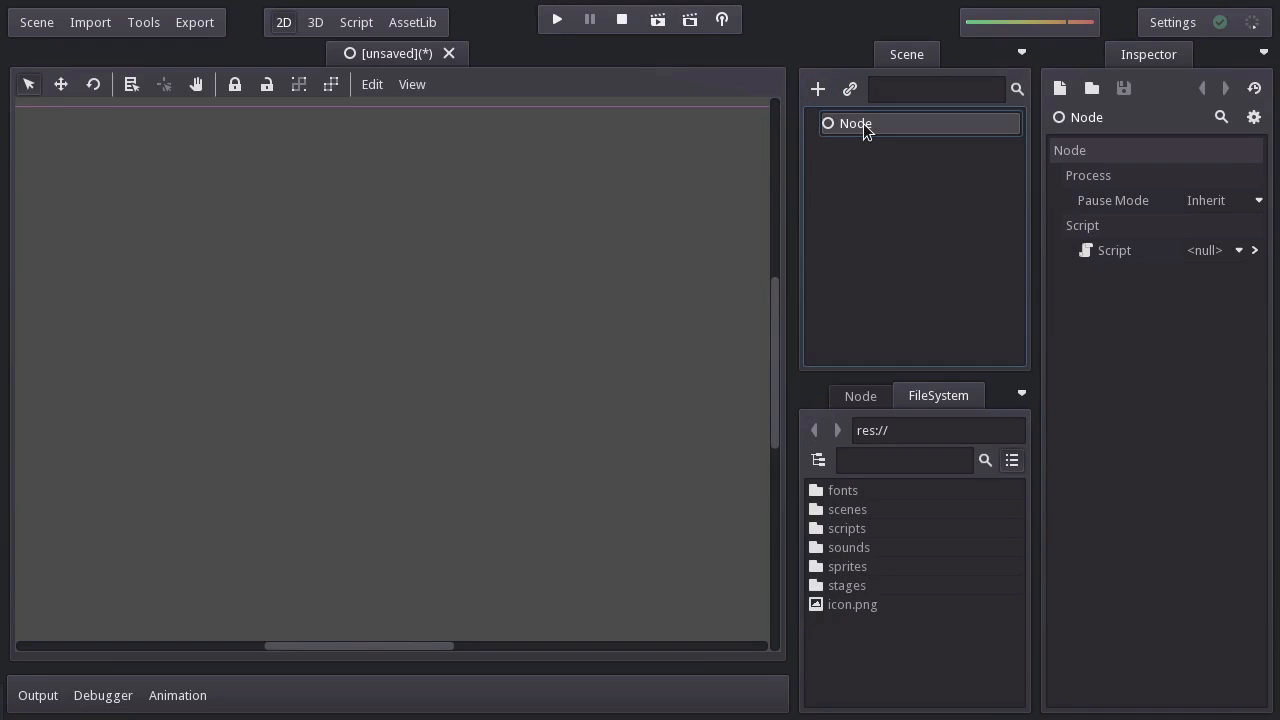
text(world.tscn)
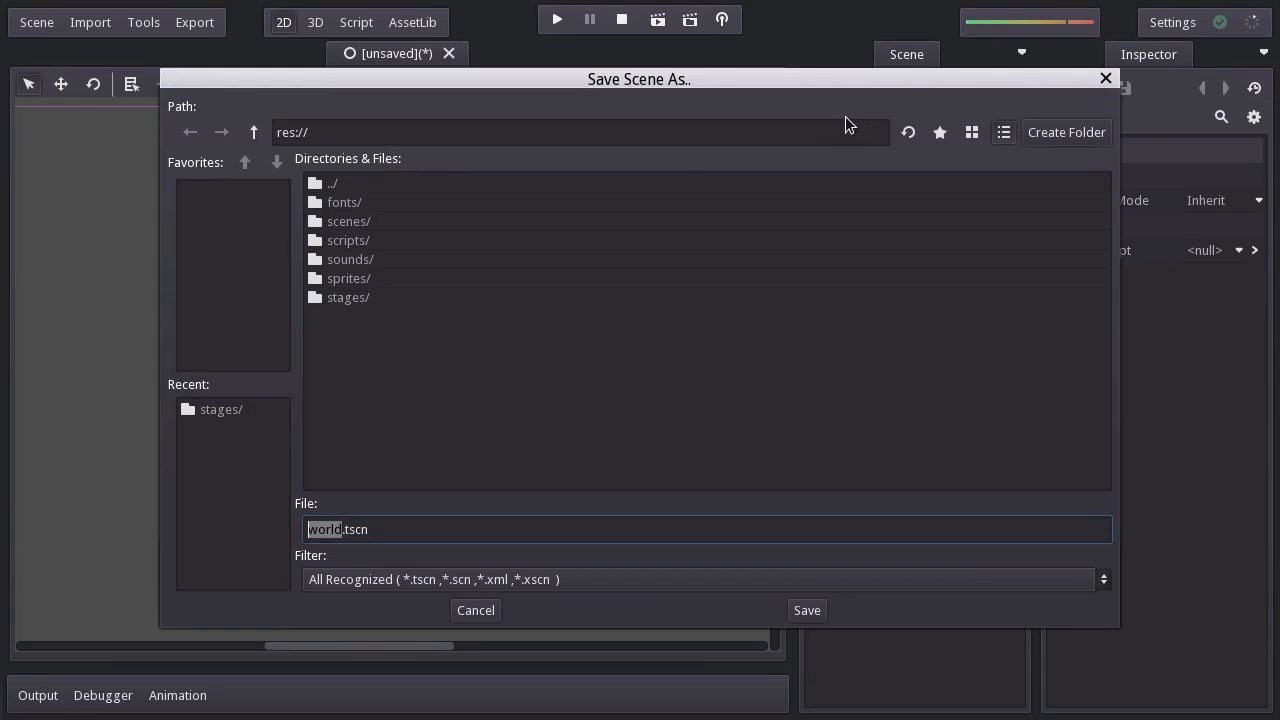
- Save the world scene into res://stages as stage_game.tscn
double_click(348, 297)
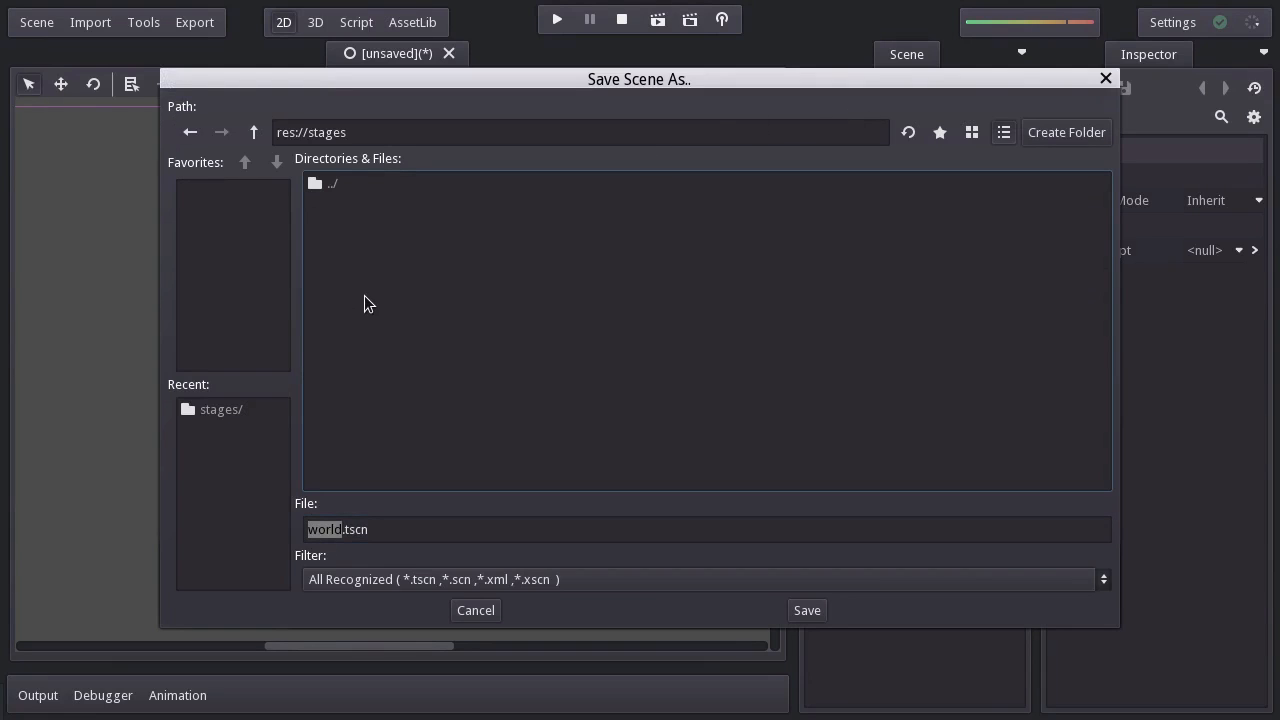
mouse_move(430, 480)
text(stage_game)
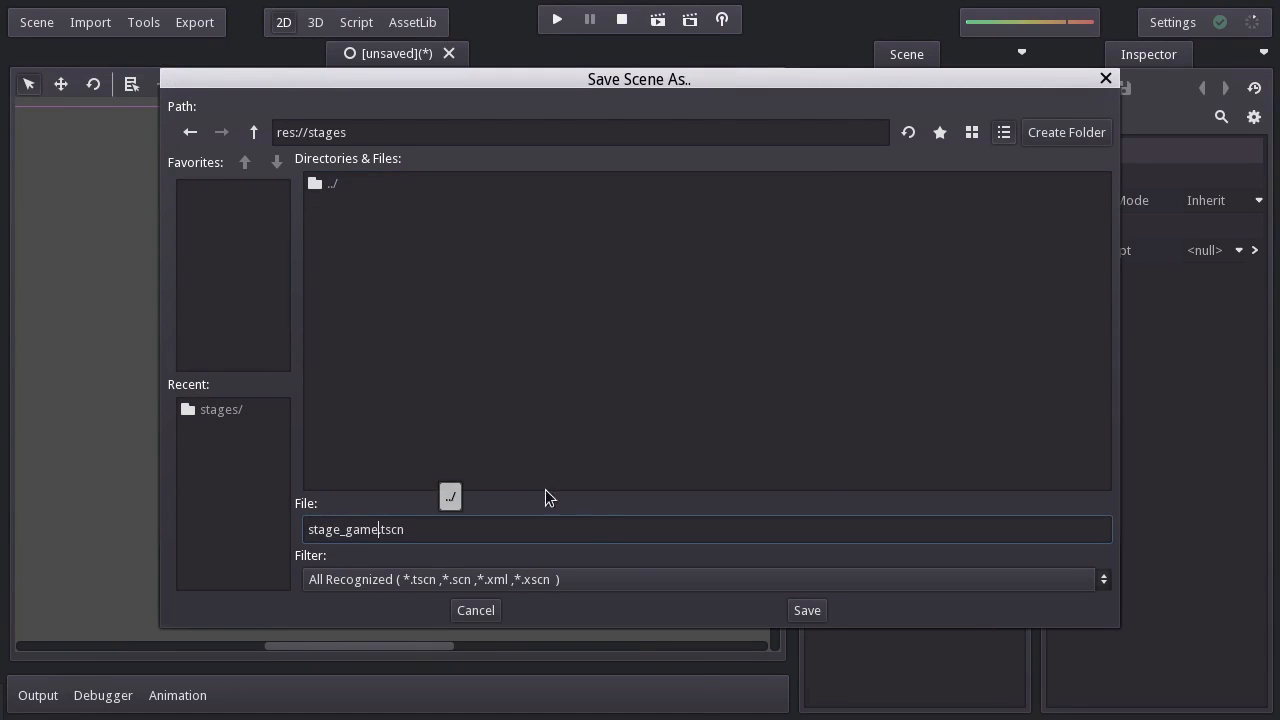
click(806, 610)
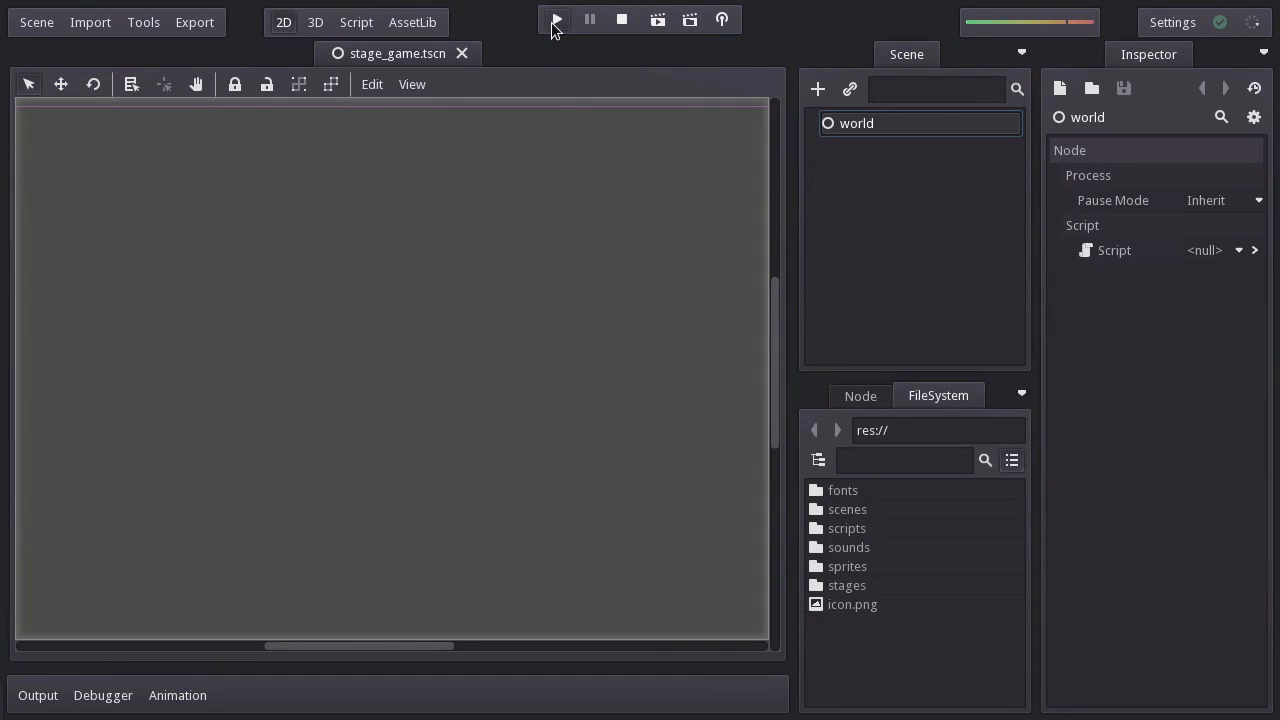
- Run the project with stage_game.tscn chosen as main scene, then stop the run
click(555, 19)
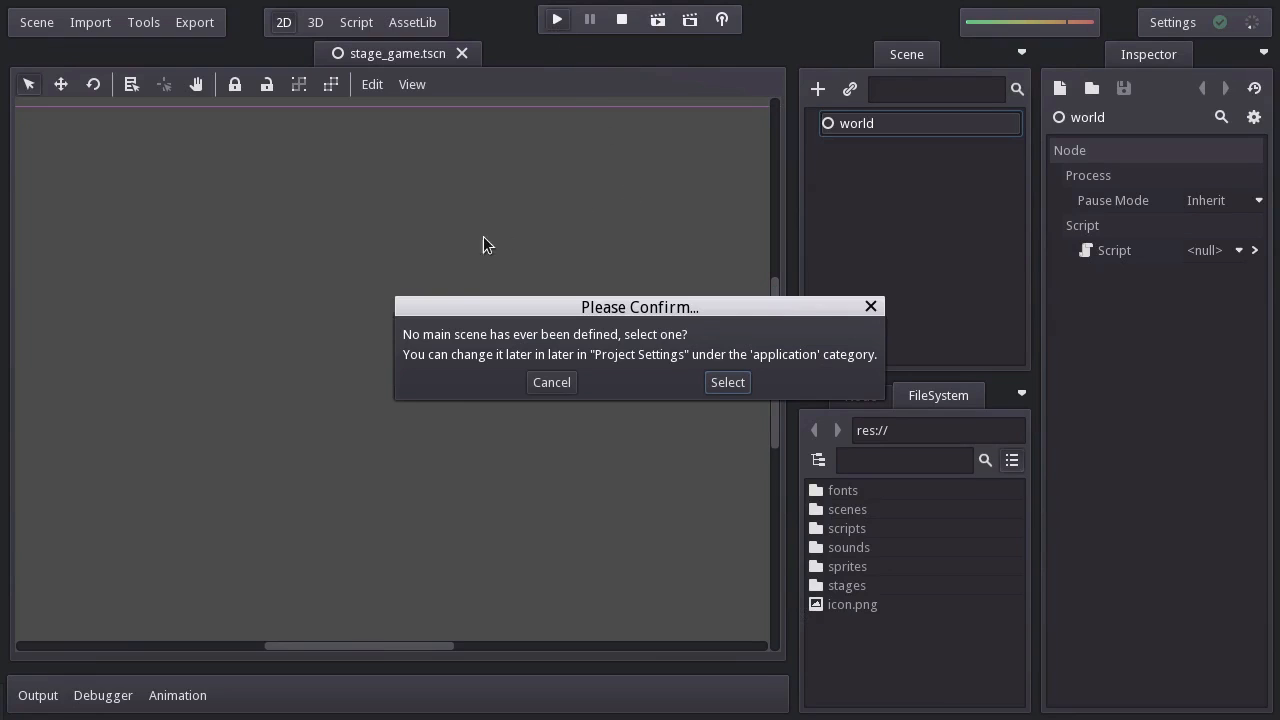
mouse_move(715, 313)
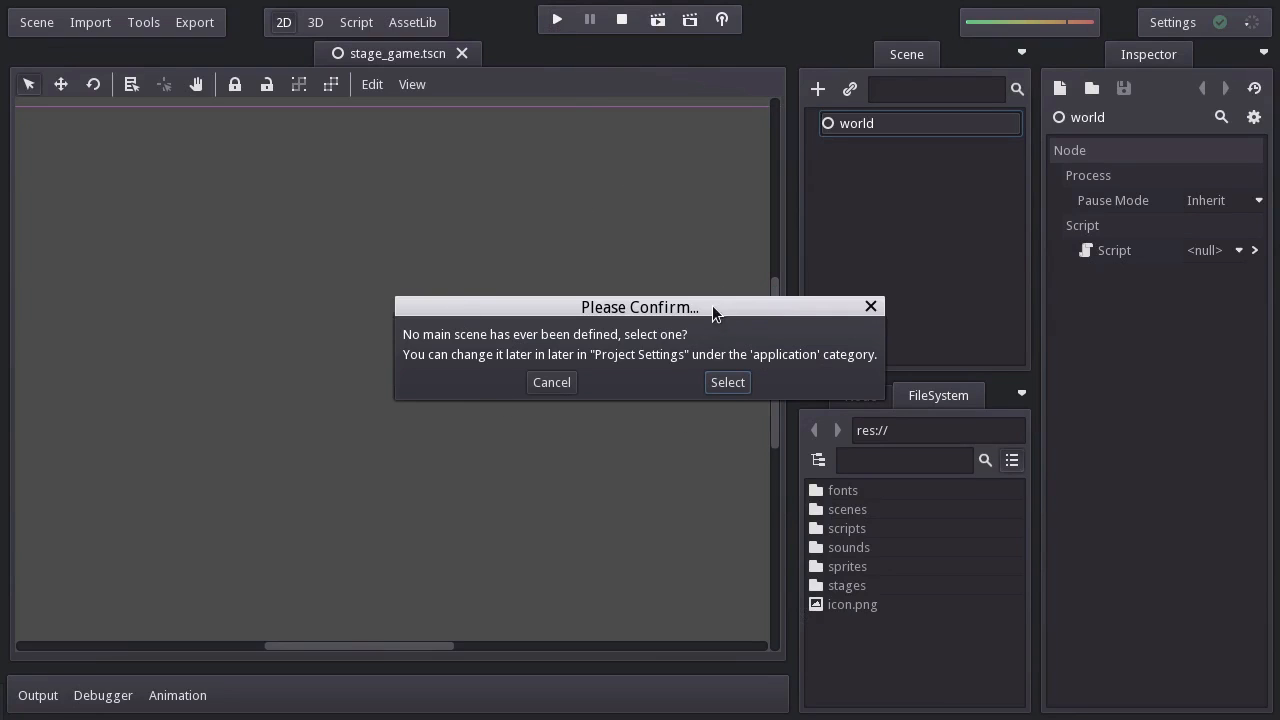
click(727, 382)
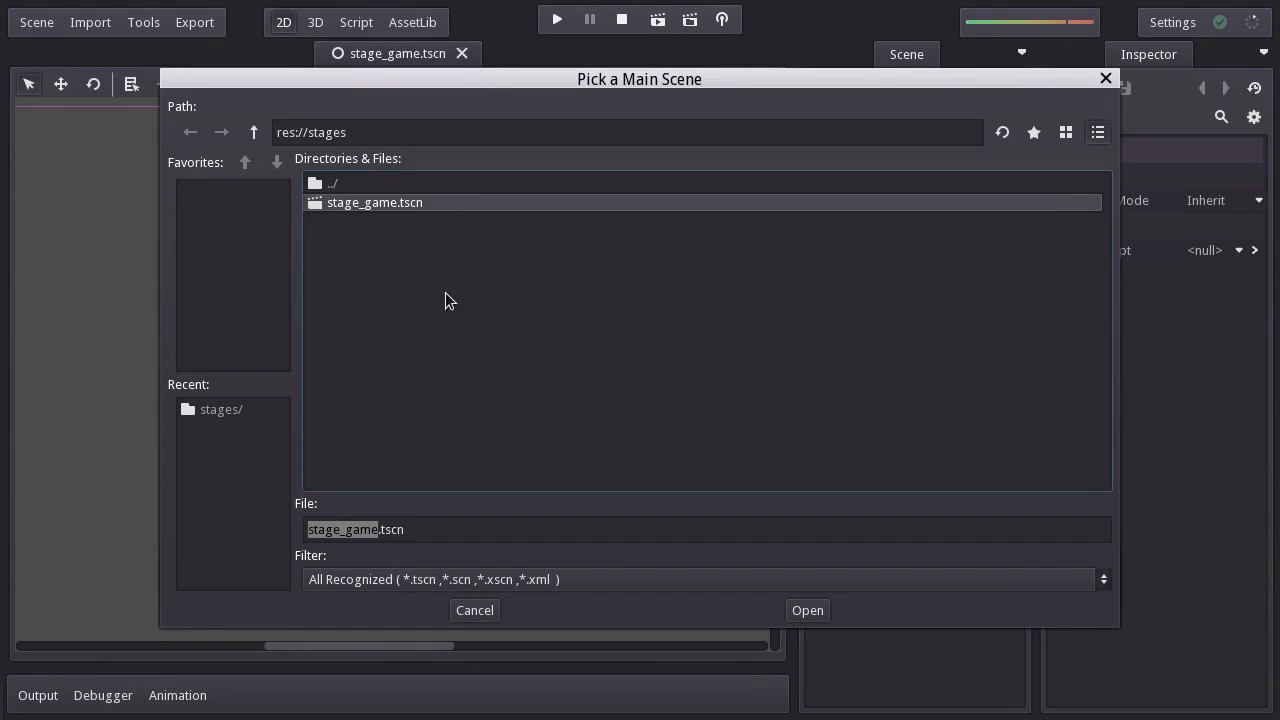
click(807, 610)
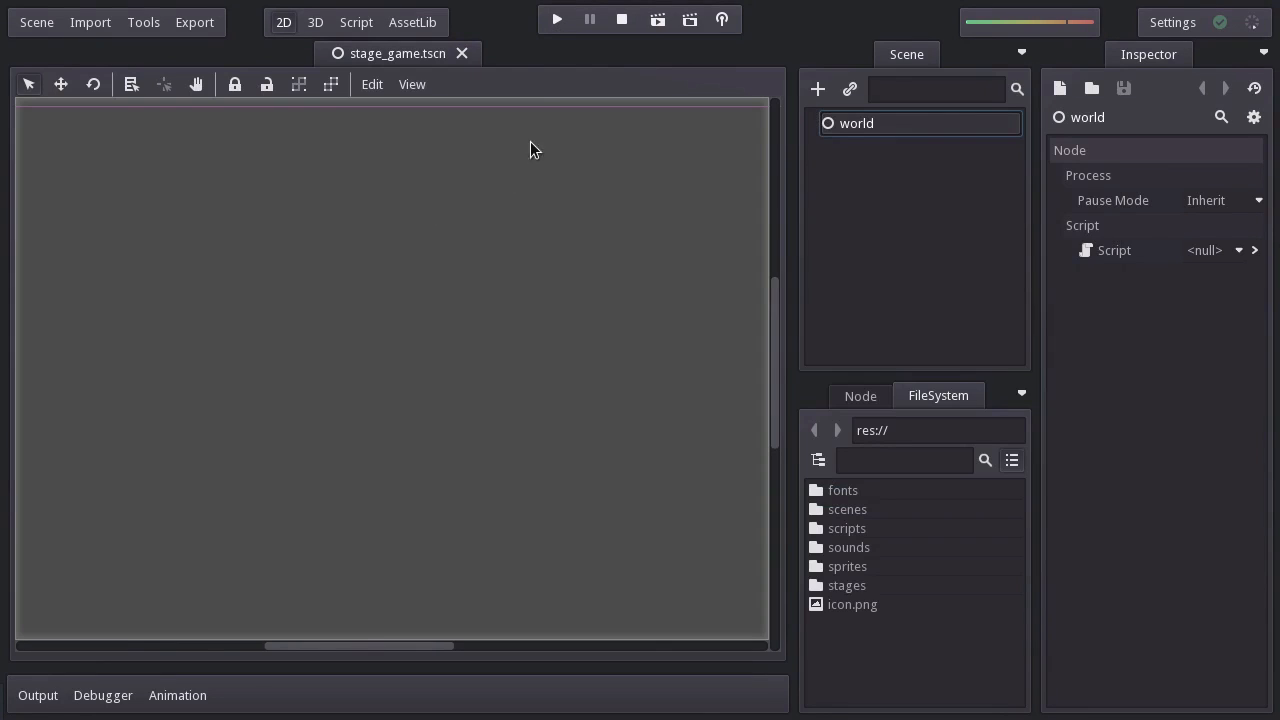
click(556, 19)
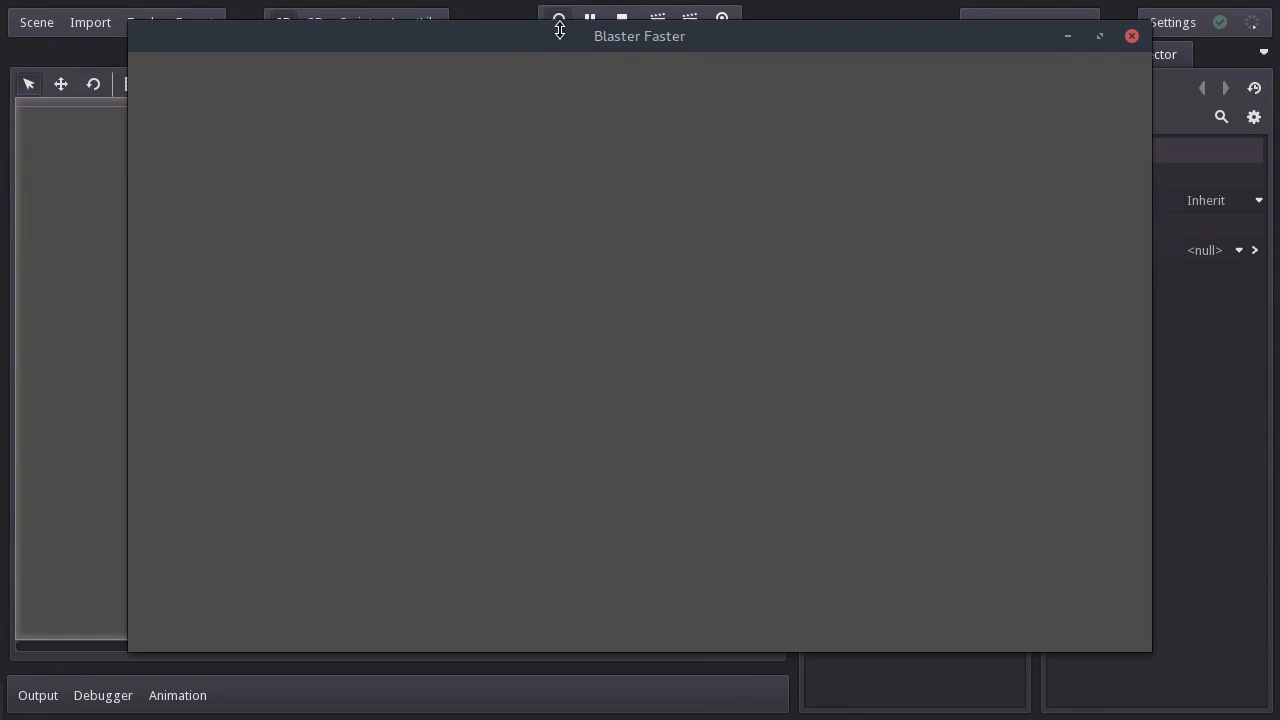
mouse_move(252, 565)
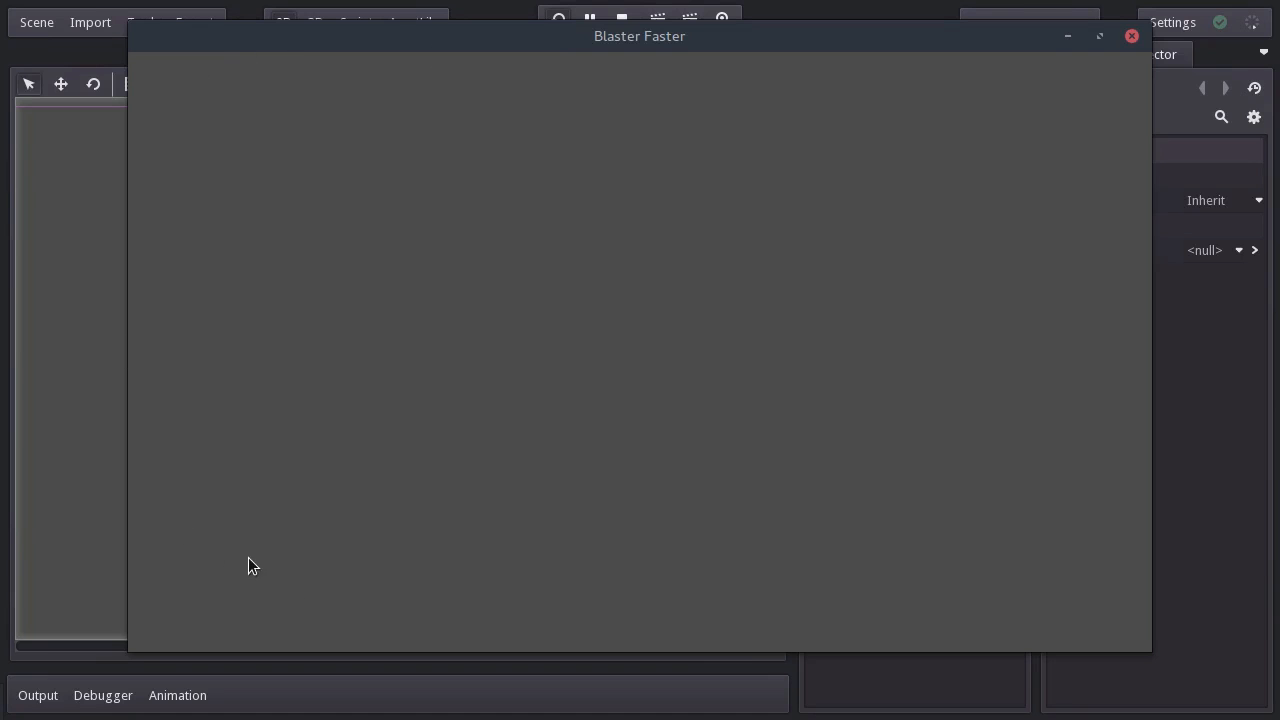
mouse_move(823, 277)
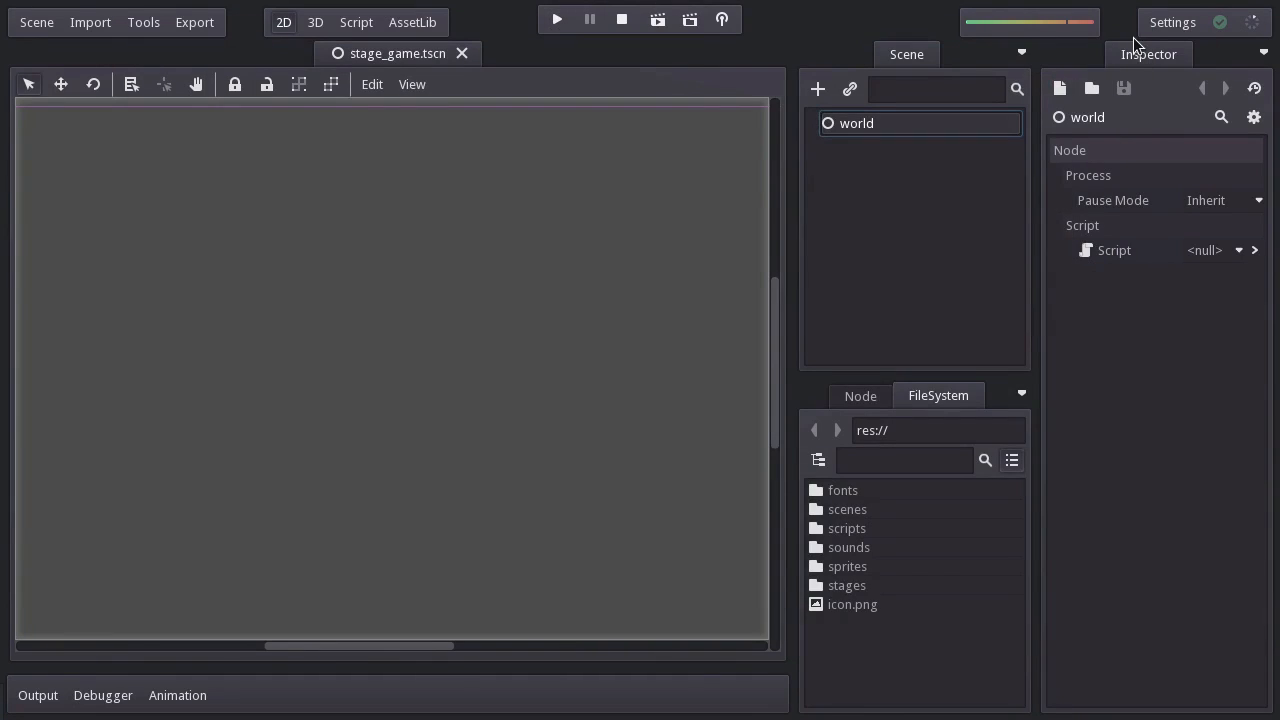
- Set the Display width to 180 in Project Settings for a 180x320 portrait view
click(36, 22)
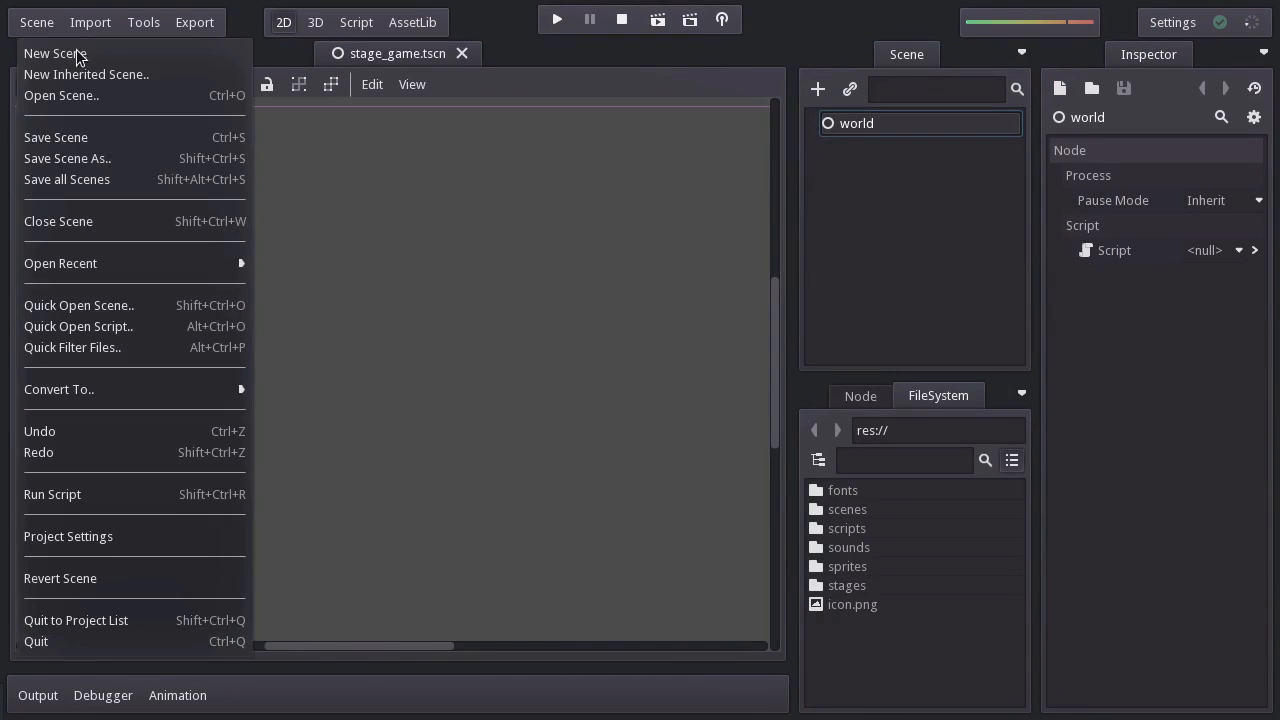
click(68, 536)
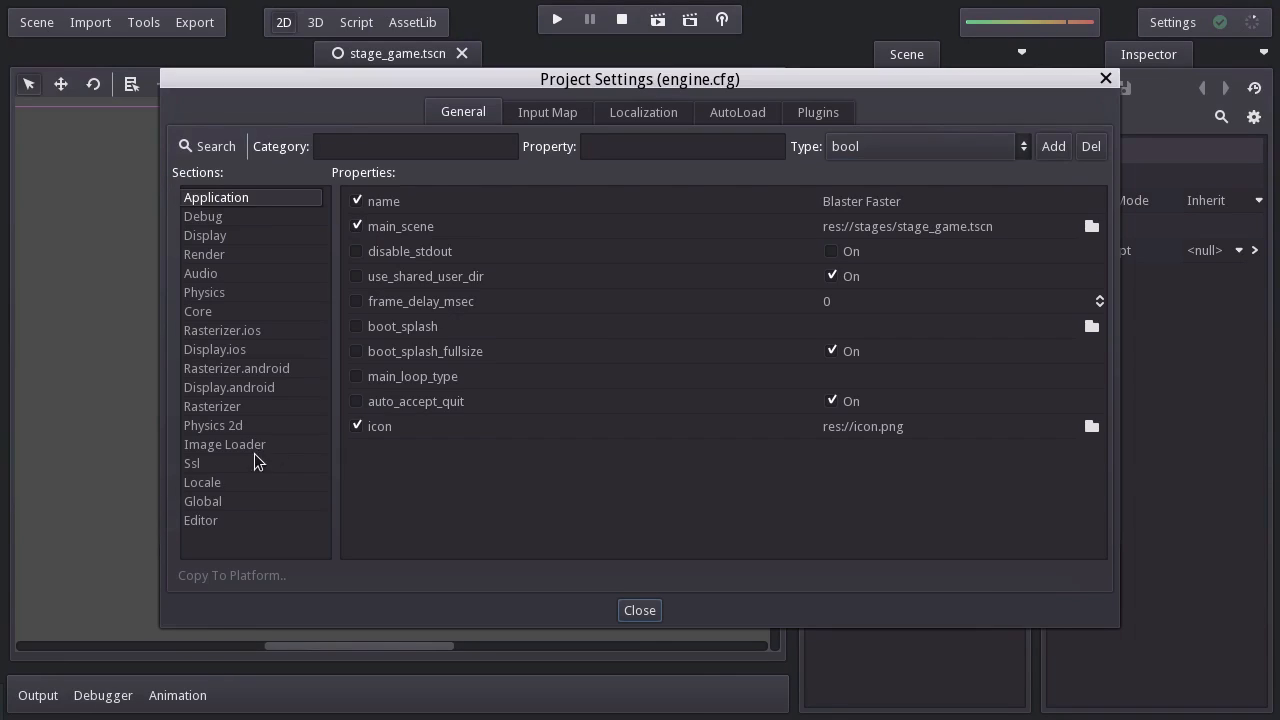
click(205, 235)
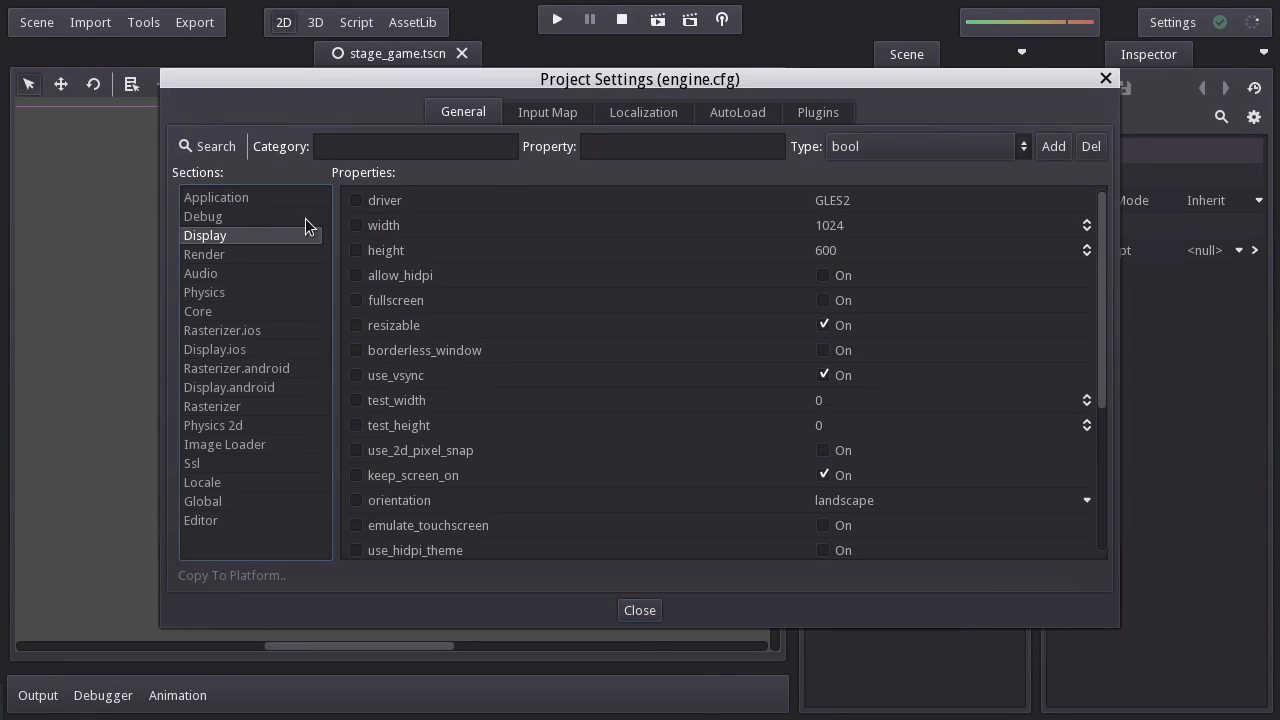
click(945, 225)
text(180)
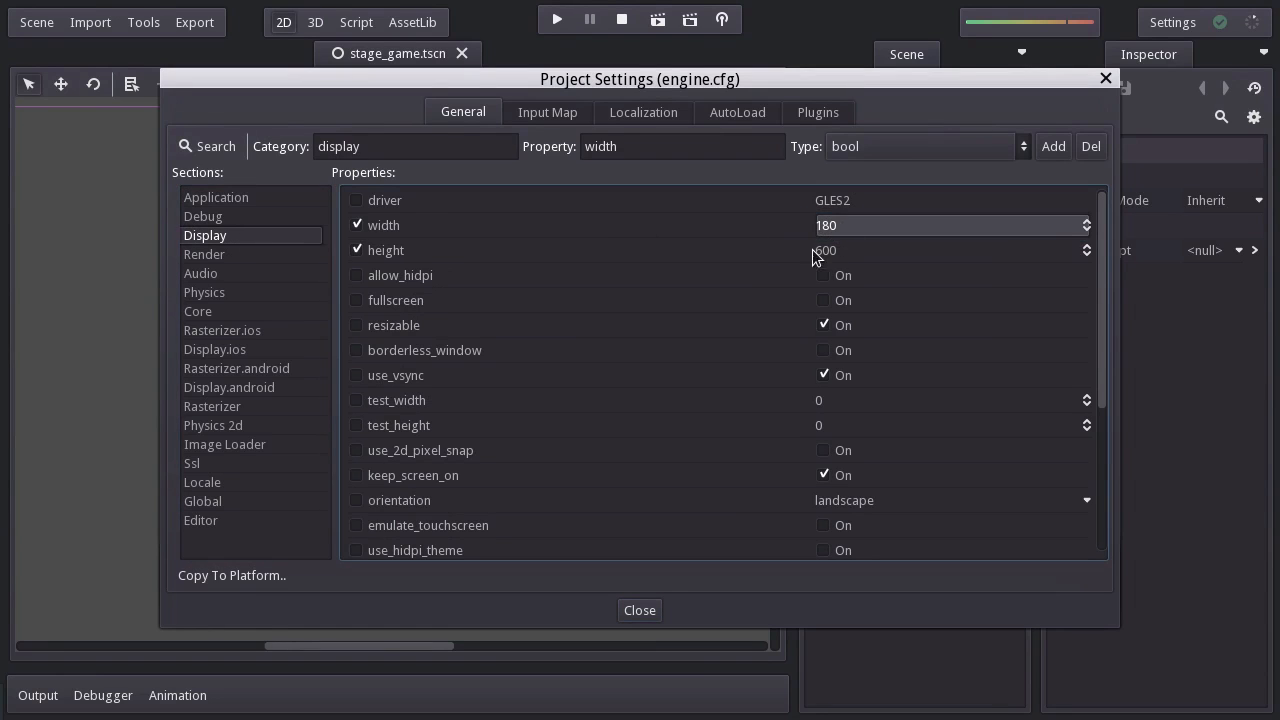
click(639, 610)
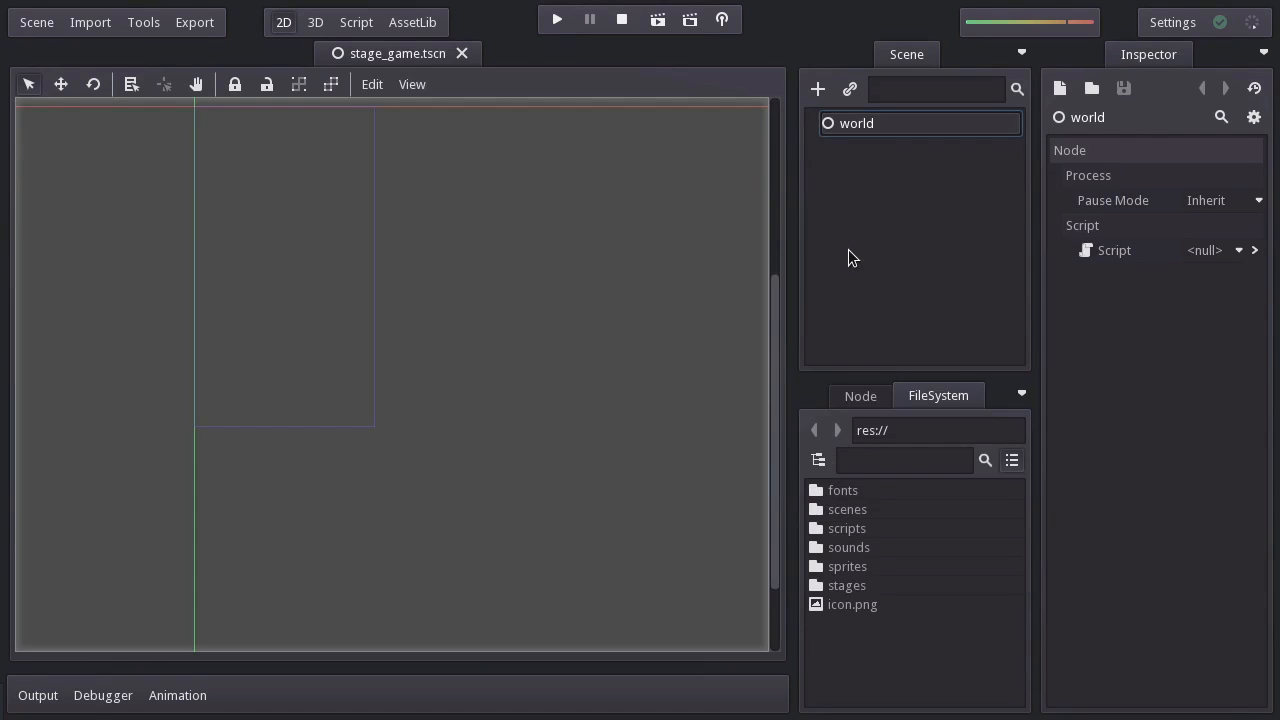
mouse_move(235, 364)
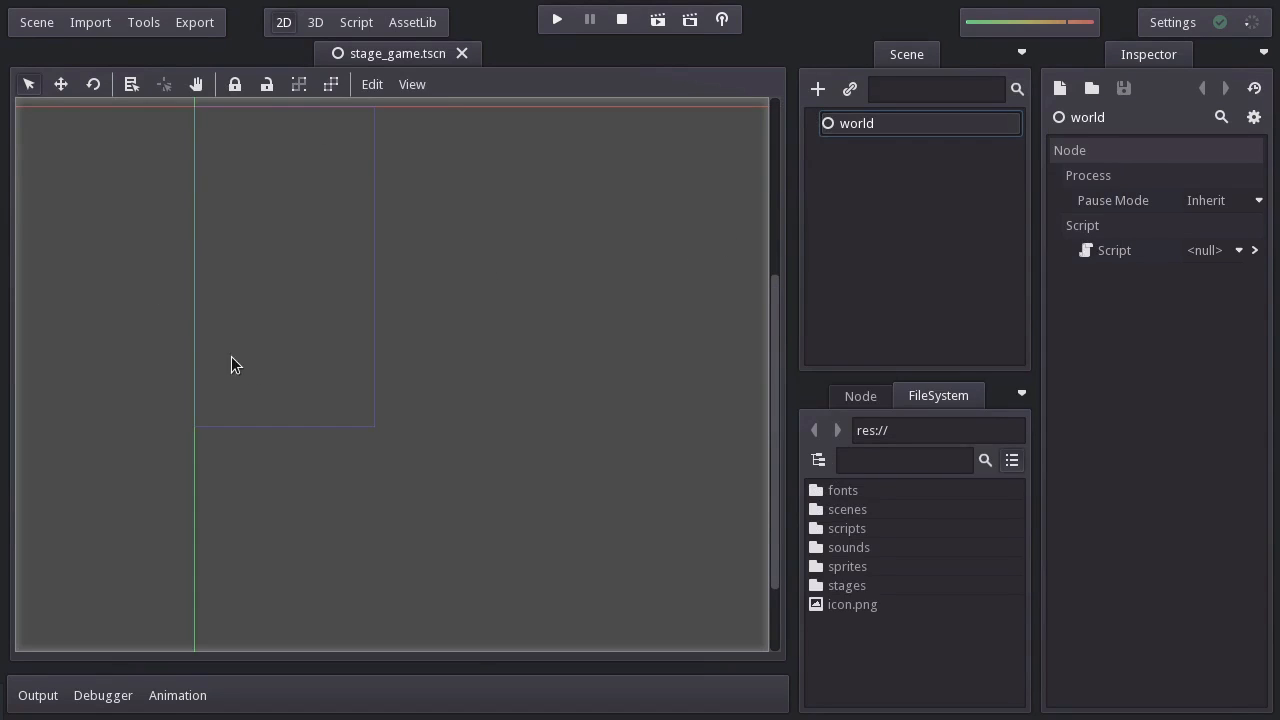
mouse_move(595, 68)
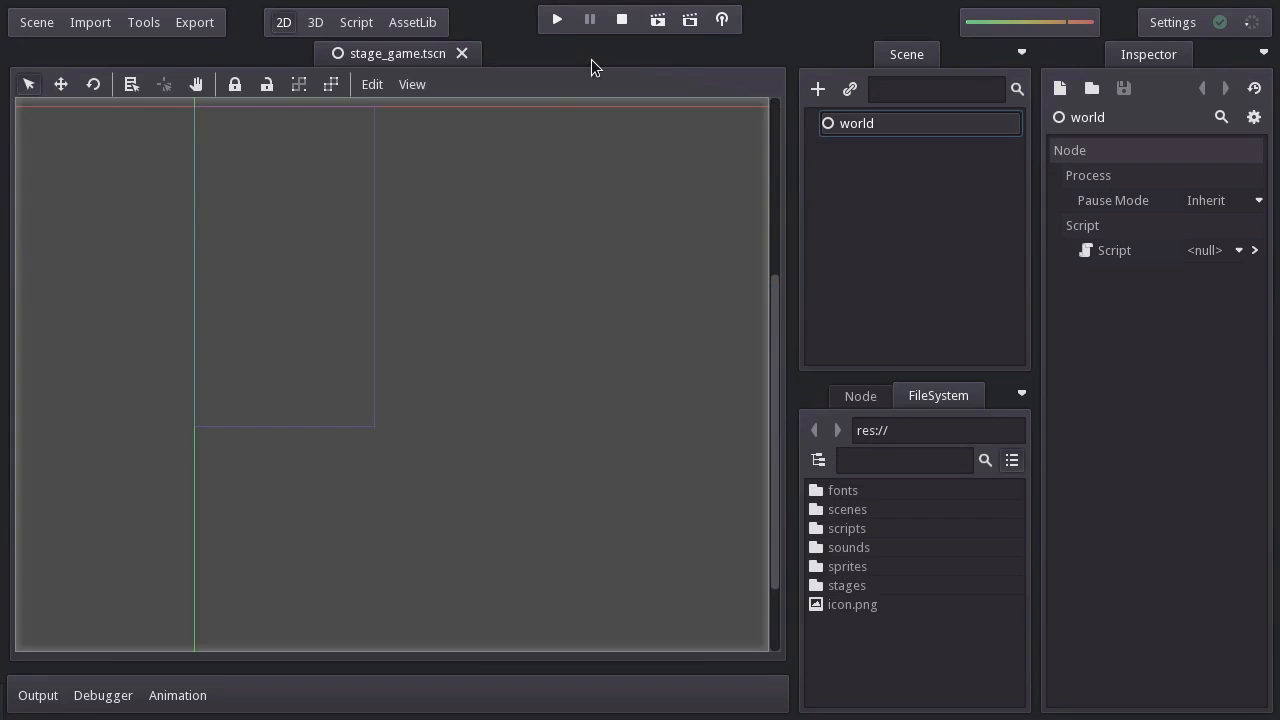
- Run the game to check the narrow portrait window, then stop it
click(556, 19)
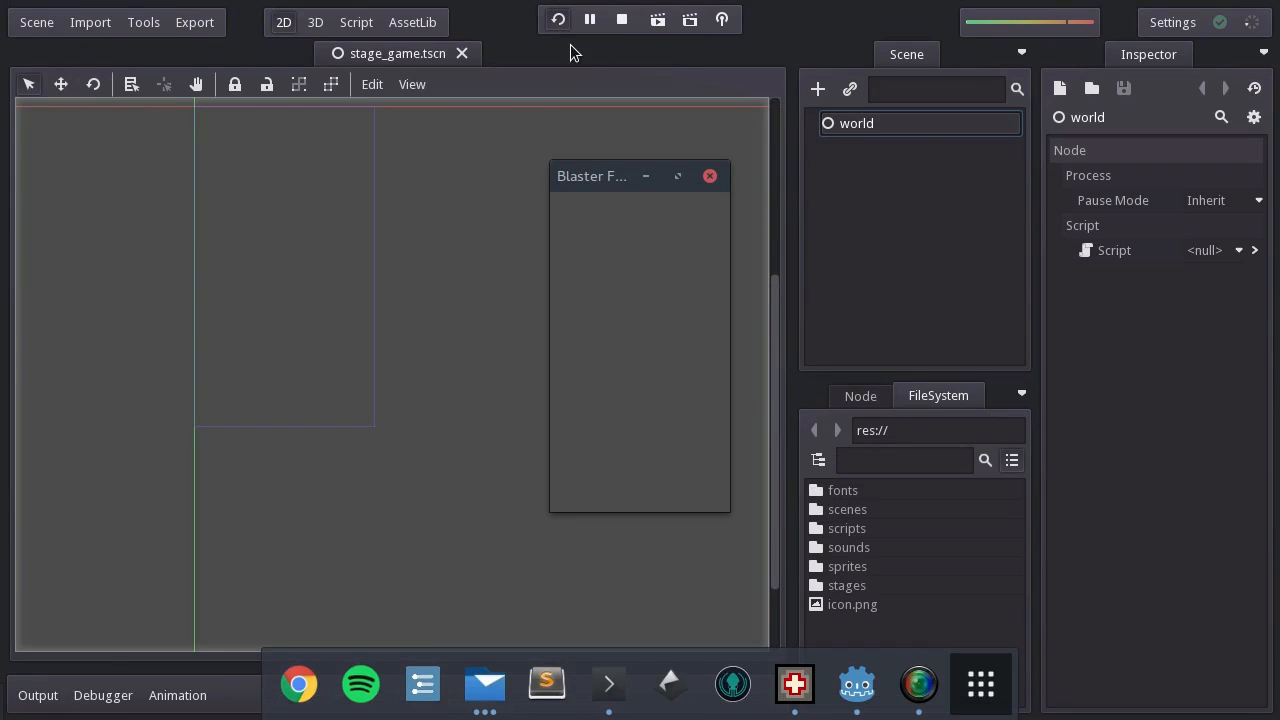
mouse_move(695, 348)
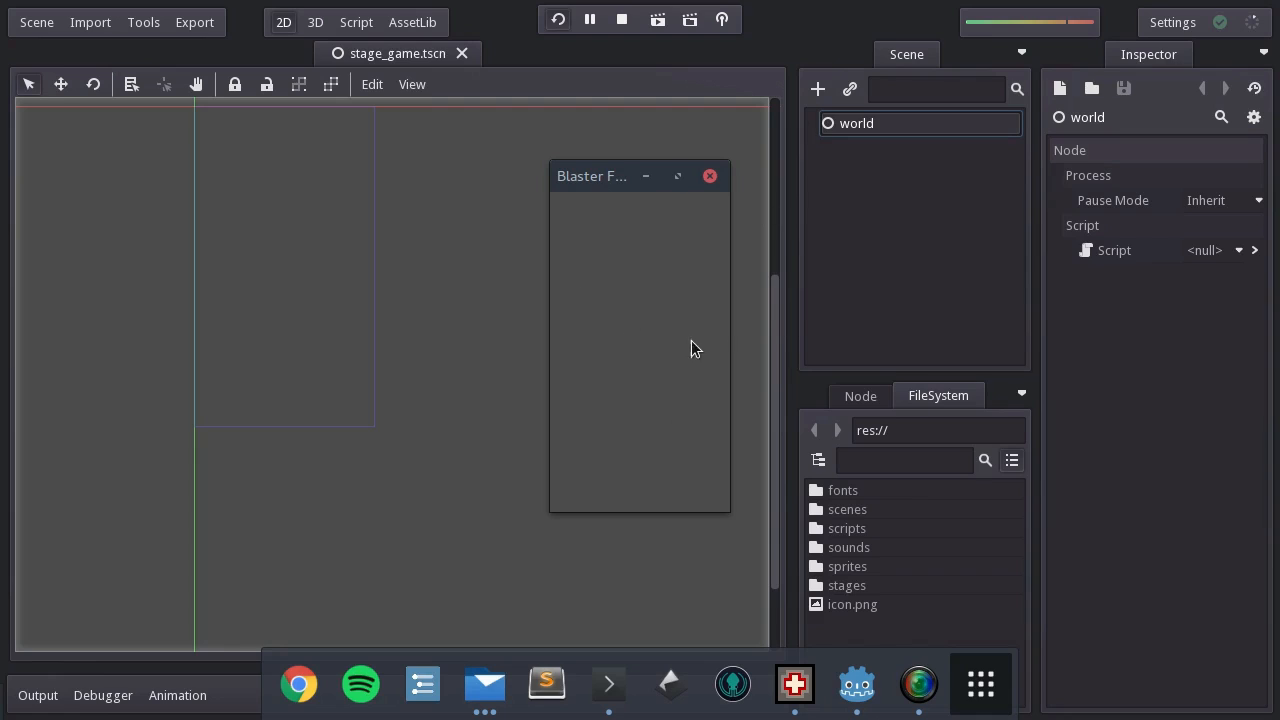
mouse_move(762, 302)
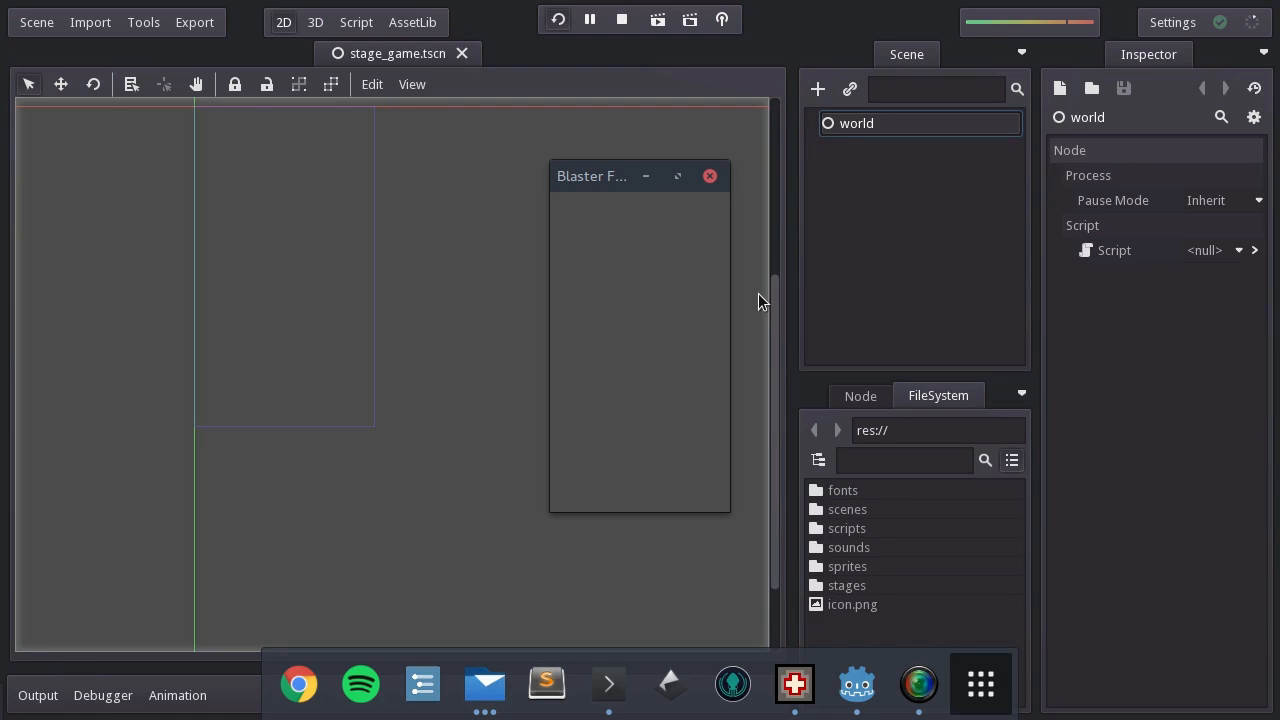
click(657, 19)
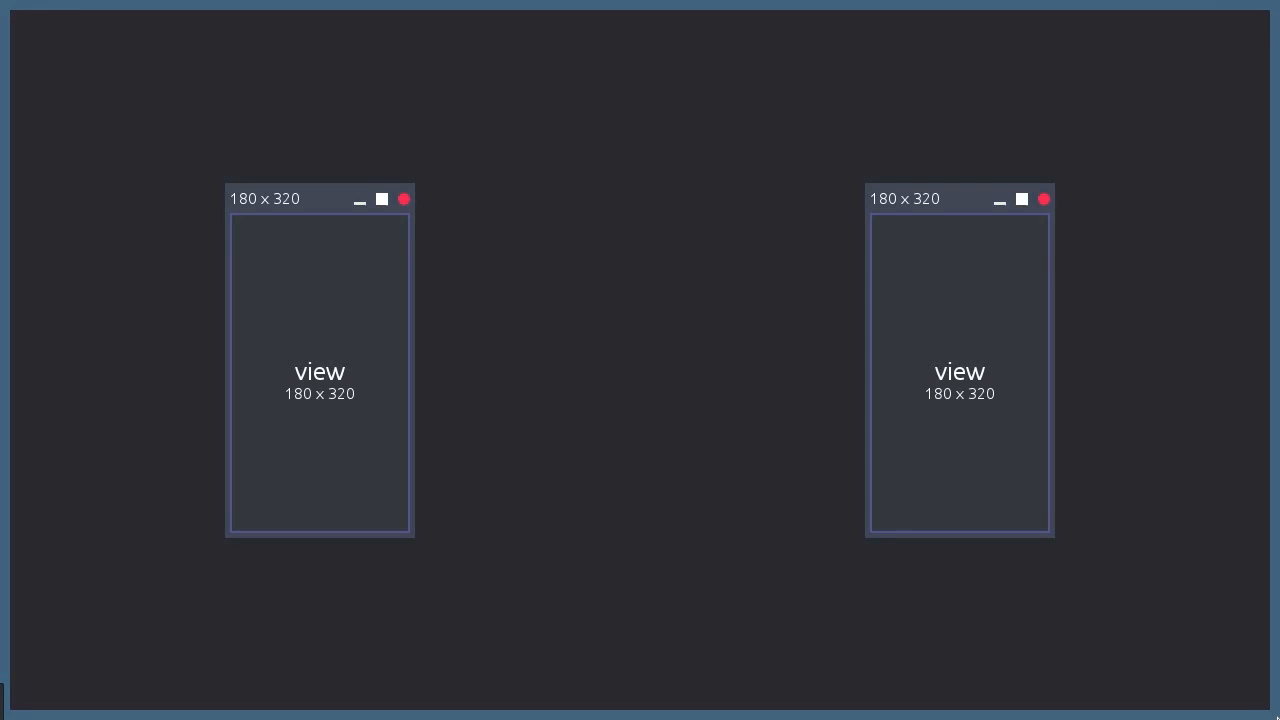
mouse_move(556, 604)
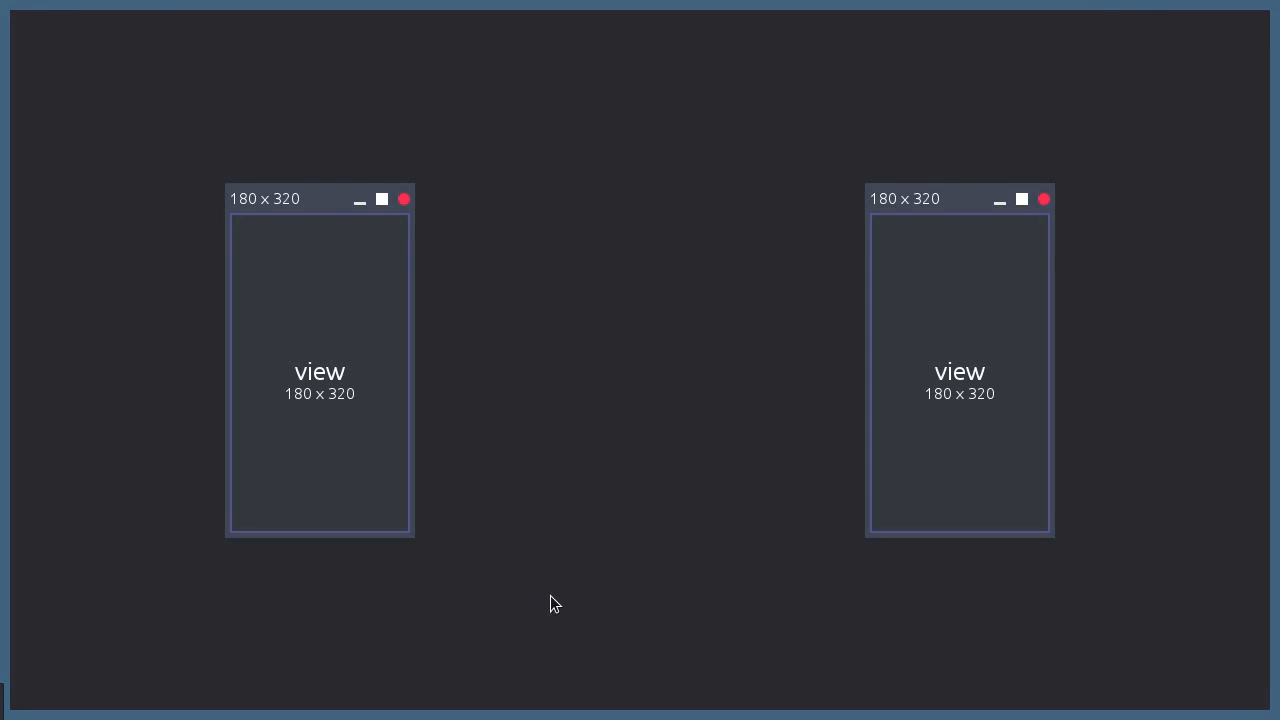
mouse_move(267, 272)
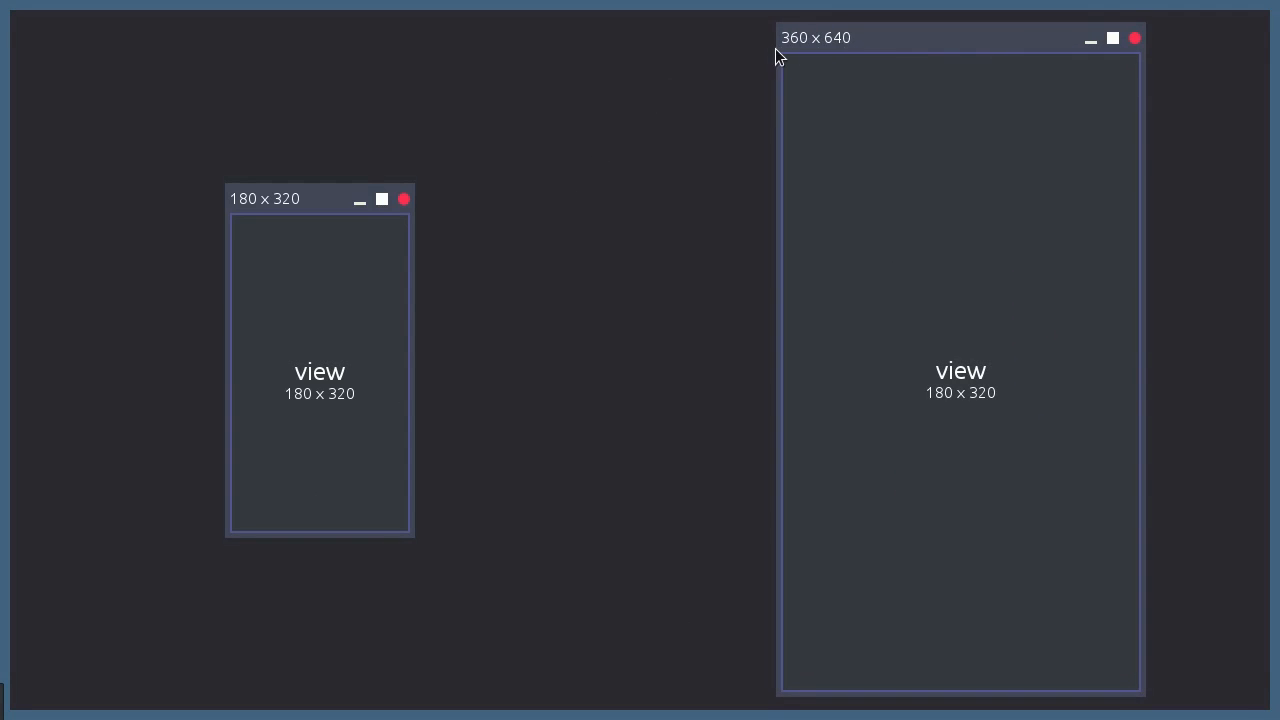
mouse_move(917, 416)
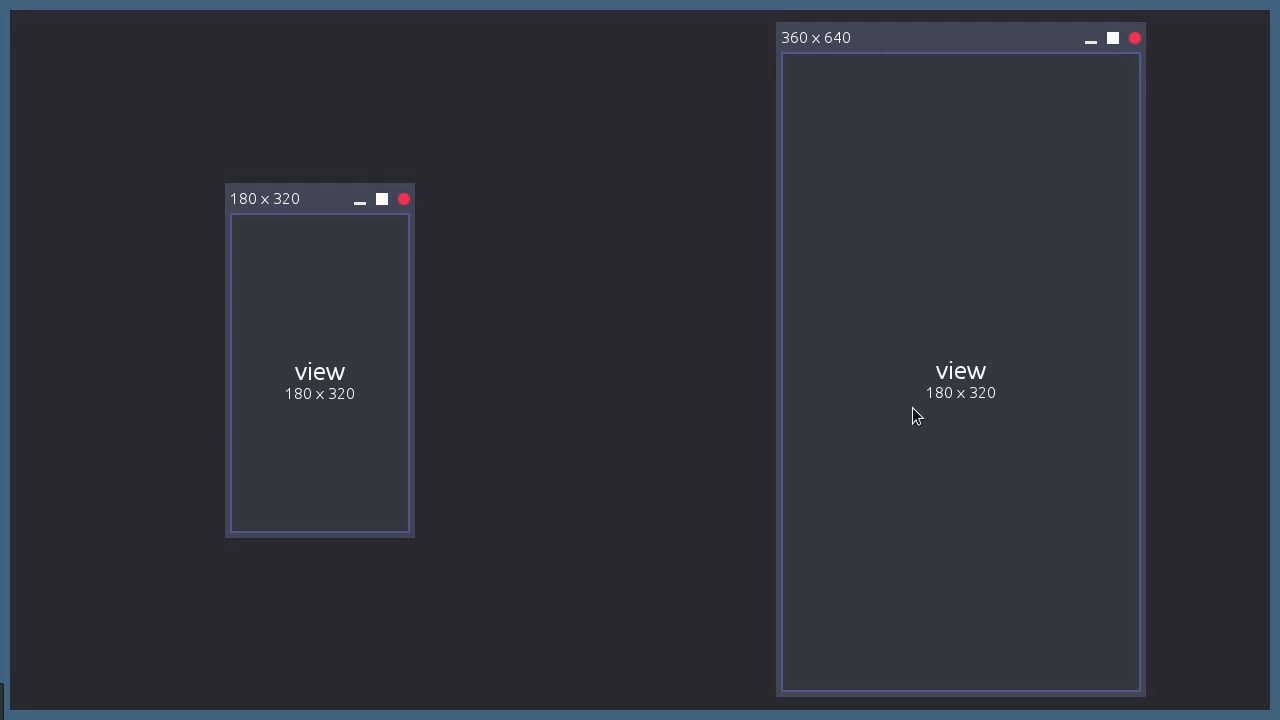
mouse_move(938, 416)
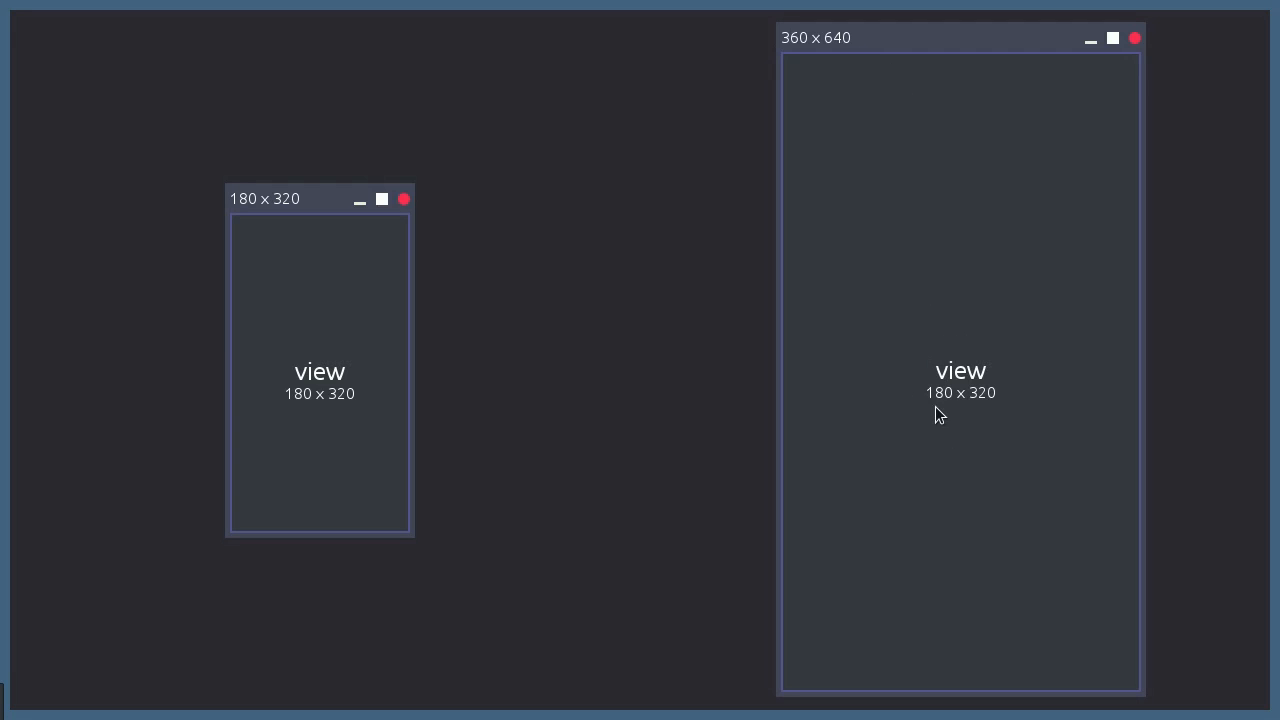
mouse_move(1000, 415)
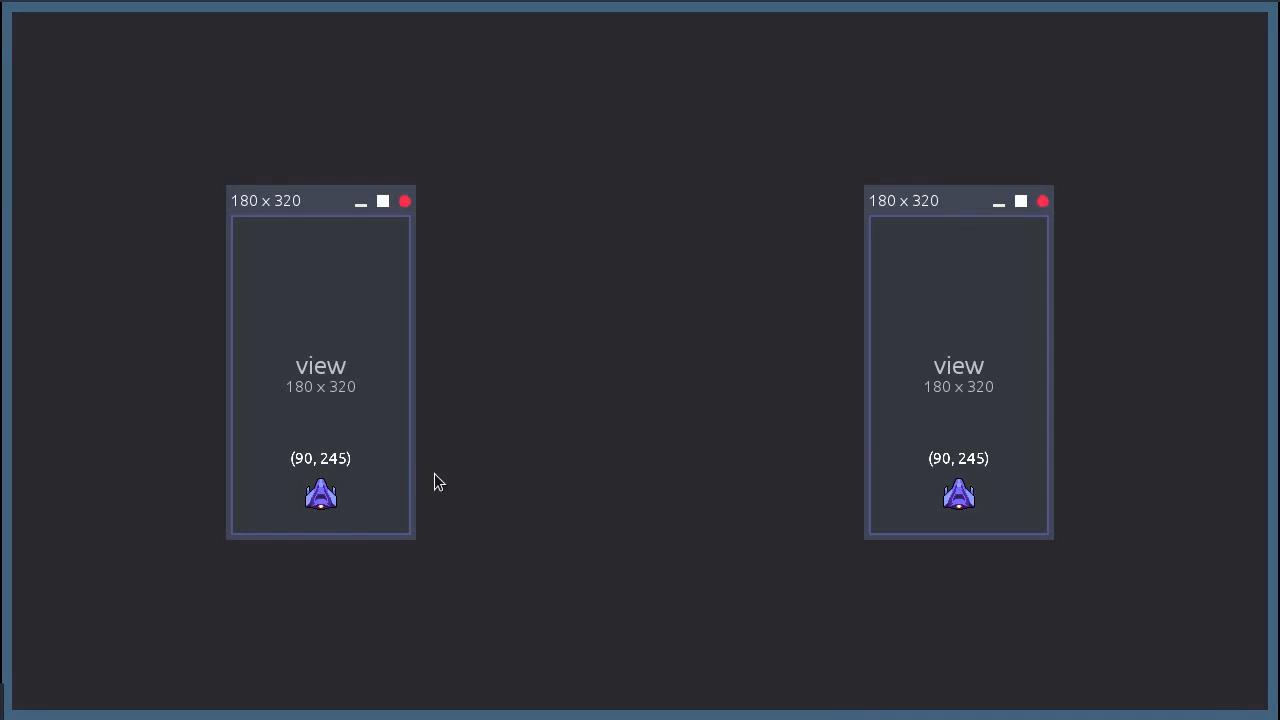
mouse_move(347, 304)
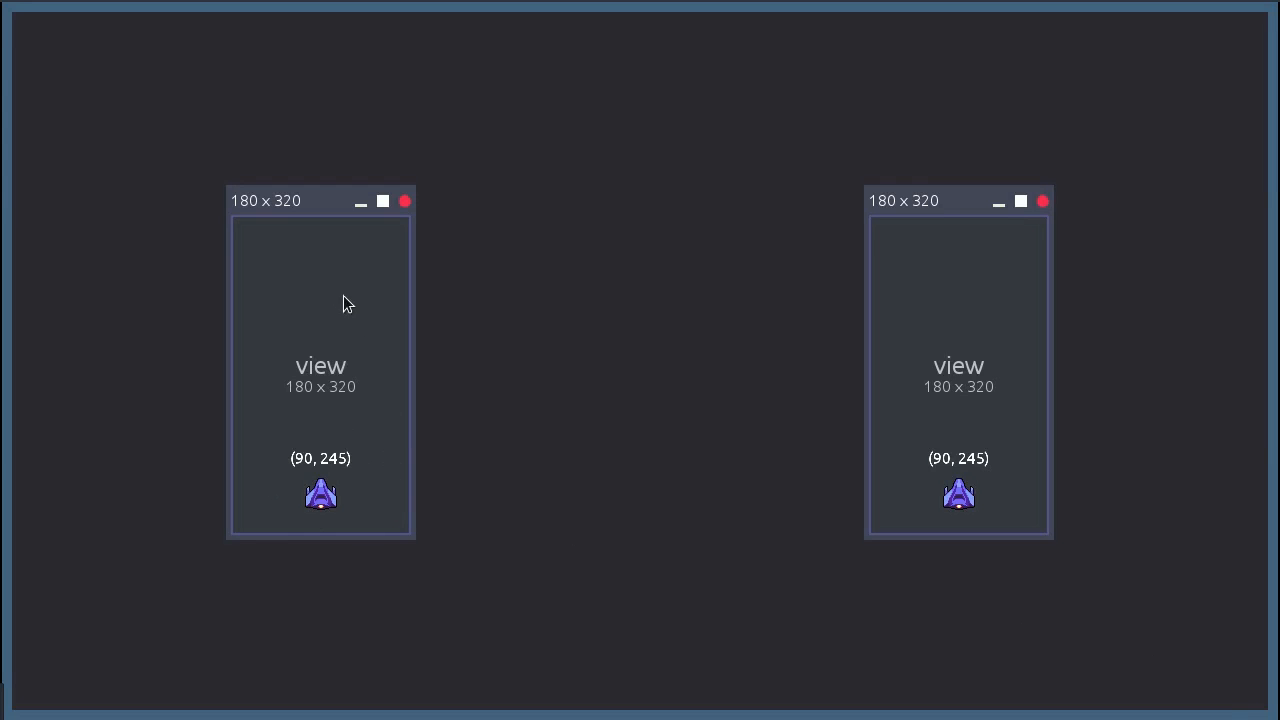
mouse_move(283, 373)
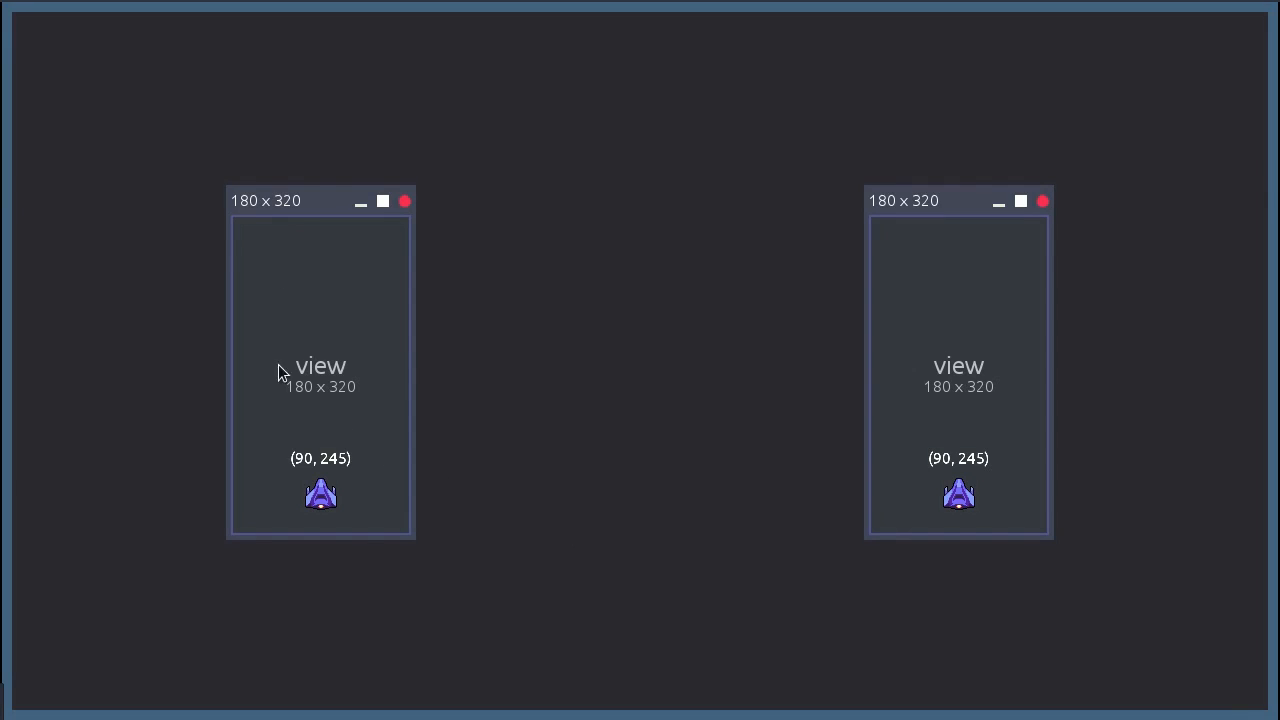
mouse_move(313, 402)
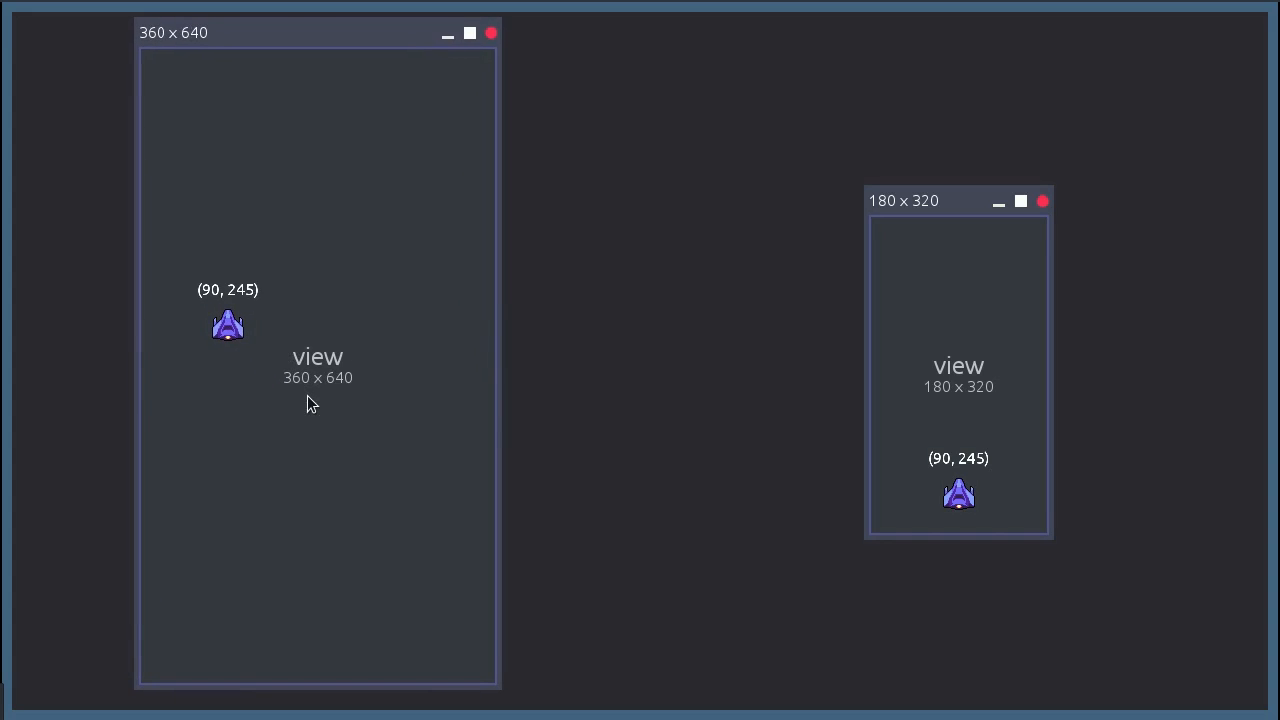
mouse_move(346, 400)
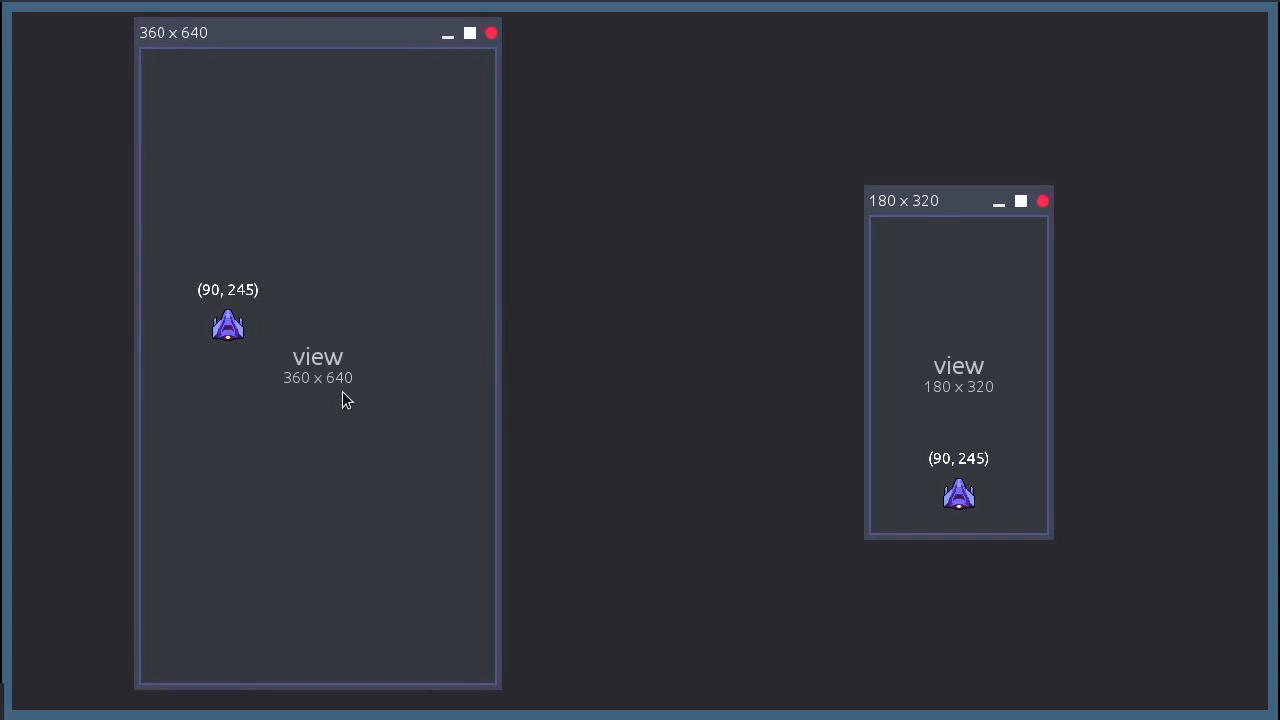
mouse_move(192, 302)
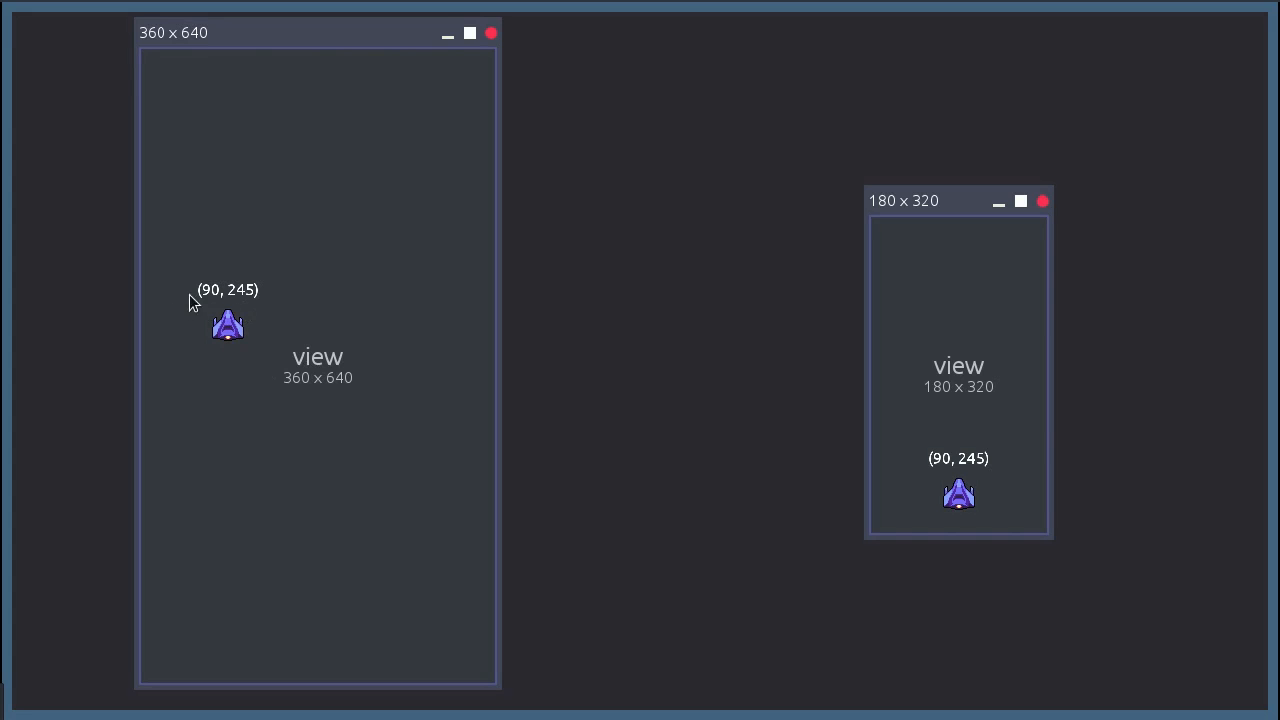
mouse_move(205, 383)
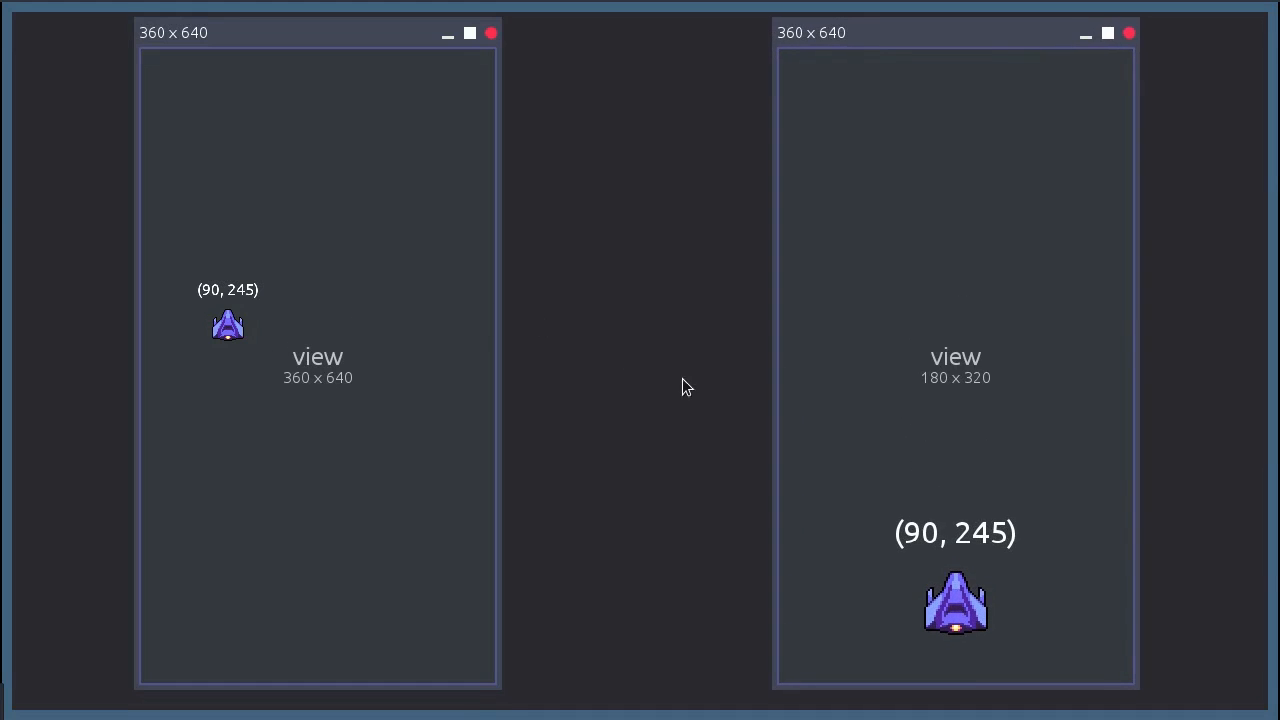
mouse_move(1003, 402)
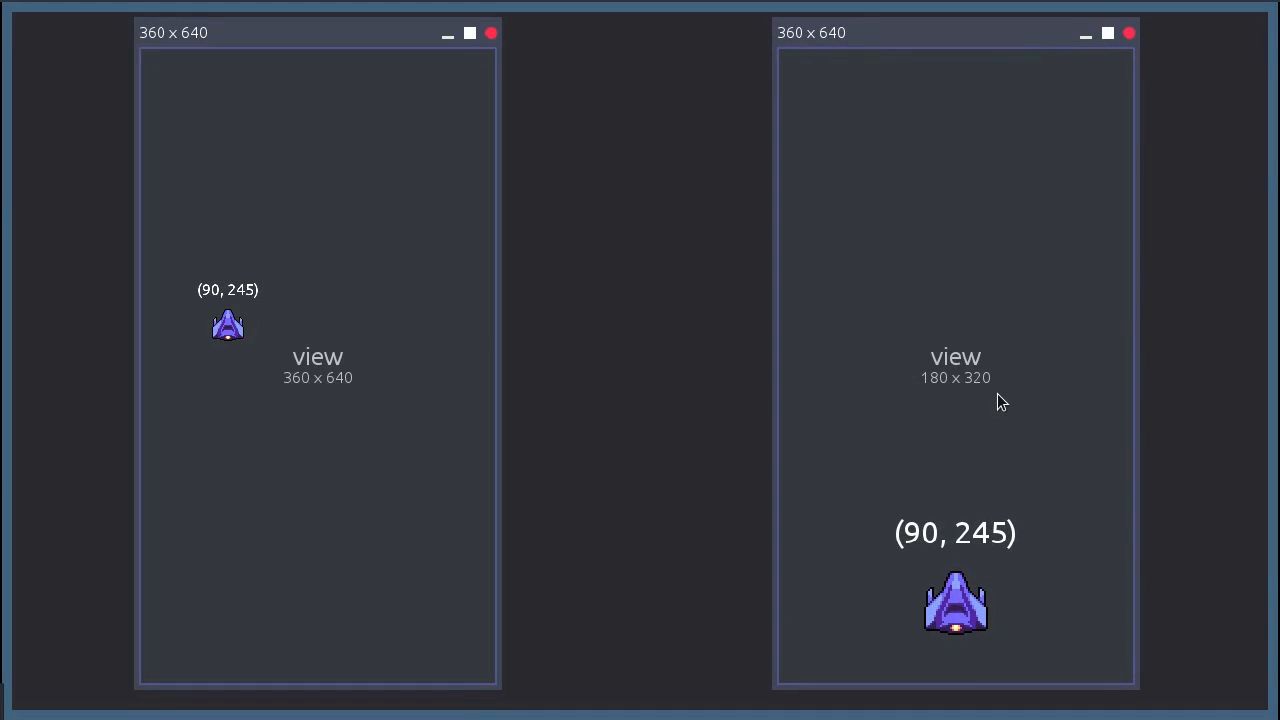
mouse_move(1059, 588)
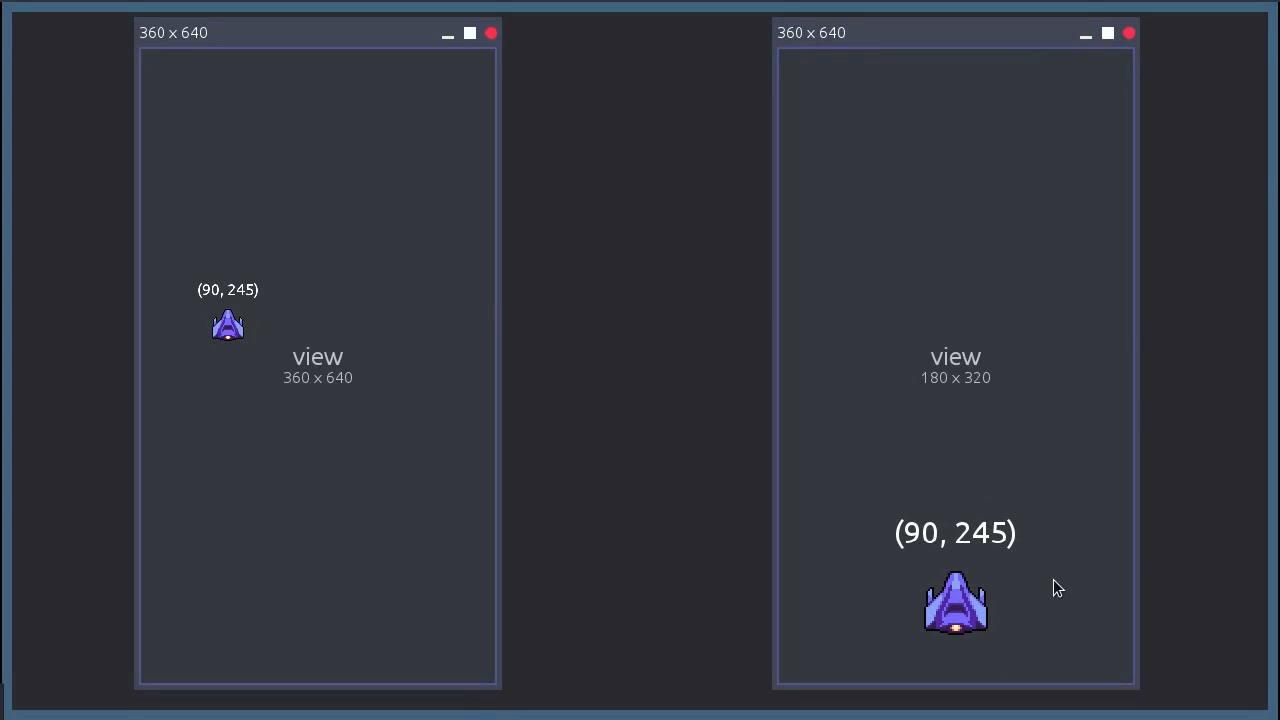
mouse_move(1081, 472)
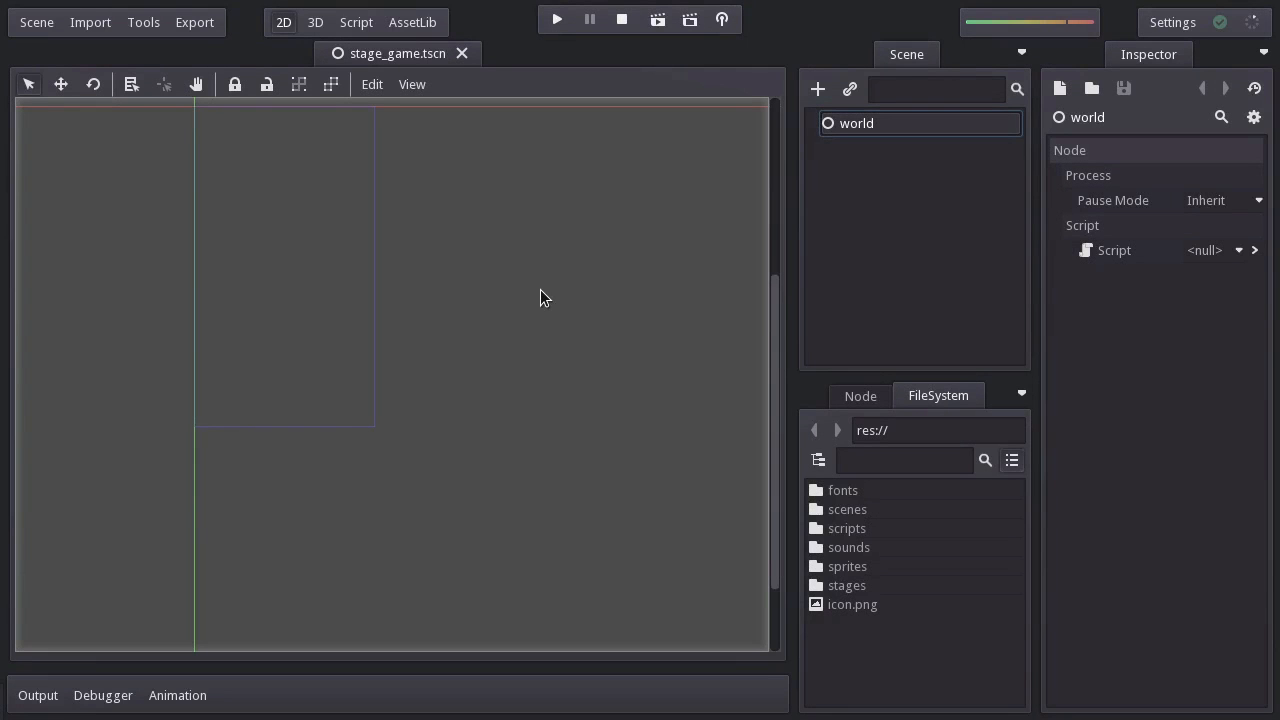
mouse_move(365, 197)
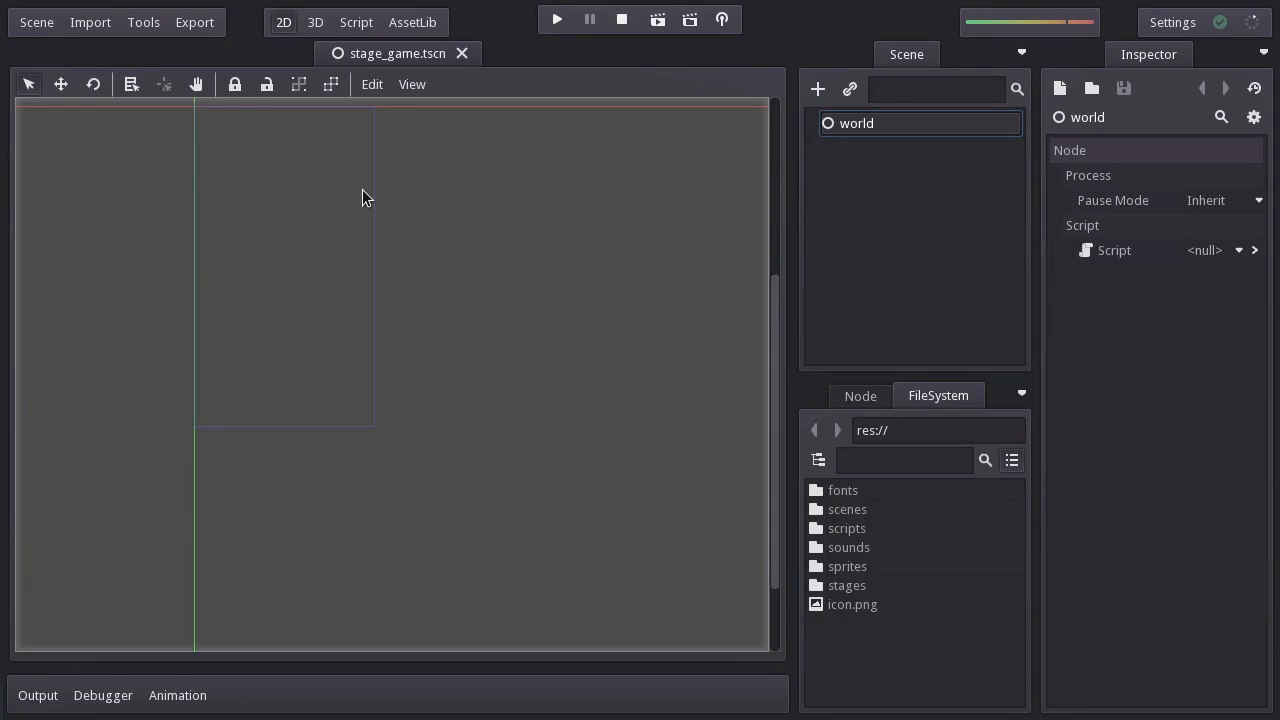
- In Project Settings Display, set test width to 2*180 (360) and test height to 640
click(36, 22)
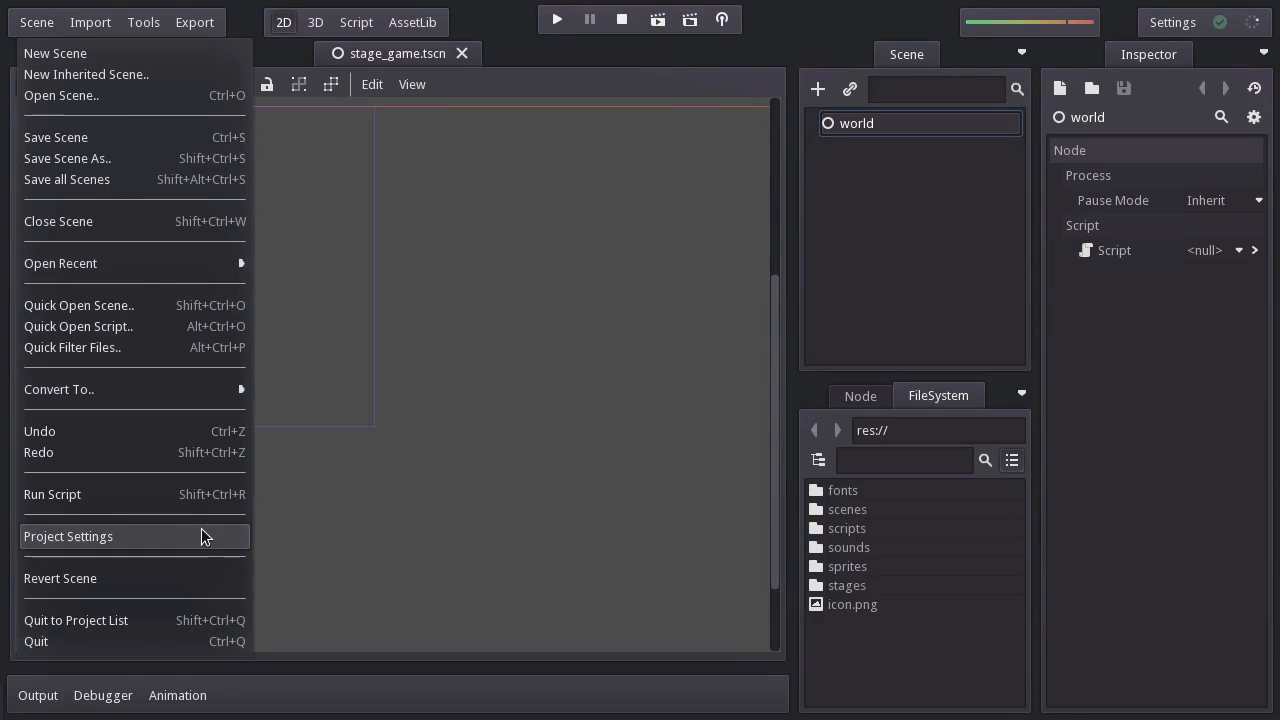
click(67, 536)
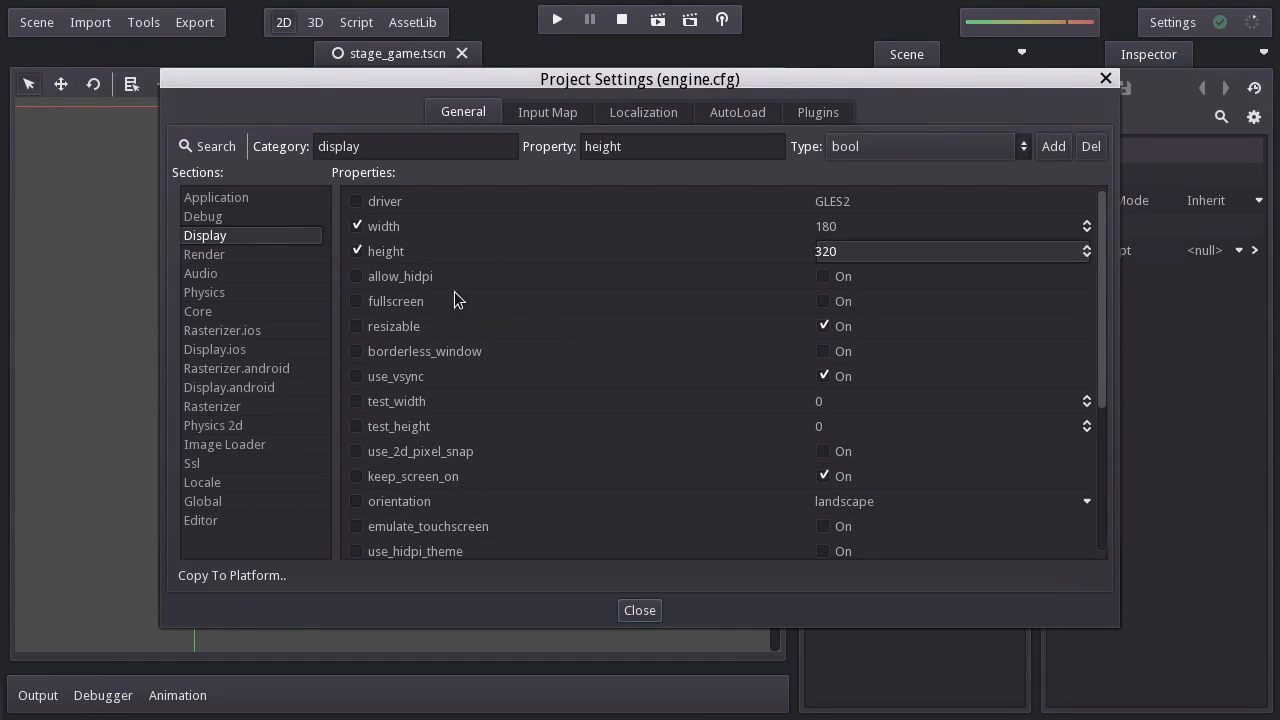
mouse_move(445, 440)
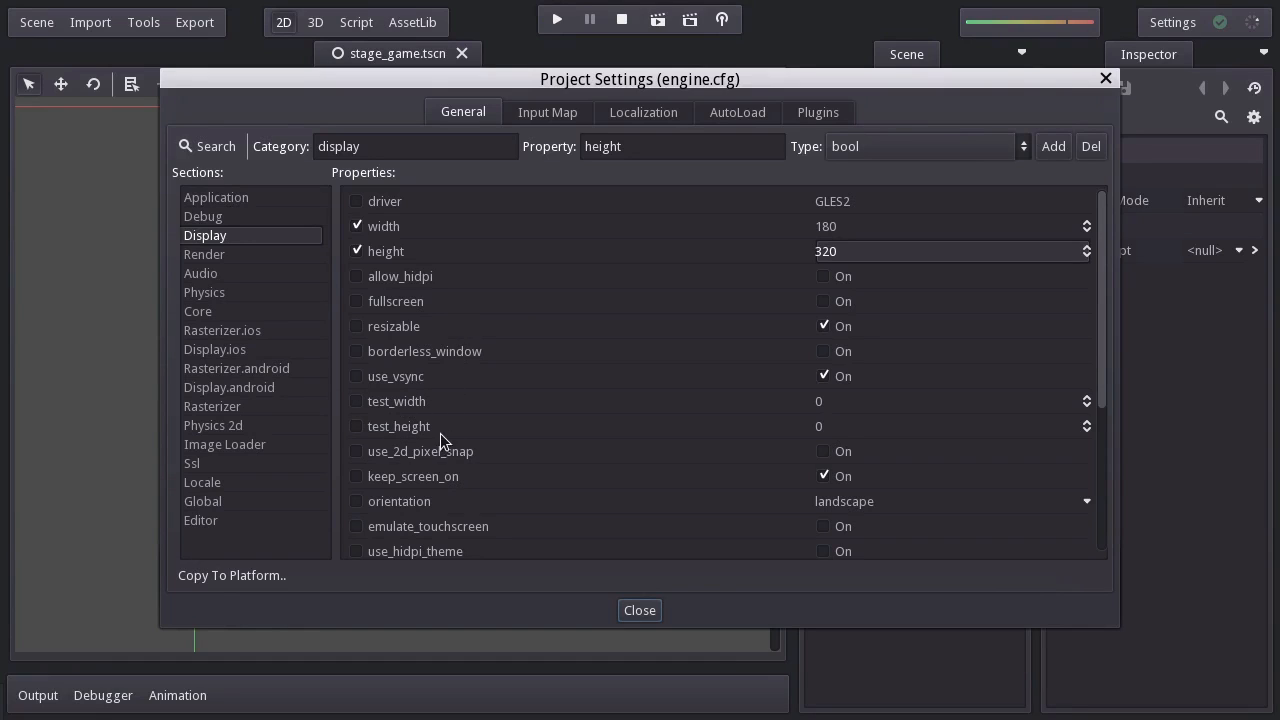
mouse_move(477, 416)
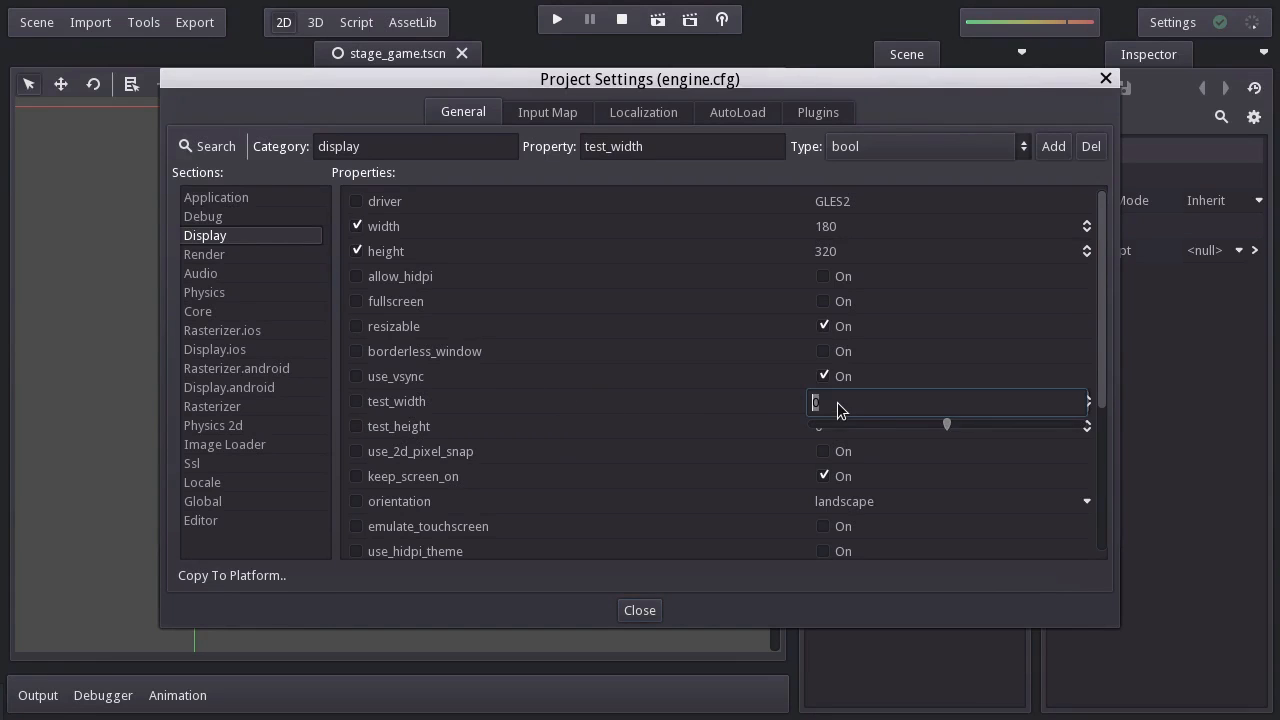
text(2*180)
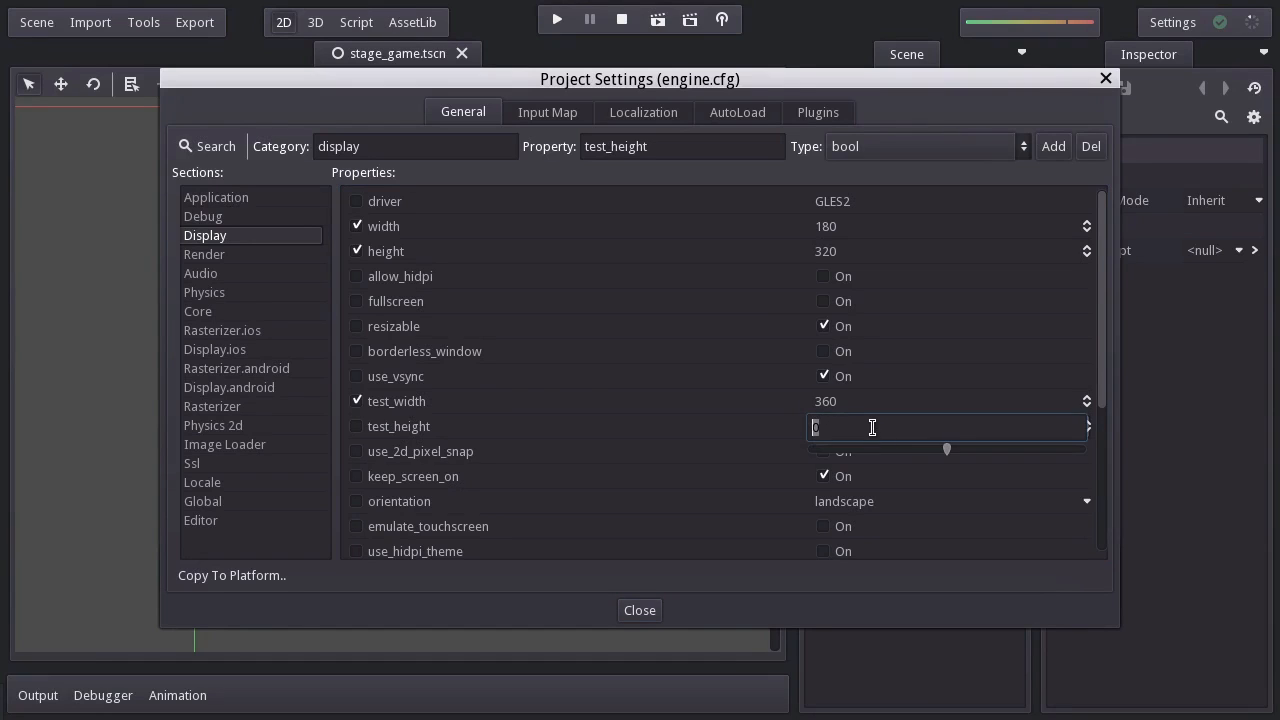
text(640)
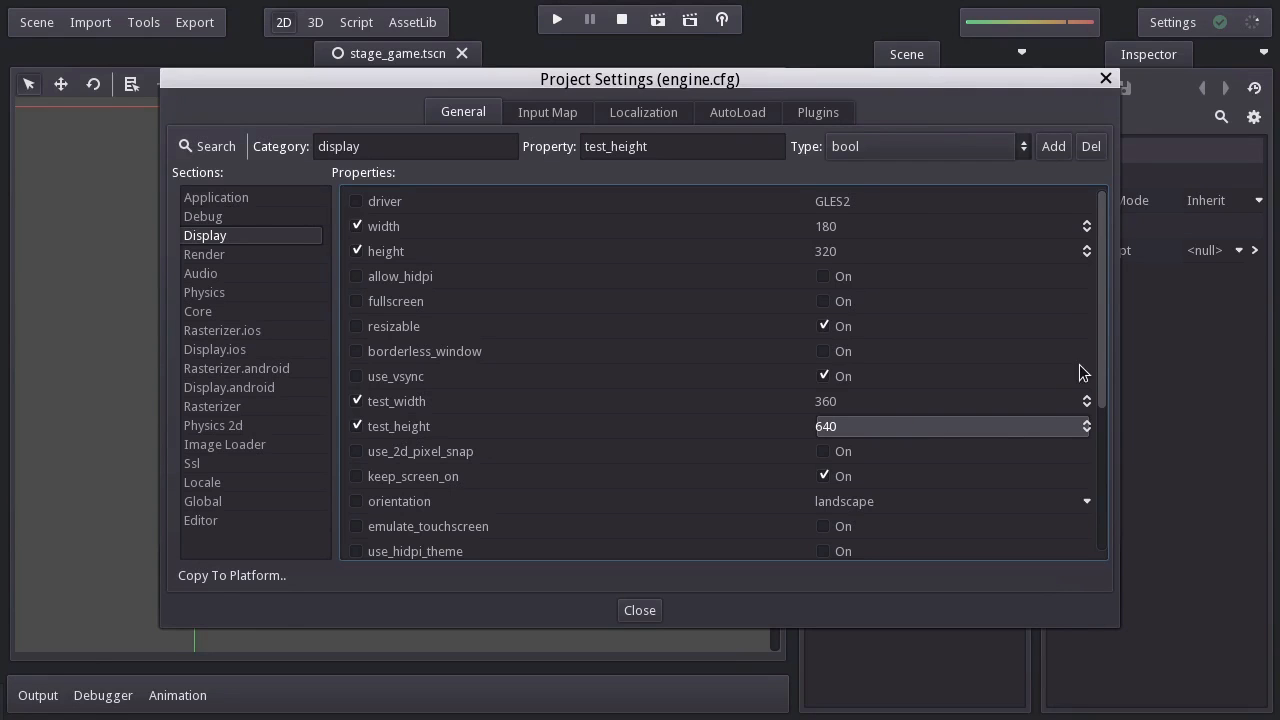
scroll(down, 3)
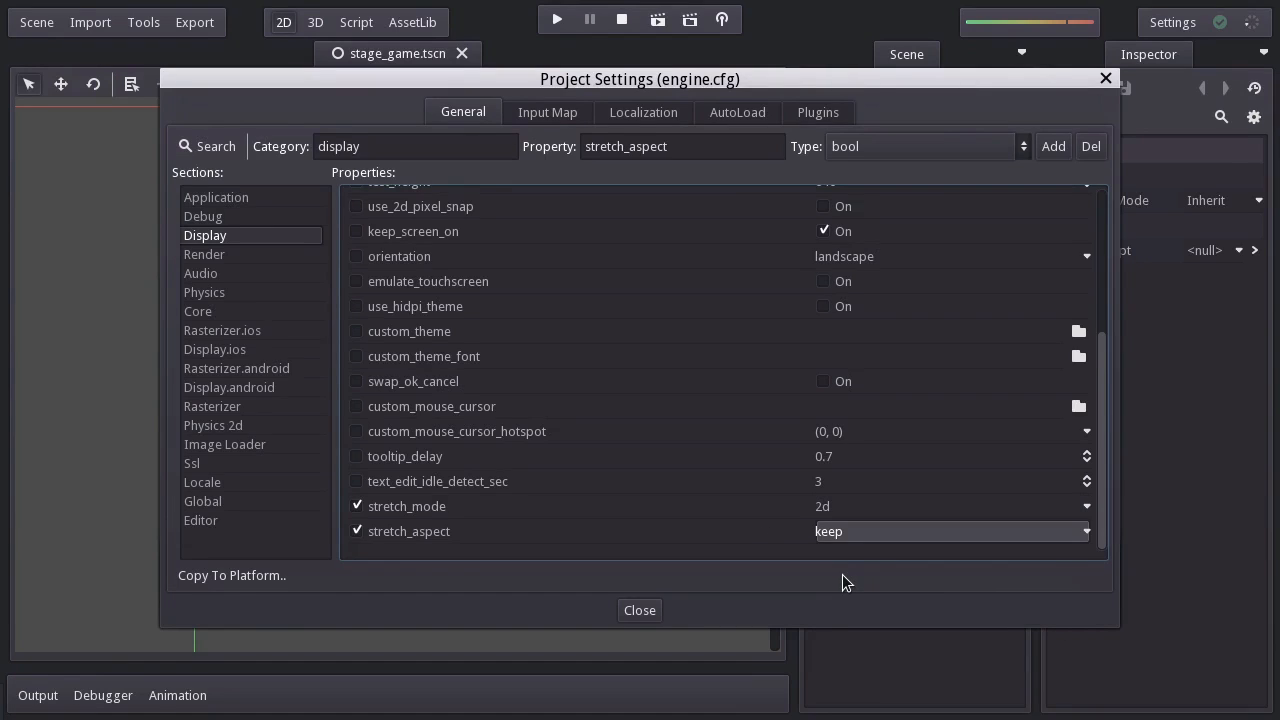
mouse_move(639, 610)
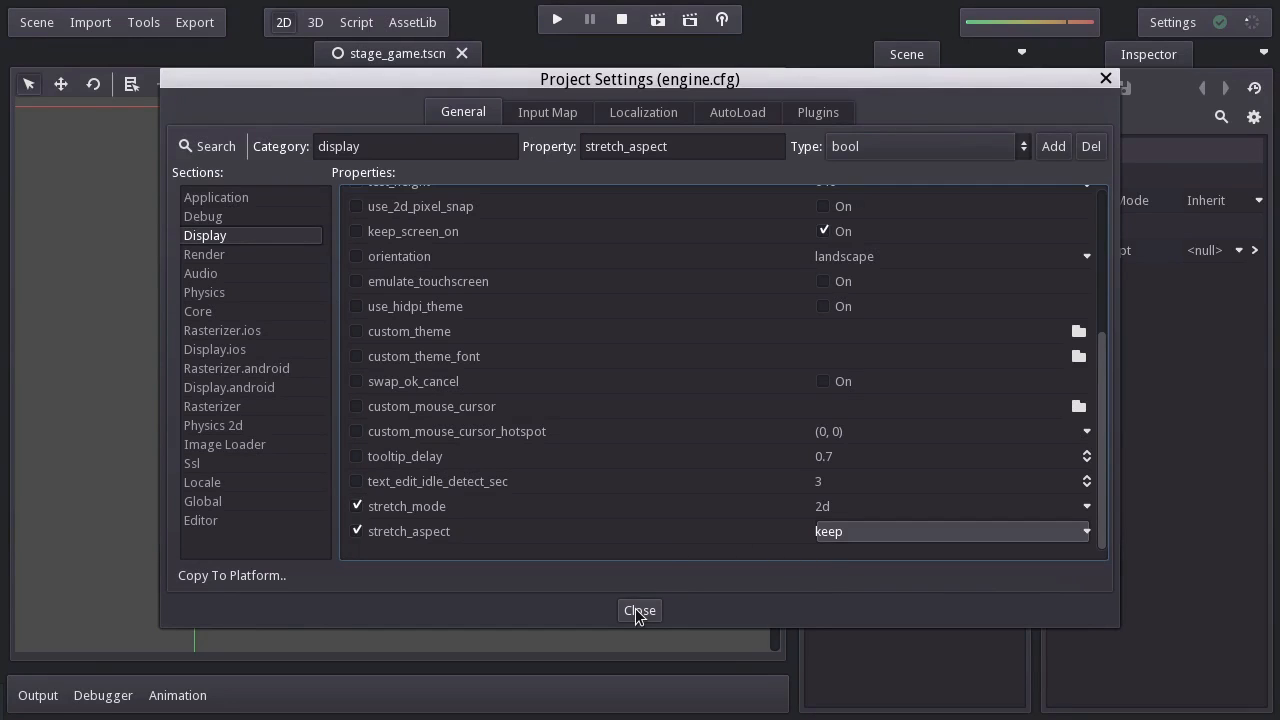
- Close Project Settings, run the game to check the 360x640 window, then close it
click(639, 611)
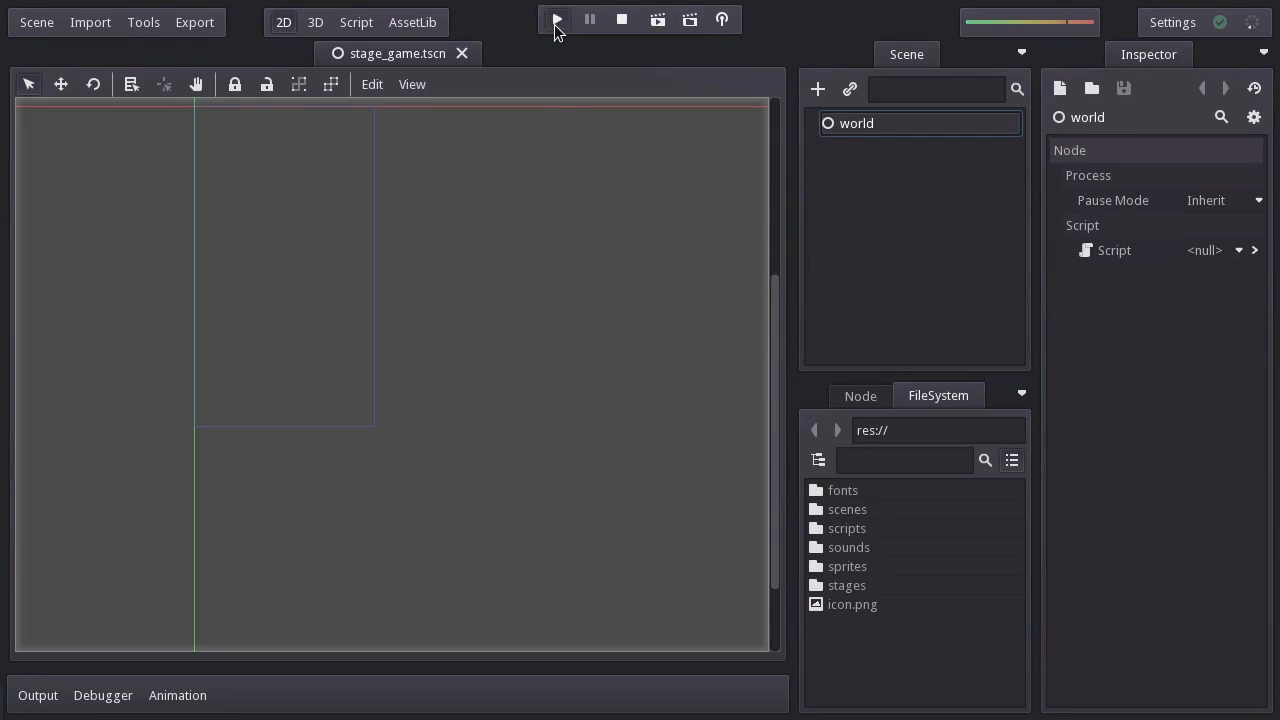
click(556, 19)
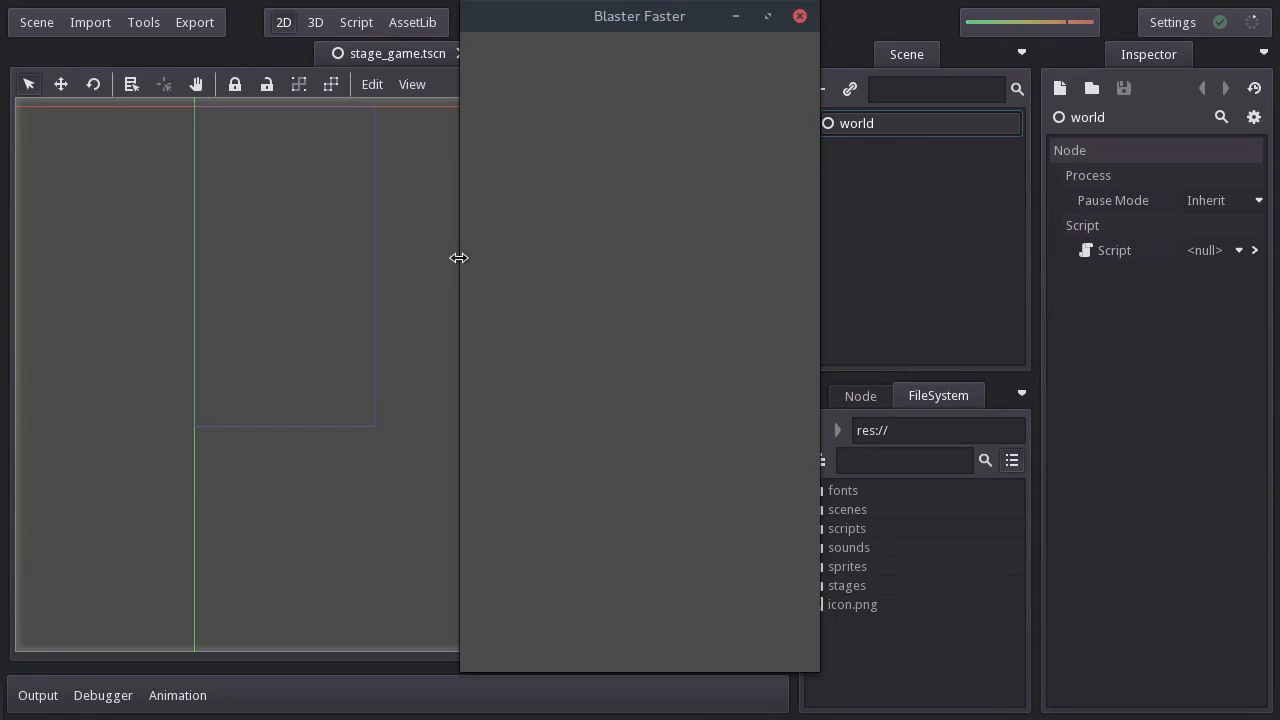
mouse_move(575, 368)
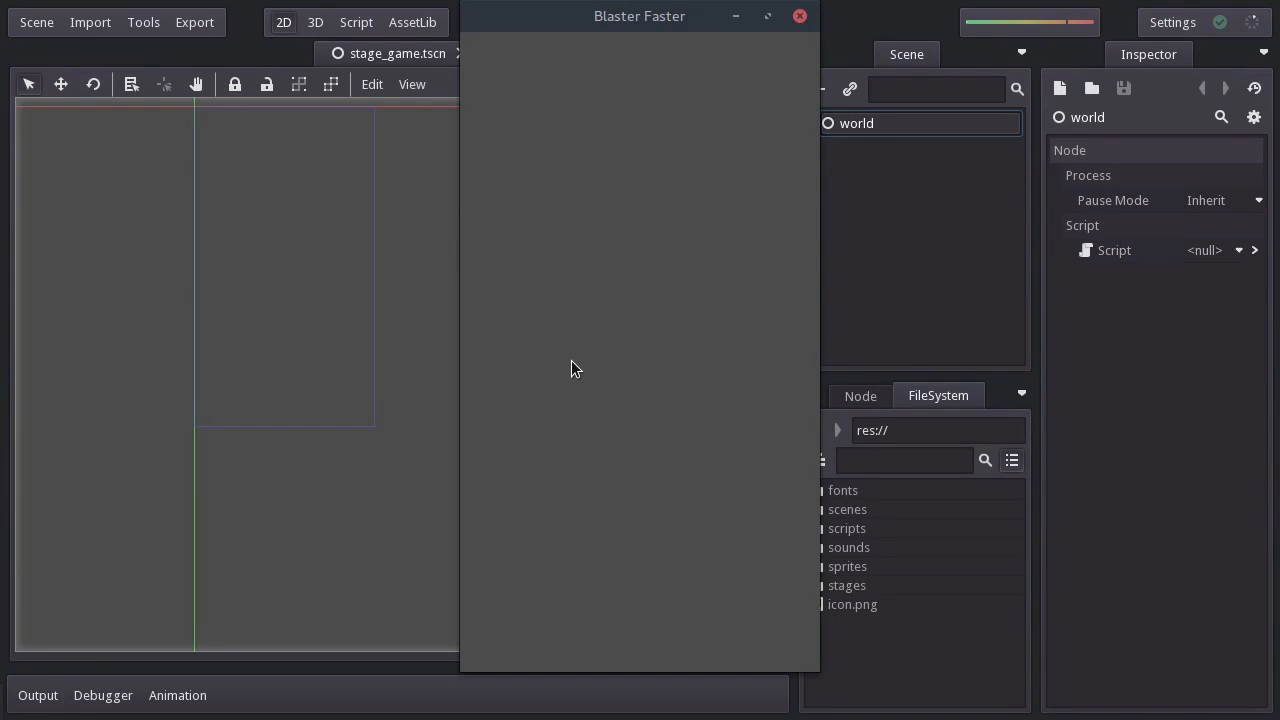
mouse_move(160, 210)
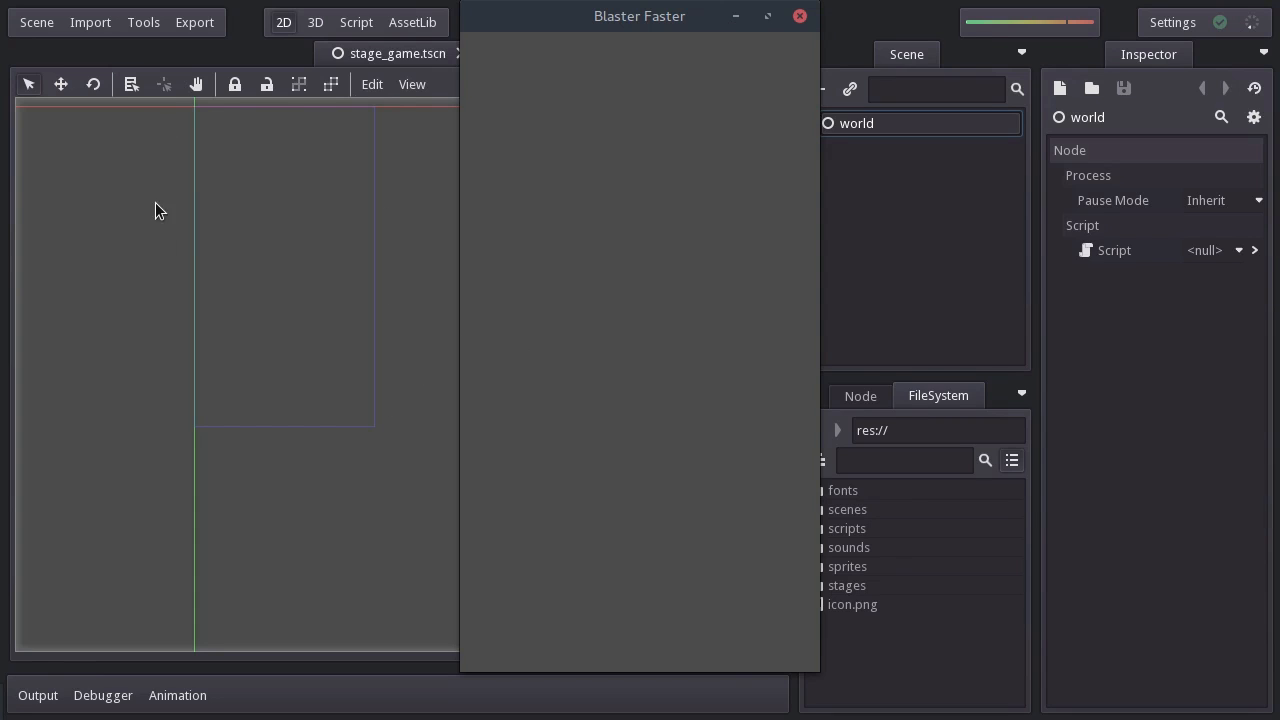
mouse_move(808, 42)
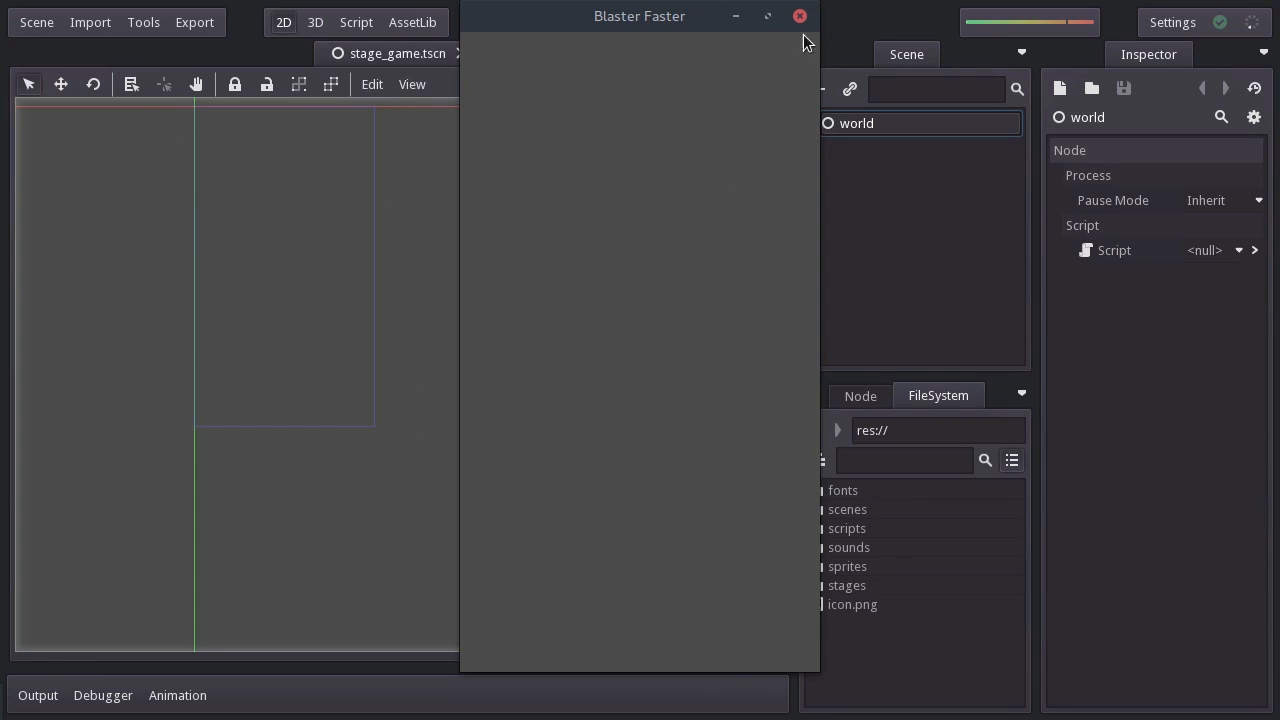
click(799, 16)
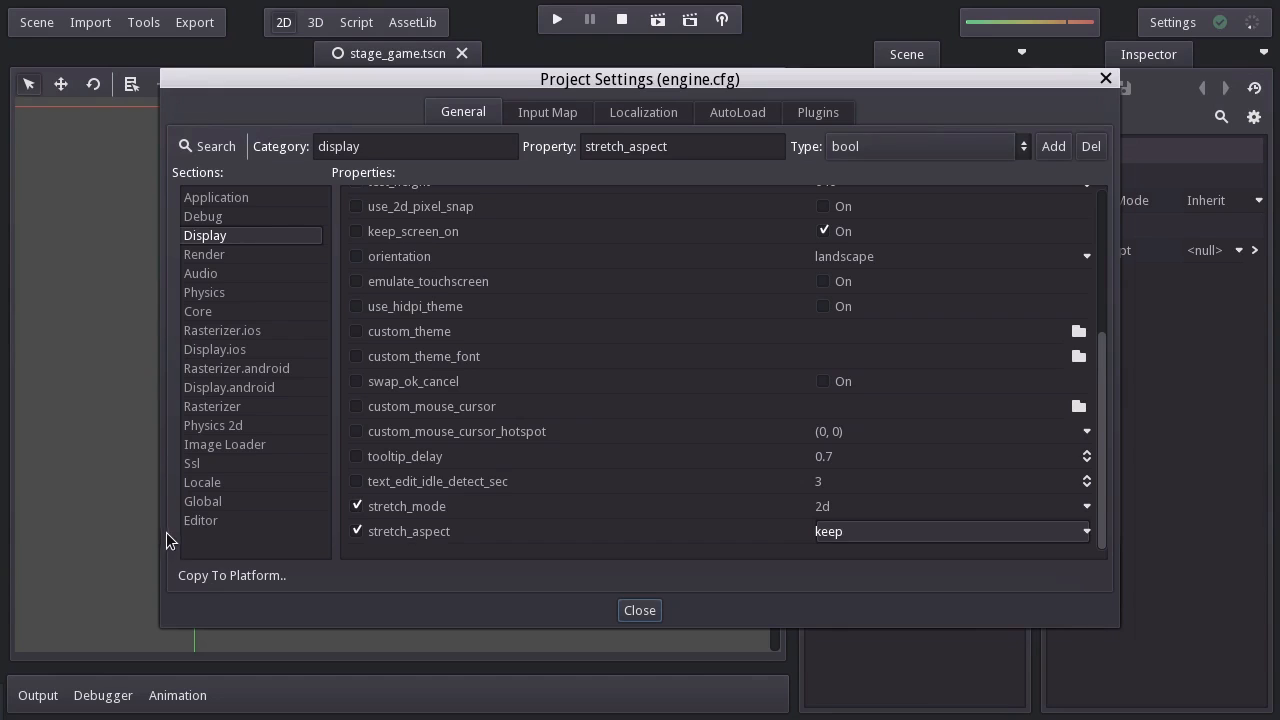
- Set Image Loader filter and gen_mipmaps to Off in Project Settings
click(225, 444)
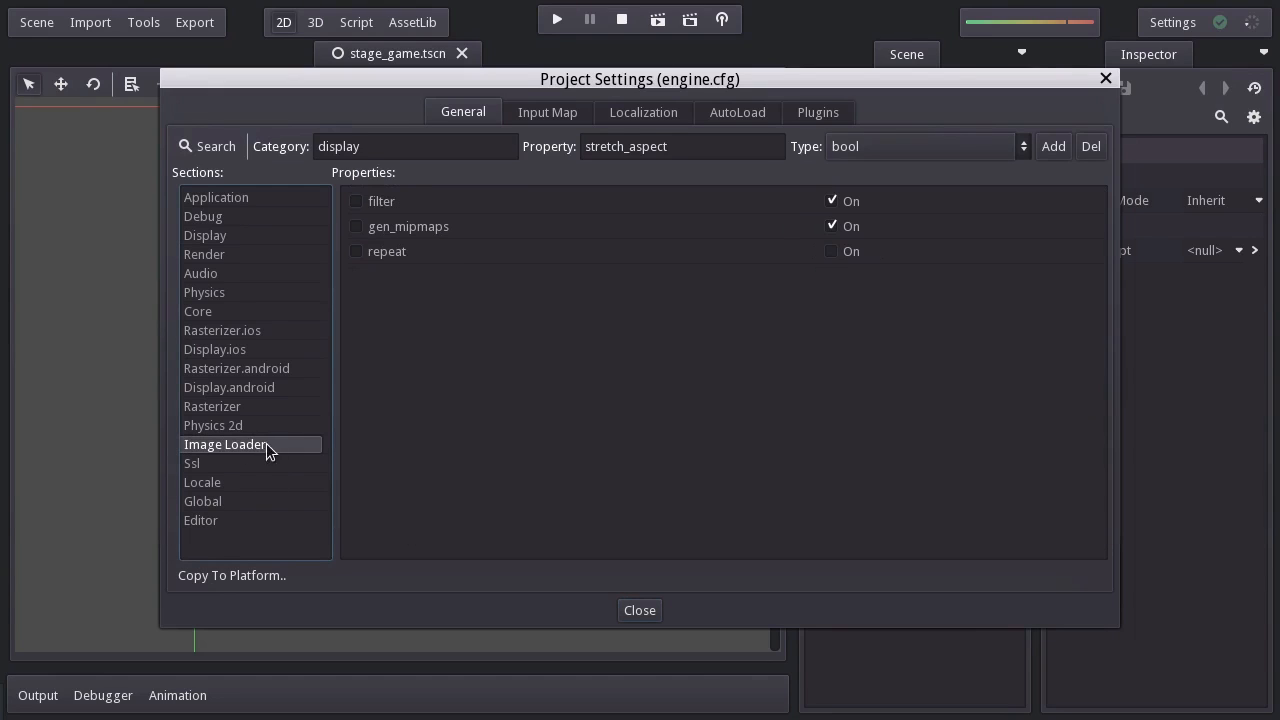
mouse_move(490, 214)
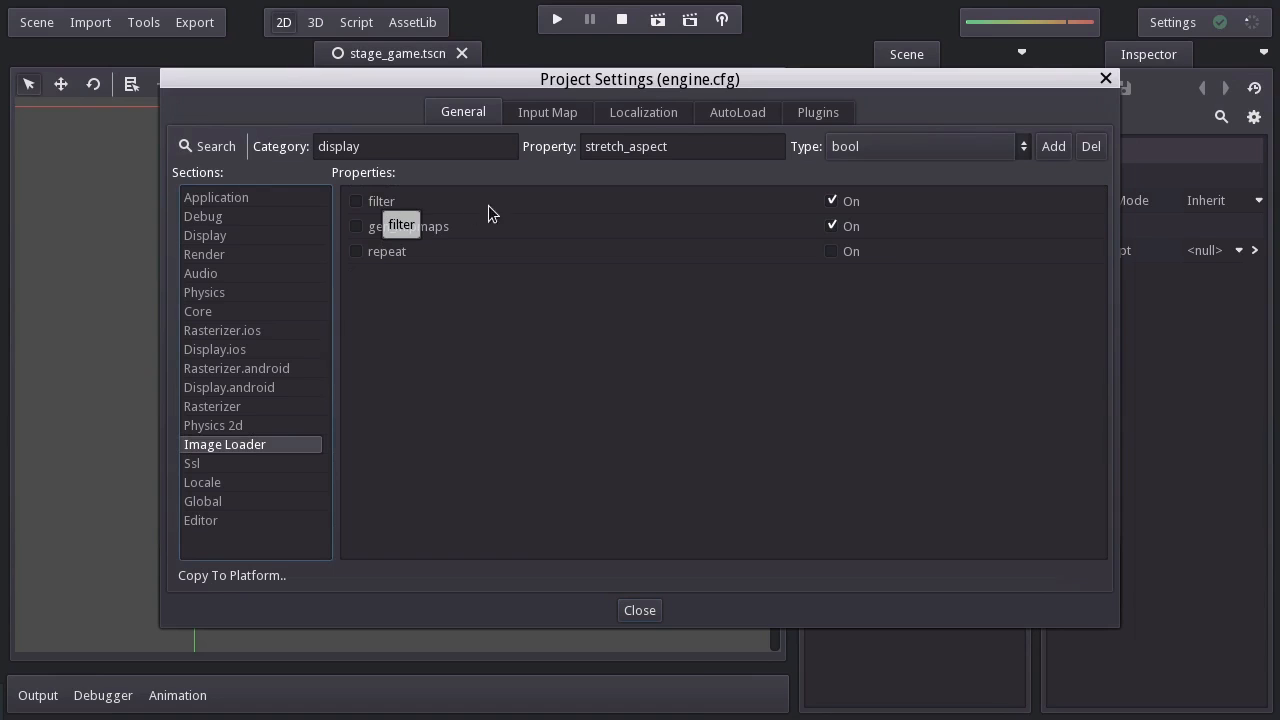
click(381, 201)
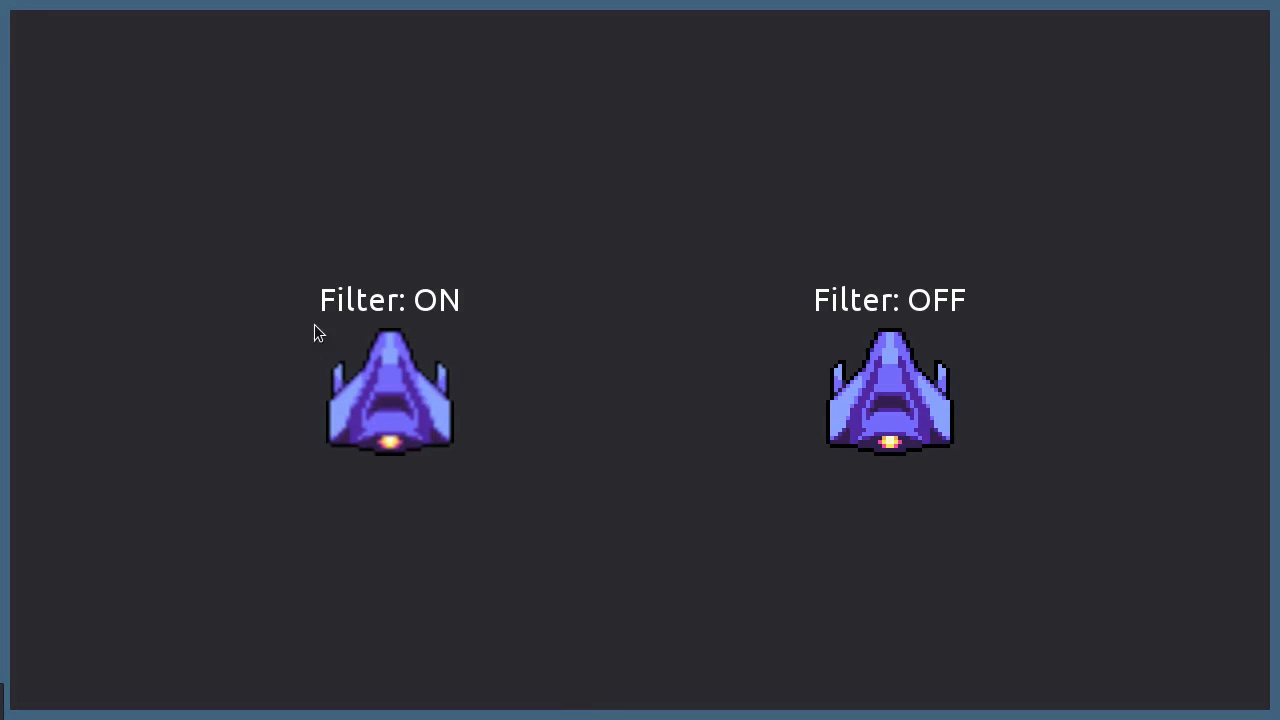
mouse_move(472, 266)
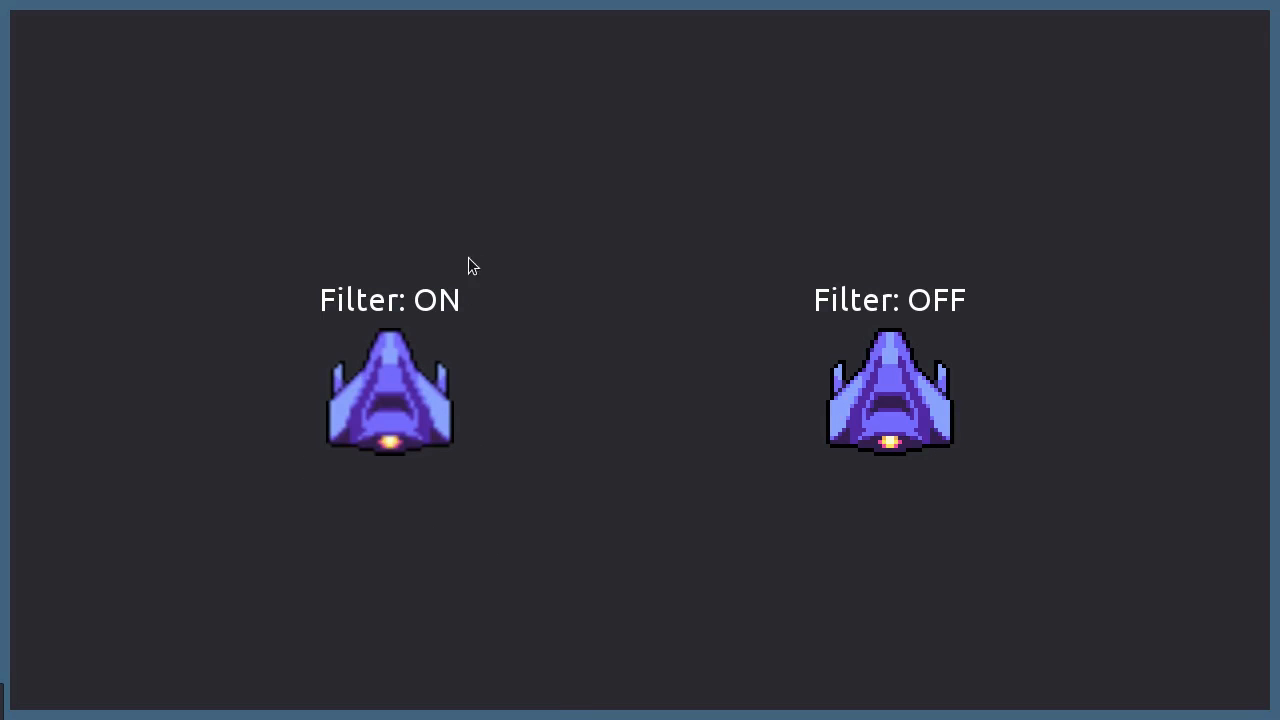
mouse_move(881, 476)
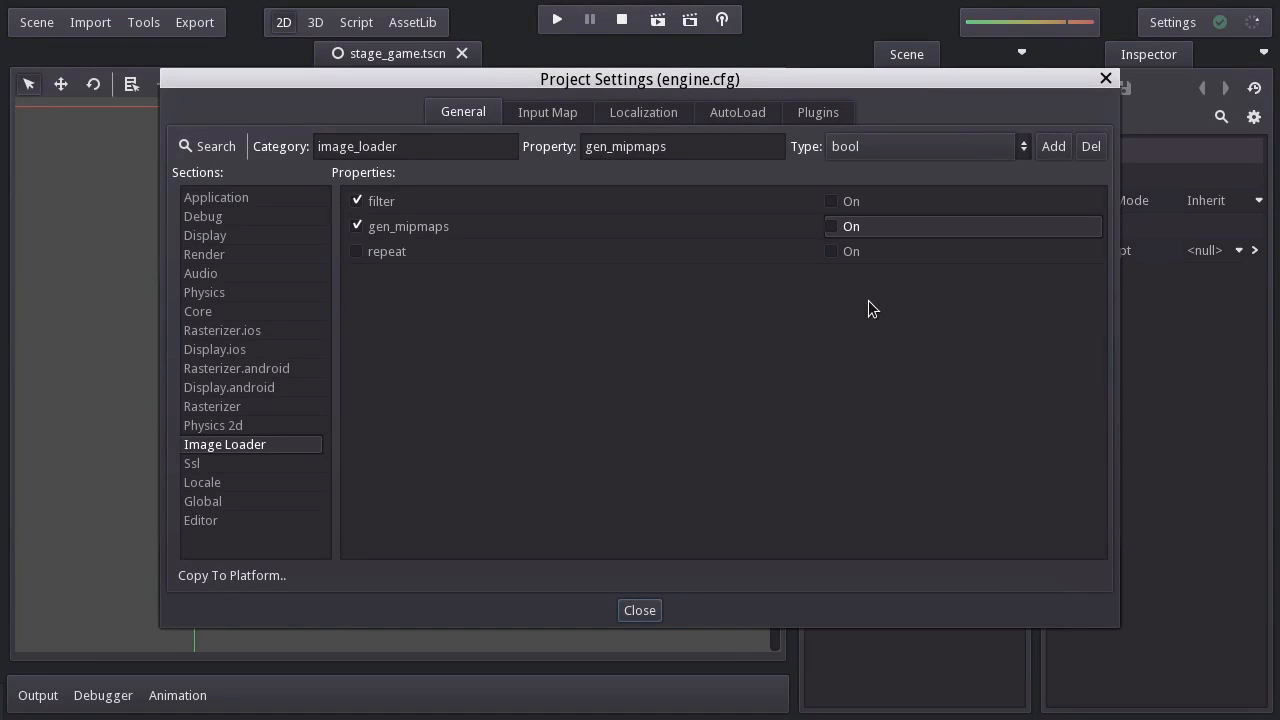
mouse_move(548, 246)
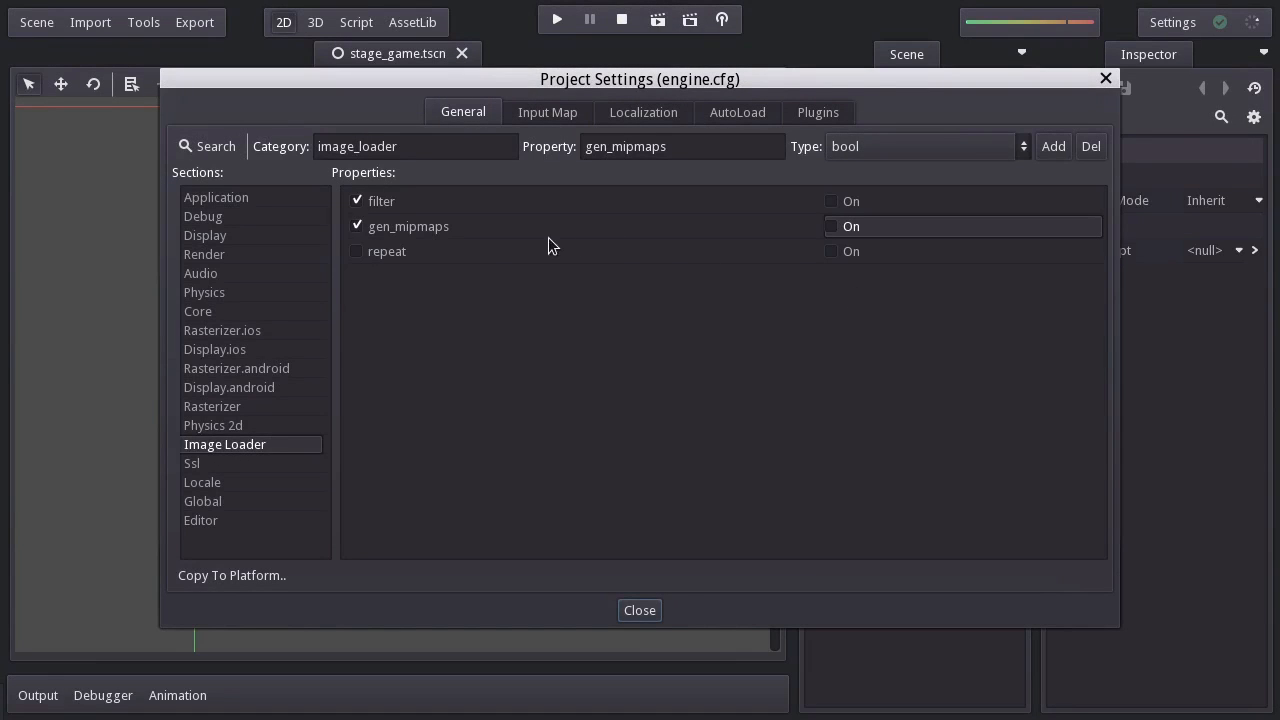
- Set Render default_clear_color to a dark purple with the color picker
click(204, 254)
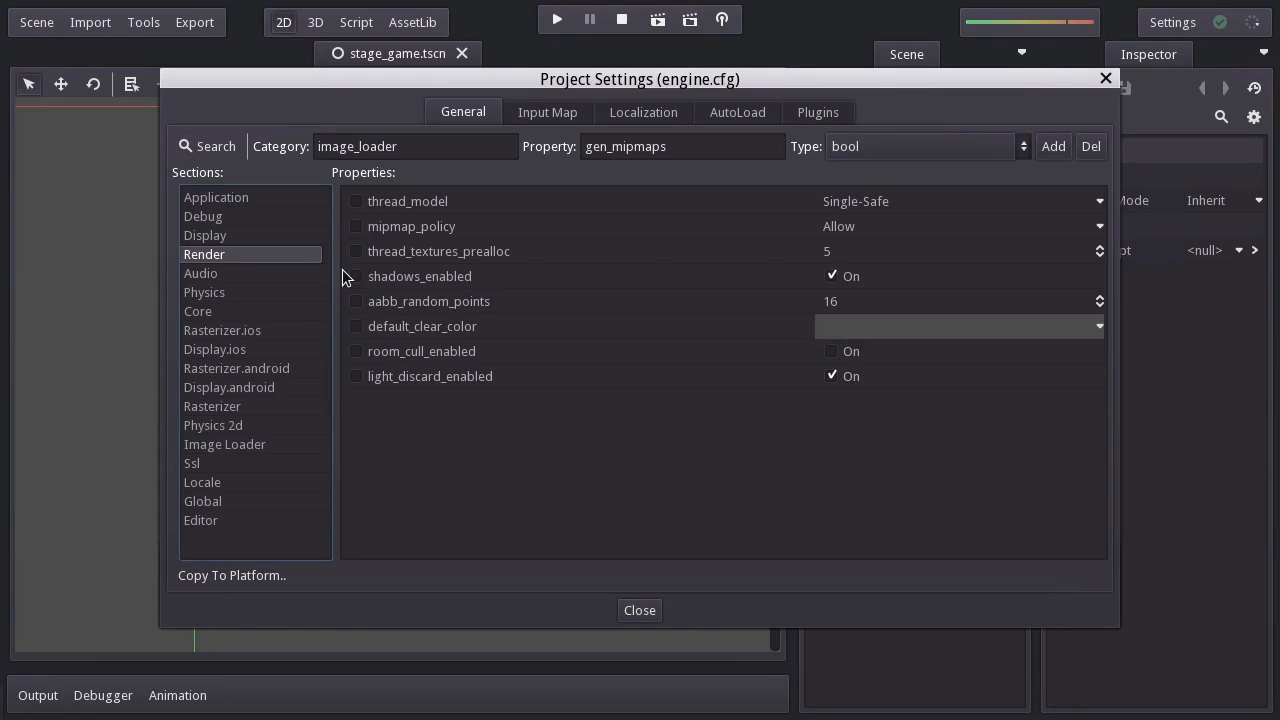
click(955, 326)
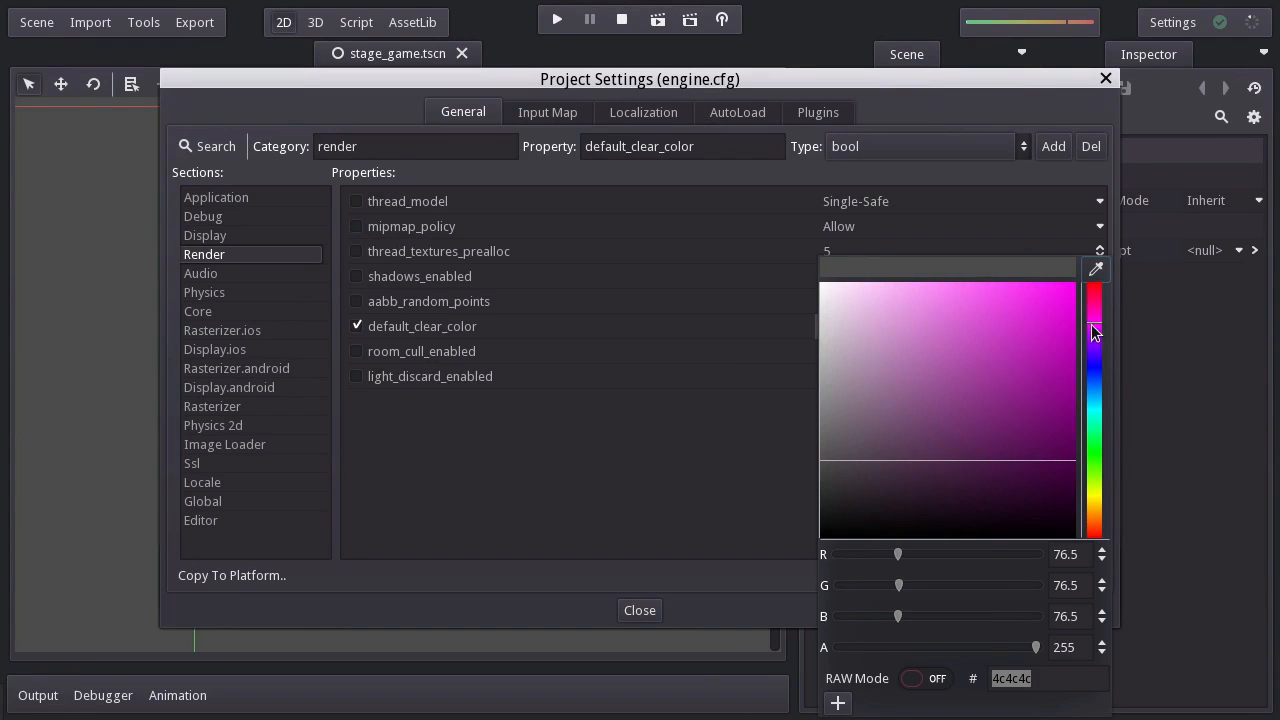
click(1007, 387)
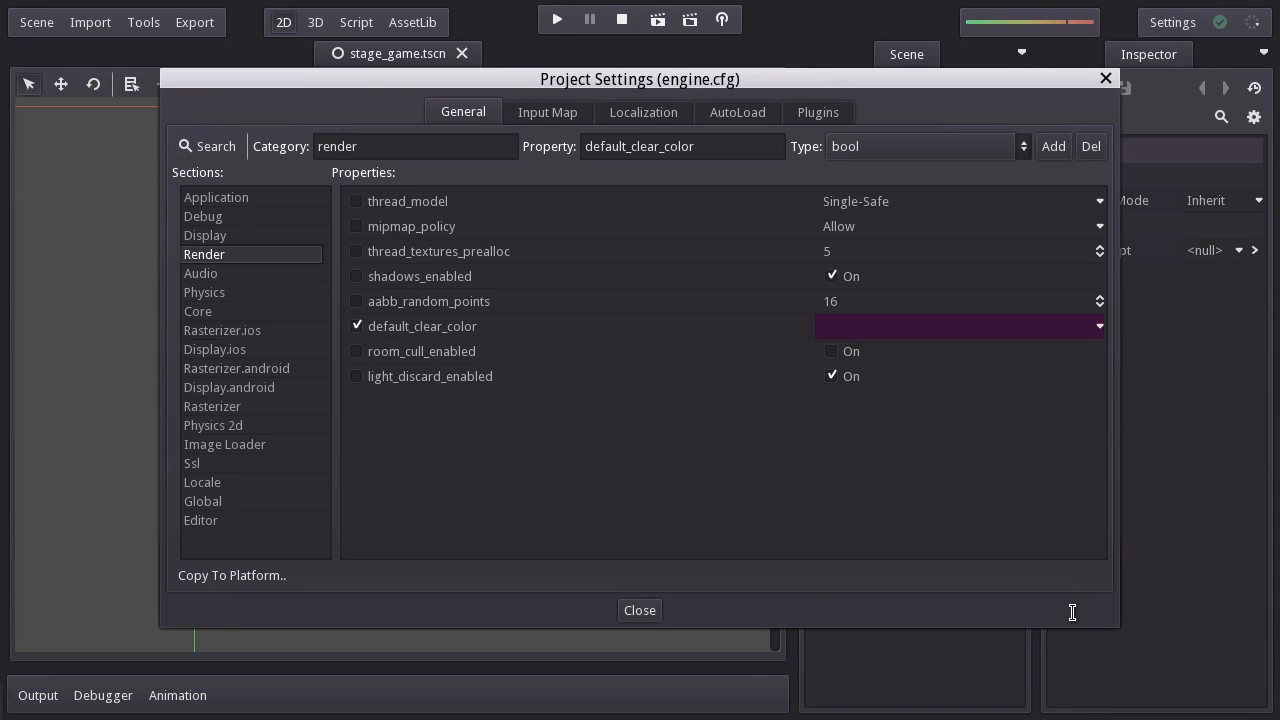
- Close Project Settings and test-run the game to see the purple background
click(639, 610)
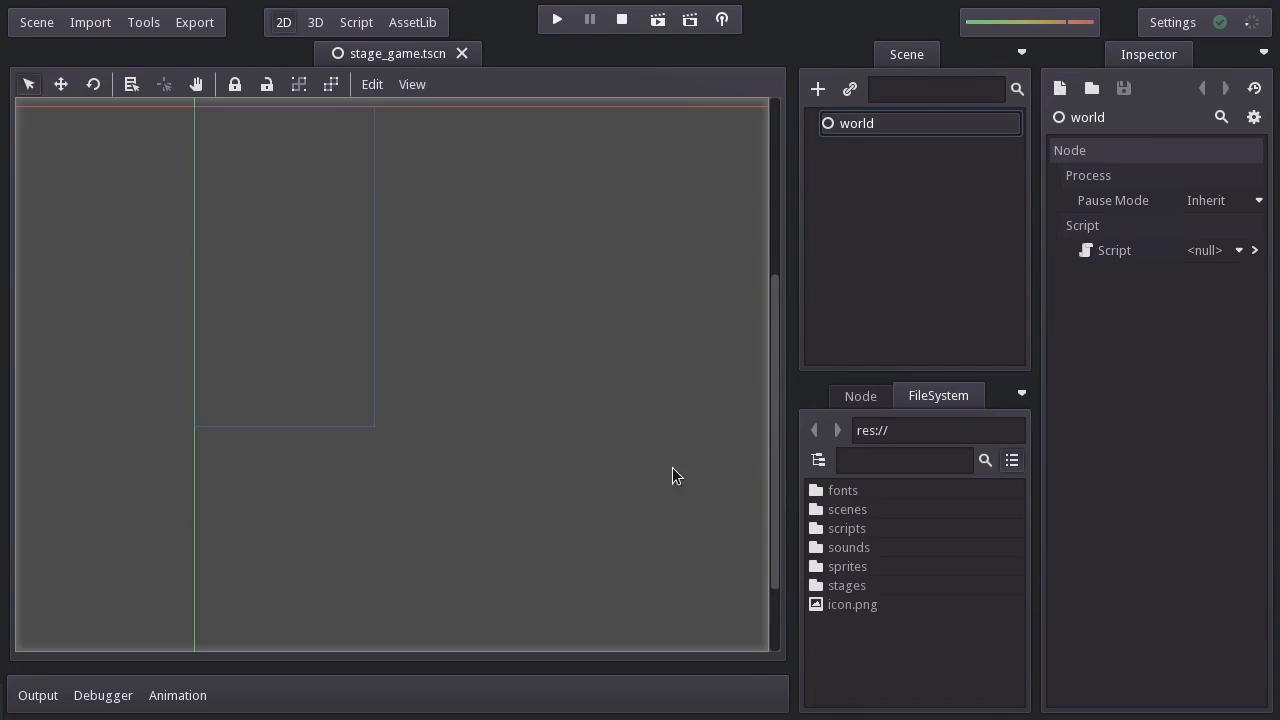
click(556, 19)
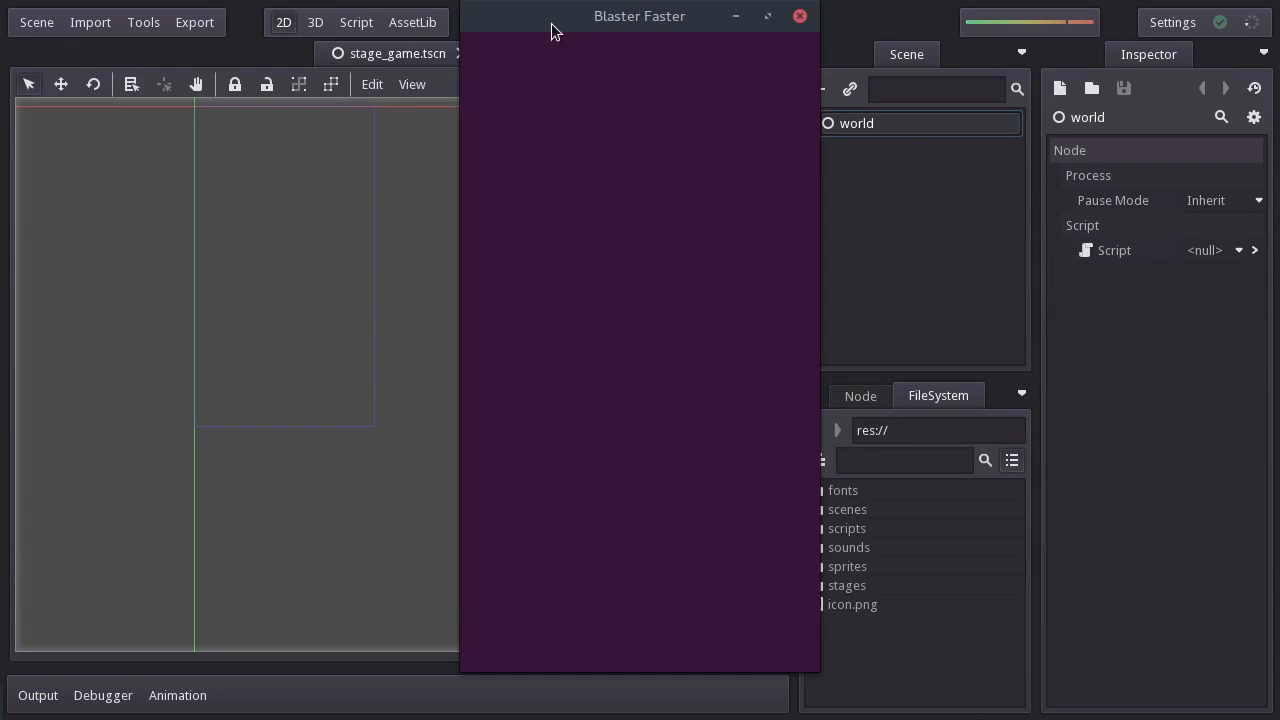
mouse_move(575, 191)
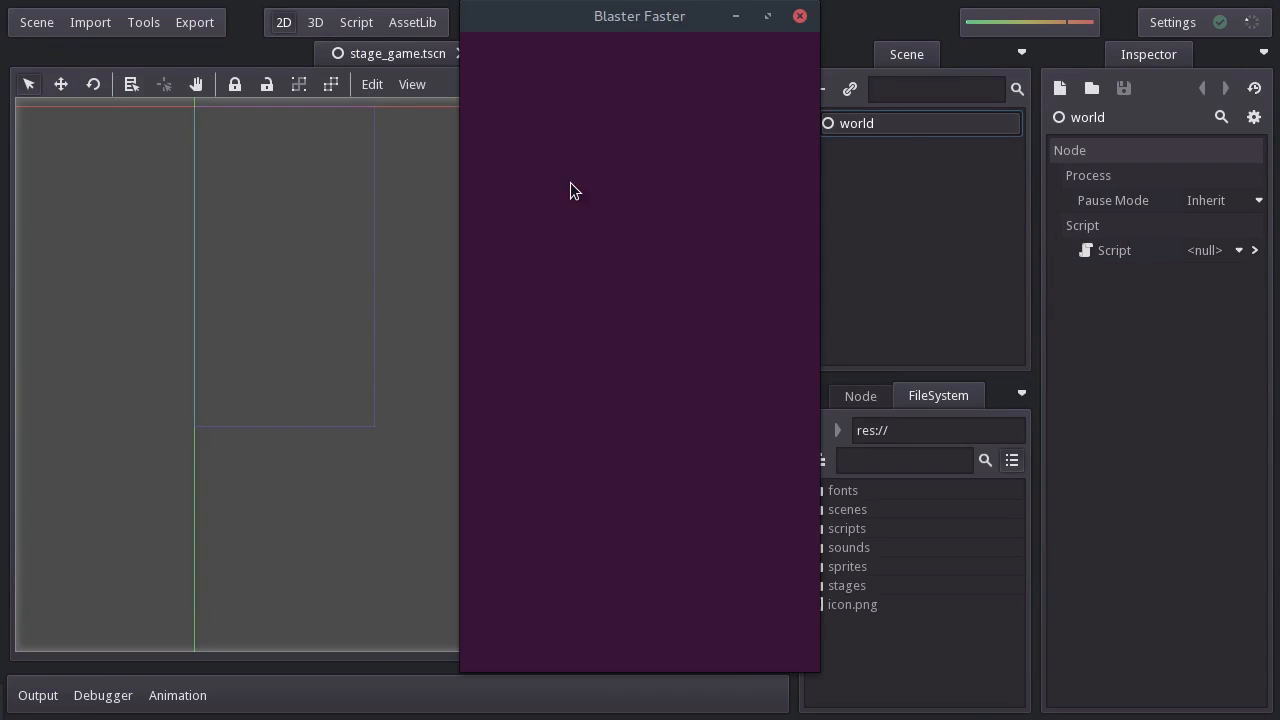
click(799, 16)
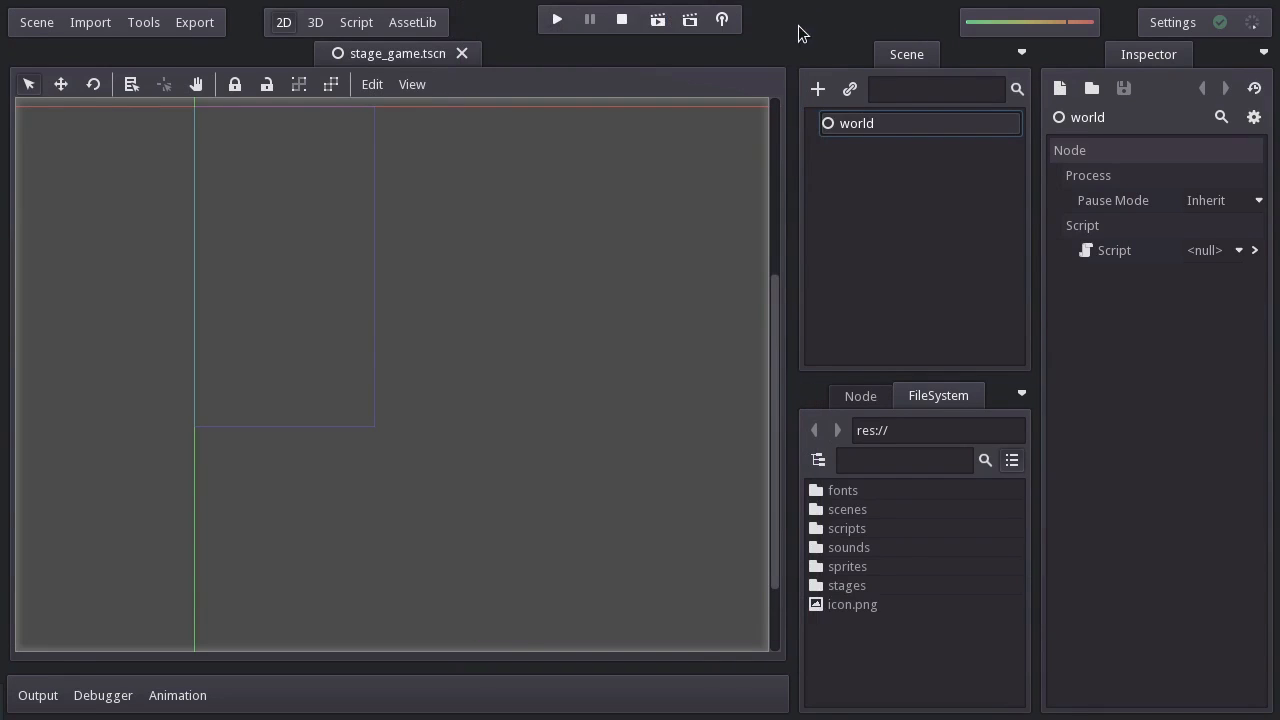
mouse_move(123, 267)
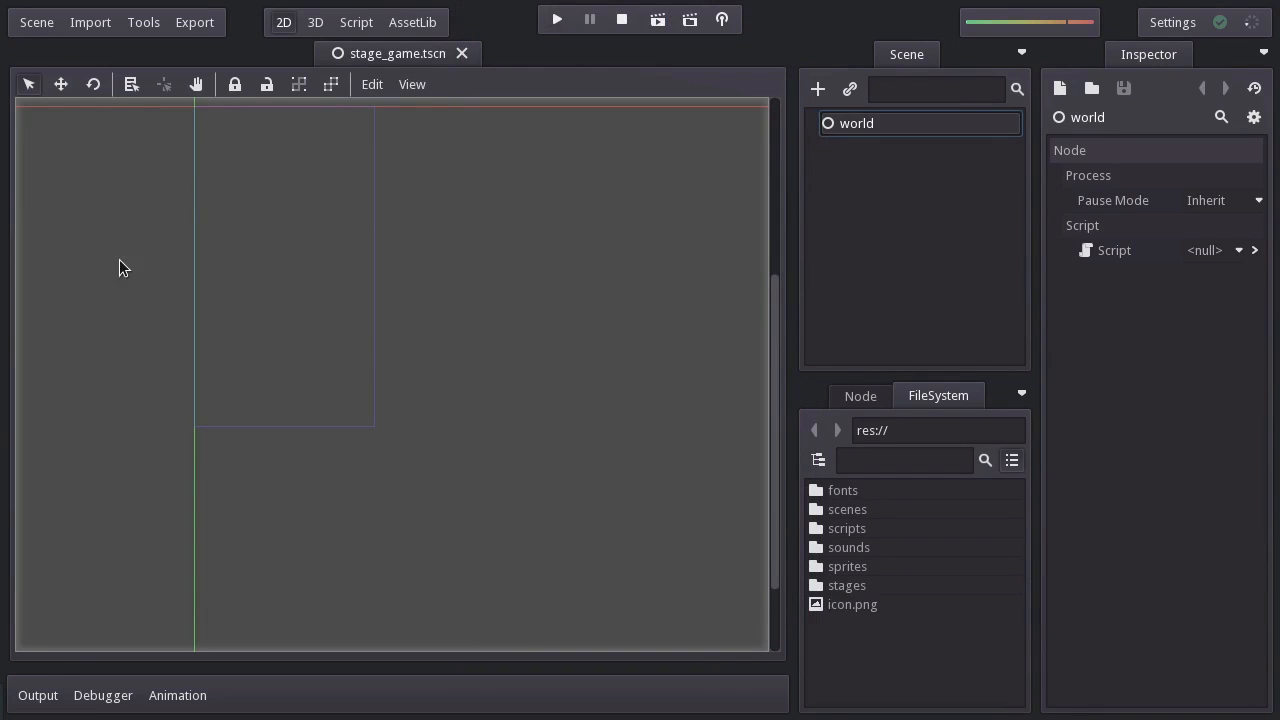
mouse_move(582, 511)
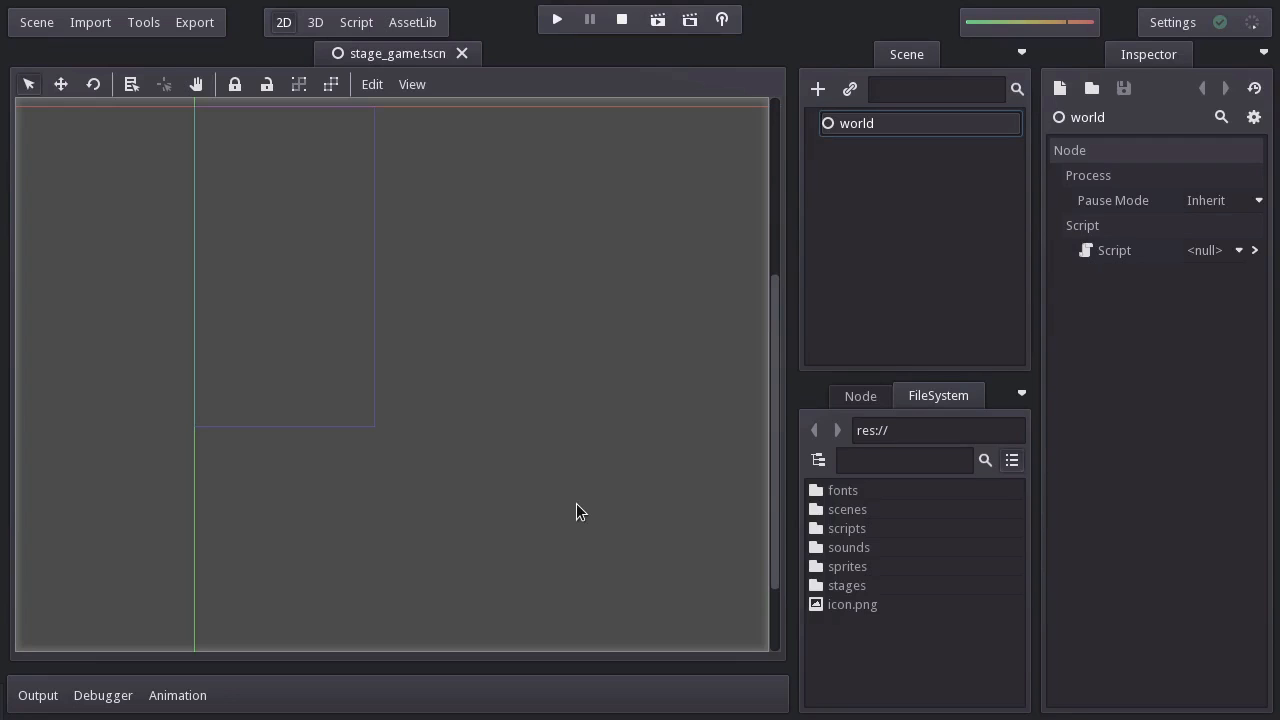
mouse_move(220, 266)
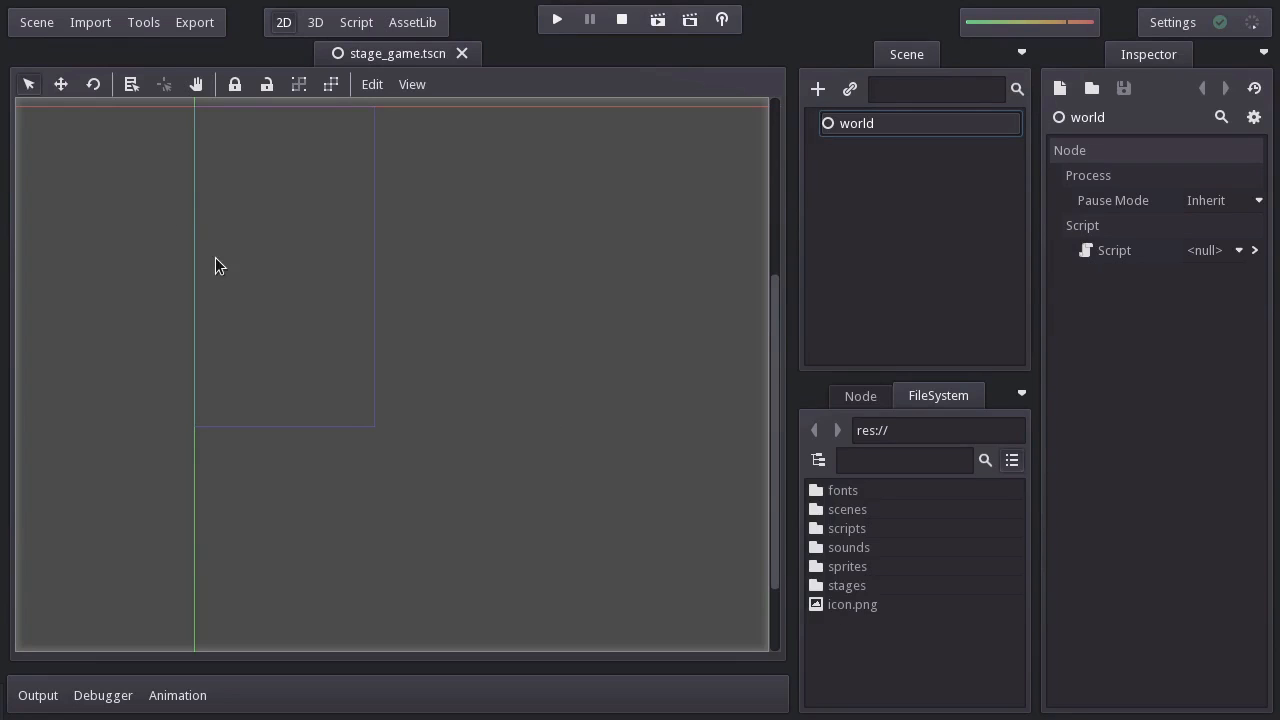
- Quit to the Project List and reopen Blaster Faster in the editor
click(36, 21)
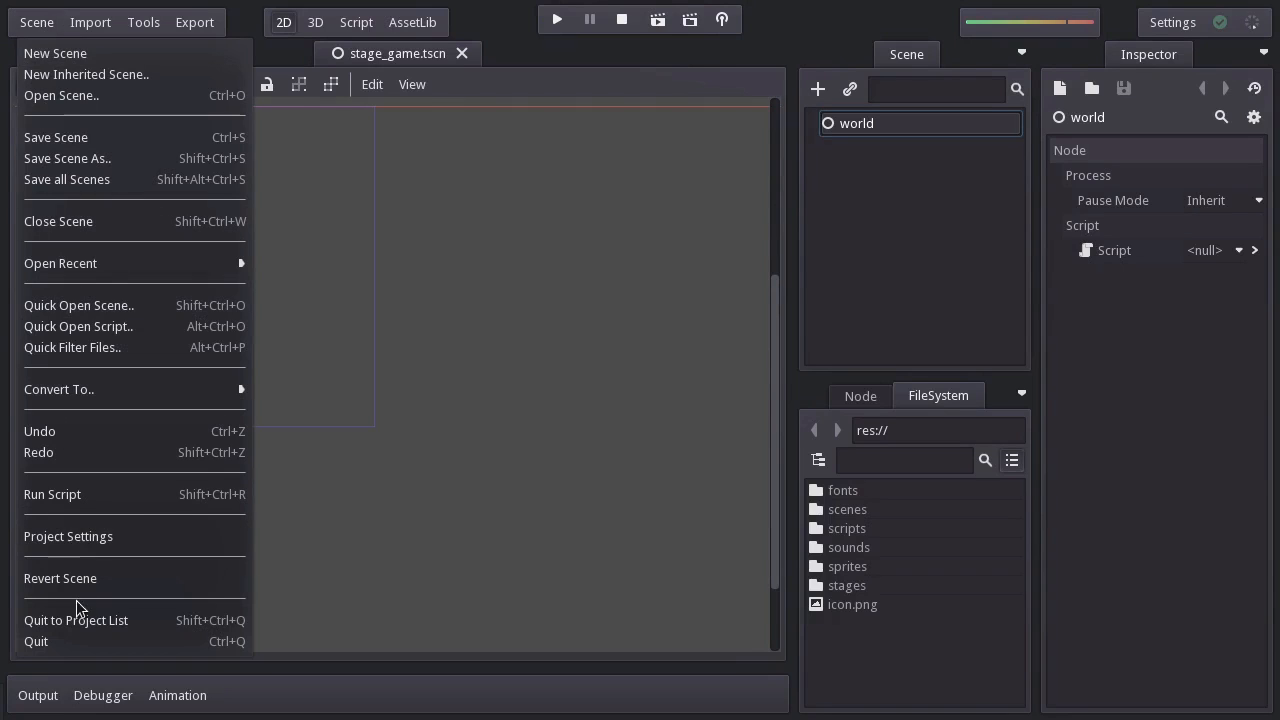
click(75, 620)
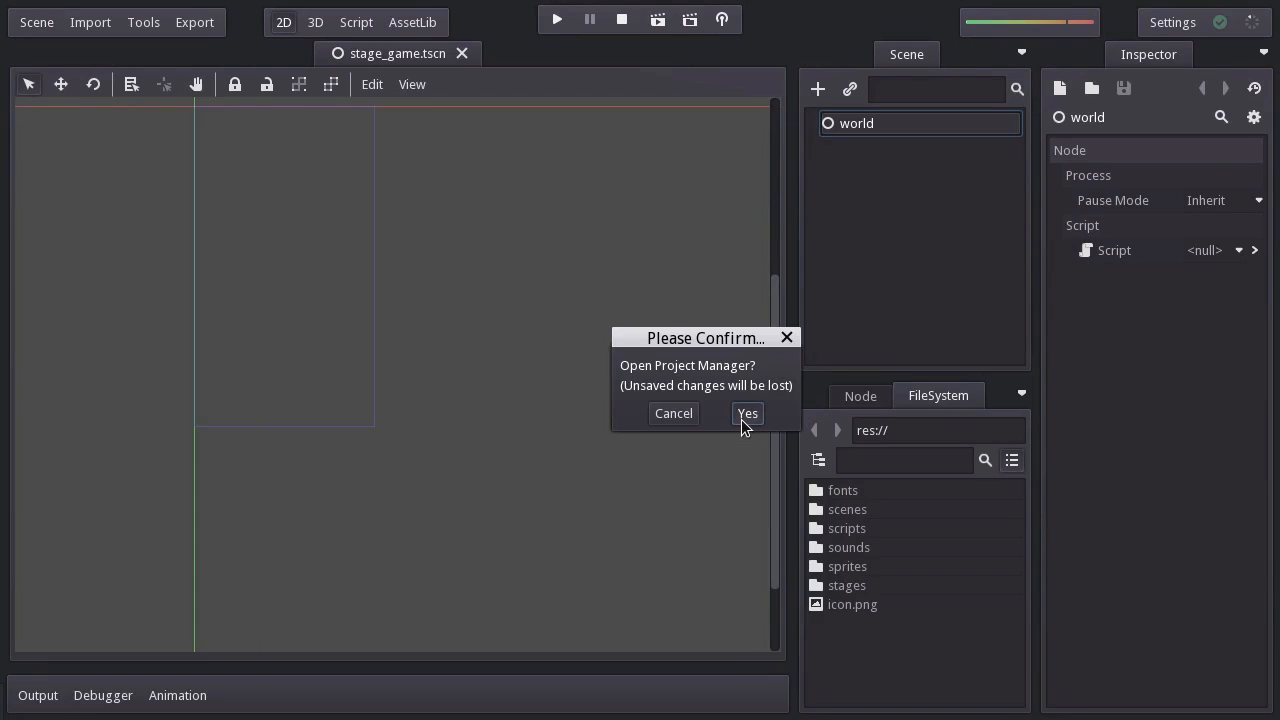
click(748, 413)
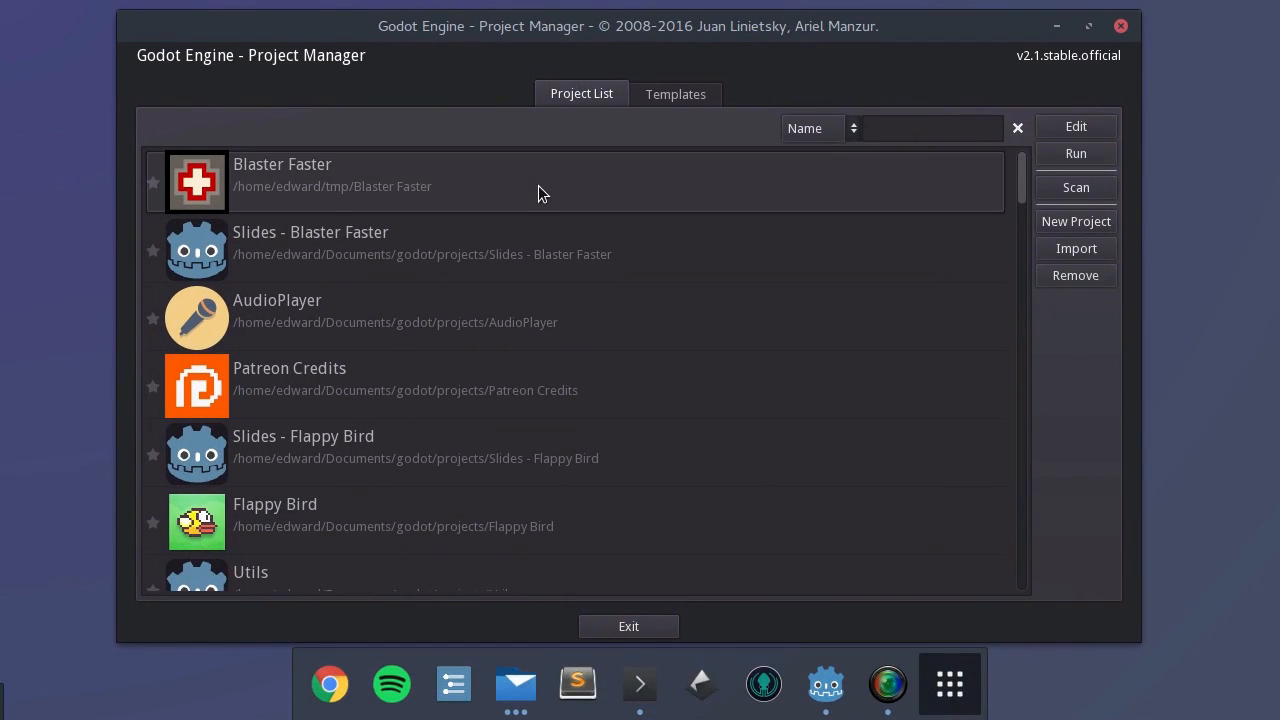
click(1076, 126)
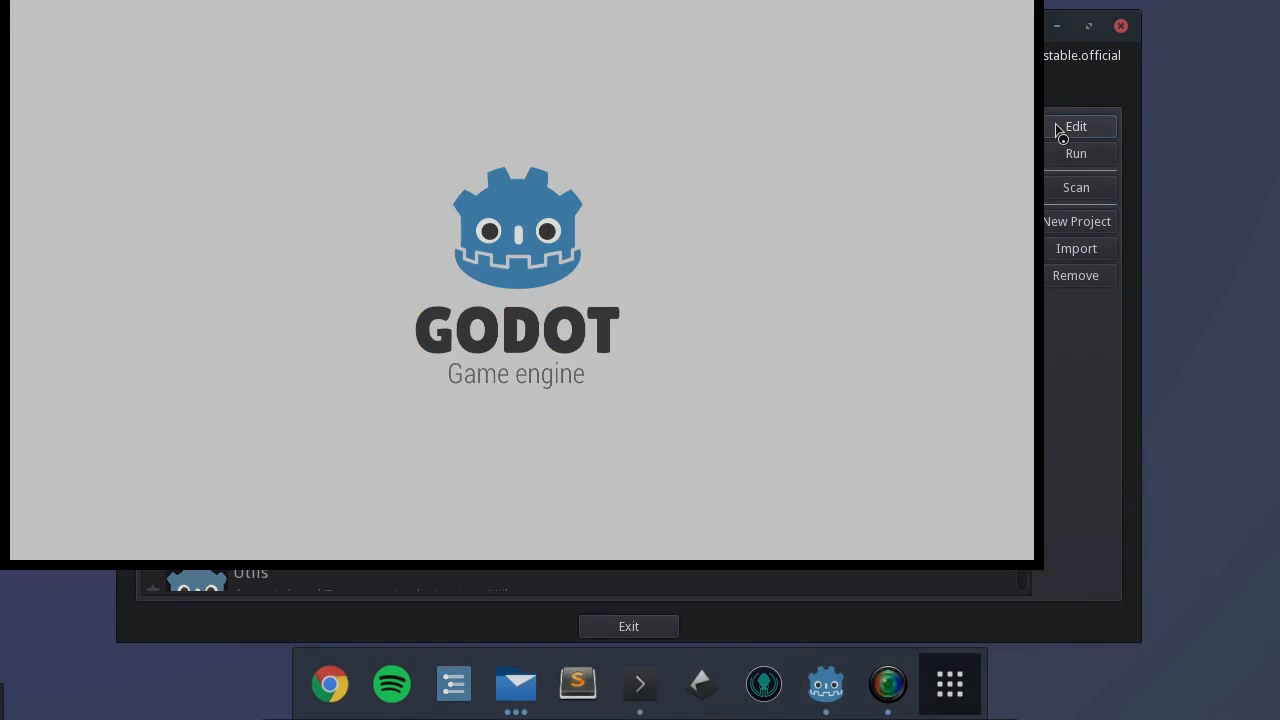
click(1075, 126)
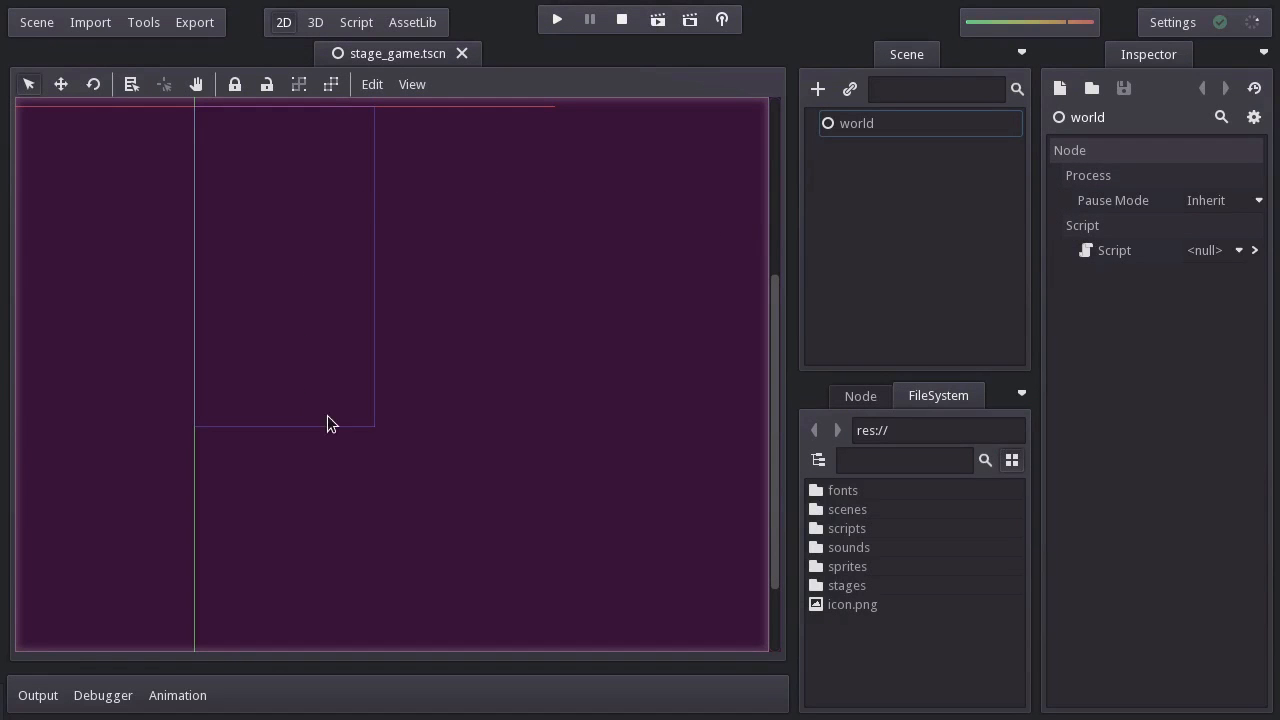
mouse_move(505, 560)
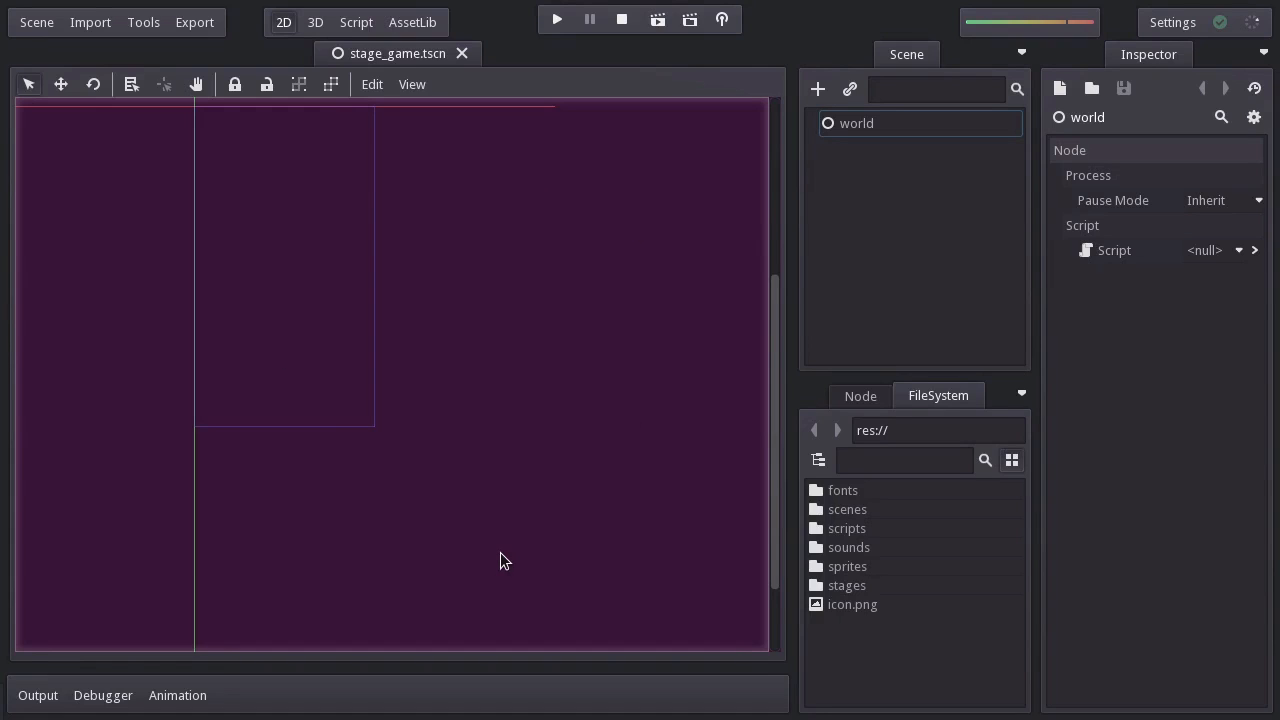